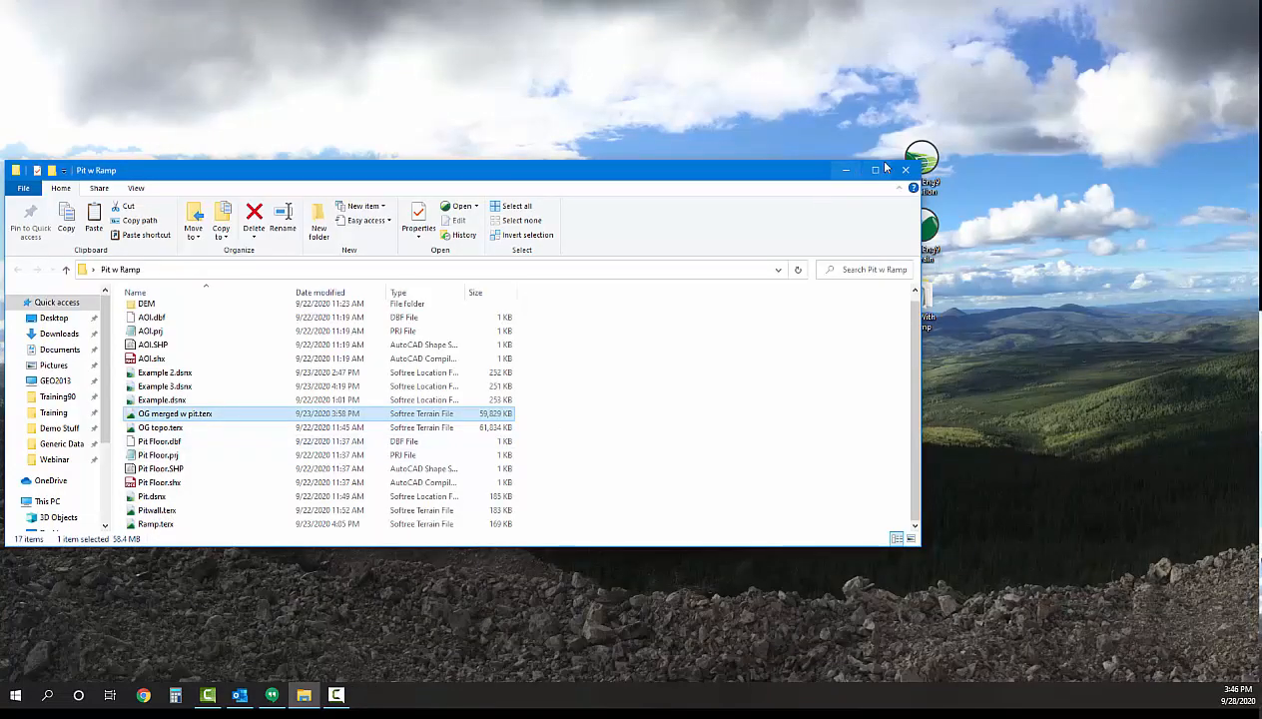
Switch from the Pit w Ramp folder listing to the untitled Softree Terrain window
{"action": "left_click", "coordinate": [904, 170]}
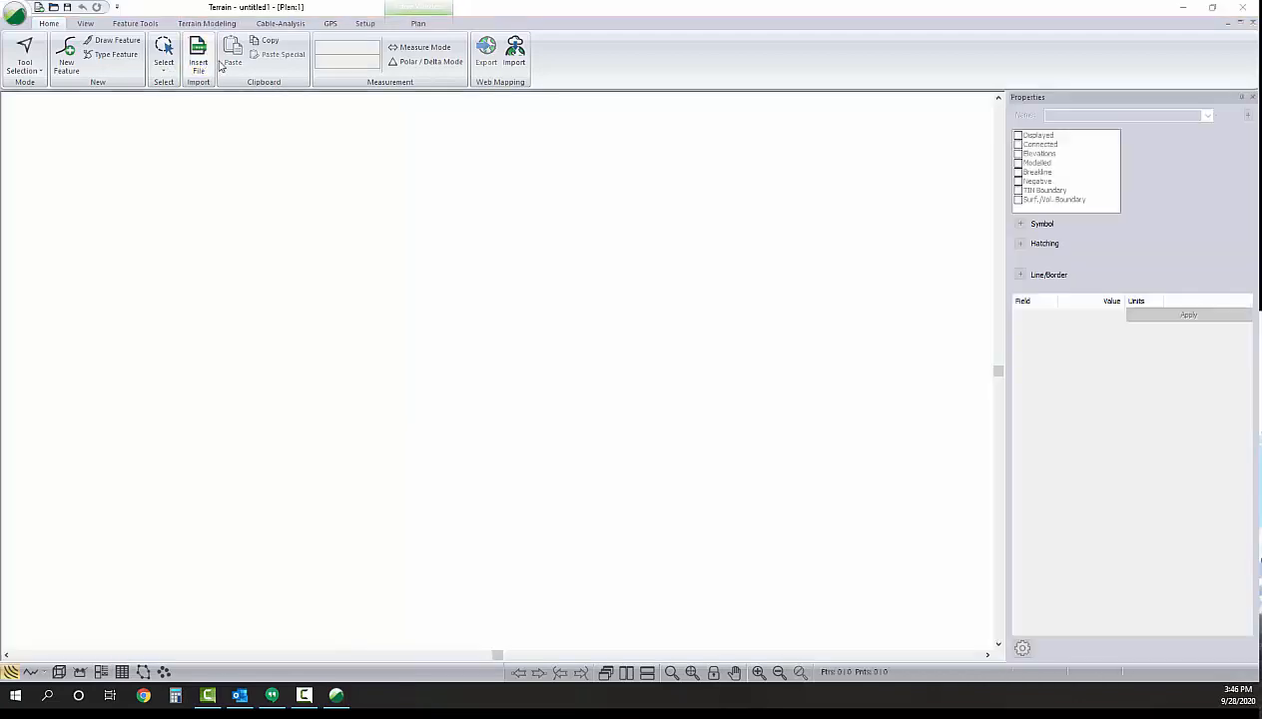
Import ACI.SHP from Desktop > Pit With Ramp with default import options
{"action": "left_click", "coordinate": [198, 58]}
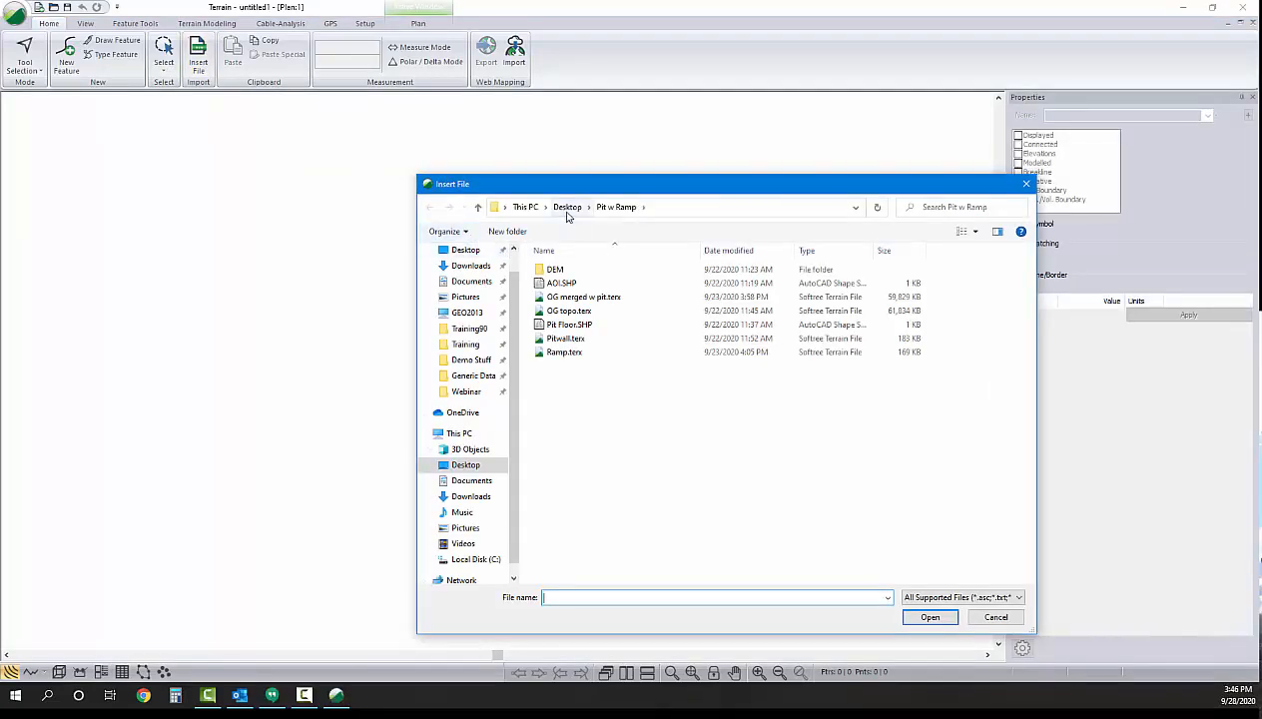
{"action": "left_click", "coordinate": [567, 205]}
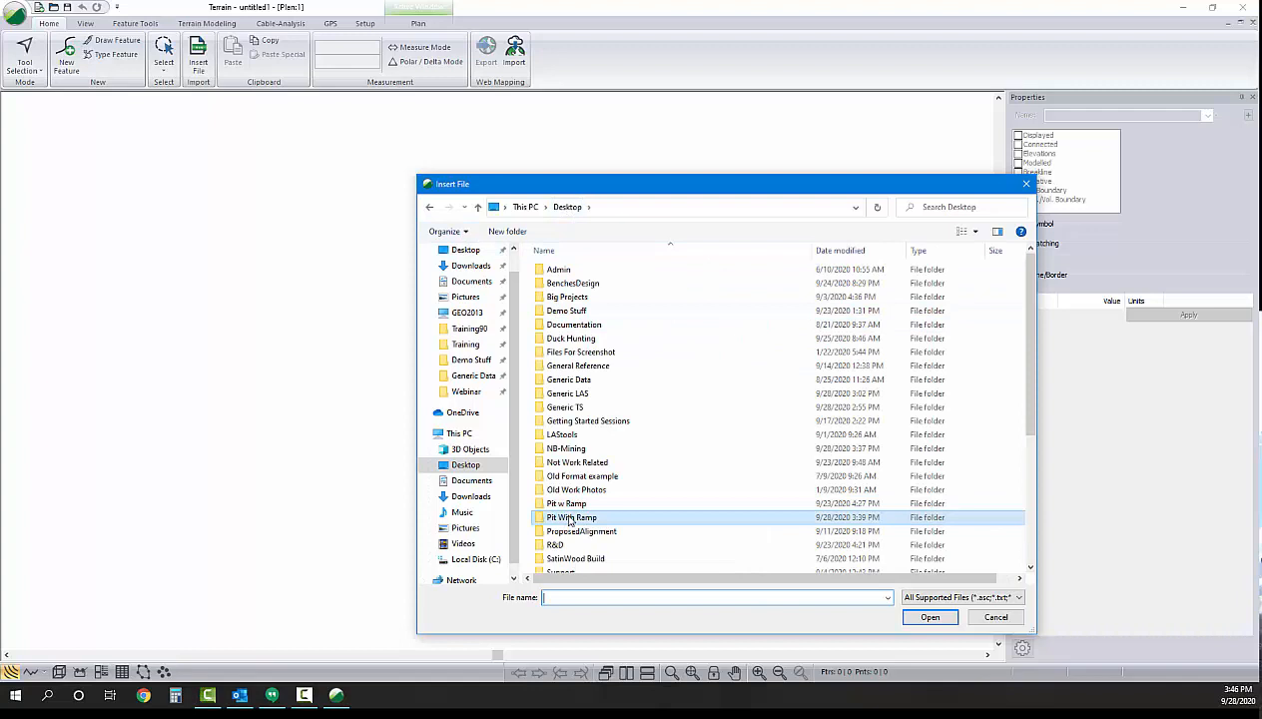
{"action": "double_click", "coordinate": [571, 517]}
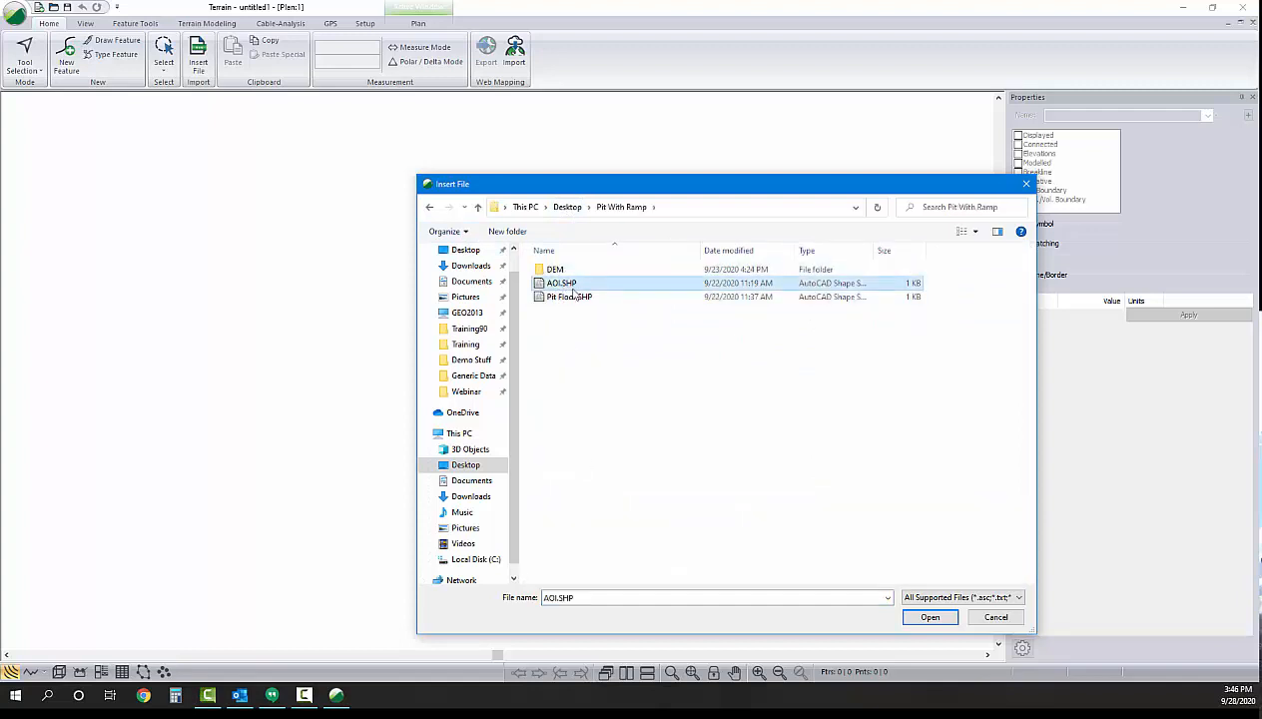
{"action": "left_click", "coordinate": [928, 616]}
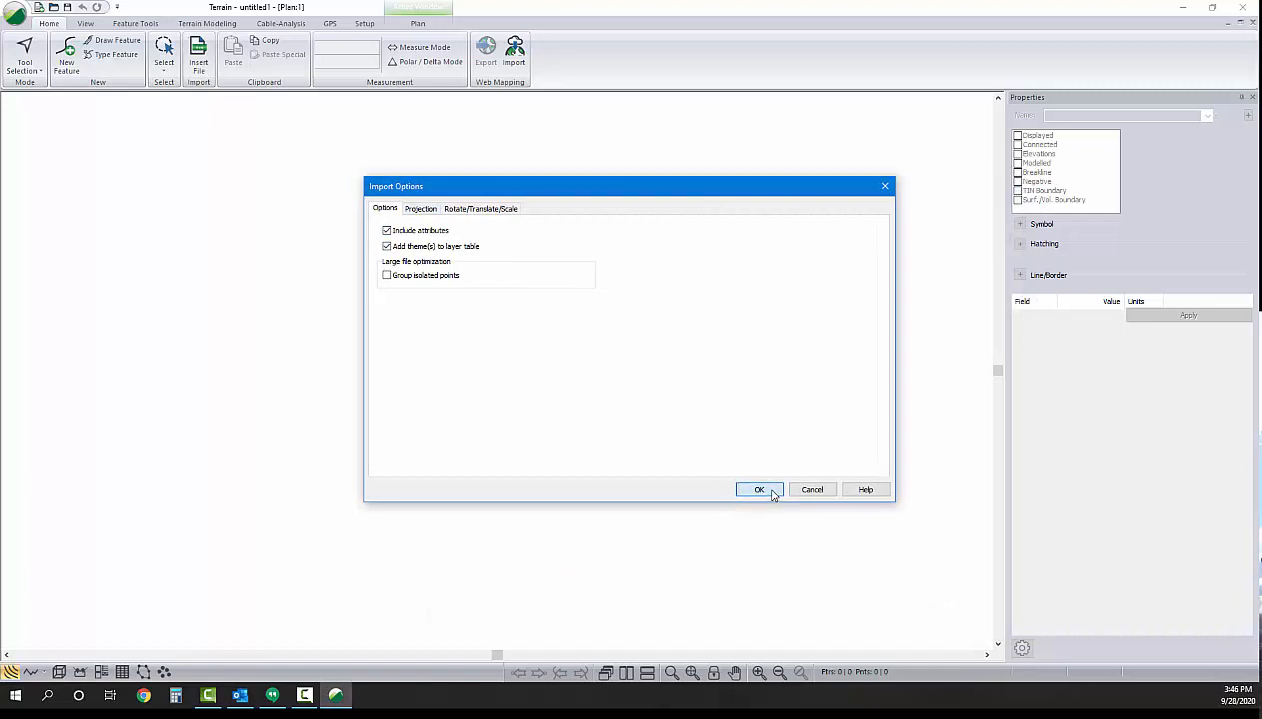
{"action": "left_click", "coordinate": [758, 489]}
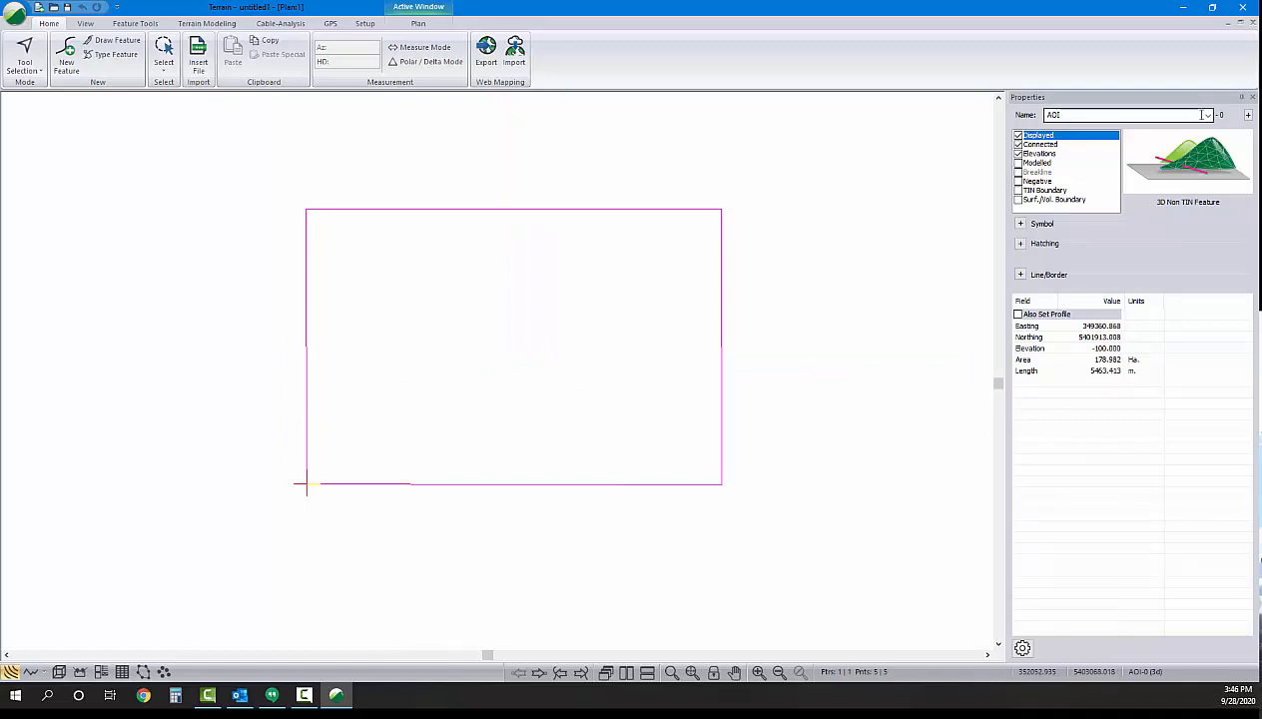
Select the DEM TIF tiles for insertion into the project
{"action": "left_click", "coordinate": [200, 58]}
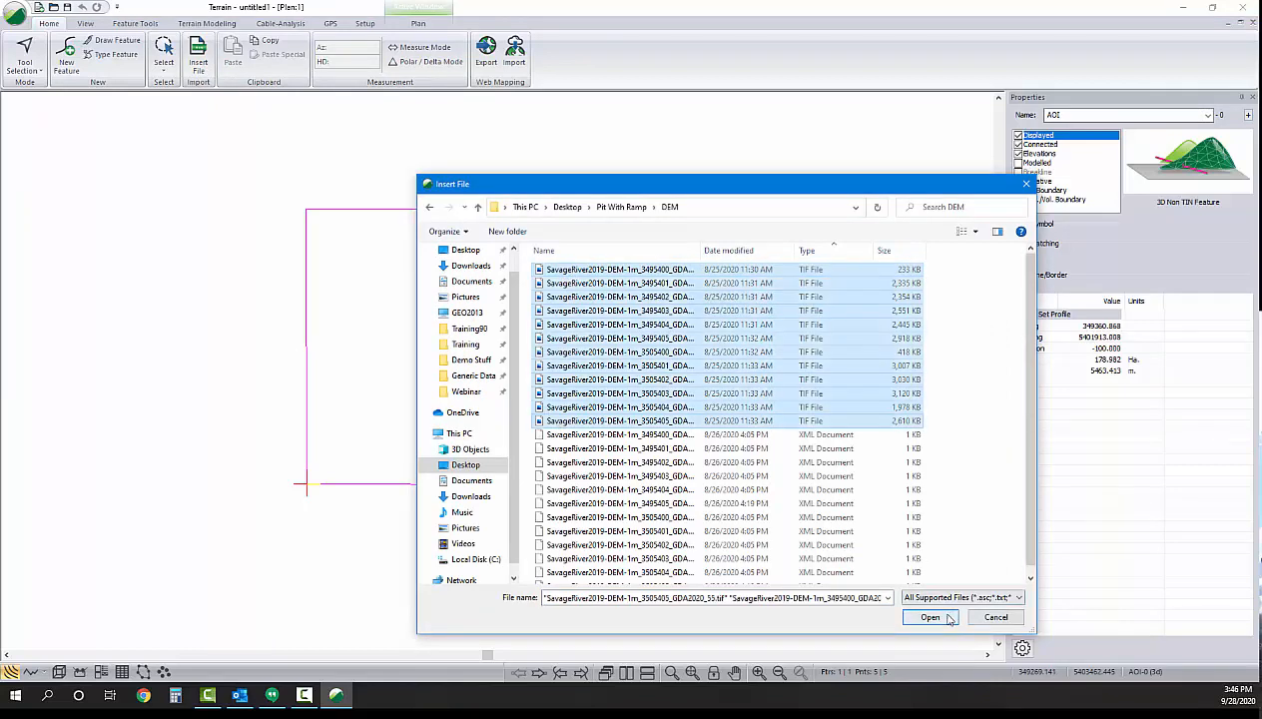
{"action": "left_click", "coordinate": [931, 615]}
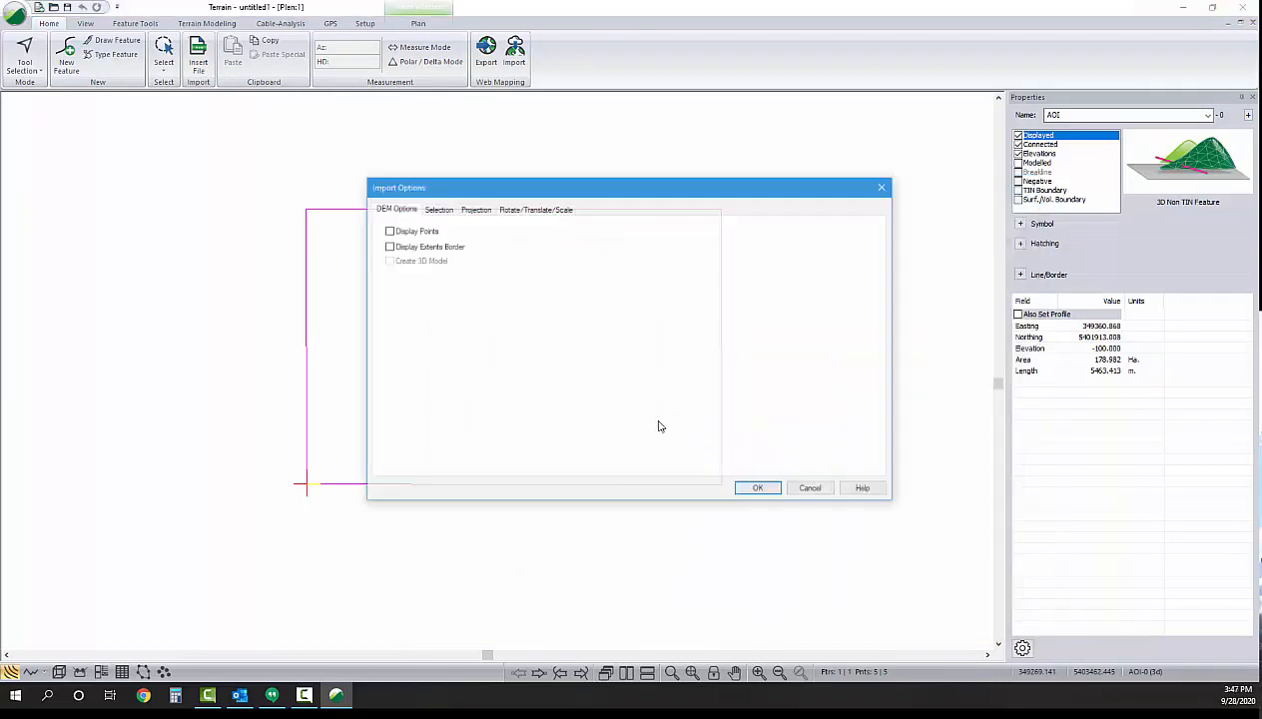
Filter the import to points inside the ACI-0 polygon, skipping all others by default
{"action": "left_click", "coordinate": [437, 208]}
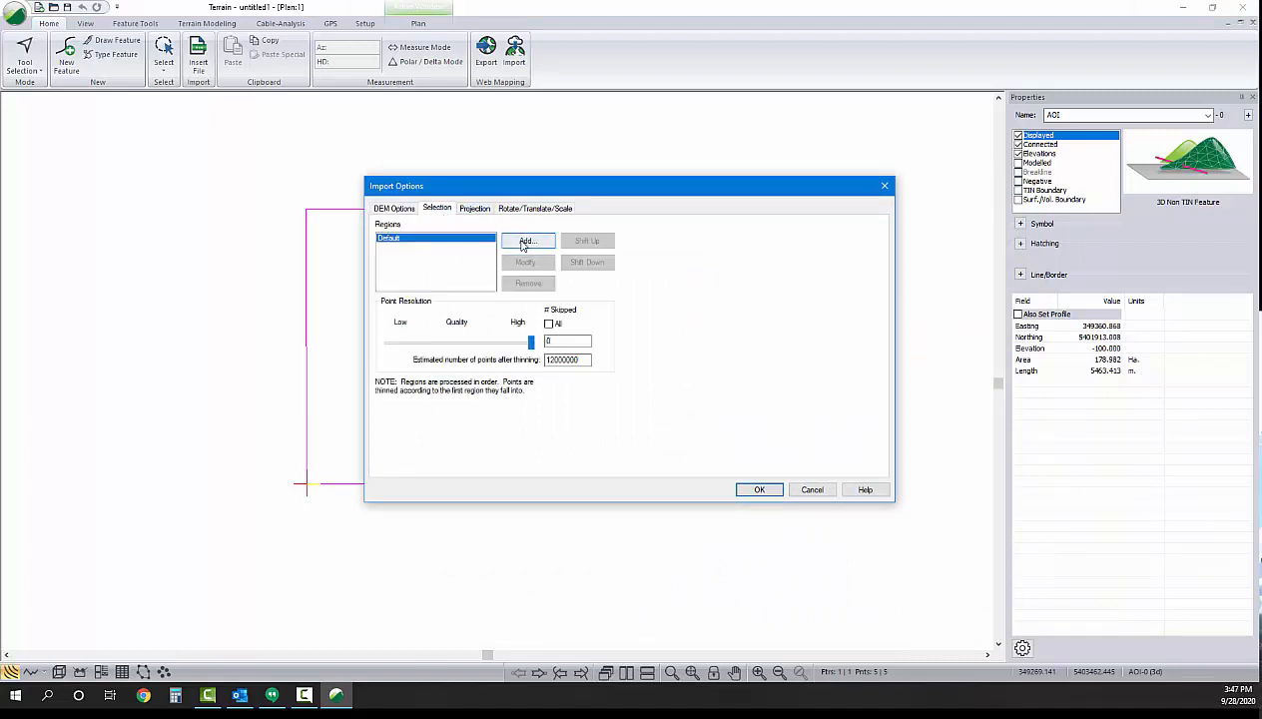
{"action": "left_click", "coordinate": [528, 240]}
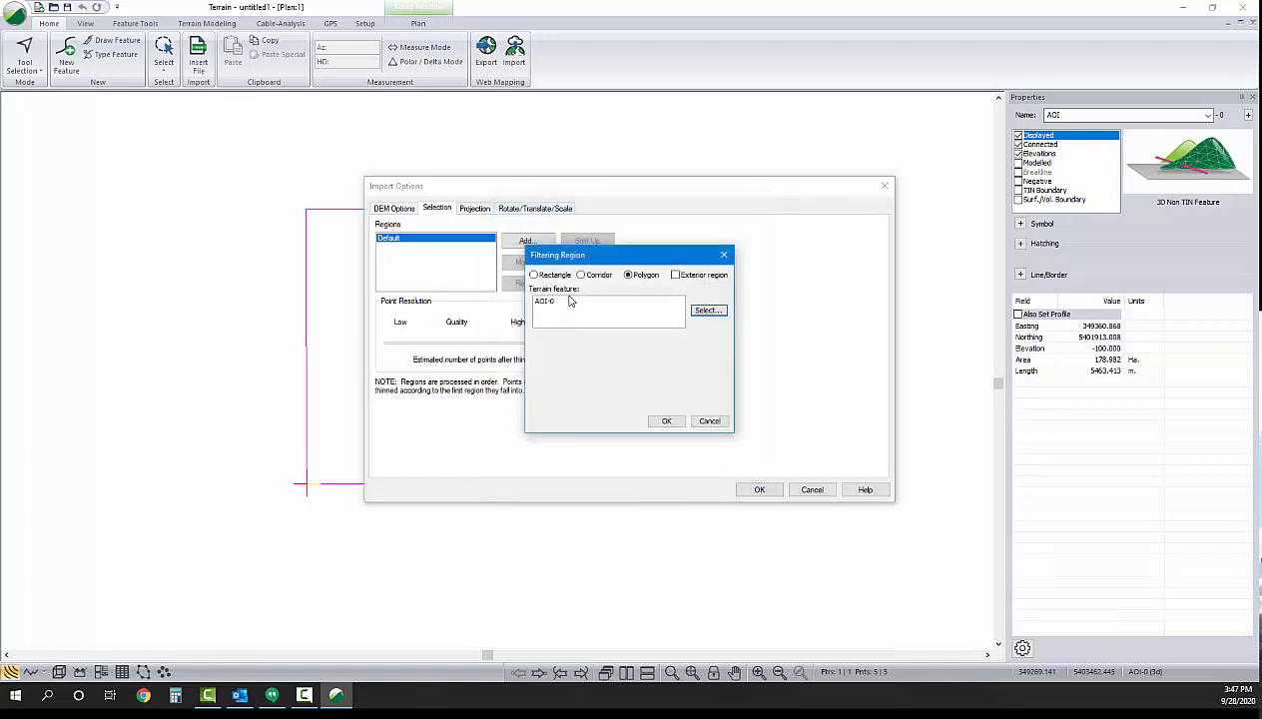
{"action": "left_click", "coordinate": [667, 420]}
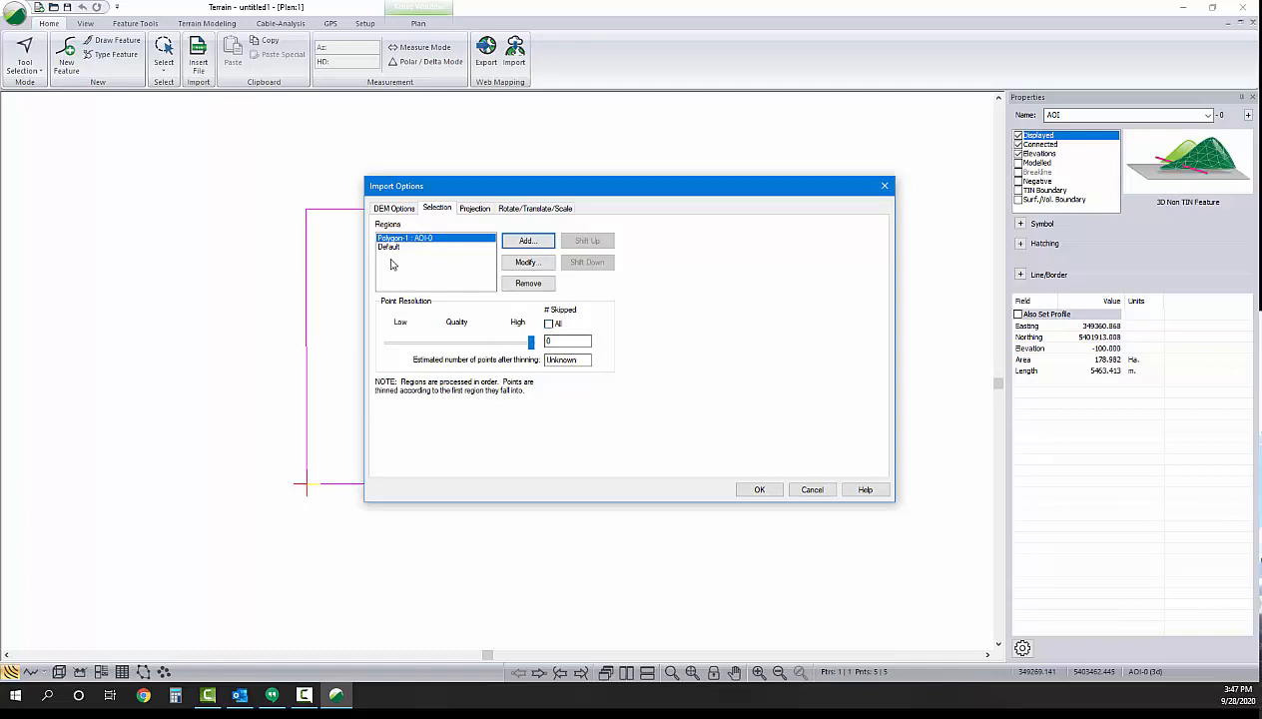
{"action": "left_click", "coordinate": [549, 323]}
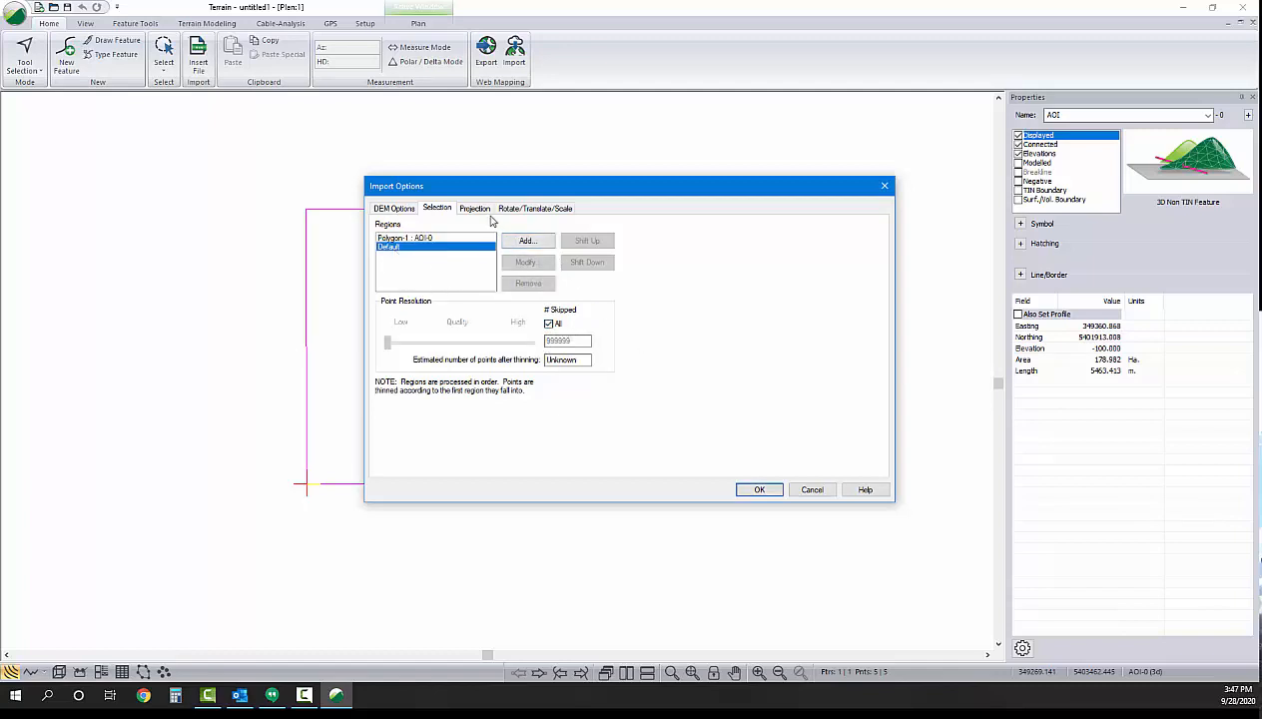
{"action": "left_click", "coordinate": [759, 489]}
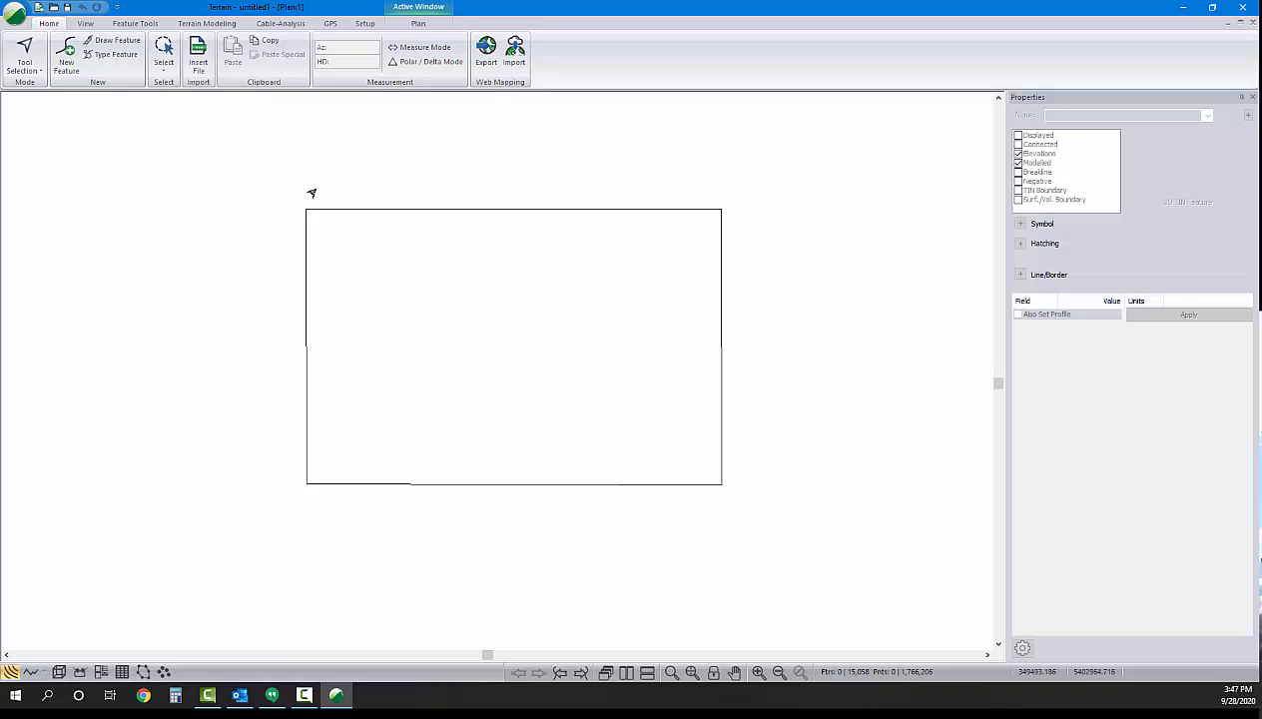
Generate the terrain model and contours from the imported DEM points
{"action": "left_click", "coordinate": [207, 24]}
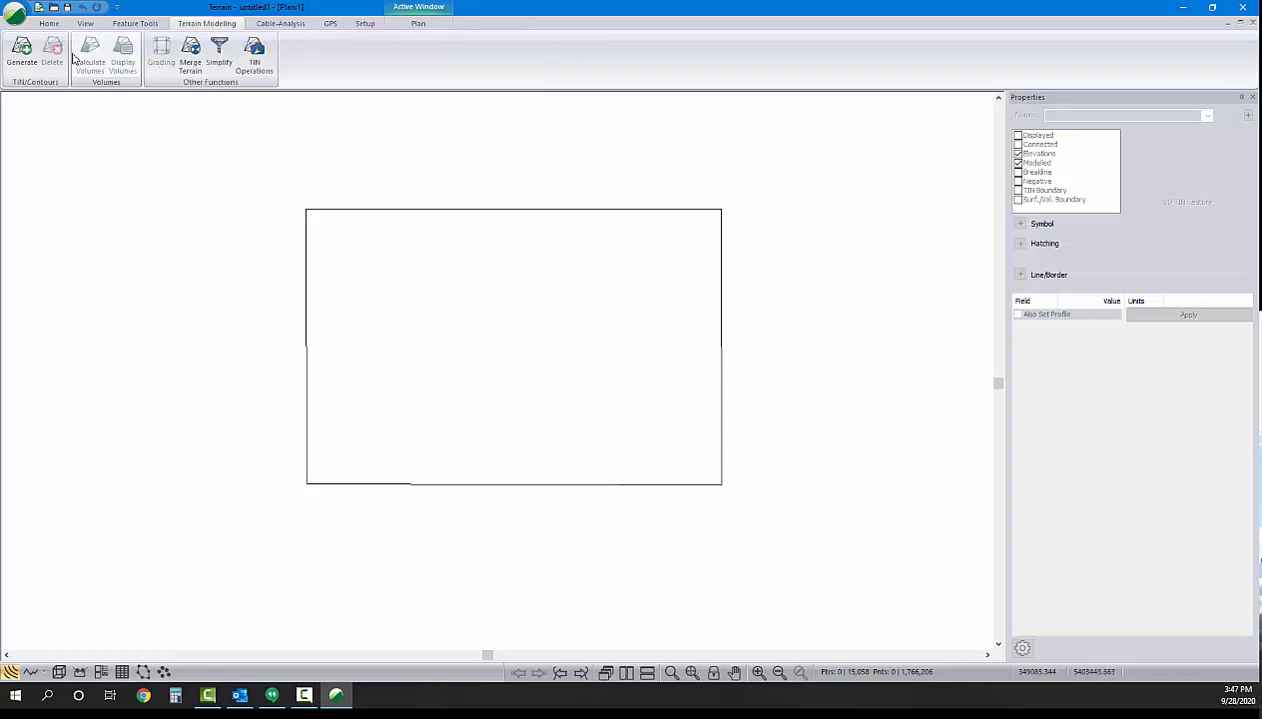
{"action": "left_click", "coordinate": [22, 62]}
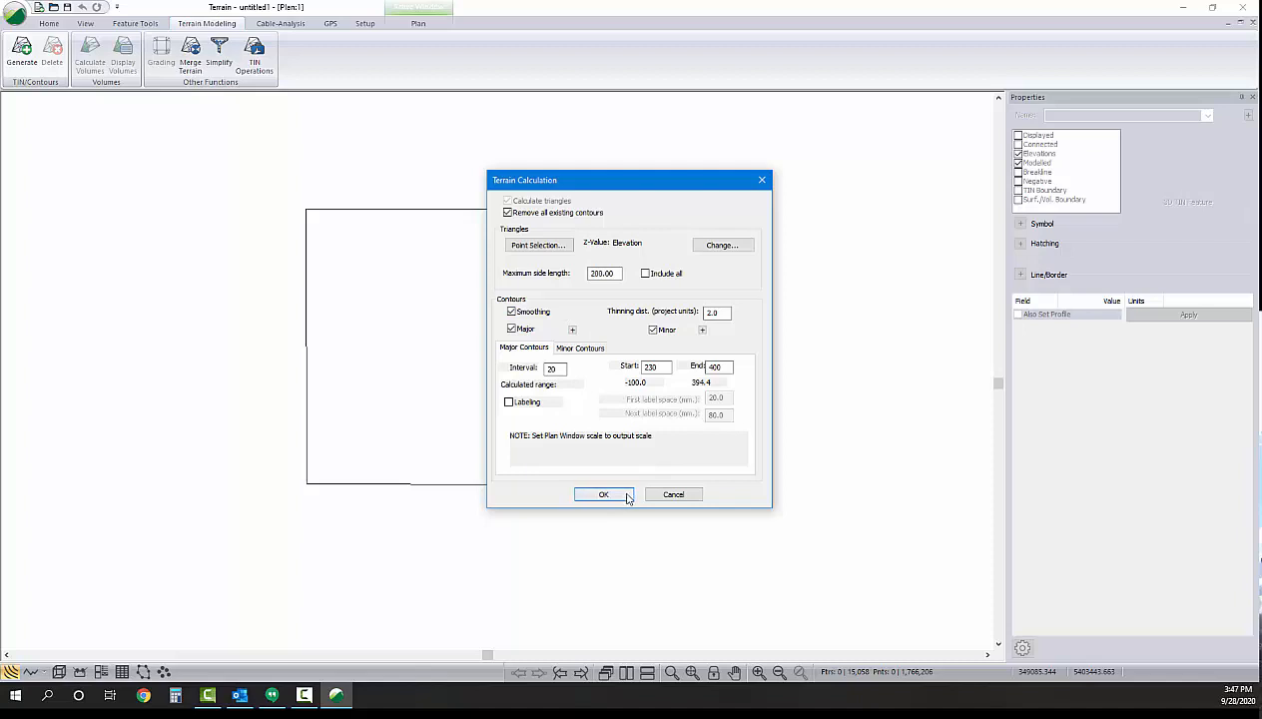
{"action": "left_click", "coordinate": [603, 496]}
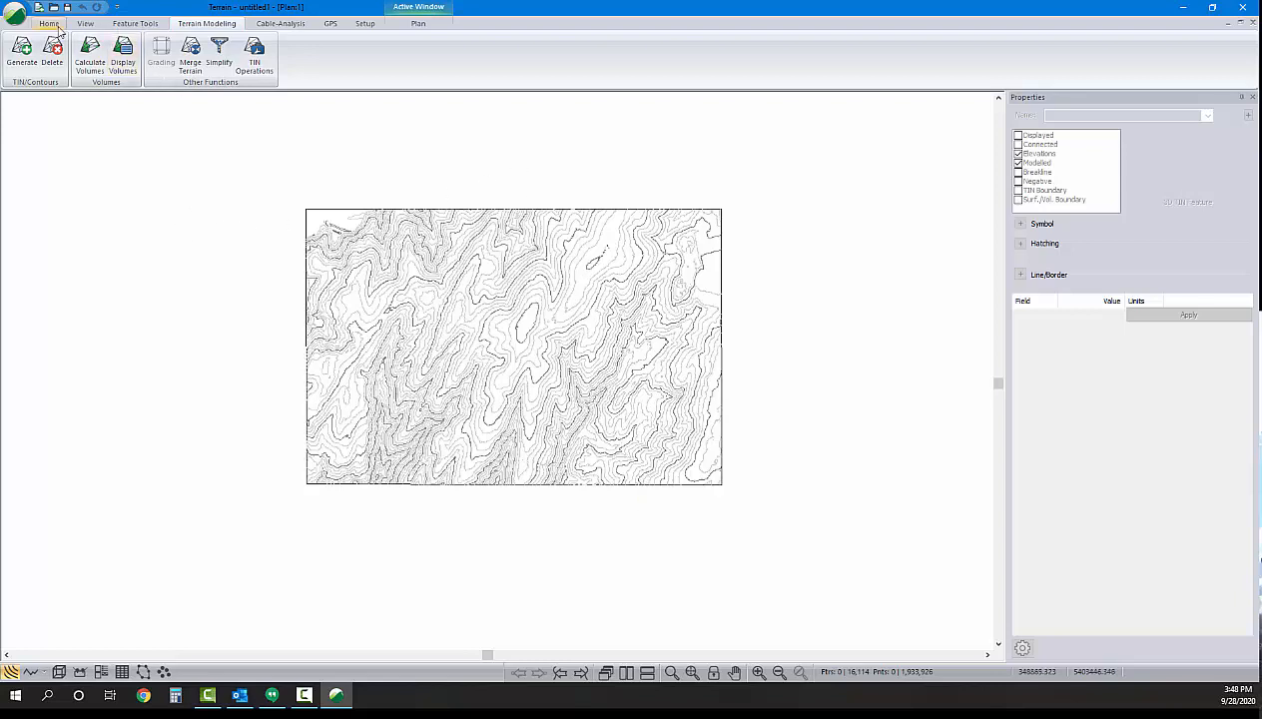
Import Pit Floor.SHP and change the Pit Floor-0 outline's line colour
{"action": "left_click", "coordinate": [515, 52]}
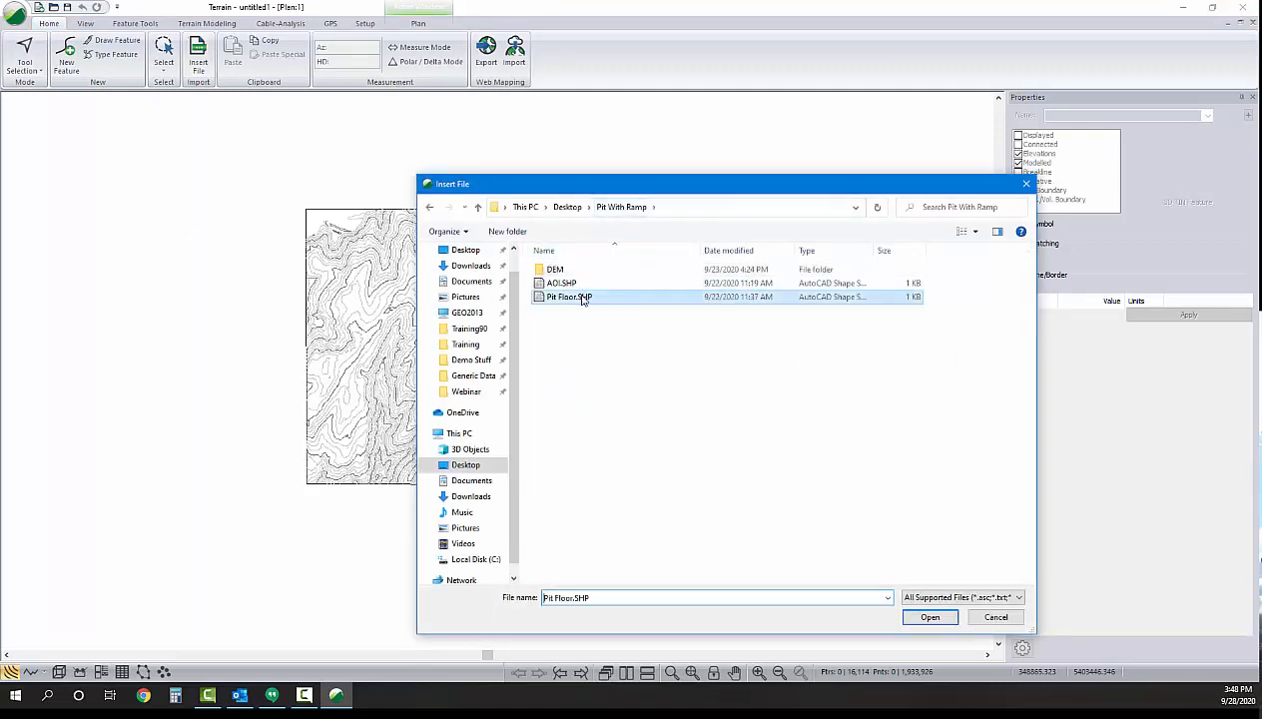
{"action": "left_click", "coordinate": [929, 615]}
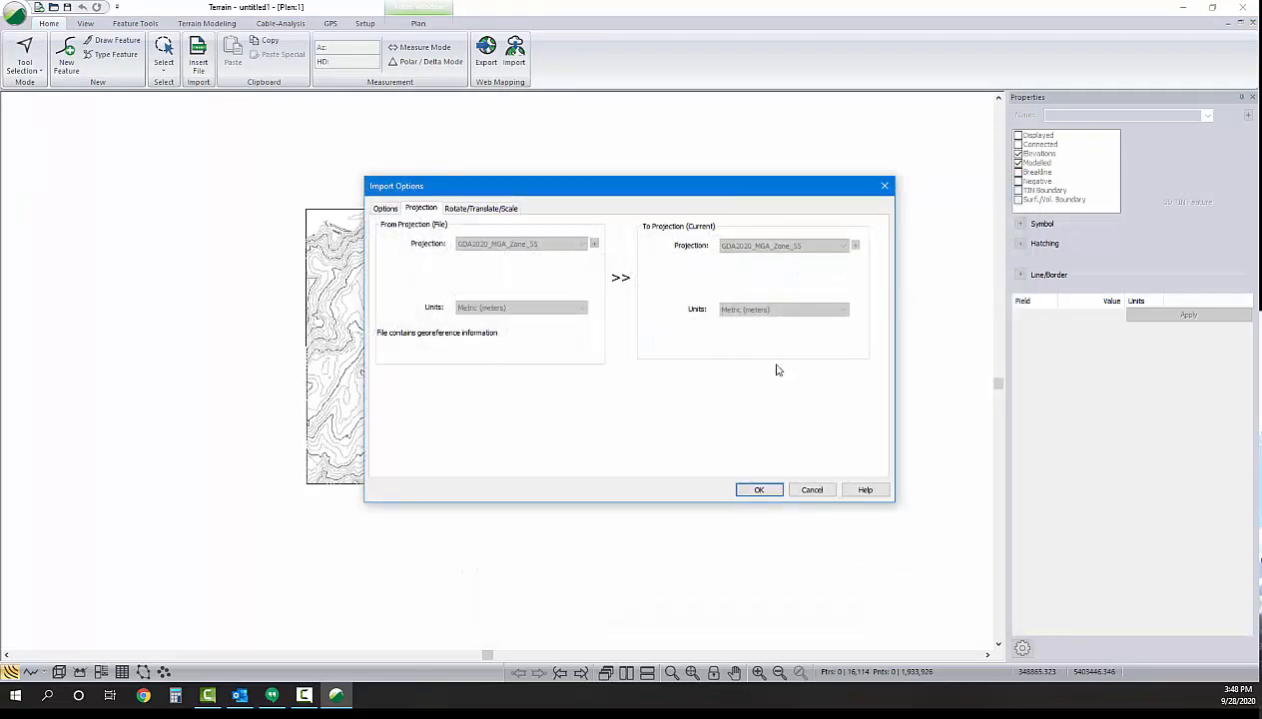
{"action": "left_click", "coordinate": [759, 490]}
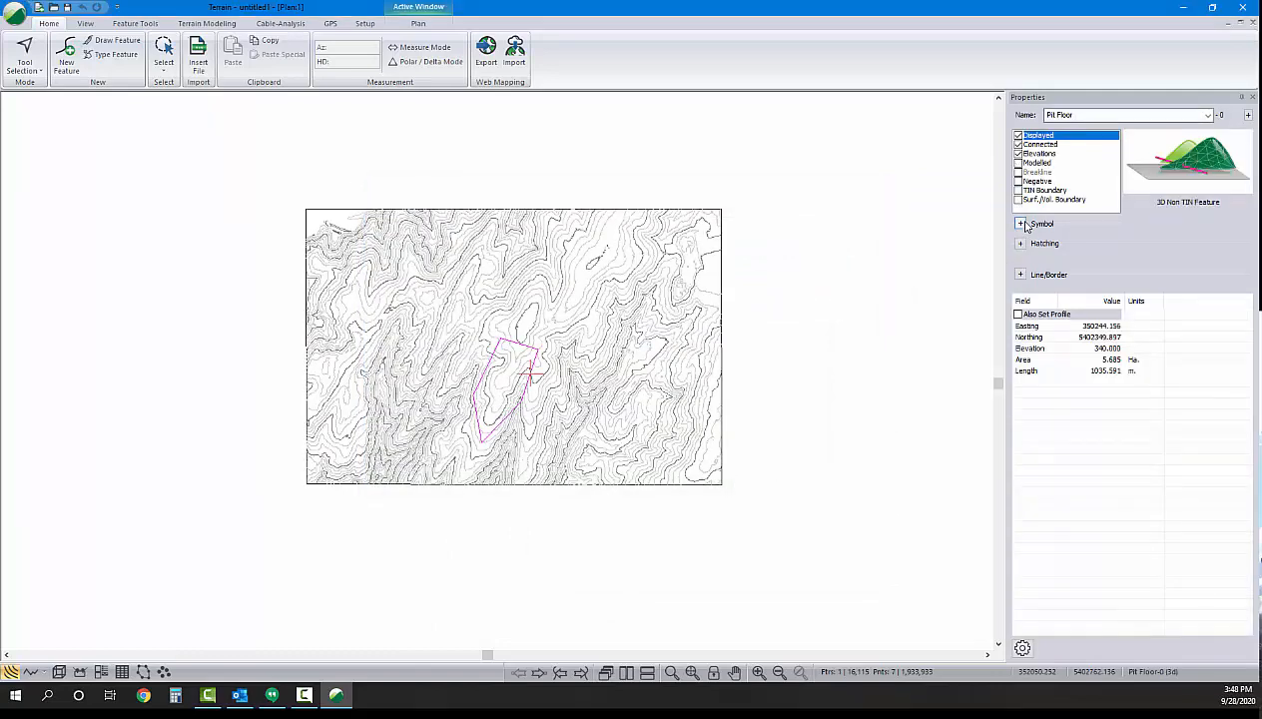
{"action": "left_click", "coordinate": [1020, 224]}
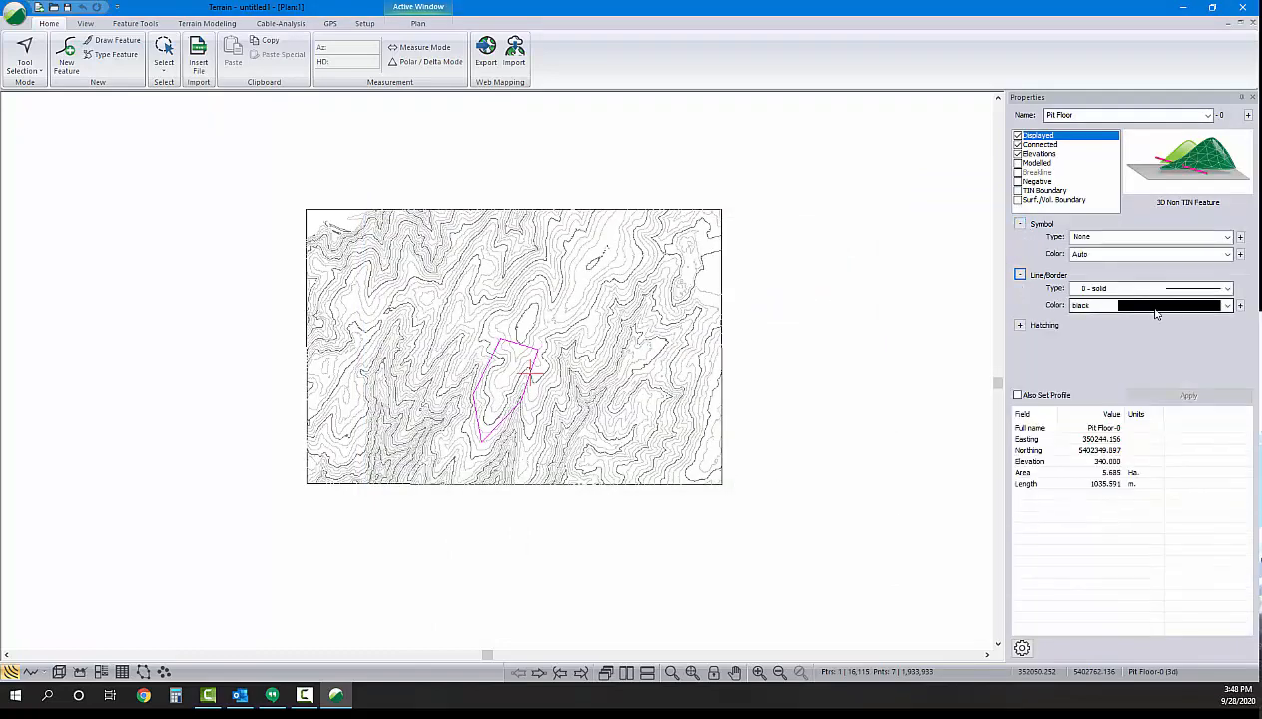
{"action": "left_click", "coordinate": [1149, 304]}
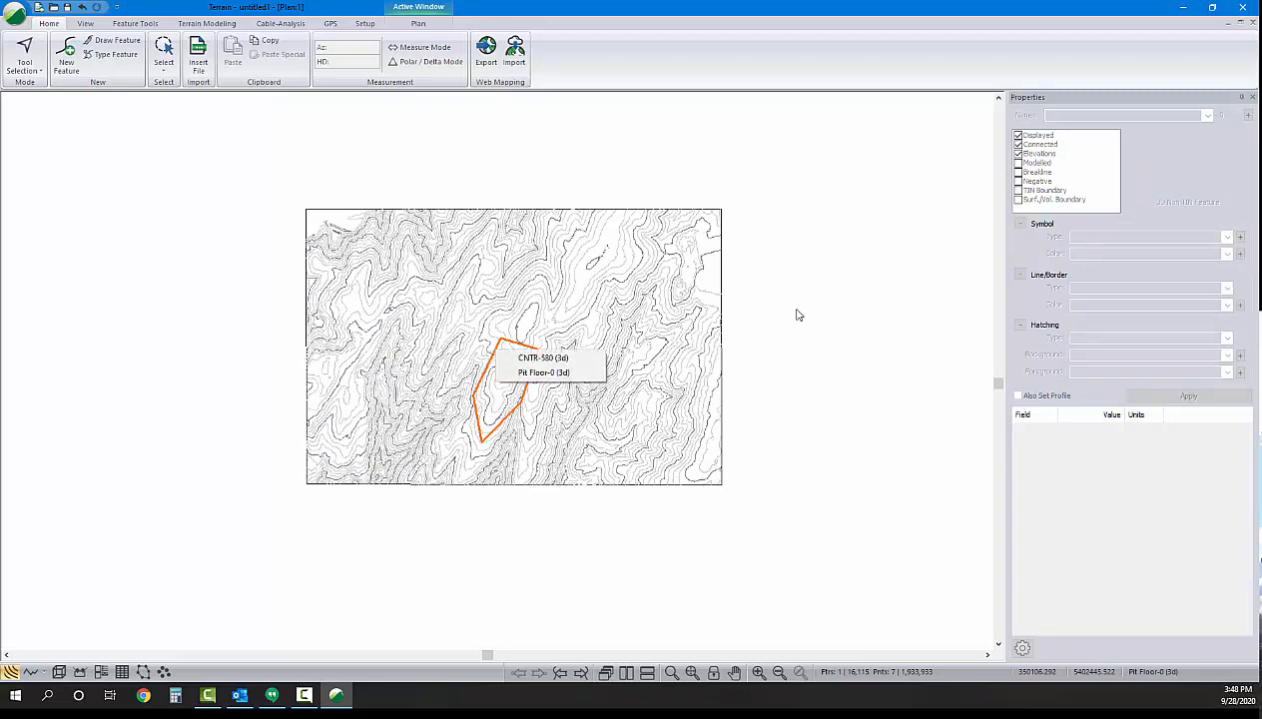
{"action": "left_click", "coordinate": [16, 11]}
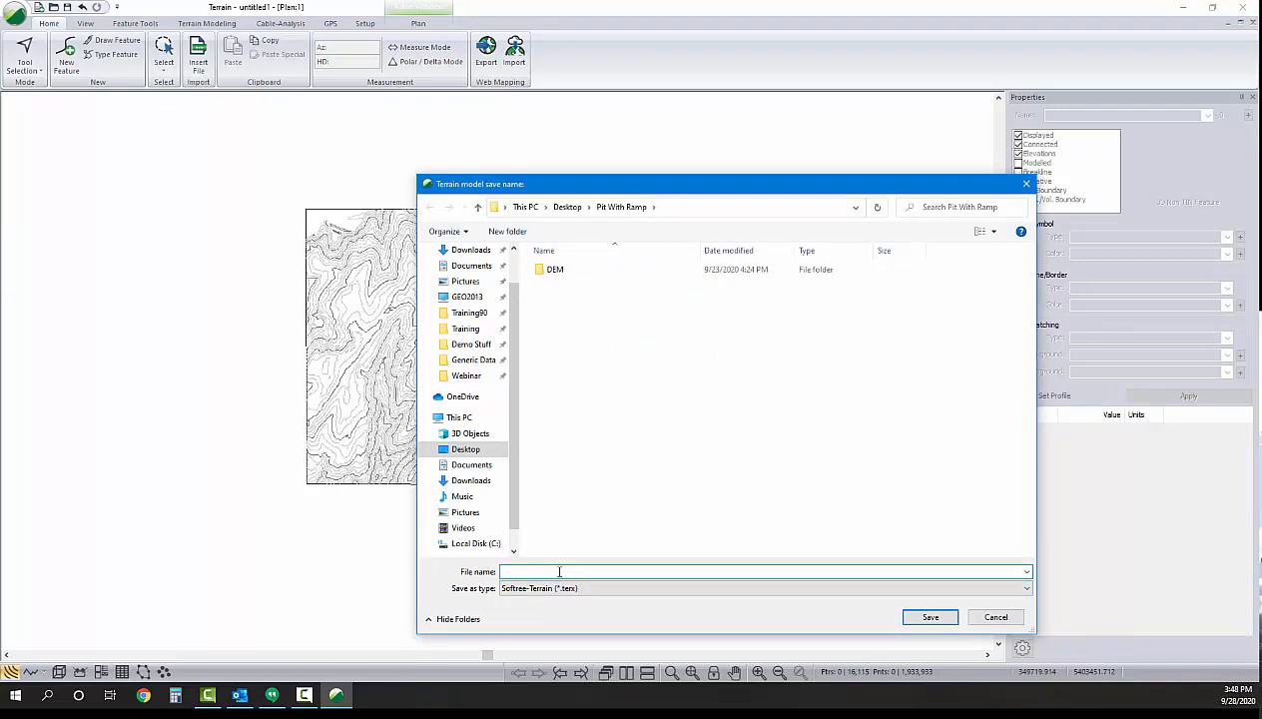
Save the terrain model as Topo
{"action": "type", "text": "Topo"}
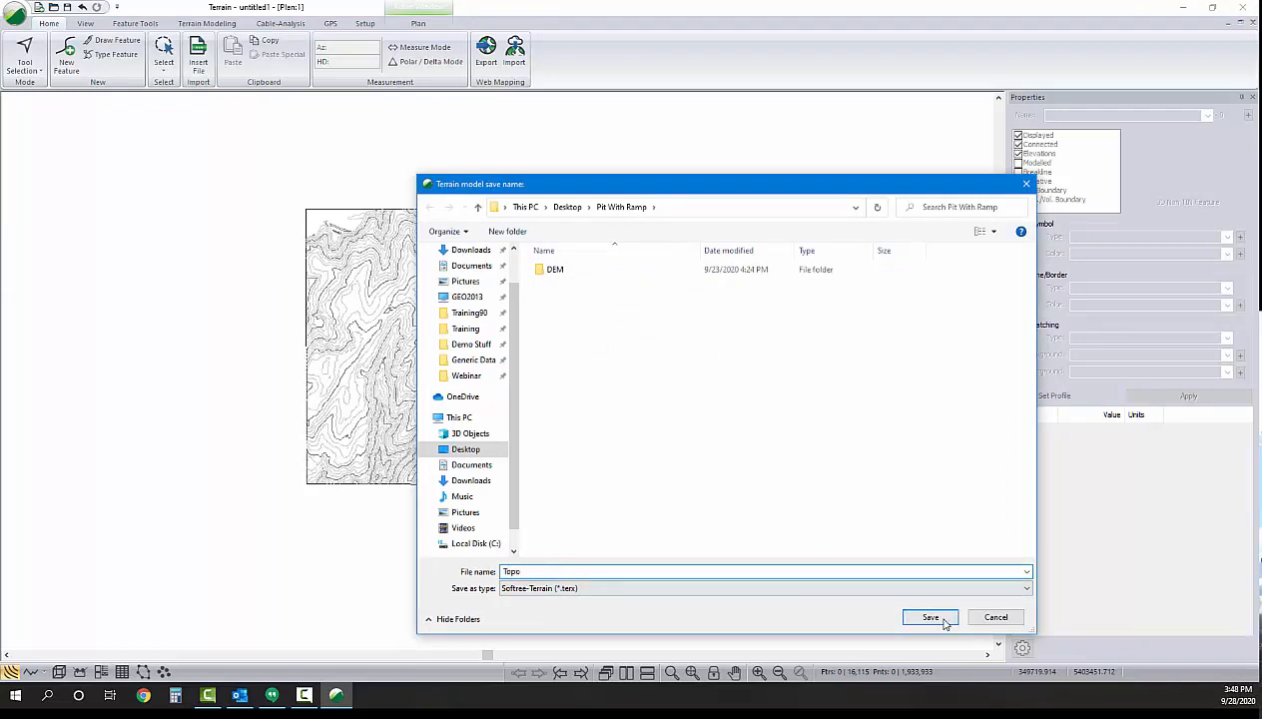
{"action": "left_click", "coordinate": [928, 617]}
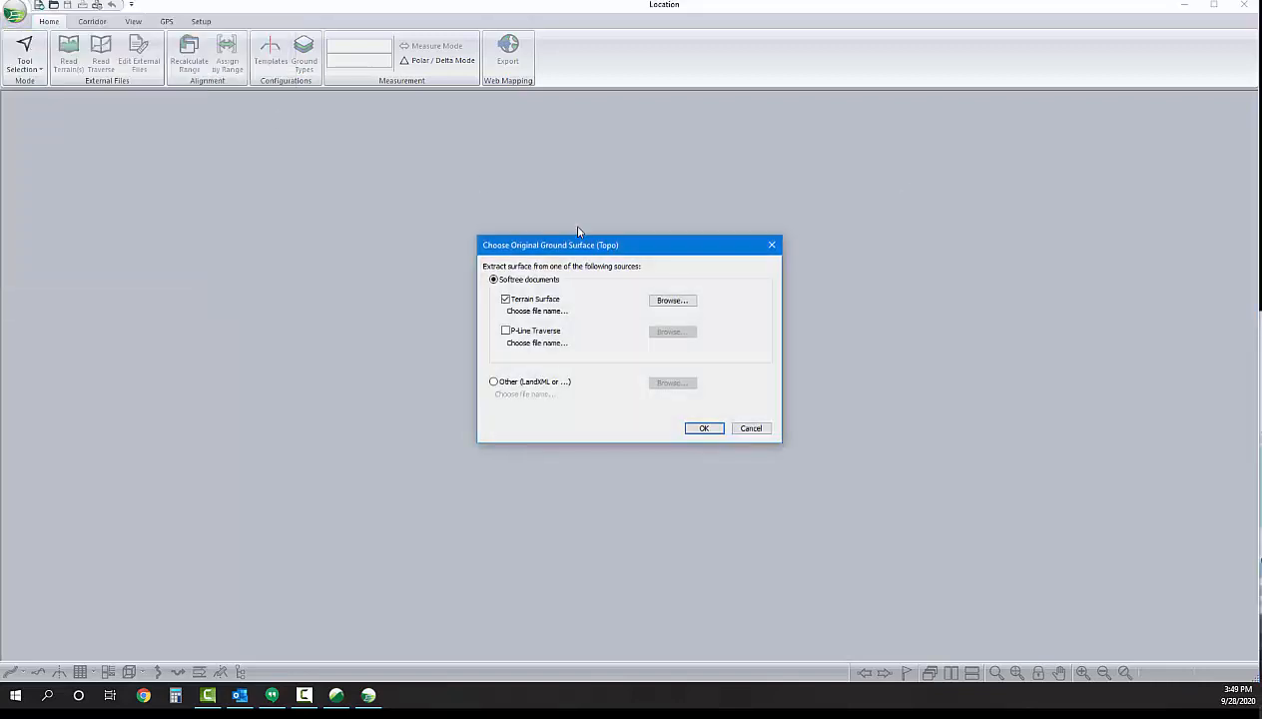
Base the new design on the Topo surface and Pit Floor-0 feature with the Default template
{"action": "left_click", "coordinate": [671, 300]}
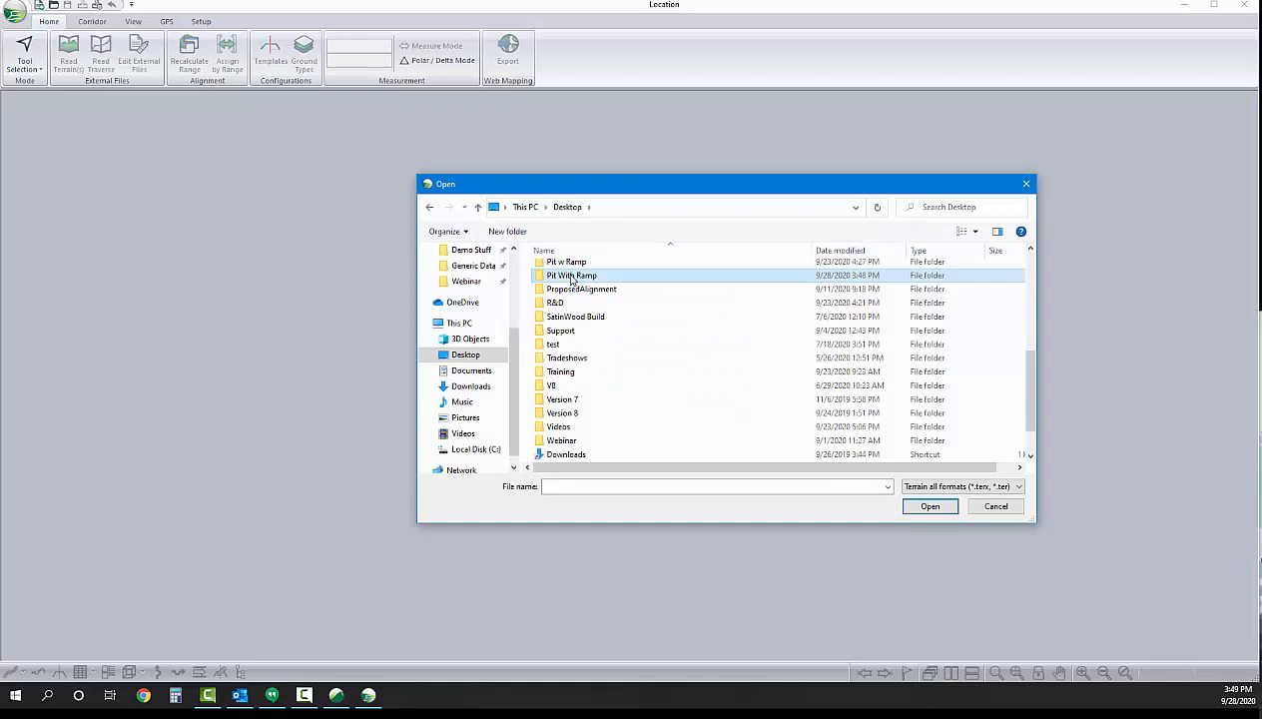
{"action": "double_click", "coordinate": [571, 275]}
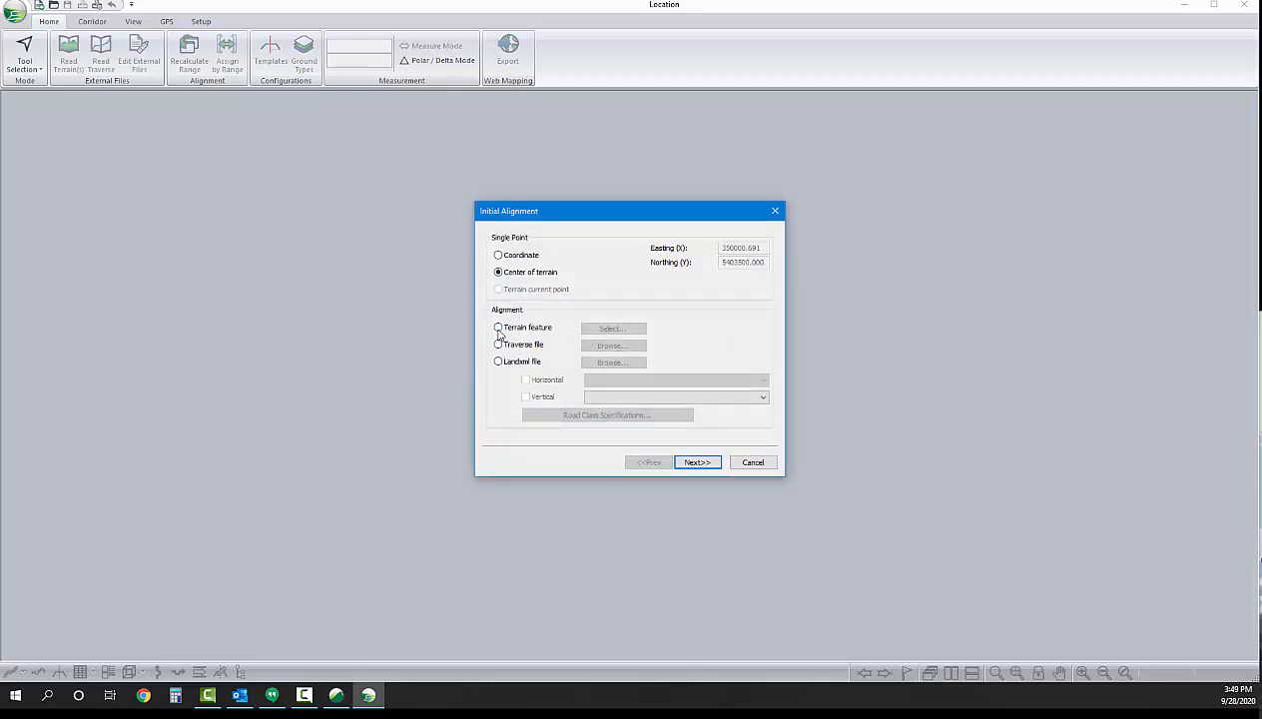
{"action": "left_click", "coordinate": [612, 328]}
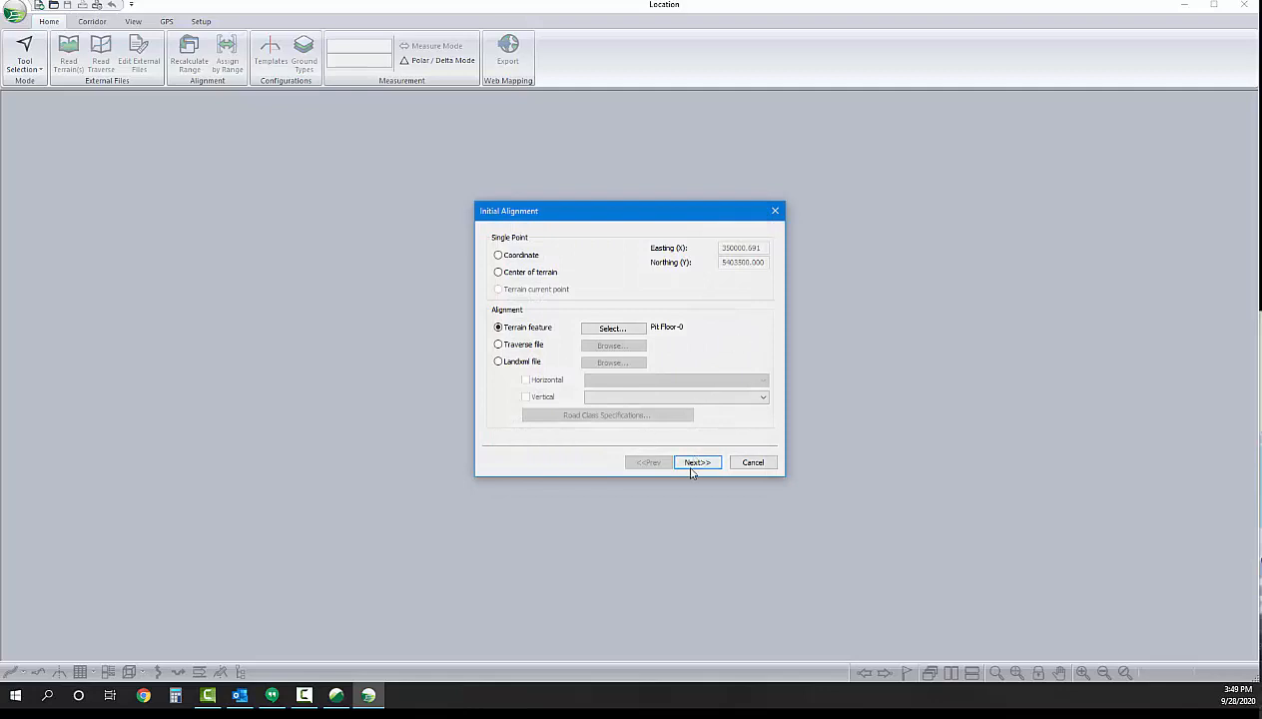
{"action": "left_click", "coordinate": [697, 461]}
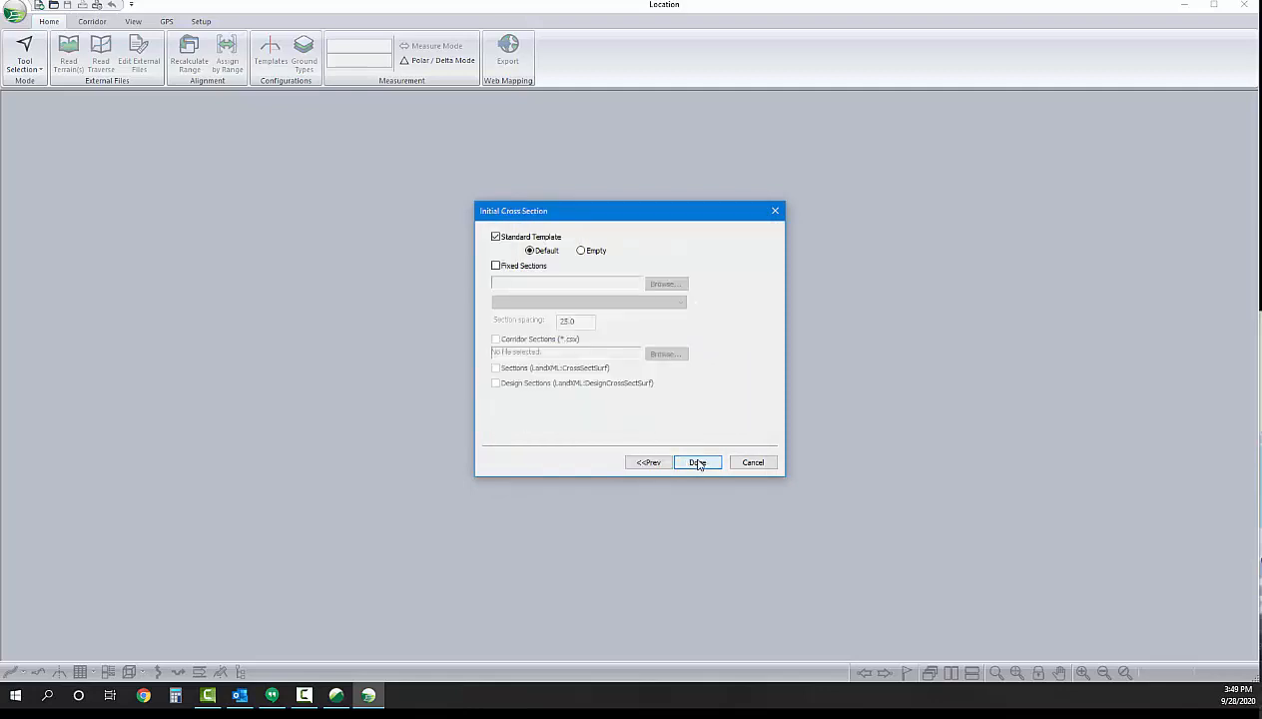
{"action": "left_click", "coordinate": [697, 464]}
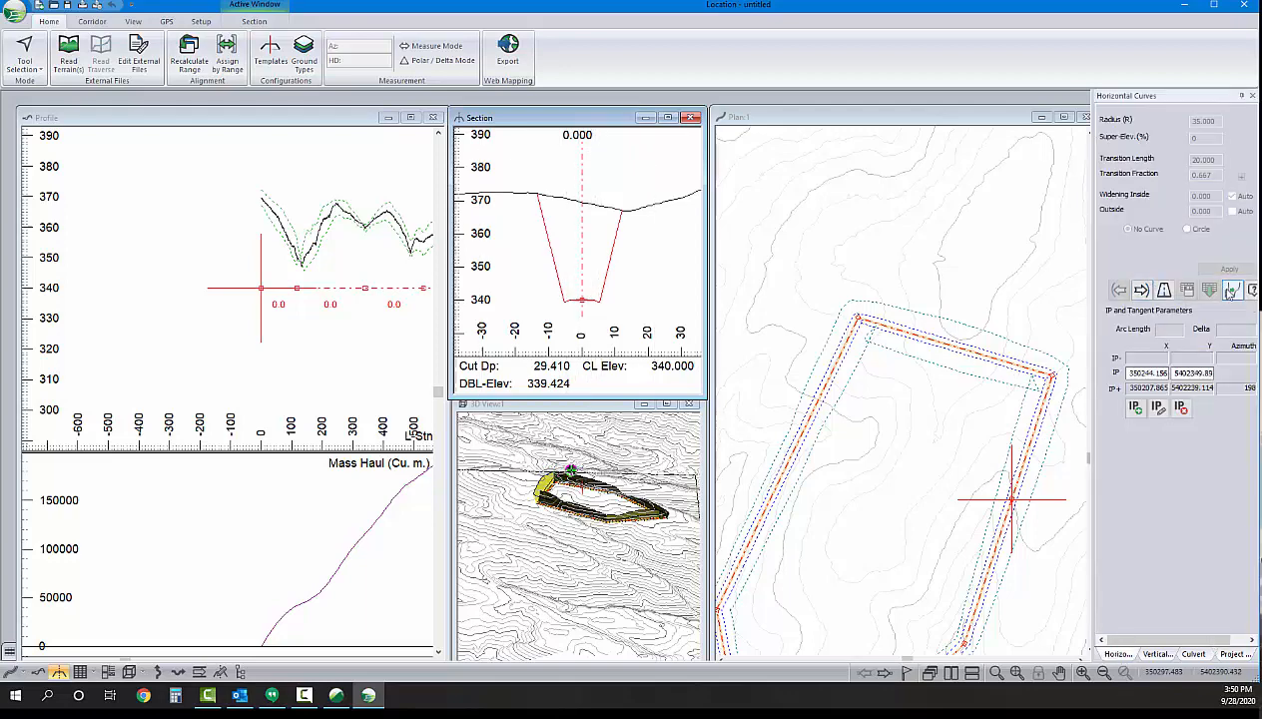
Auto-generate largest-radius horizontal curves at every alignment corner
{"action": "left_click", "coordinate": [1232, 290]}
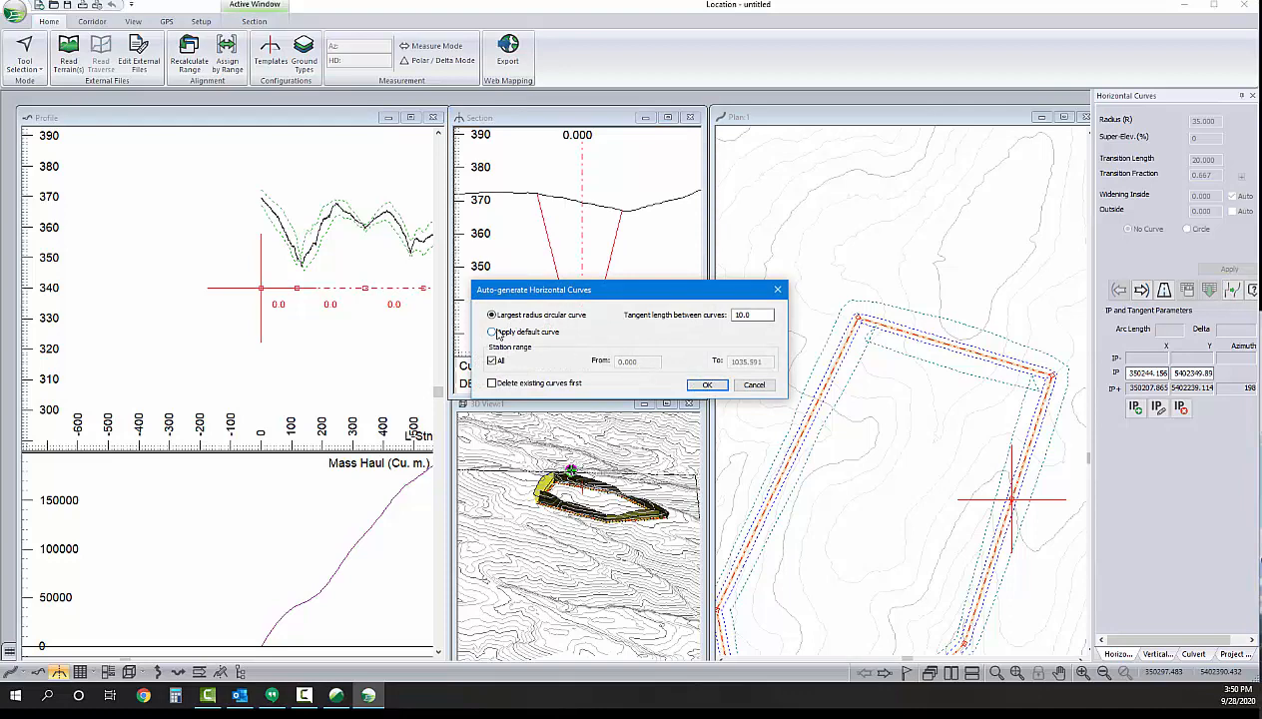
{"action": "left_click", "coordinate": [707, 385]}
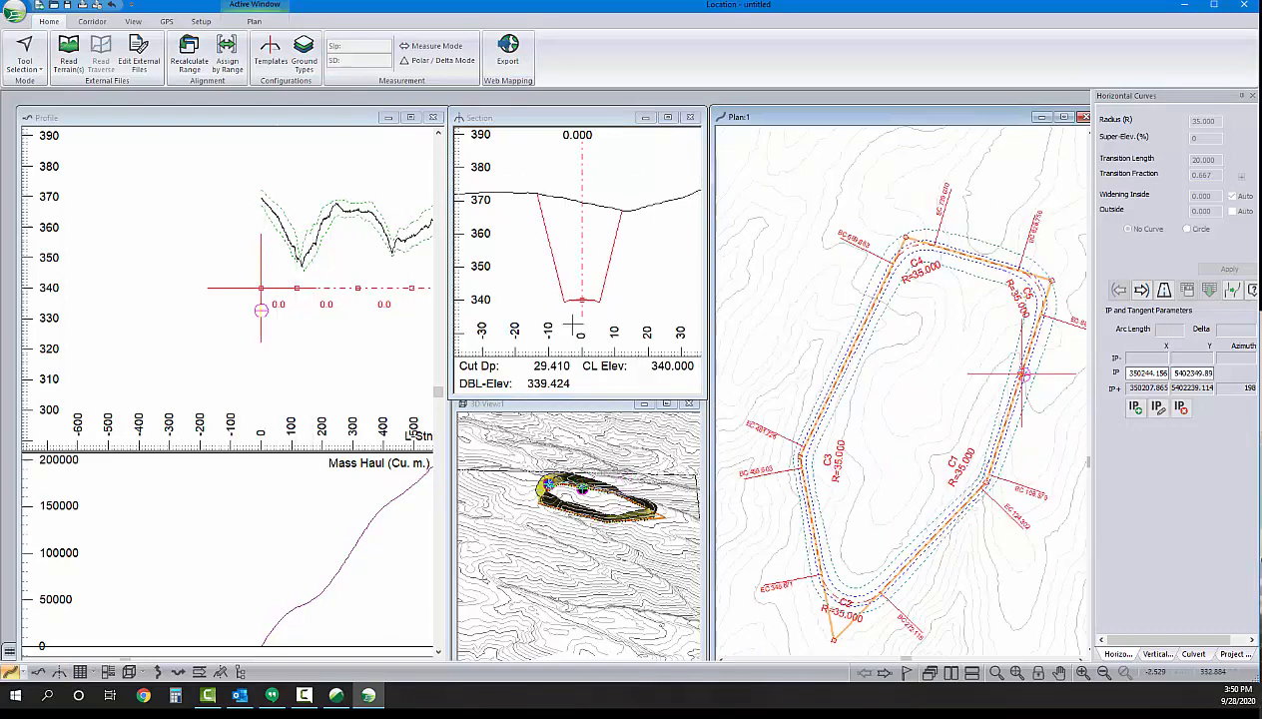
{"action": "mouse_move", "coordinate": [272, 52]}
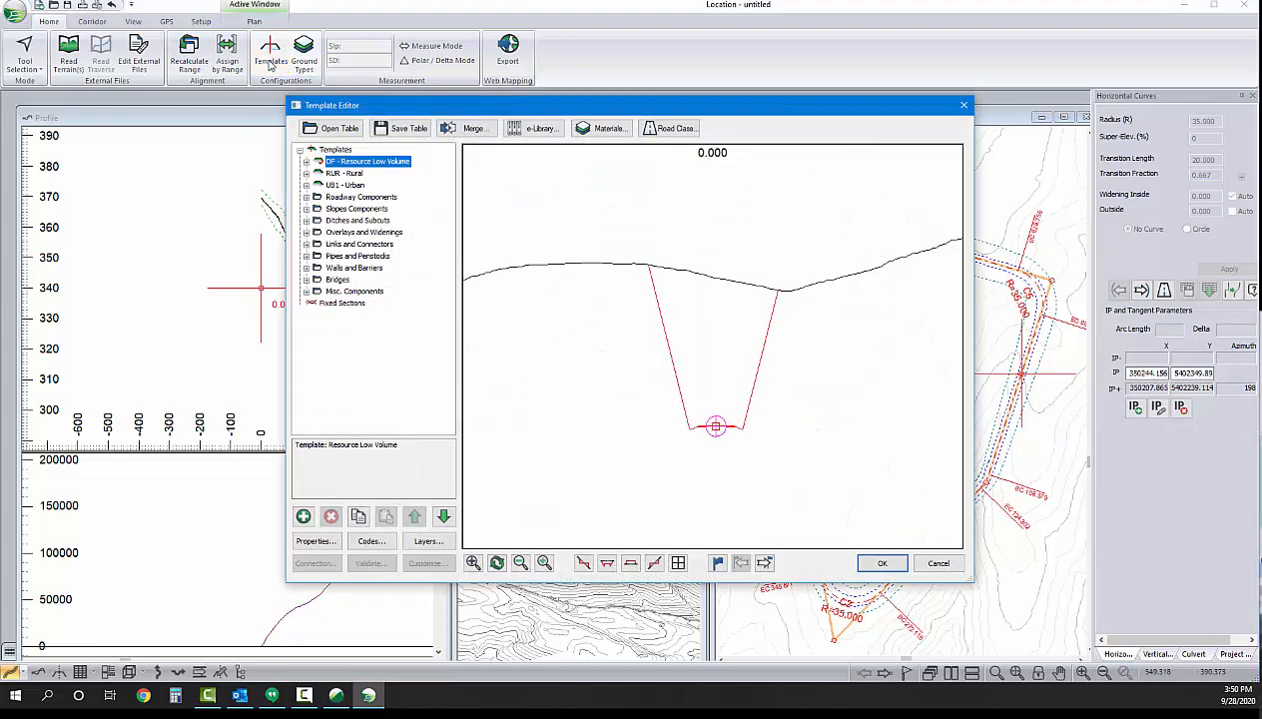
Create a new template named PT with description Pitwall
{"action": "right_click", "coordinate": [335, 147]}
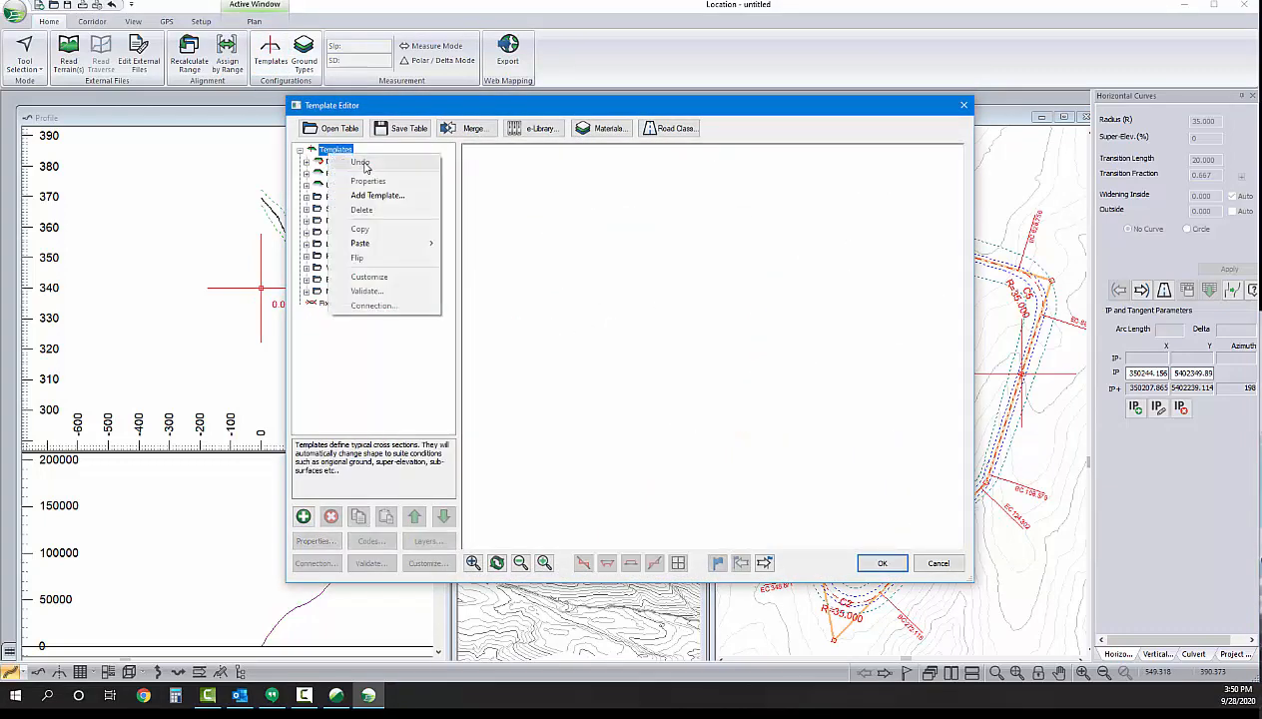
{"action": "left_click", "coordinate": [377, 195]}
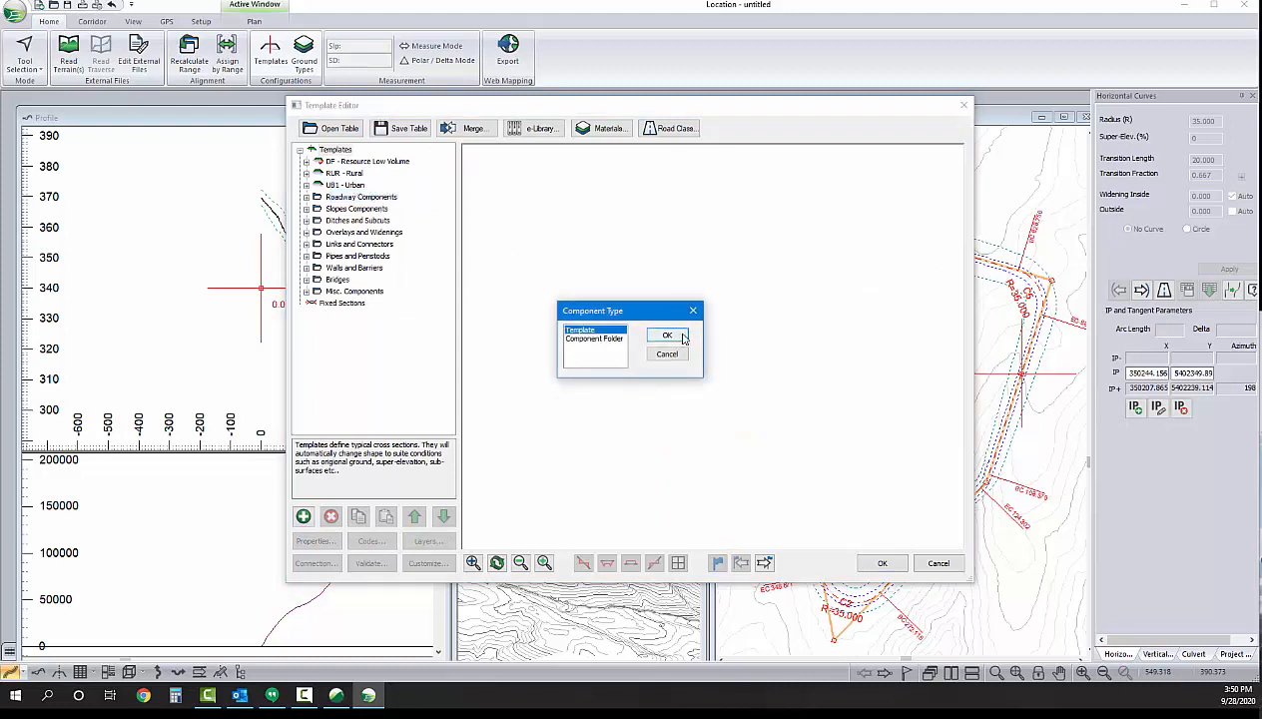
{"action": "left_click", "coordinate": [667, 335]}
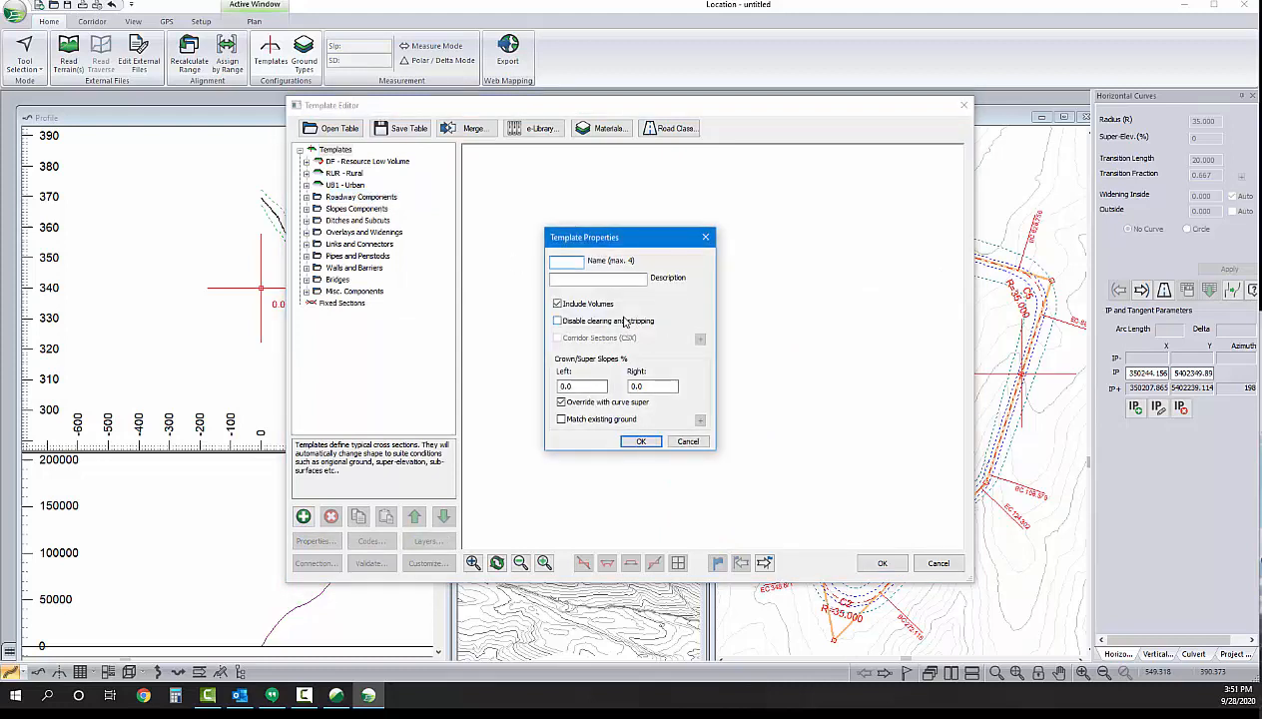
{"action": "type", "text": "PT"}
{"action": "left_click", "coordinate": [597, 277]}
{"action": "type", "text": "Pitwall"}
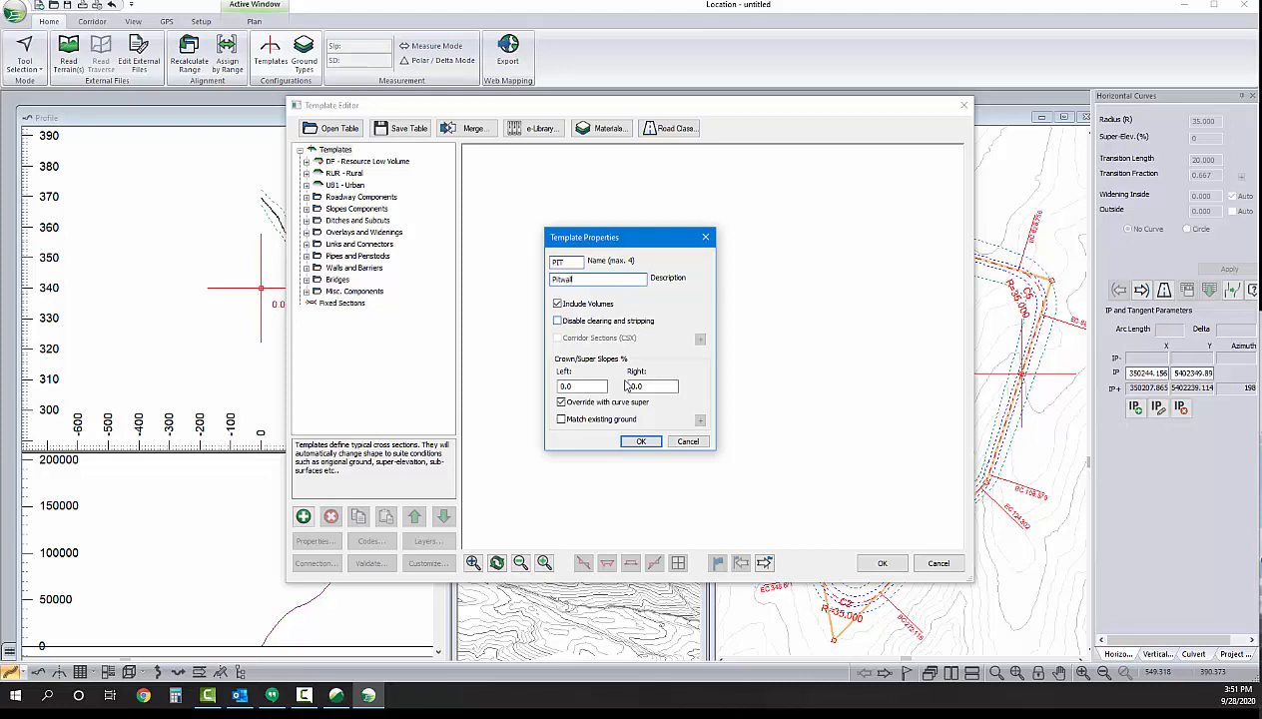
{"action": "left_click", "coordinate": [639, 441]}
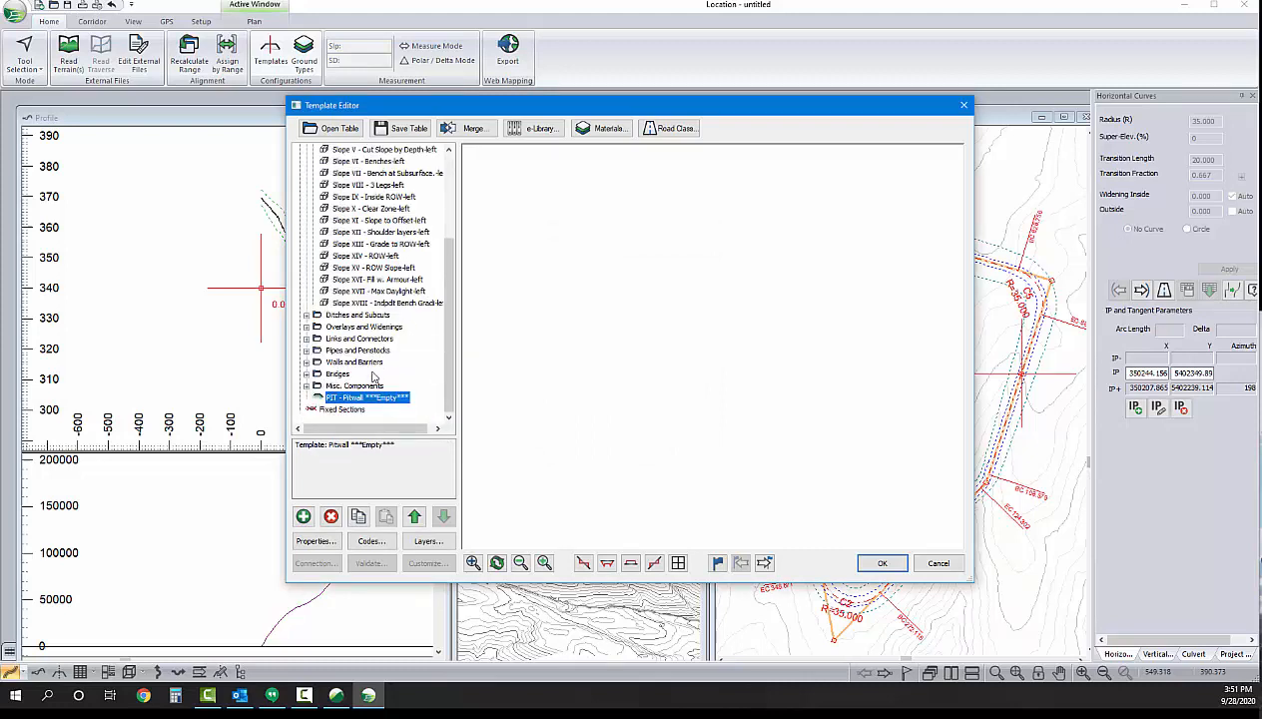
Add a bench slope component to the Pitwall template
{"action": "left_click", "coordinate": [387, 303]}
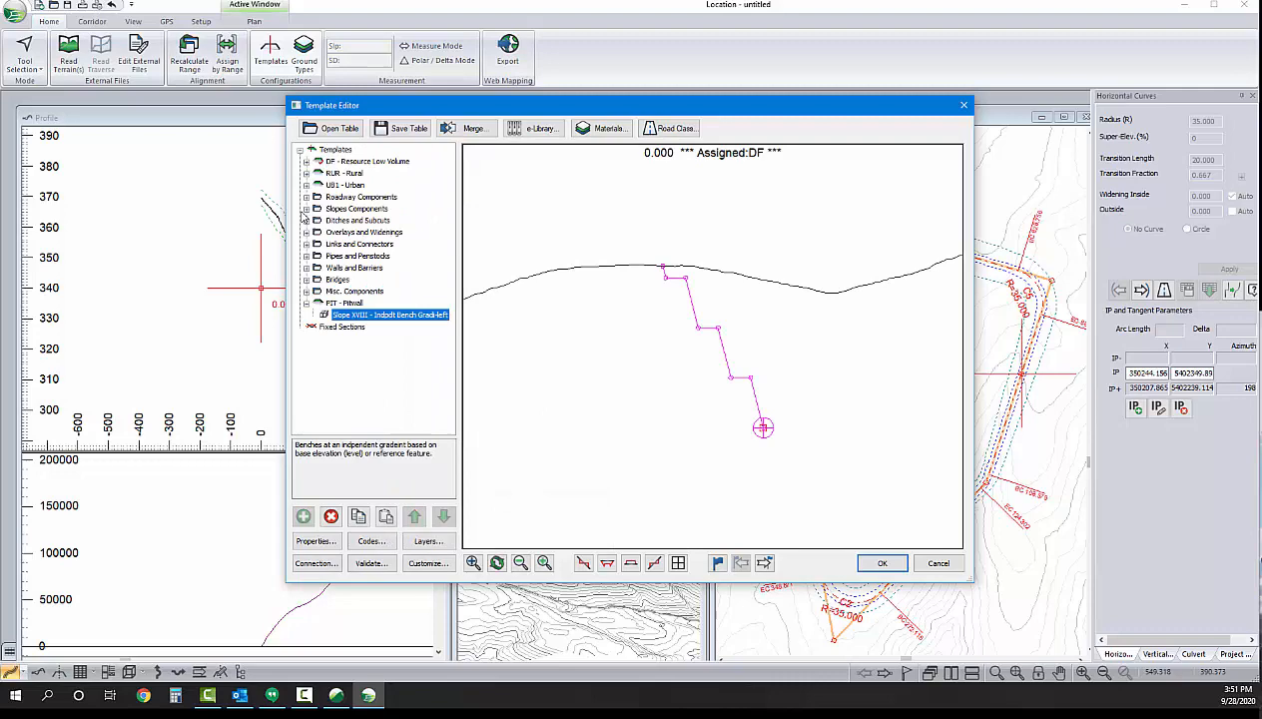
{"action": "right_click", "coordinate": [355, 208]}
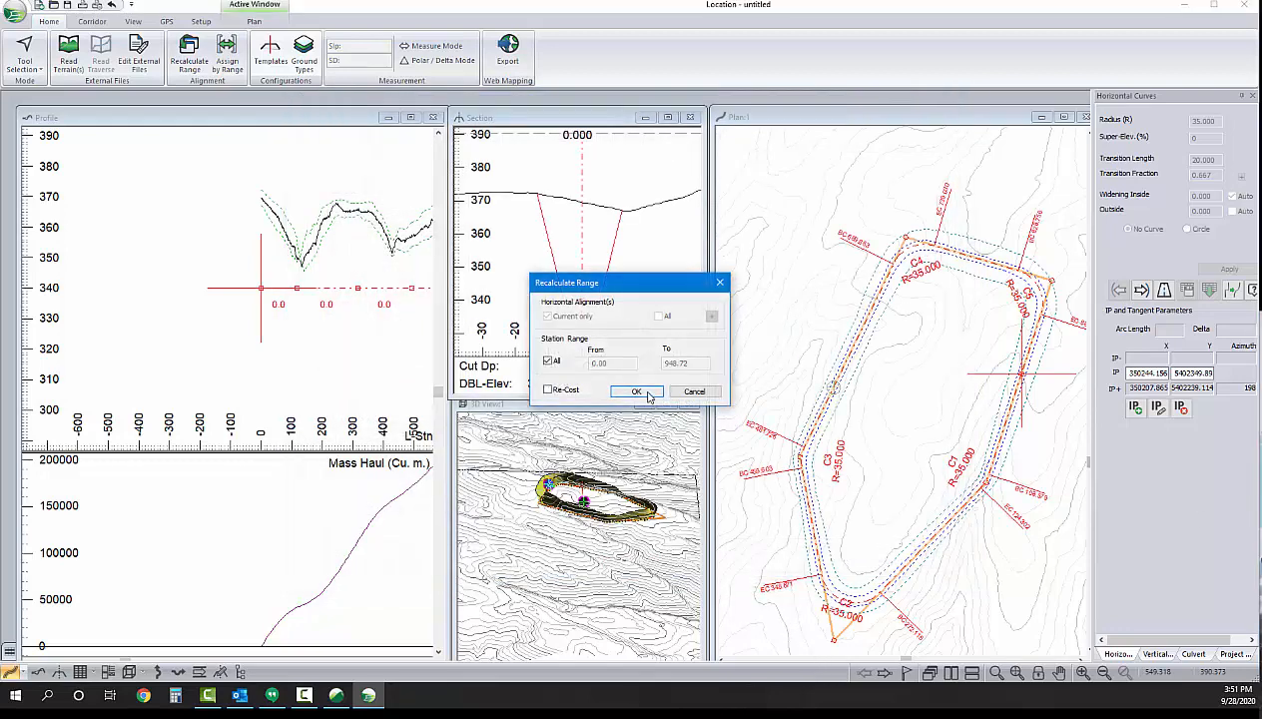
Recalculate the design over the full station range
{"action": "left_click", "coordinate": [635, 390]}
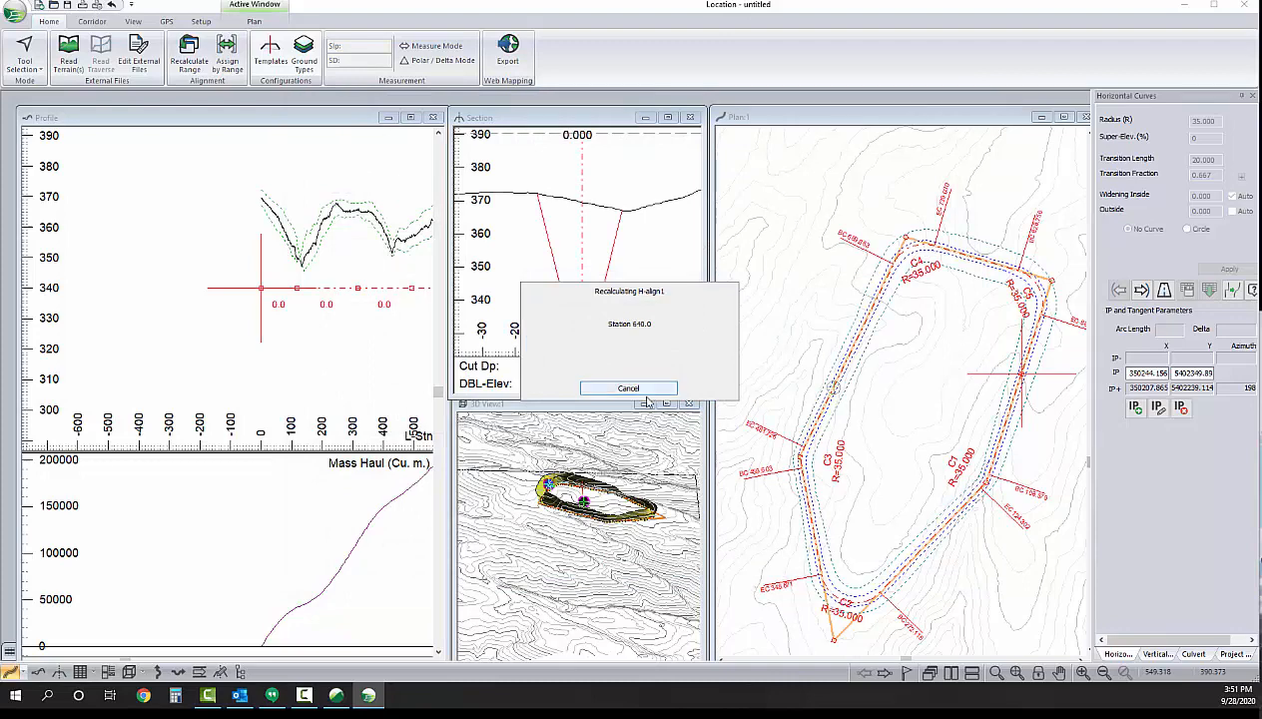
{"action": "left_click", "coordinate": [627, 388]}
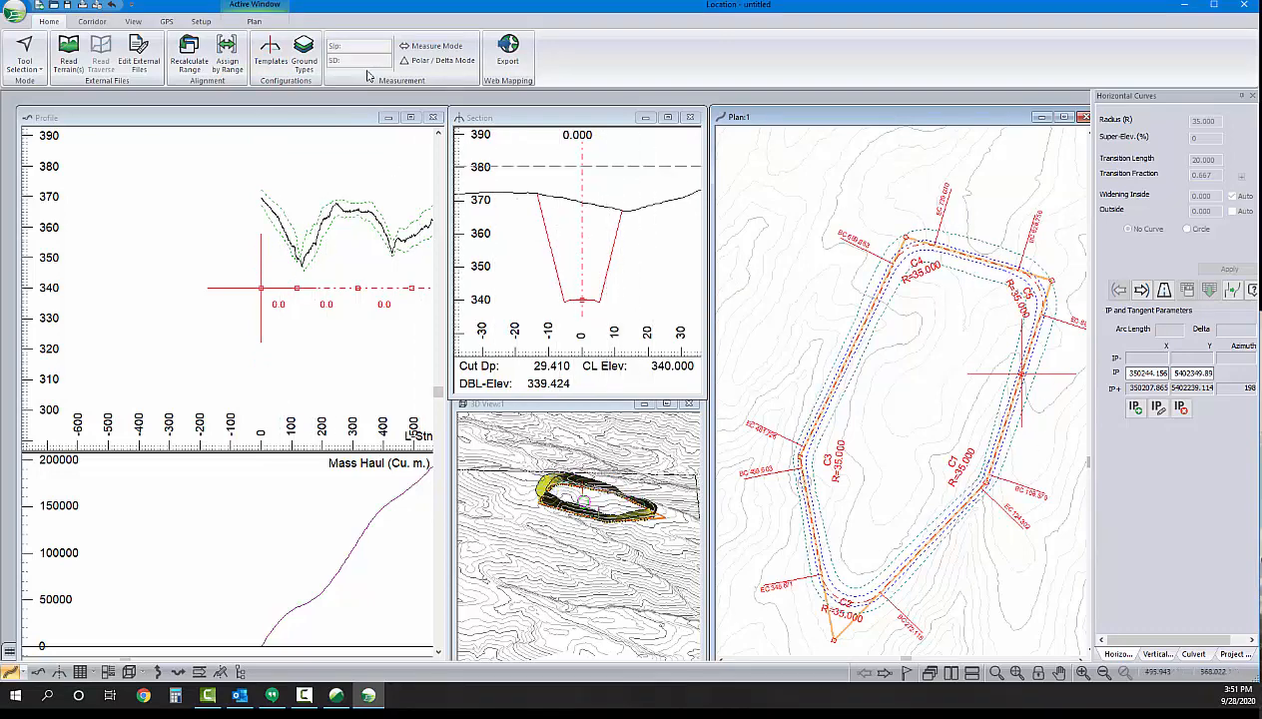
Assign the Pitwall template to the whole alignment range
{"action": "left_click", "coordinate": [227, 56]}
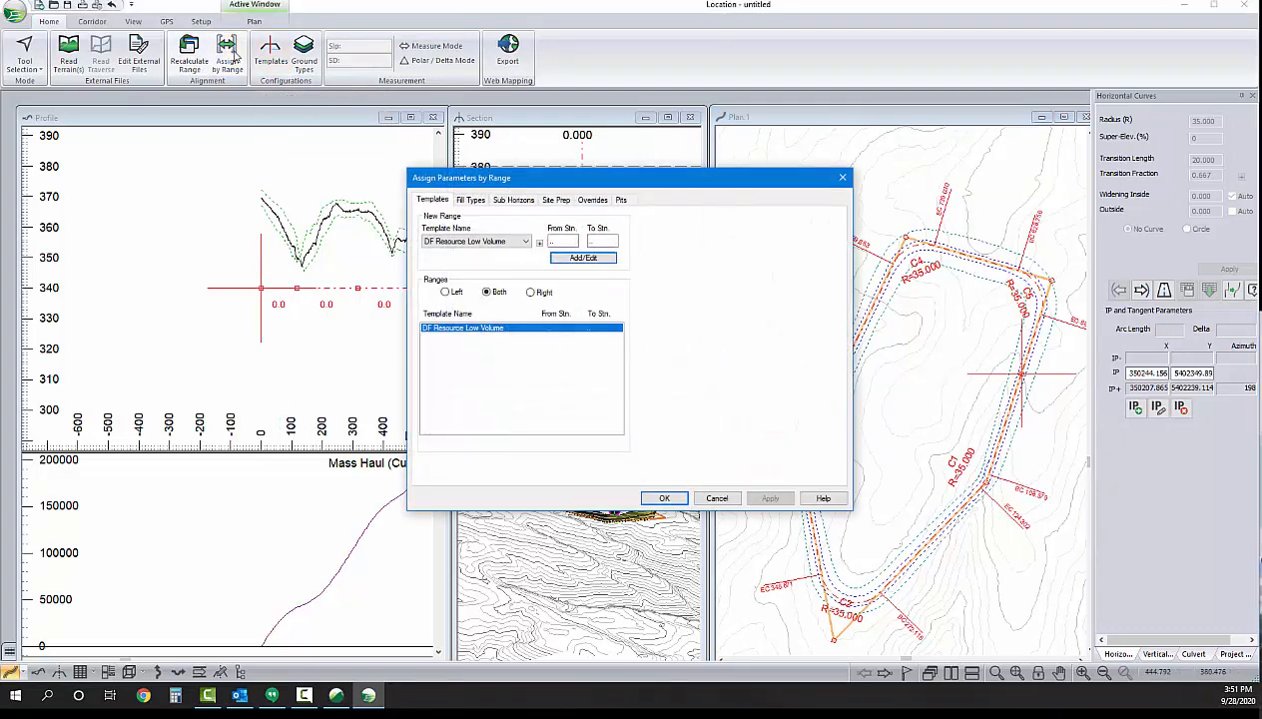
{"action": "left_click", "coordinate": [523, 242]}
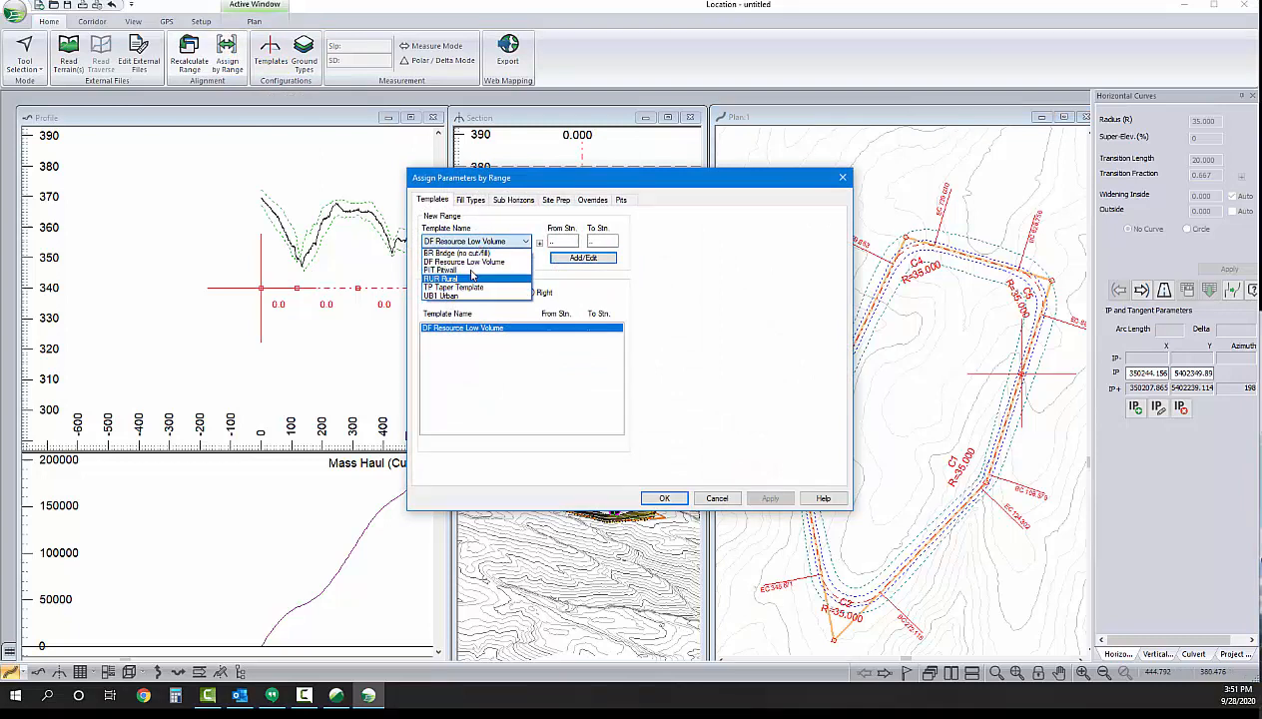
{"action": "left_click", "coordinate": [443, 271]}
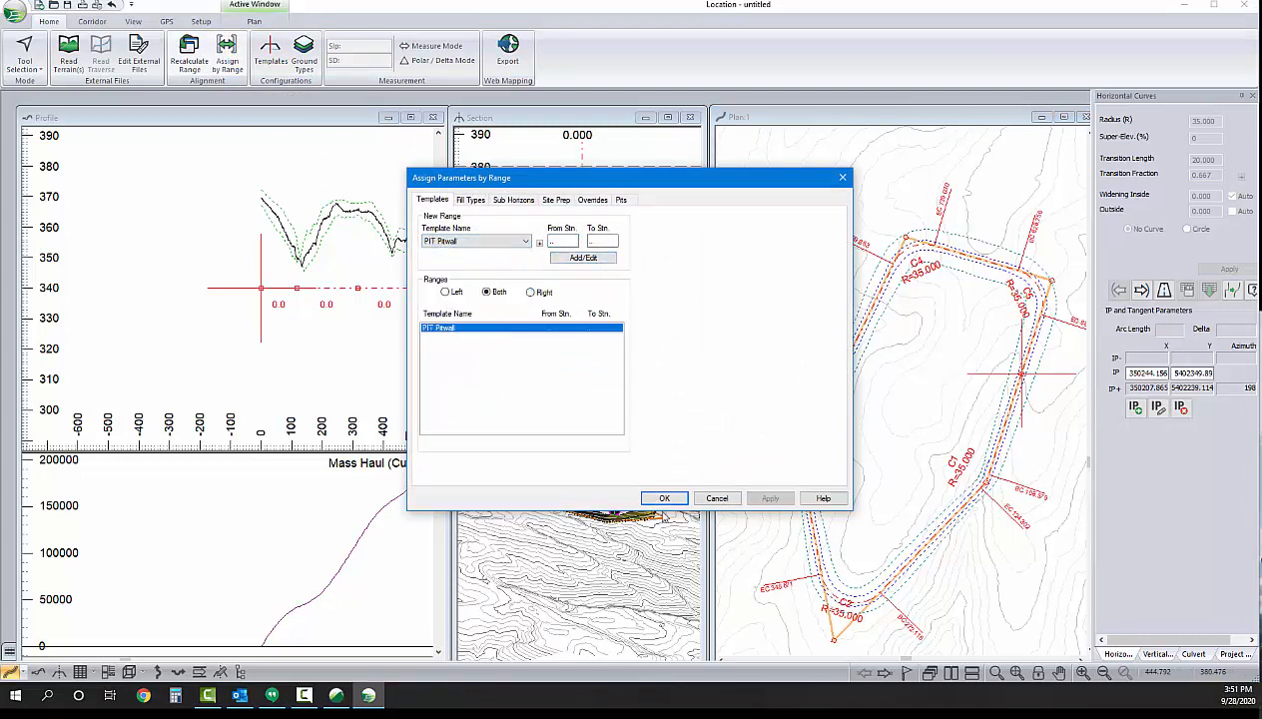
{"action": "left_click", "coordinate": [663, 499]}
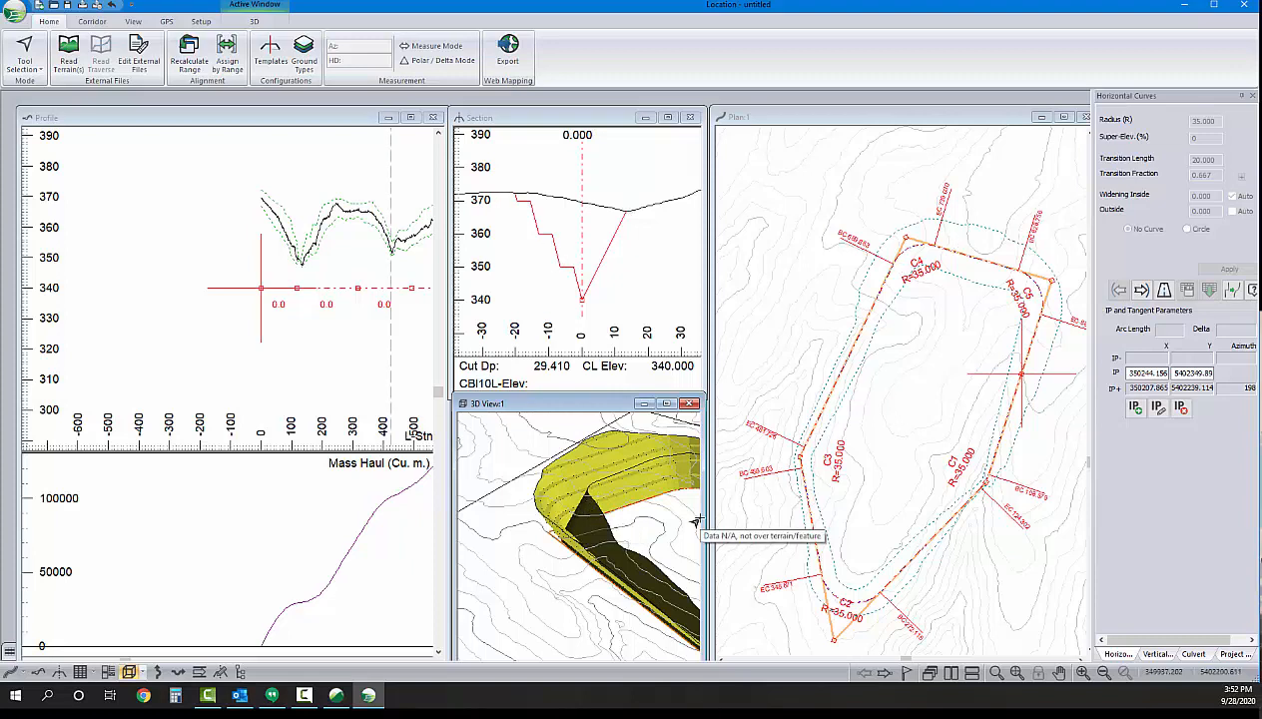
Save the design as Softree Terrain file Pit.ter in the Pit With Ramp folder
{"action": "left_click", "coordinate": [16, 12]}
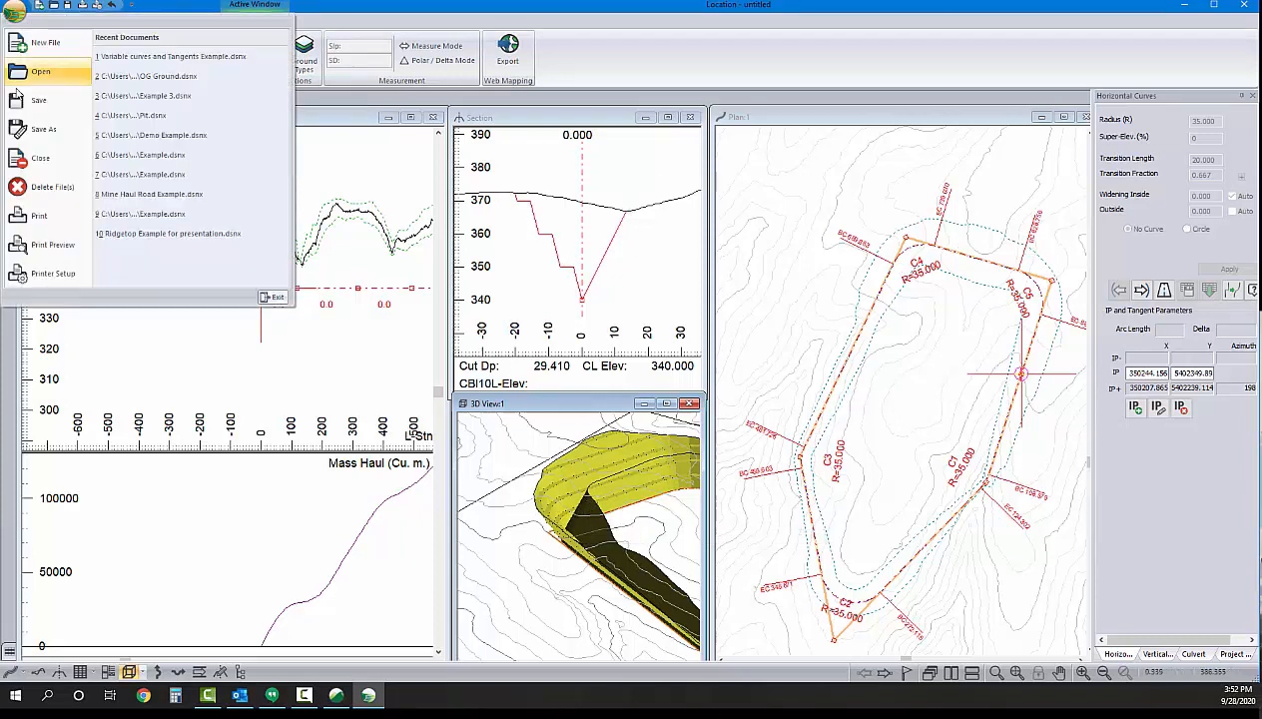
{"action": "left_click", "coordinate": [44, 128]}
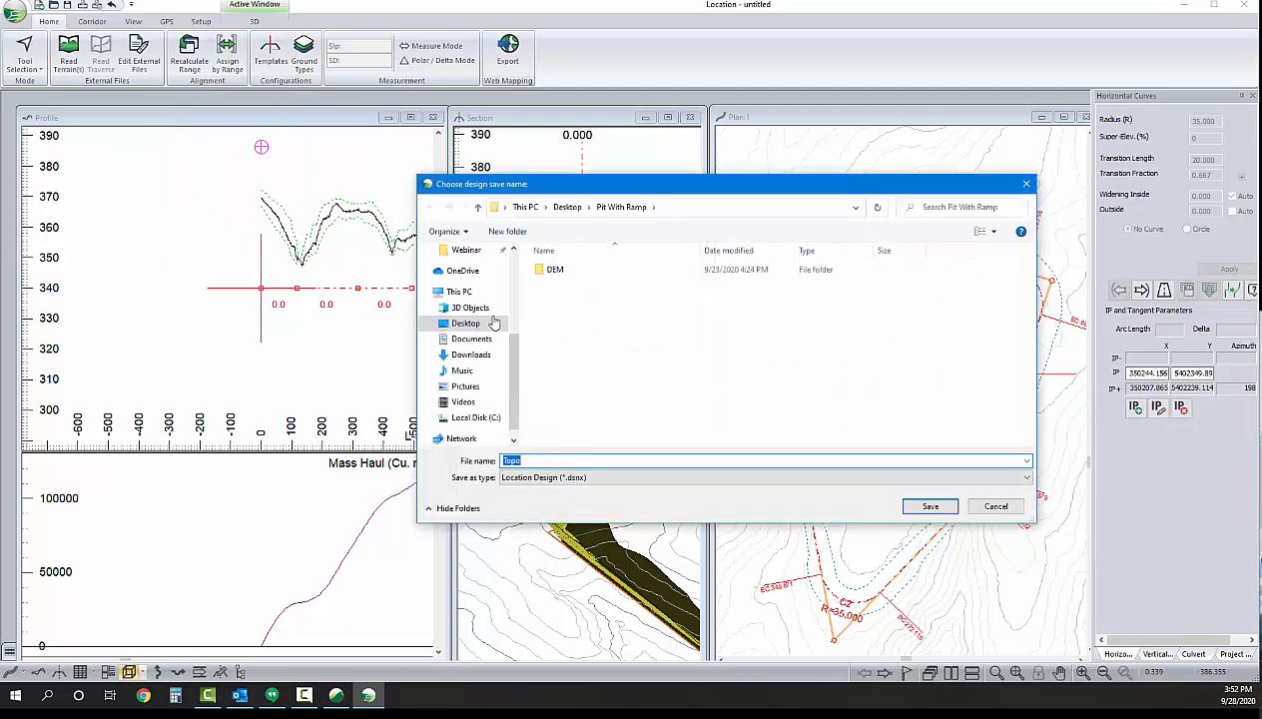
{"action": "left_click", "coordinate": [1026, 477]}
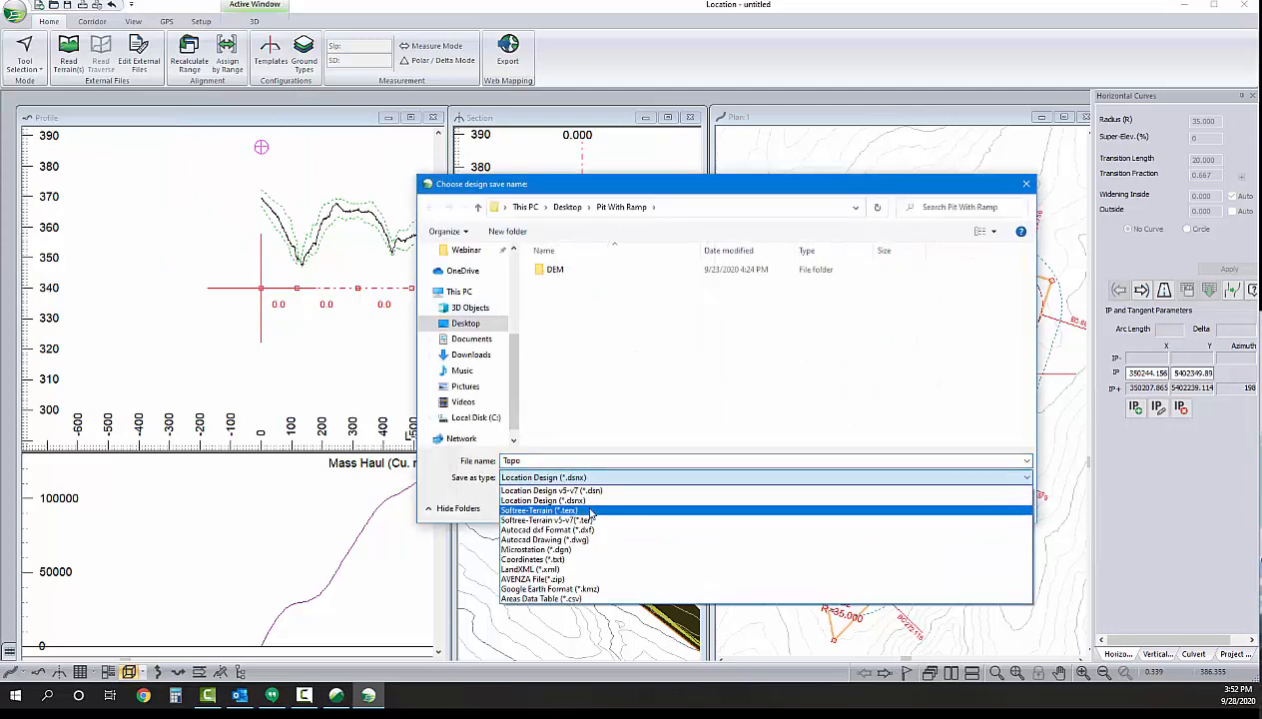
{"action": "left_click", "coordinate": [540, 512]}
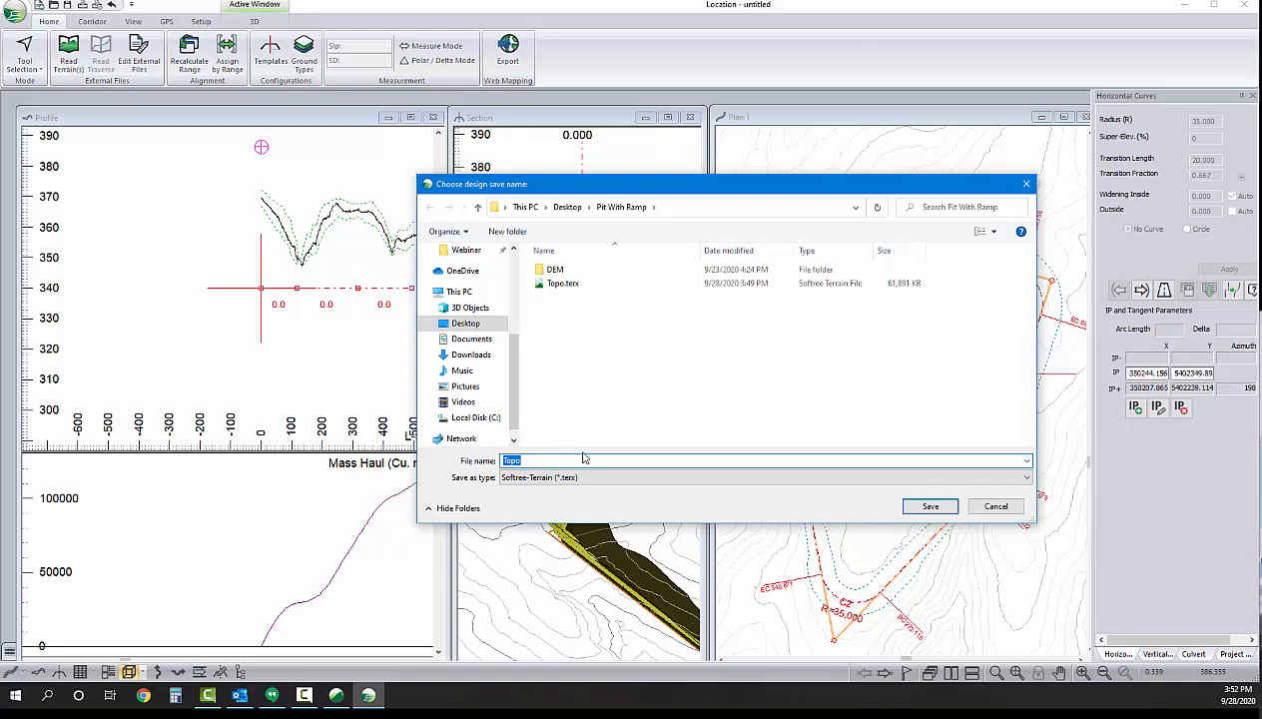
{"action": "type", "text": "Pit"}
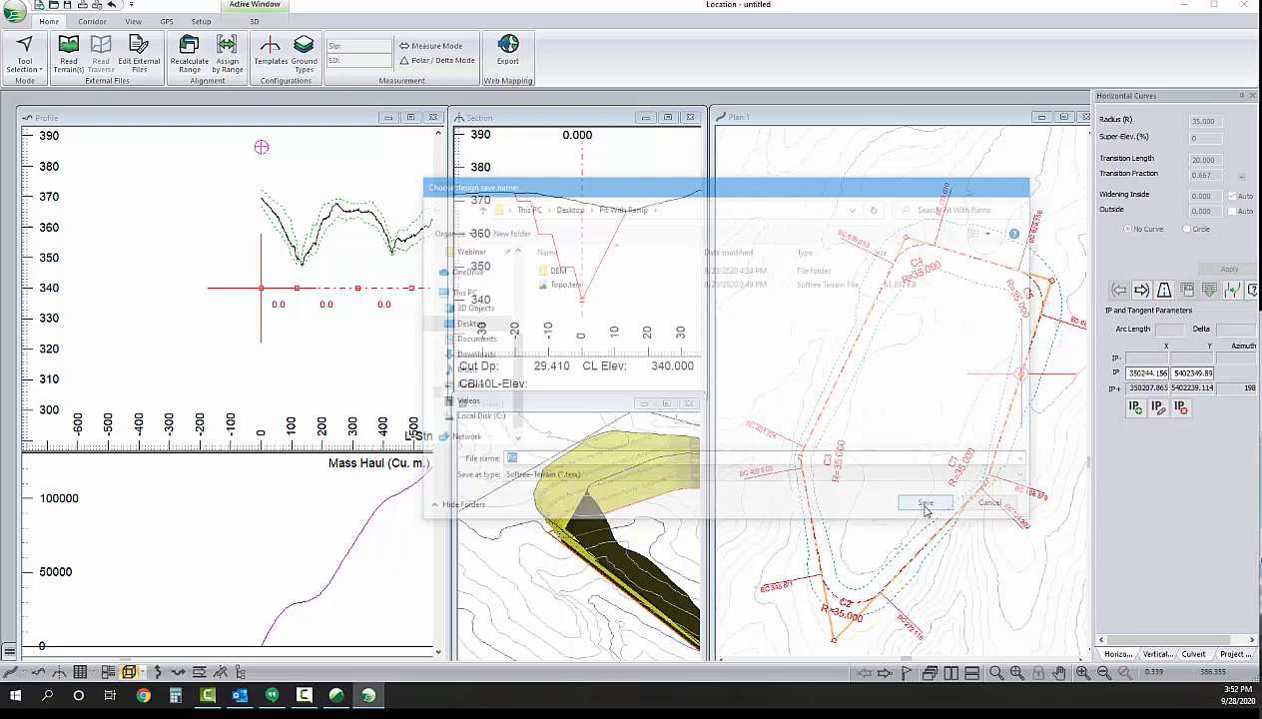
Export the merged design surface to Terrain with an added template code, launching Softree Terrain
{"action": "left_click", "coordinate": [923, 503]}
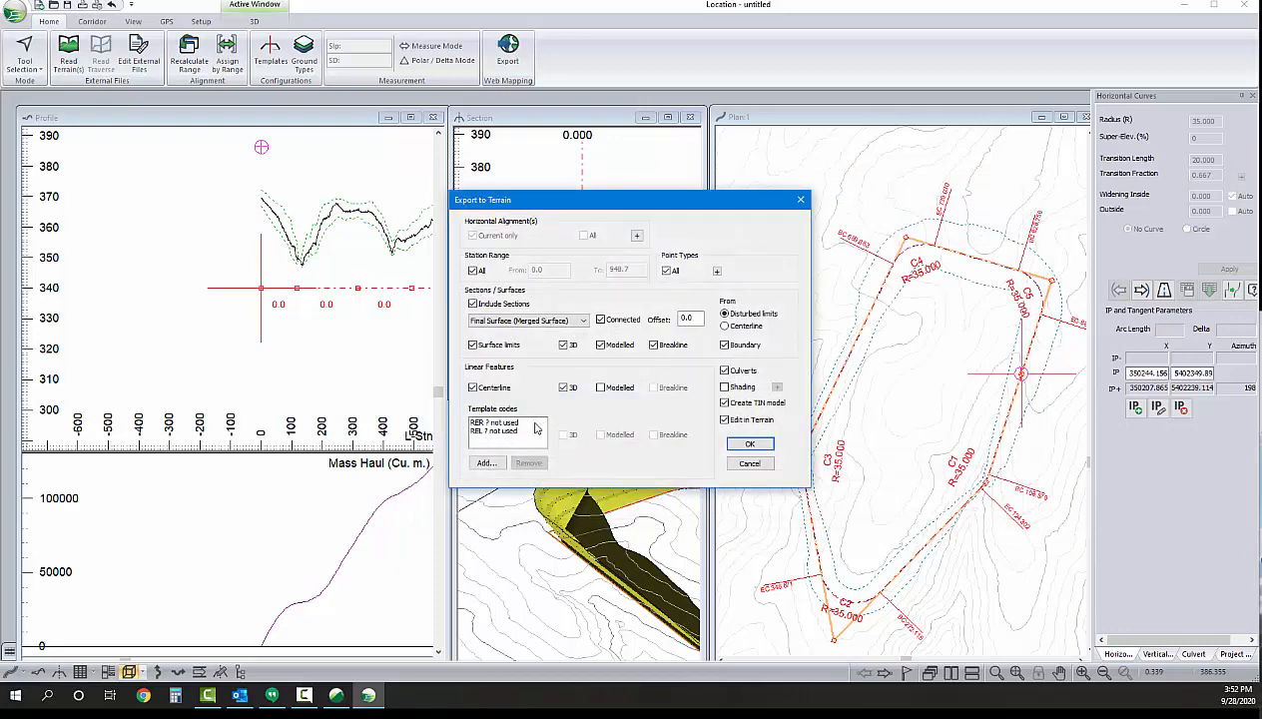
{"action": "left_click", "coordinate": [599, 320]}
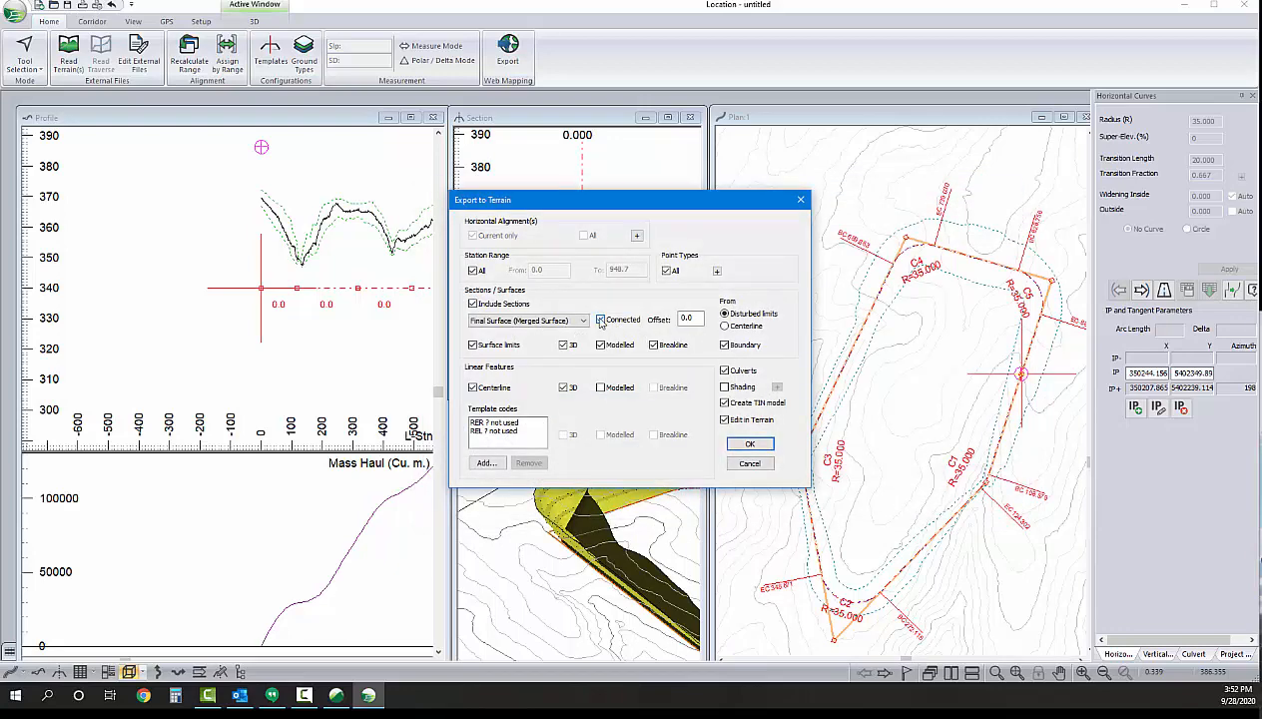
{"action": "left_click", "coordinate": [488, 463]}
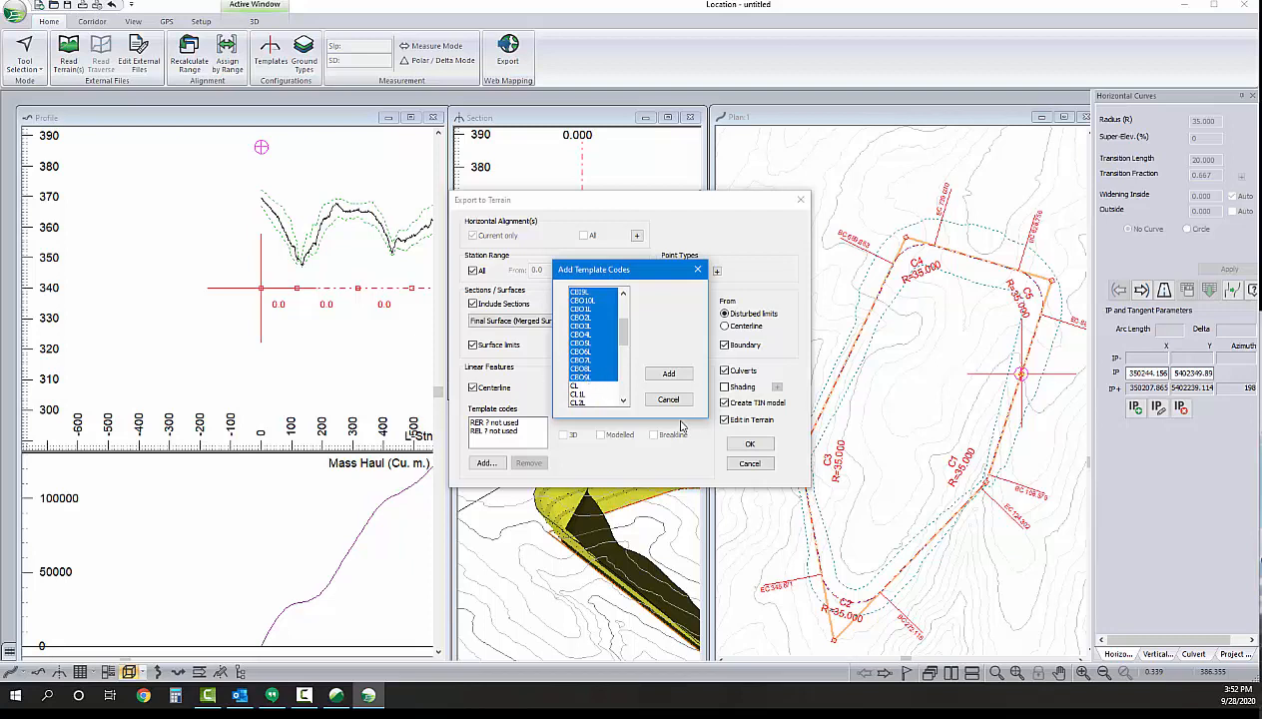
{"action": "left_click", "coordinate": [667, 373]}
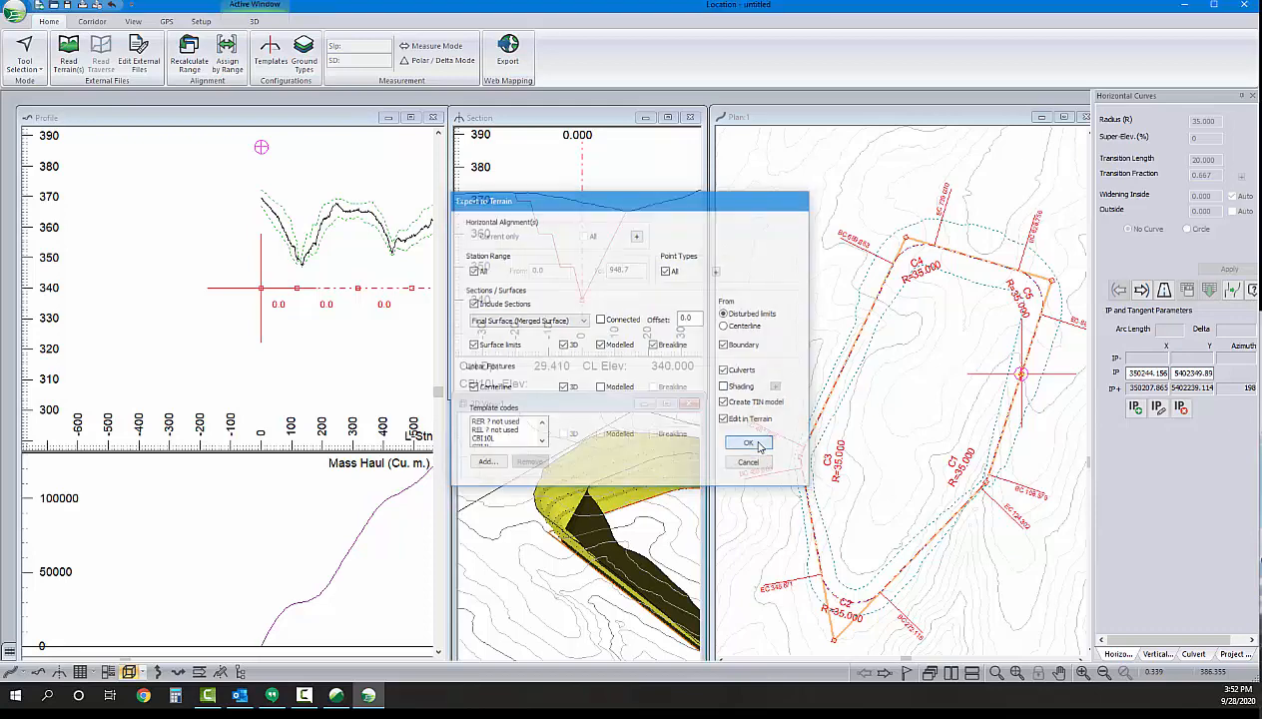
{"action": "left_click", "coordinate": [749, 443]}
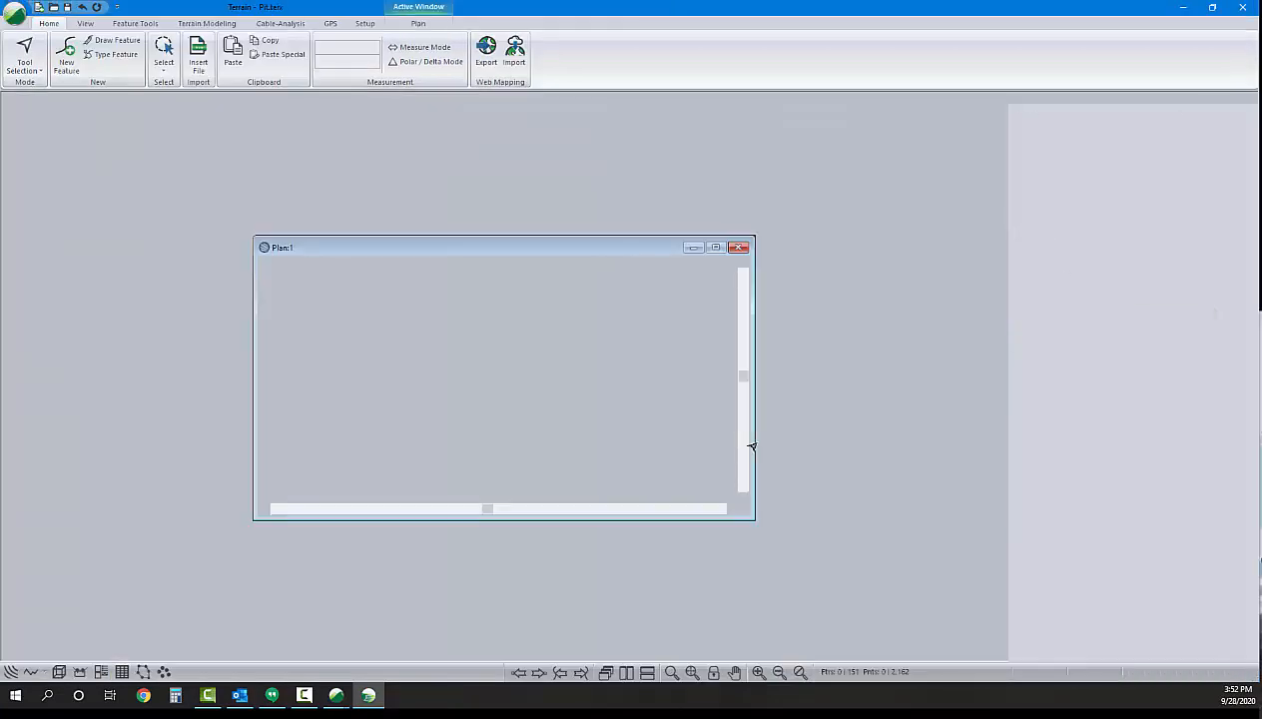
Select the pit outline feature and break it at all points (Explode)
{"action": "left_click", "coordinate": [715, 247]}
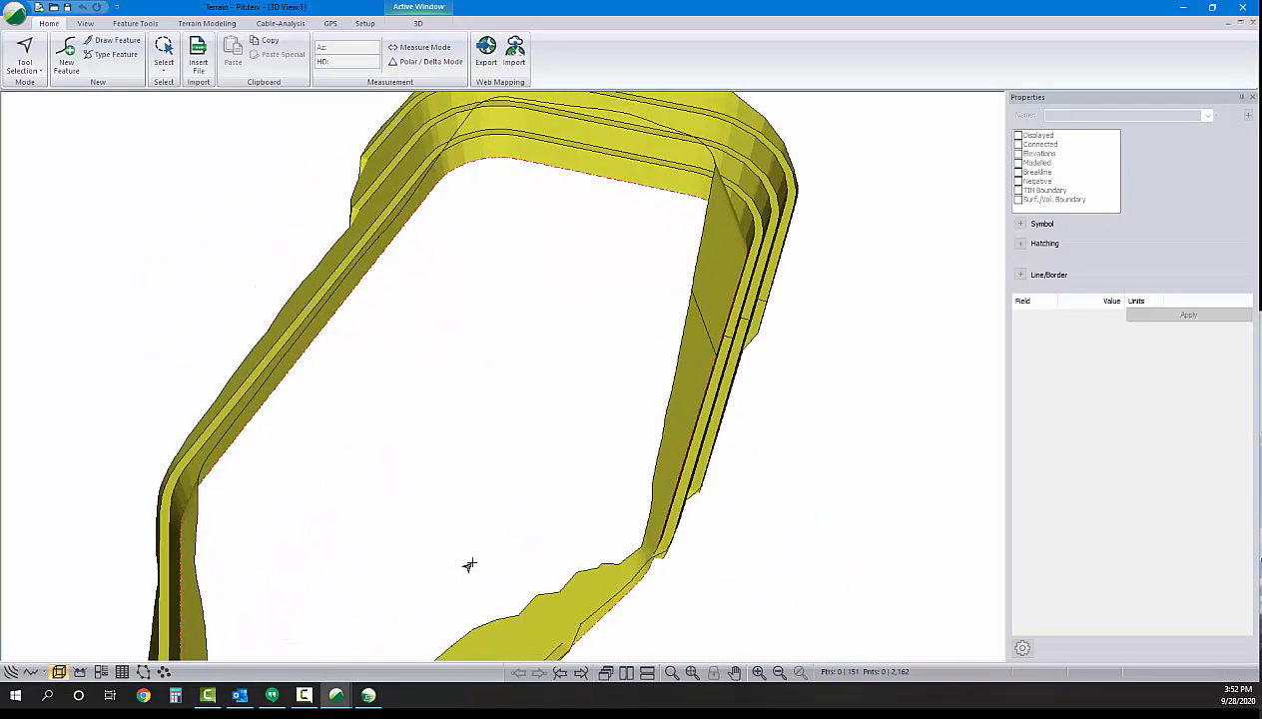
{"action": "left_click_drag", "start_coordinate": [469, 564], "coordinate": [500, 498]}
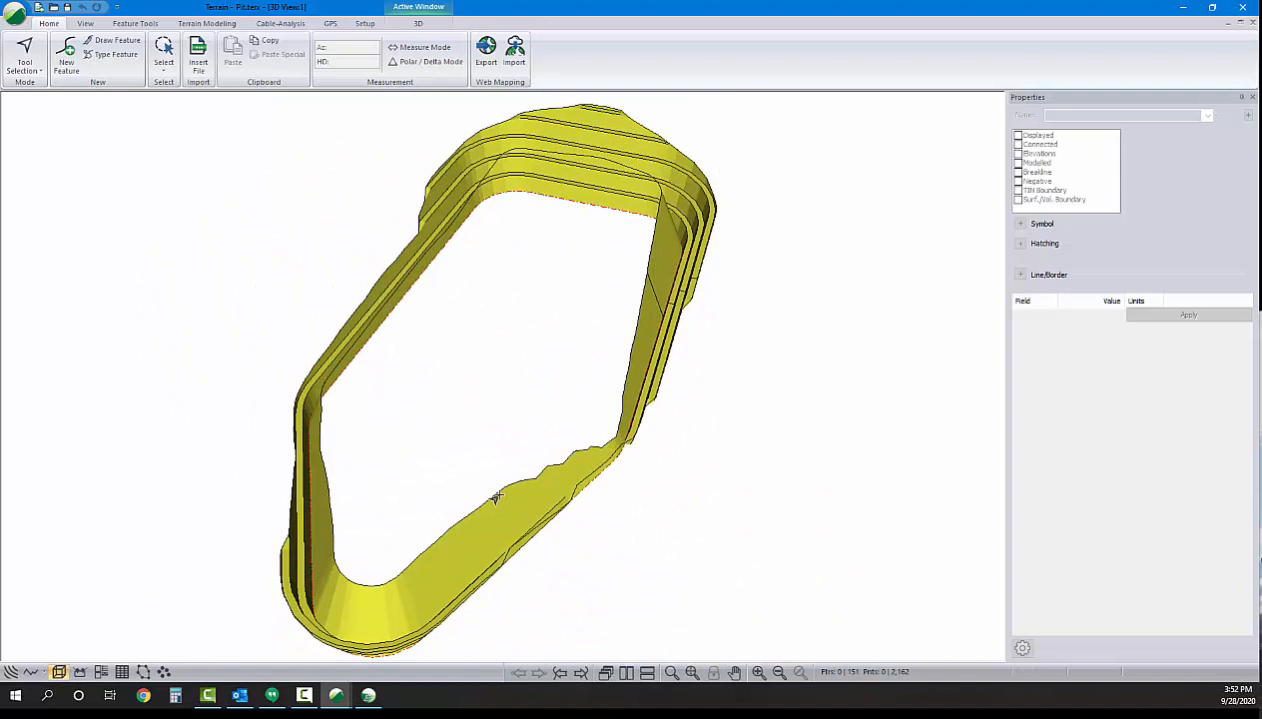
{"action": "left_click", "coordinate": [379, 627]}
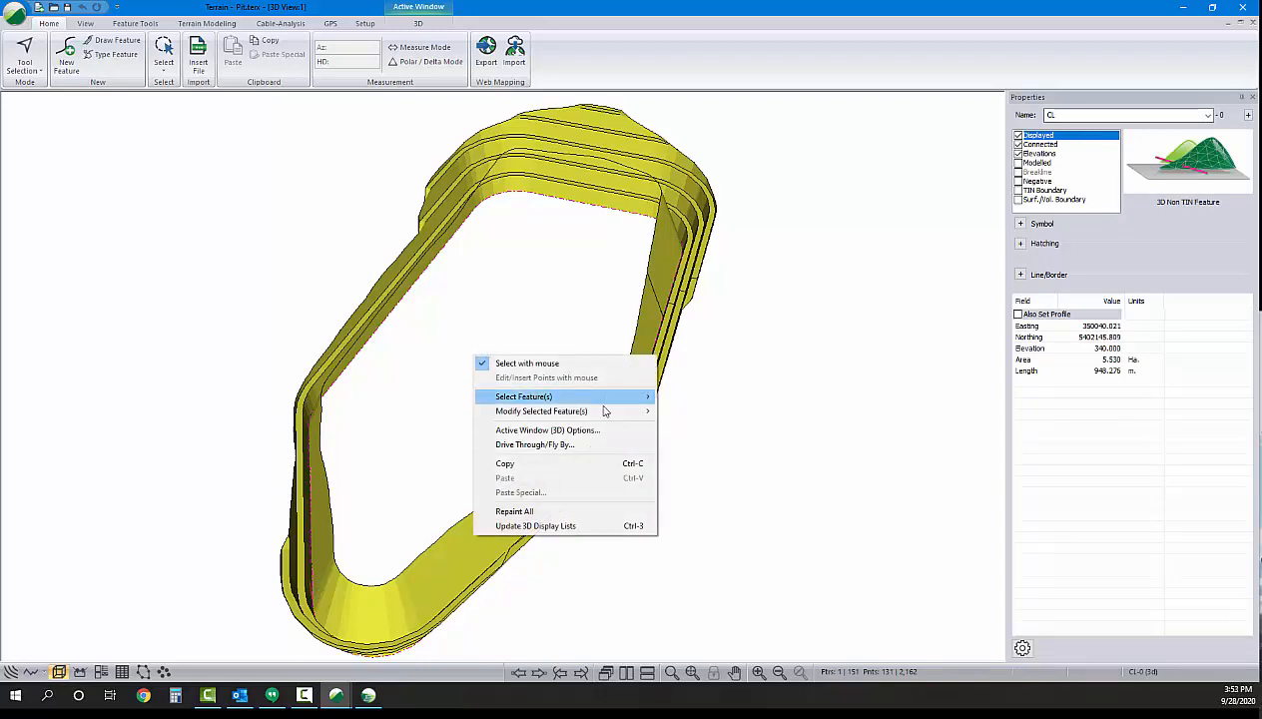
{"action": "mouse_move", "coordinate": [523, 396]}
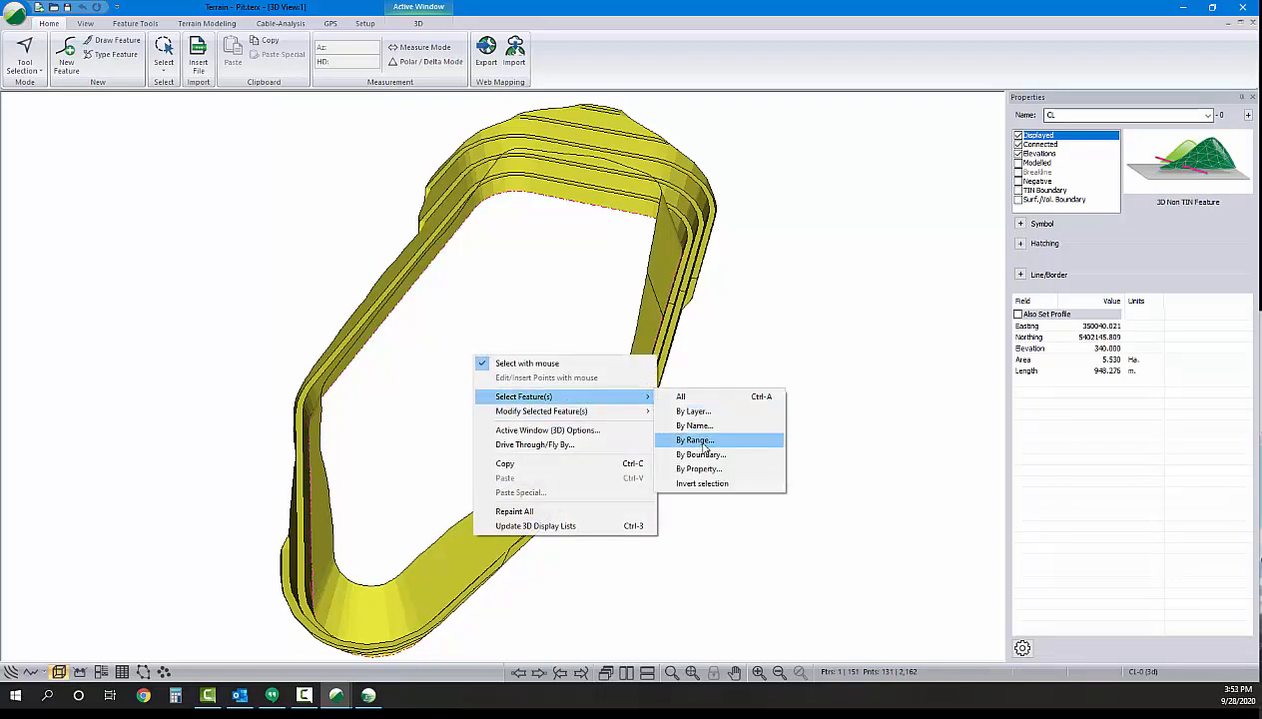
{"action": "mouse_move", "coordinate": [541, 411]}
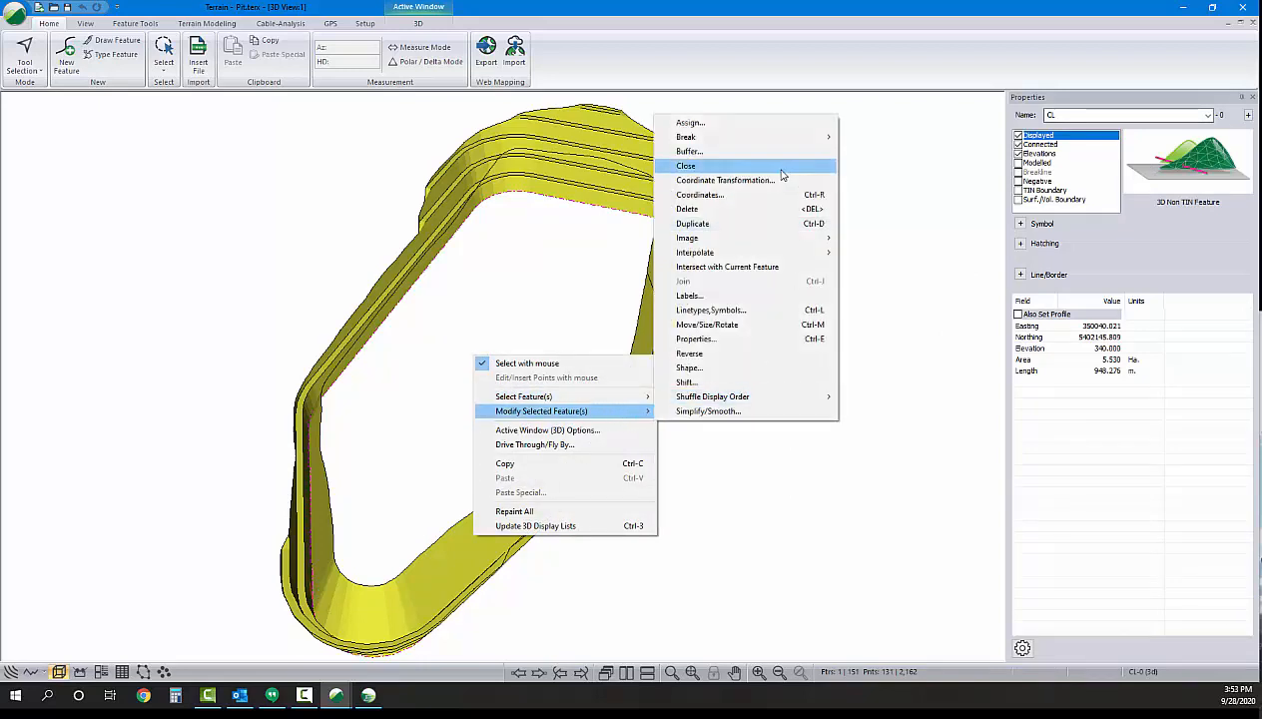
{"action": "mouse_move", "coordinate": [687, 136]}
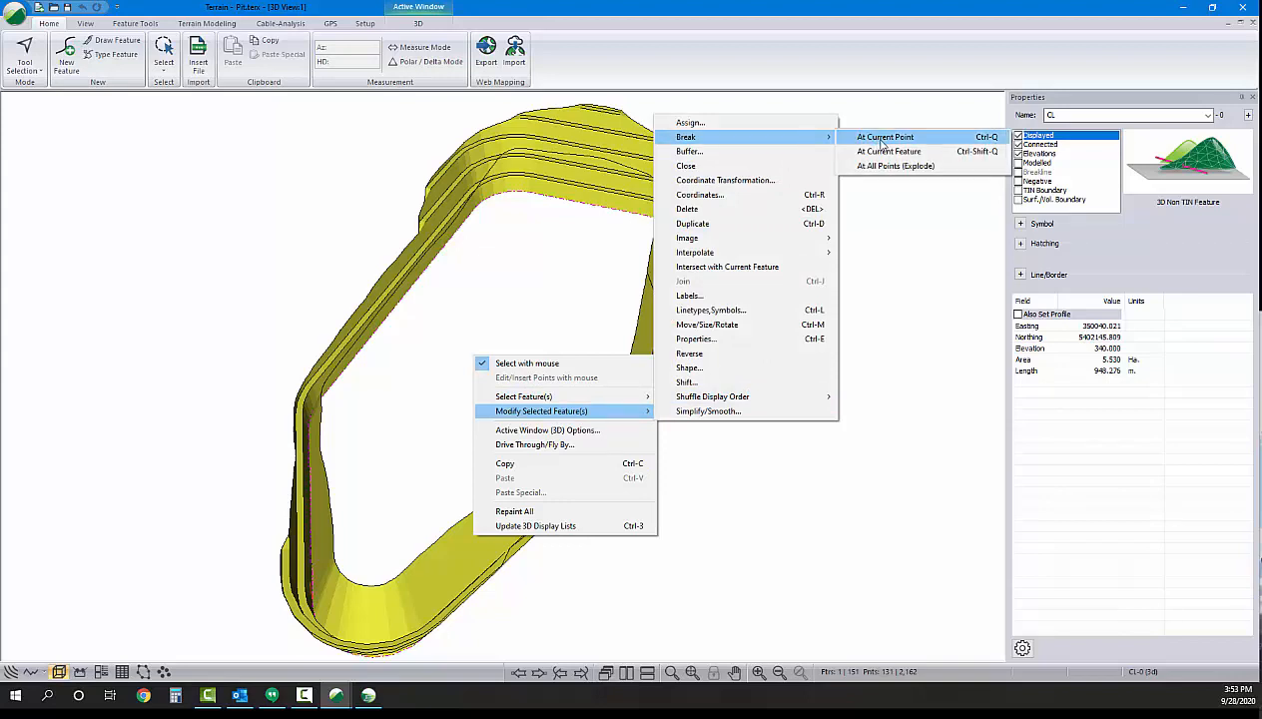
{"action": "mouse_move", "coordinate": [895, 166]}
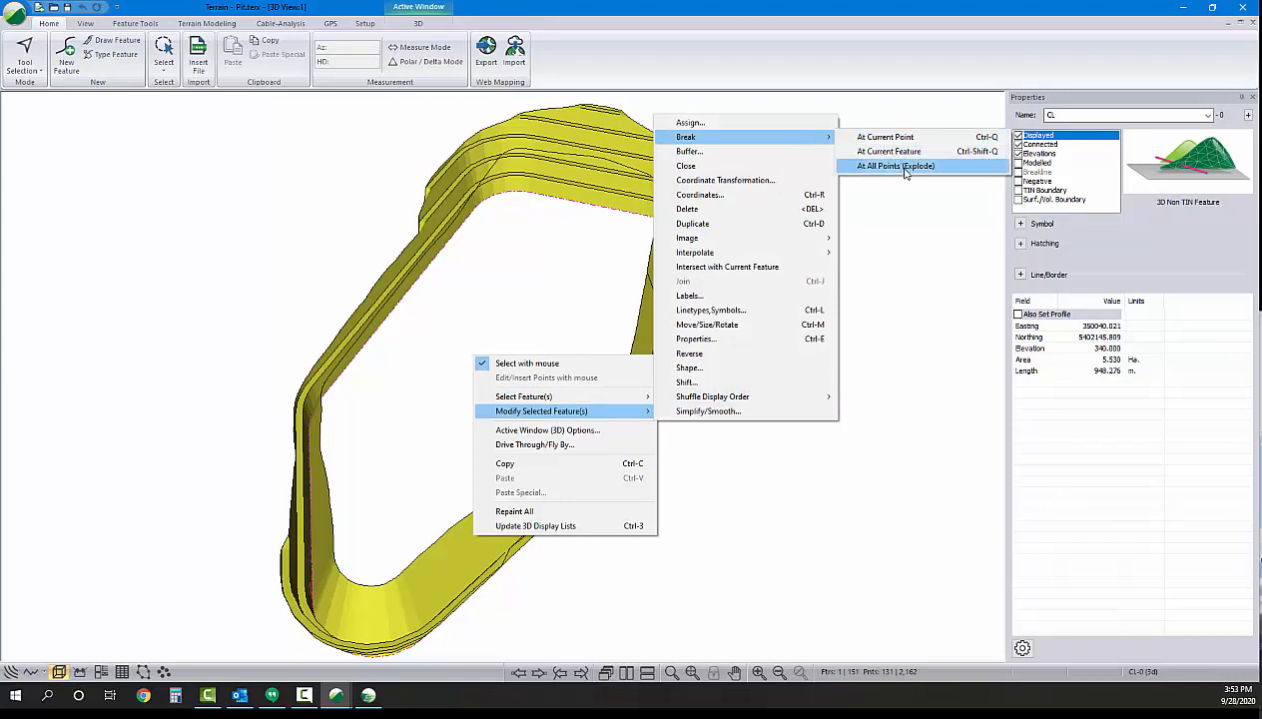
{"action": "left_click", "coordinate": [886, 151]}
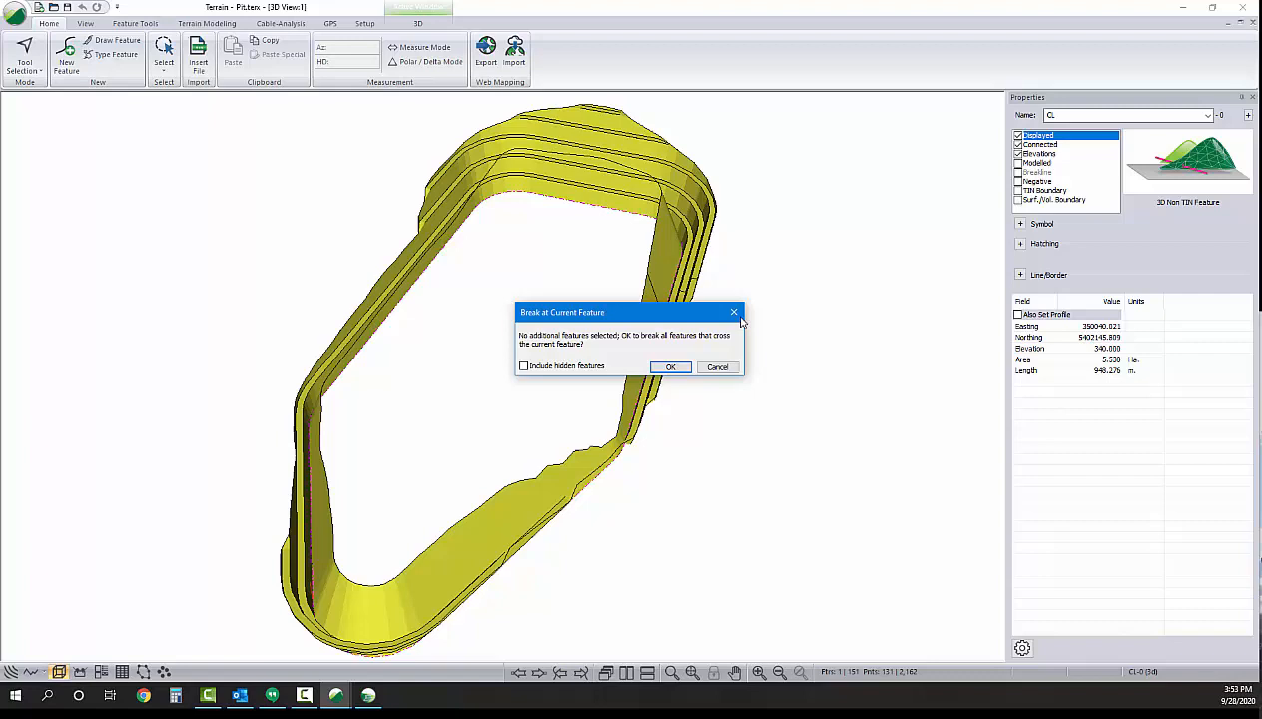
{"action": "left_click", "coordinate": [671, 367]}
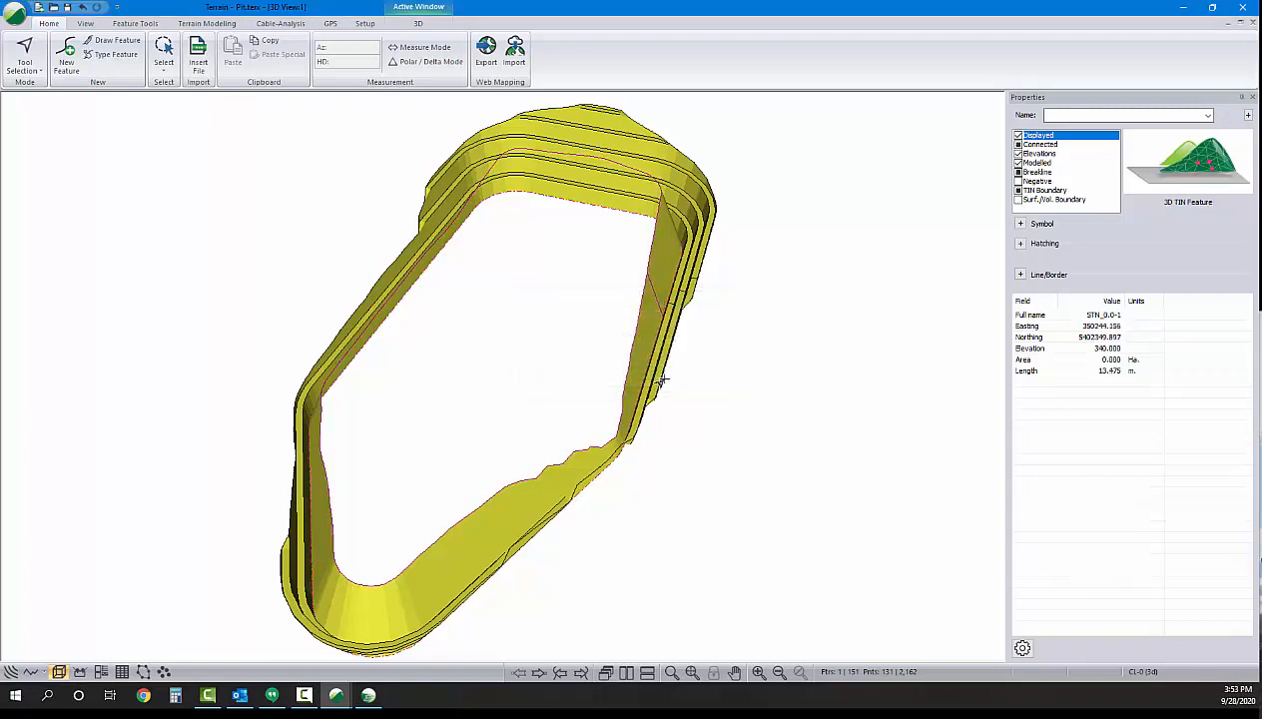
{"action": "mouse_move", "coordinate": [631, 481]}
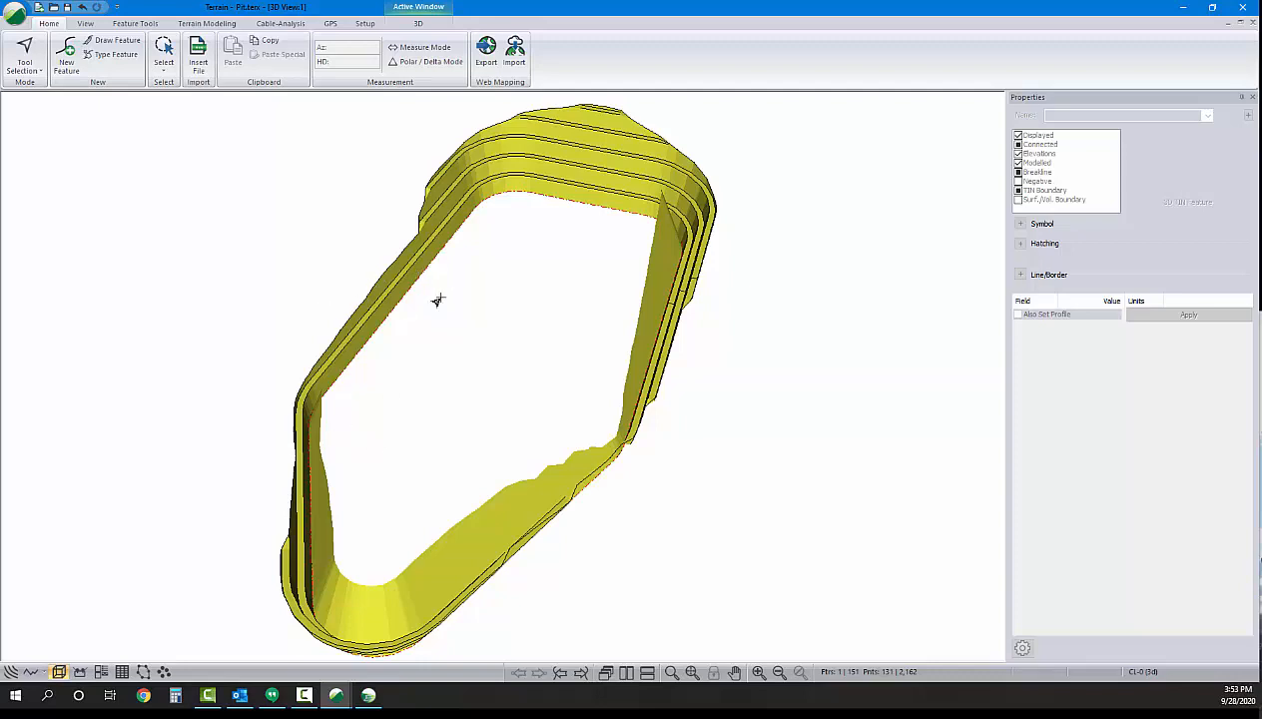
Generate the triangulated pit surface via Terrain Calculation and save the pit model
{"action": "left_click", "coordinate": [207, 24]}
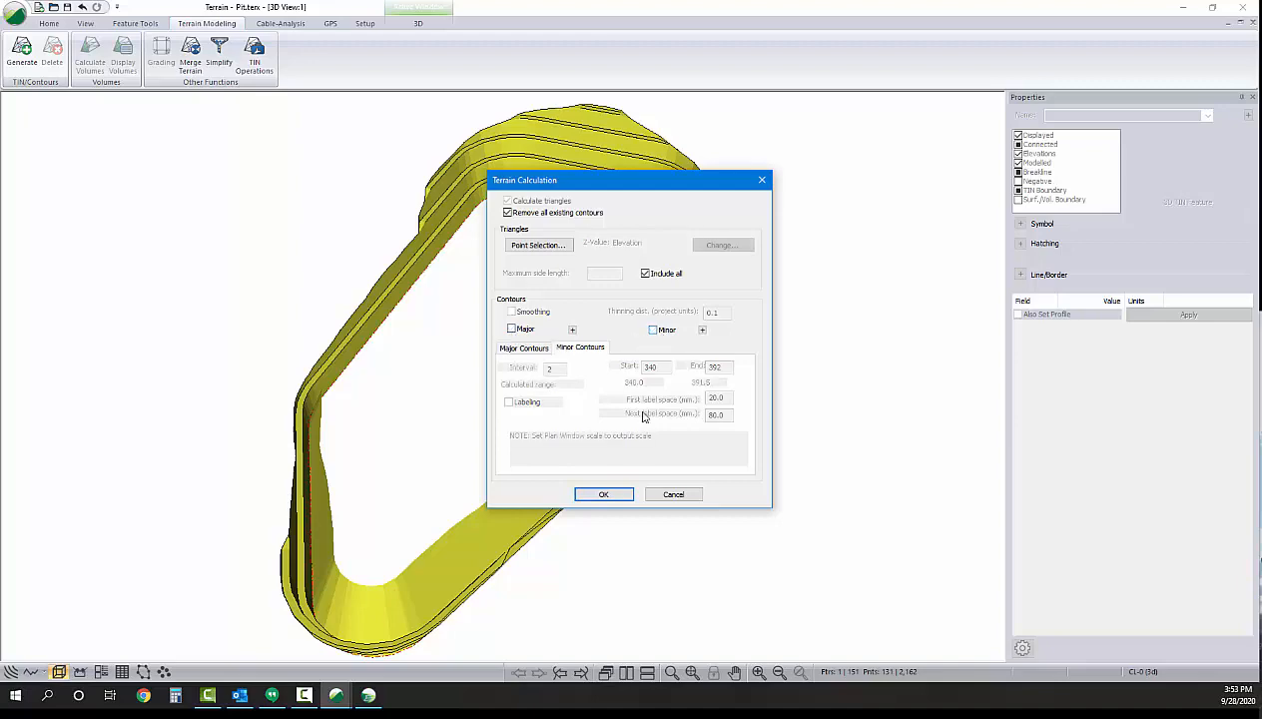
{"action": "left_click", "coordinate": [603, 495]}
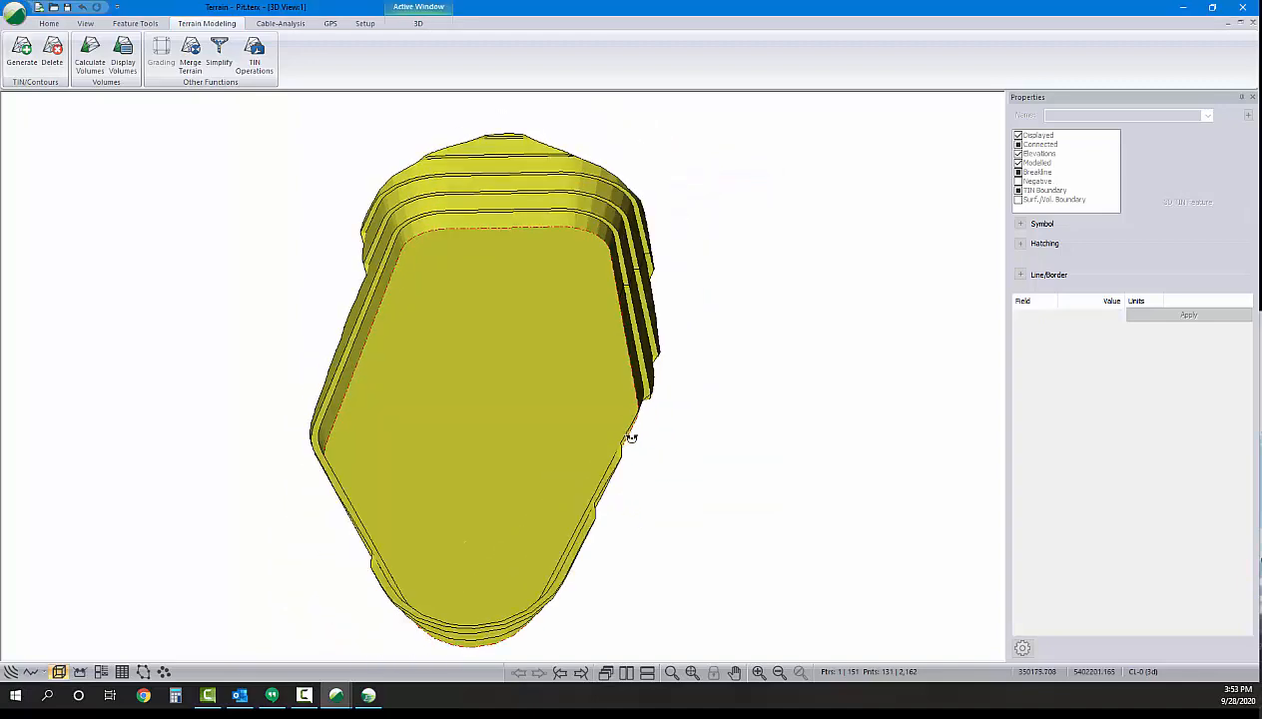
{"action": "left_click_drag", "start_coordinate": [631, 438], "coordinate": [464, 463]}
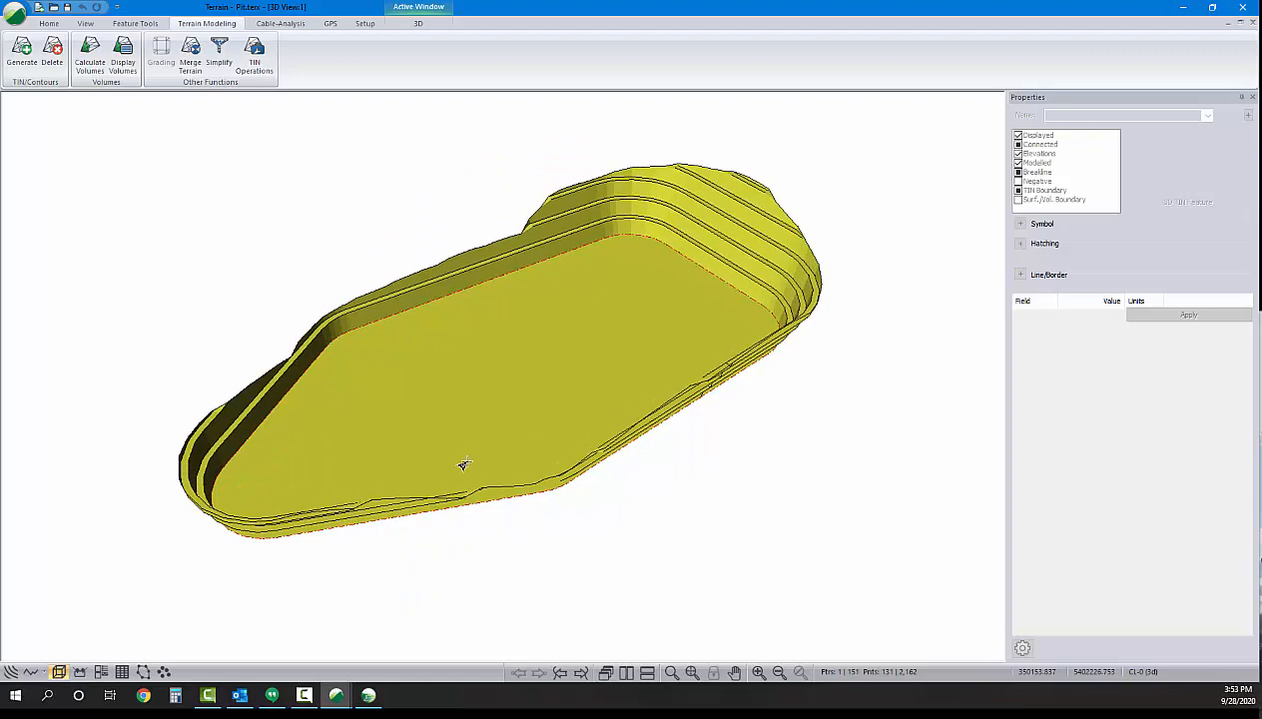
{"action": "mouse_move", "coordinate": [464, 463]}
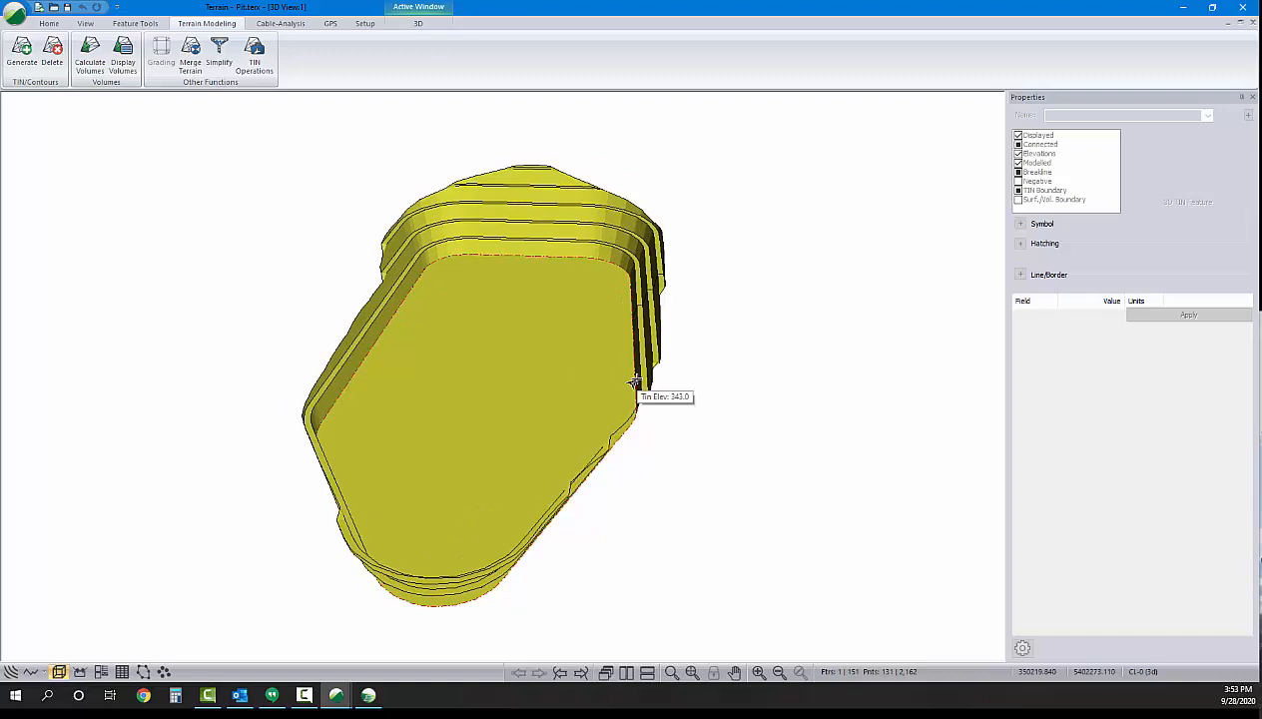
{"action": "left_click", "coordinate": [16, 12]}
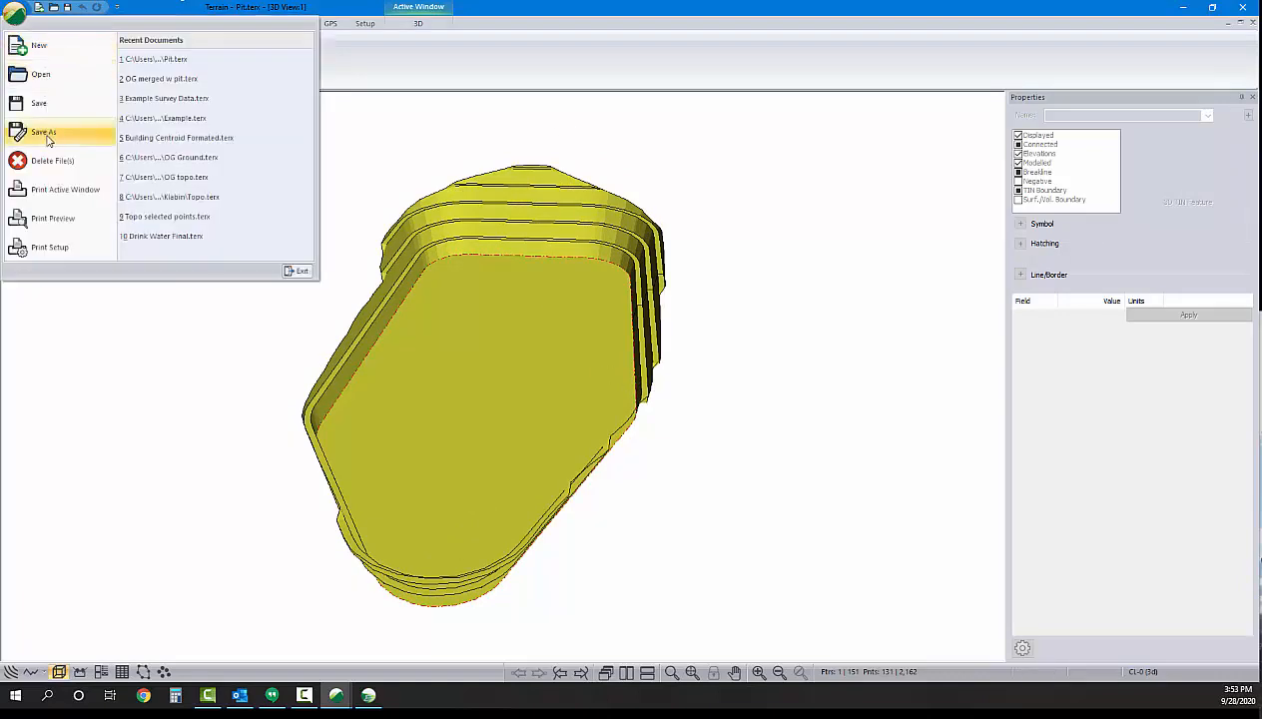
{"action": "left_click", "coordinate": [44, 131]}
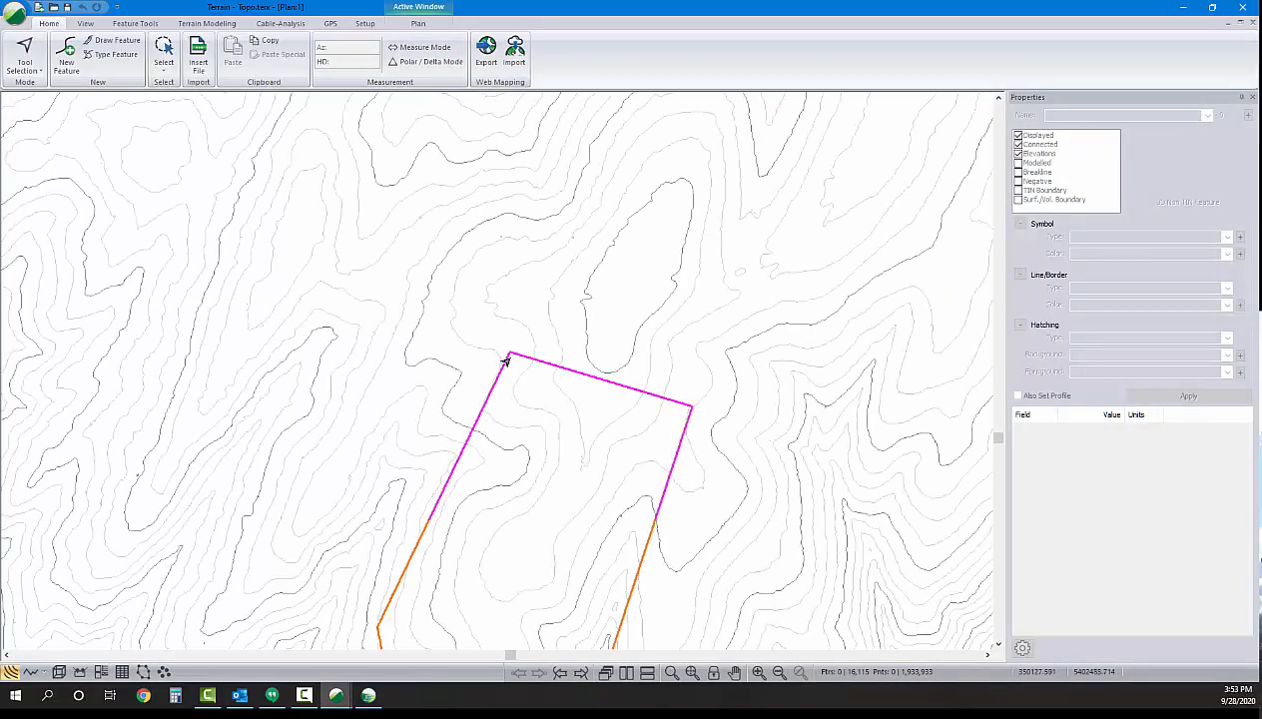
Merge Pit.ter into the Topo surface, accepting the source-holes warning
{"action": "left_click", "coordinate": [200, 54]}
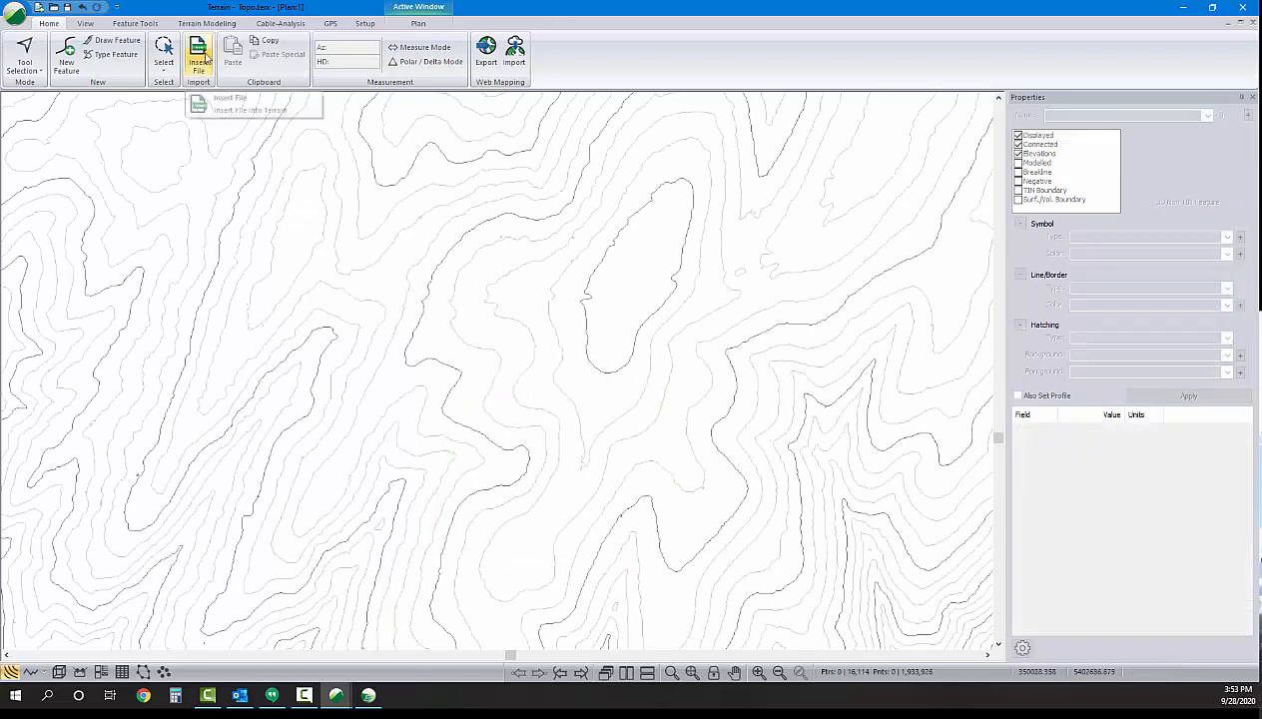
{"action": "left_click", "coordinate": [207, 24]}
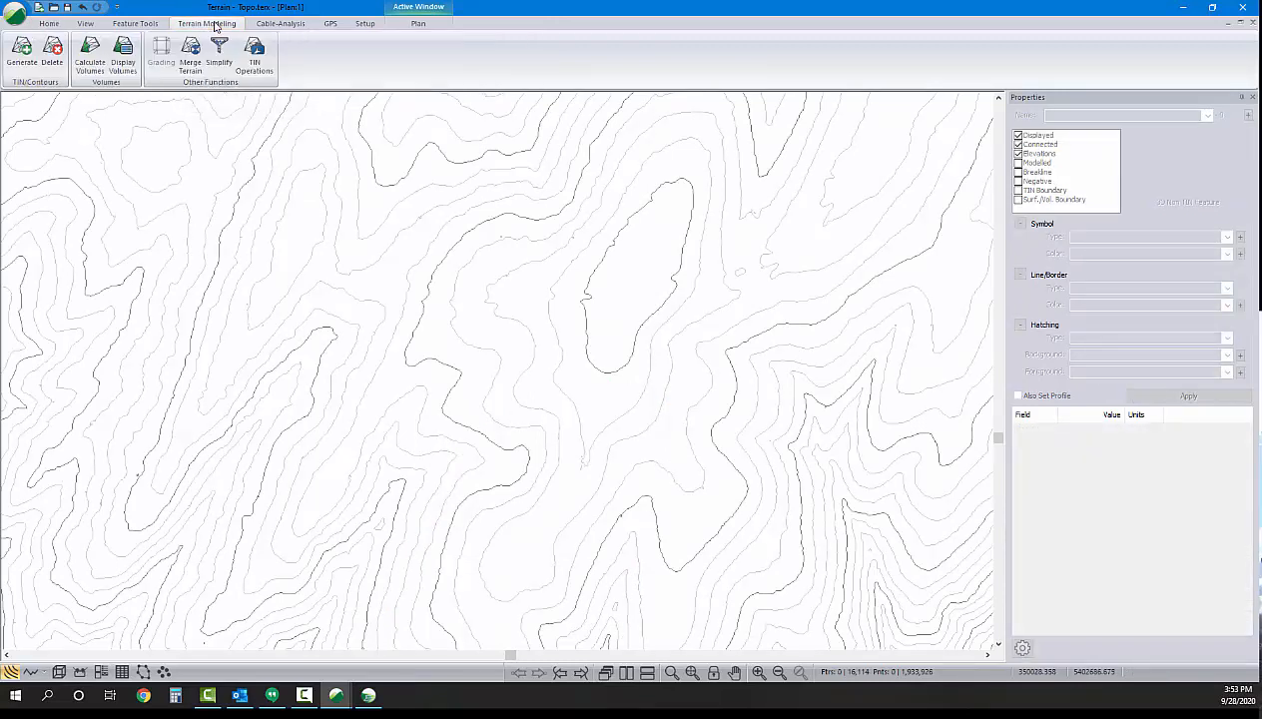
{"action": "left_click", "coordinate": [190, 56]}
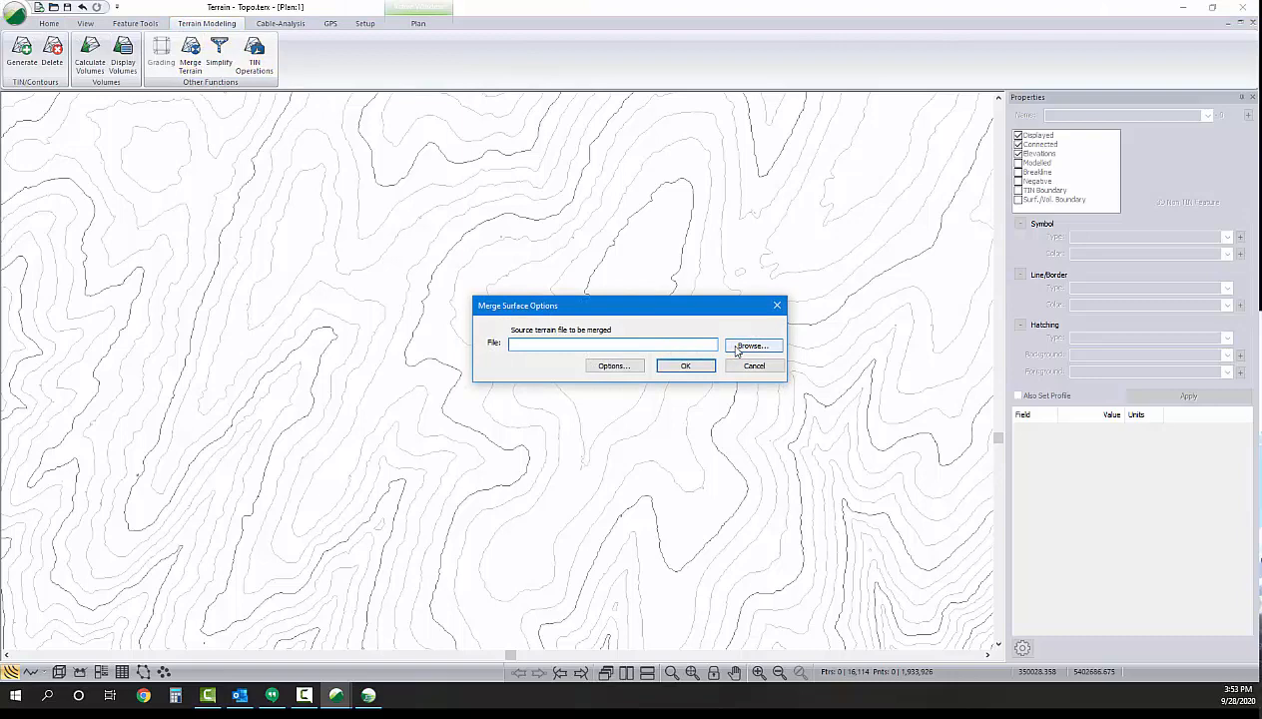
{"action": "left_click", "coordinate": [751, 345]}
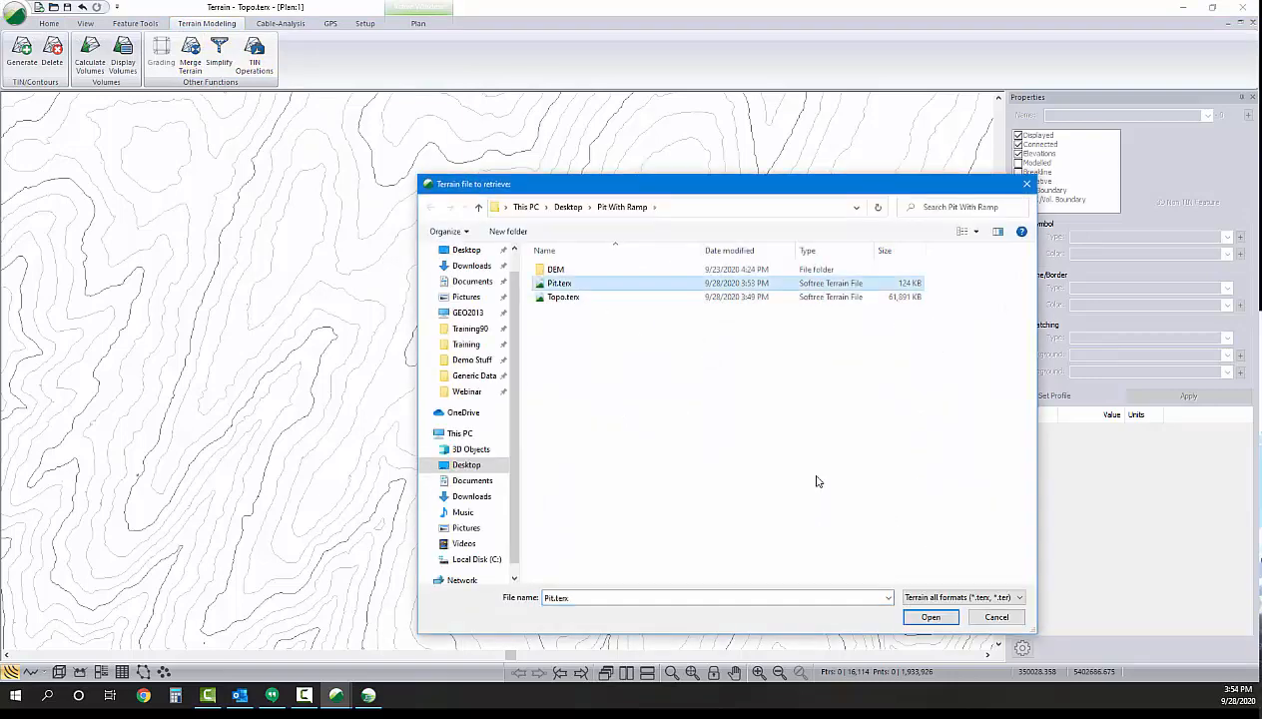
{"action": "left_click", "coordinate": [931, 615]}
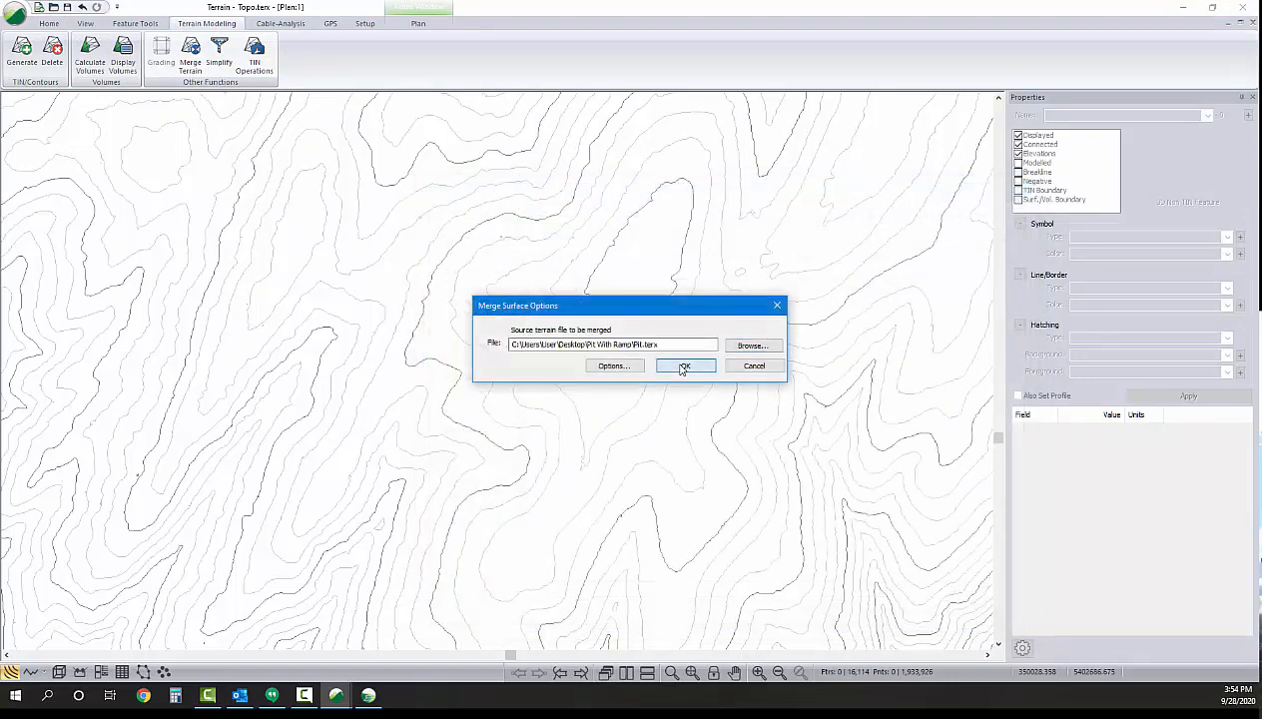
{"action": "left_click", "coordinate": [685, 366]}
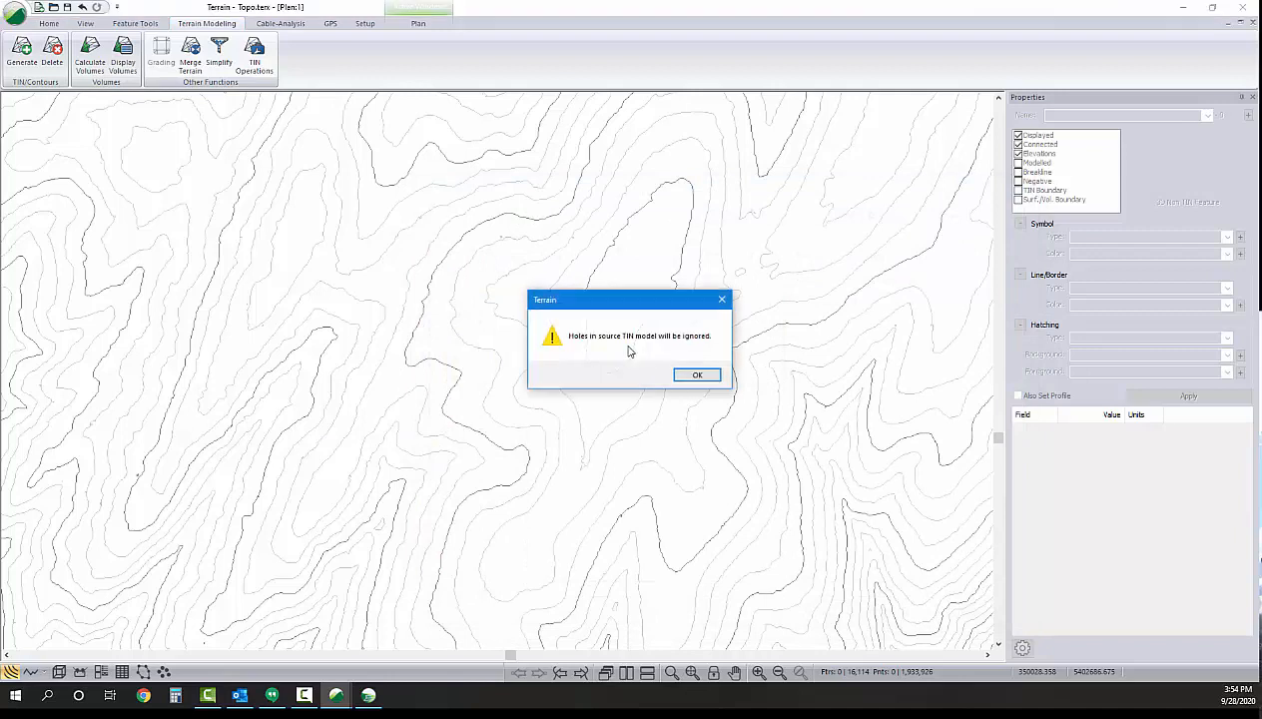
{"action": "left_click", "coordinate": [697, 376]}
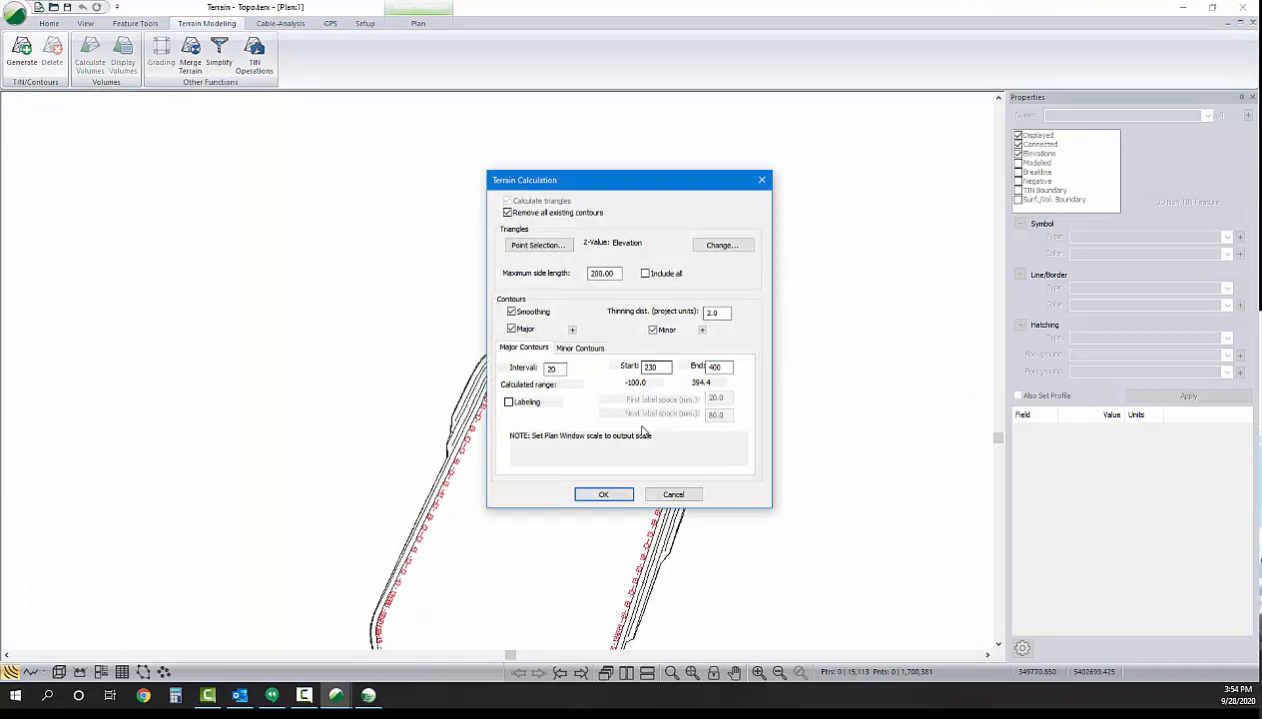
Recalculate contours over the merged surface and save it as 'Topo + Pit'
{"action": "left_click", "coordinate": [603, 495]}
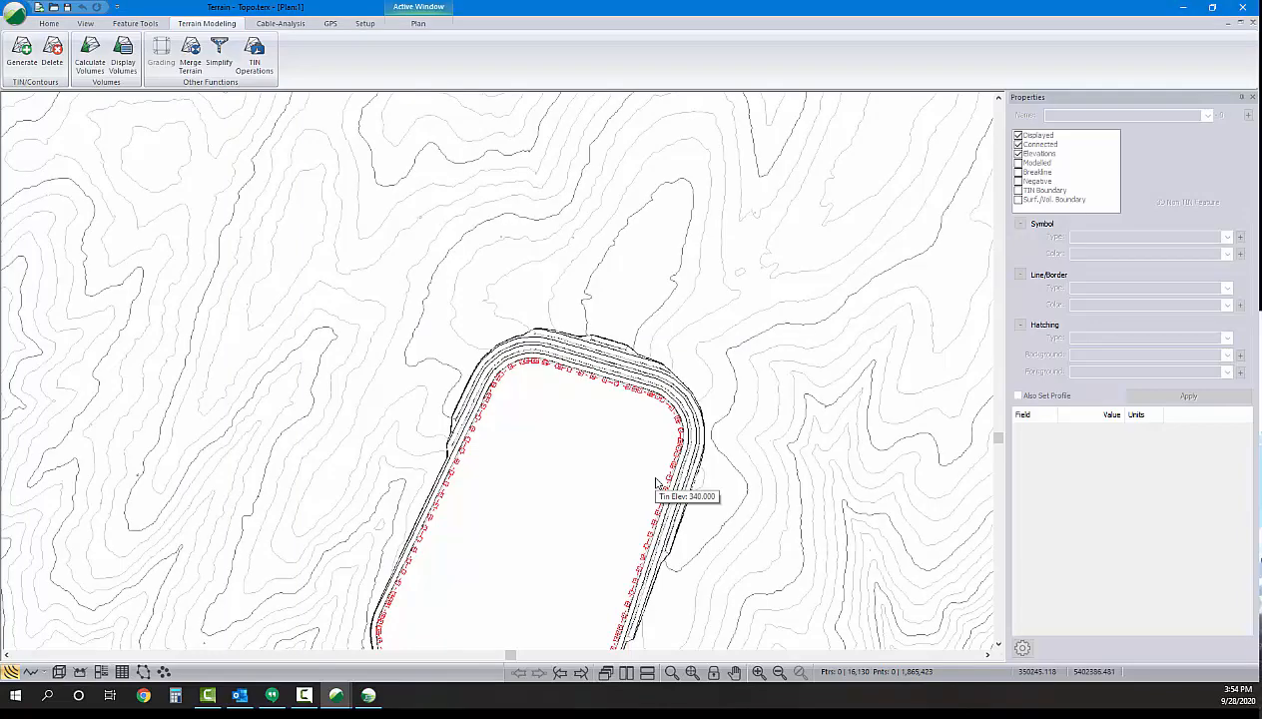
{"action": "left_click", "coordinate": [16, 8]}
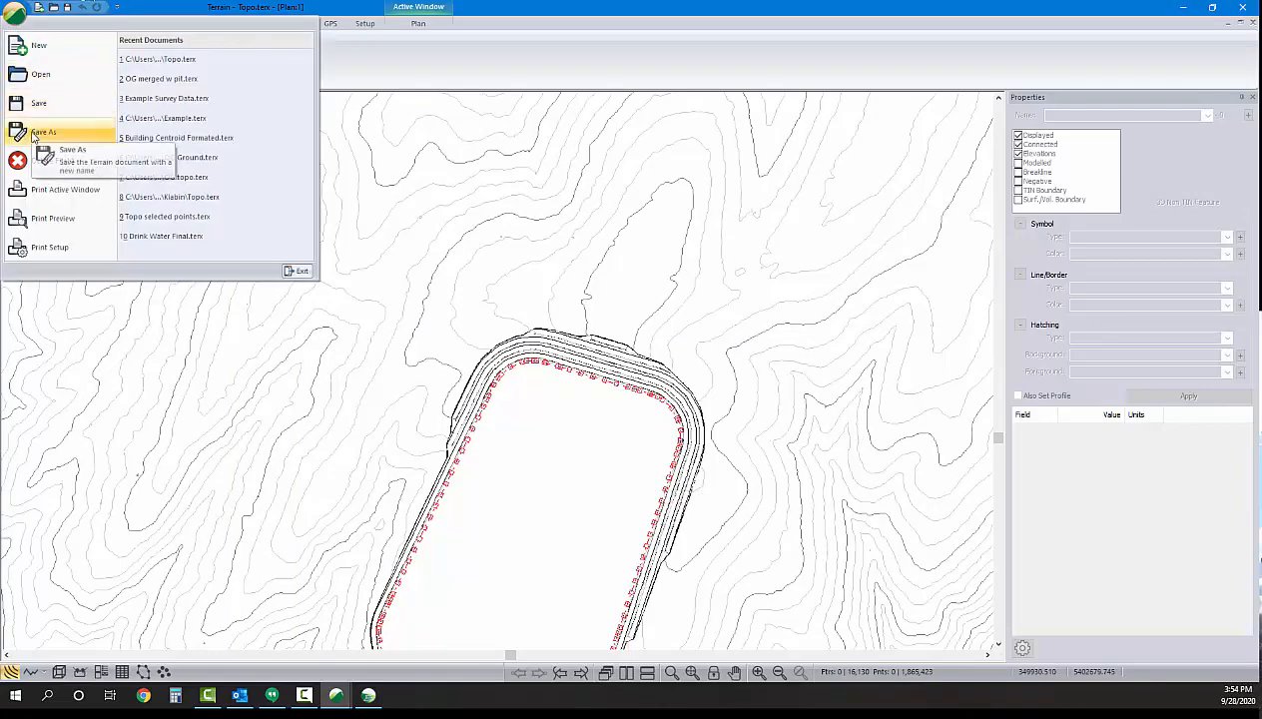
{"action": "left_click", "coordinate": [43, 132]}
{"action": "type", "text": "Topo w Pit"}
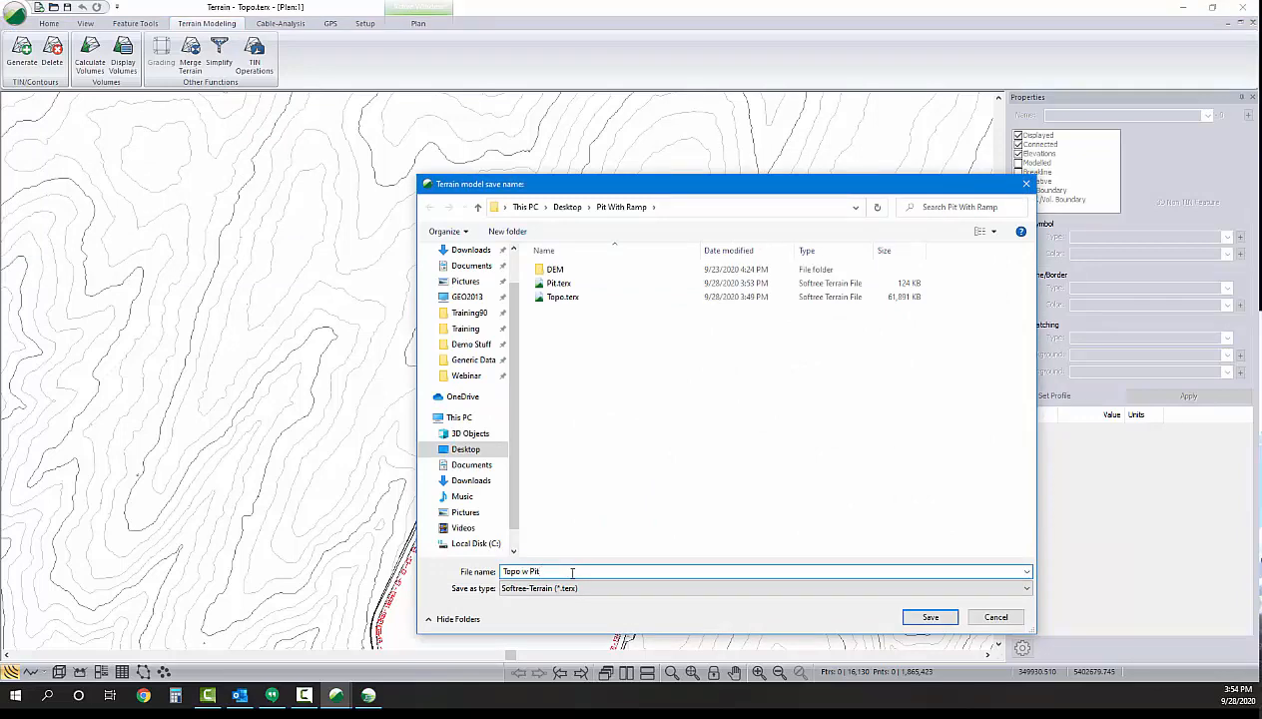
{"action": "left_click", "coordinate": [930, 615]}
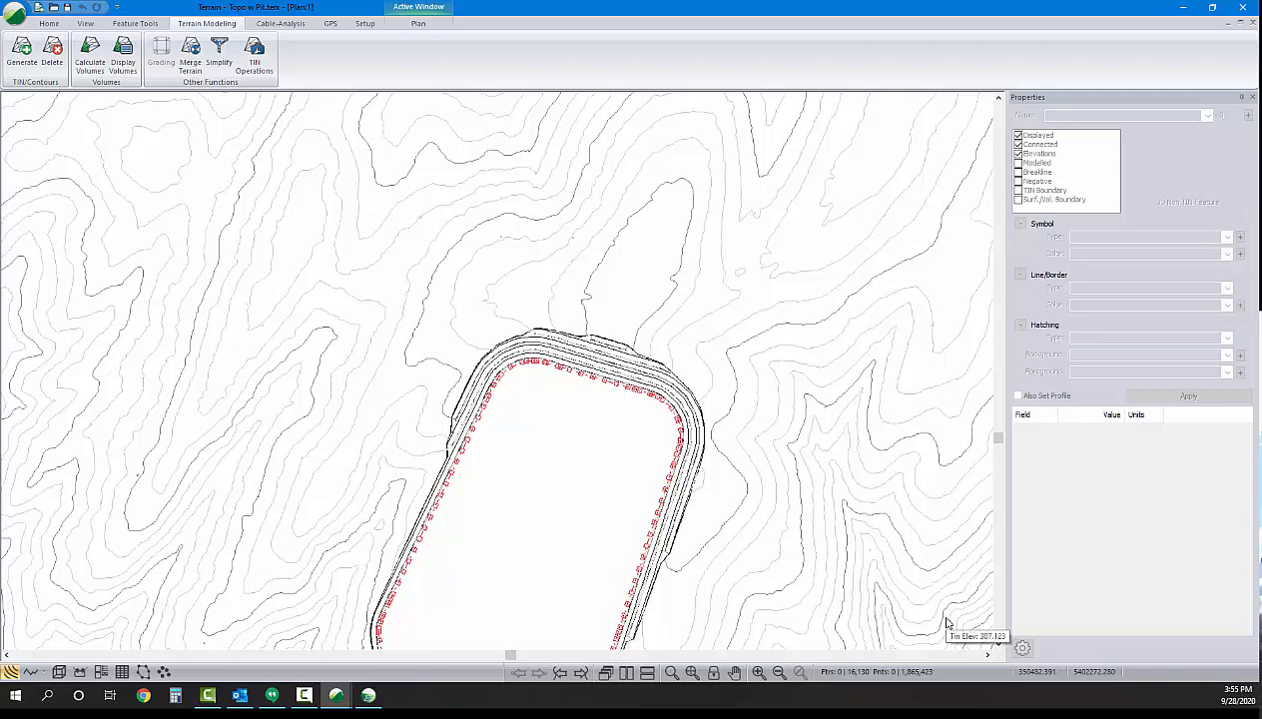
{"action": "mouse_move", "coordinate": [445, 184]}
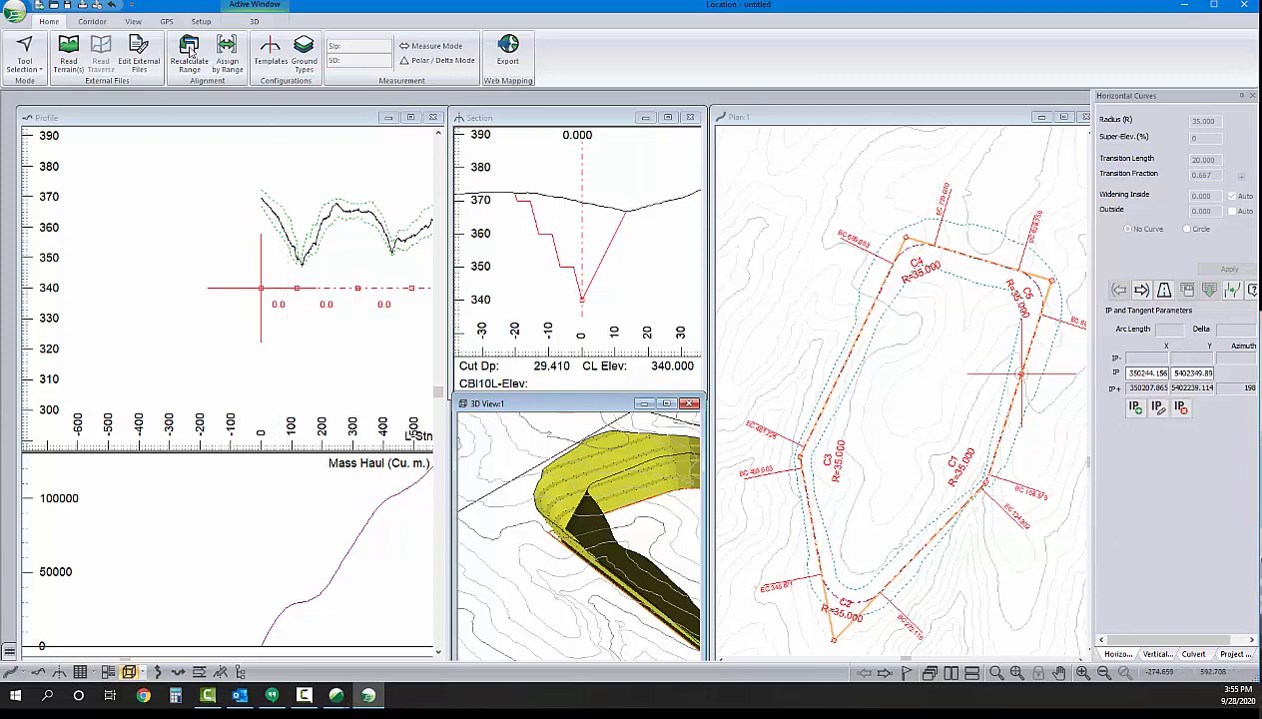
Set the Topo w Pit terrain file as the alignment's reference terrain in Location Setup
{"action": "left_click", "coordinate": [200, 20]}
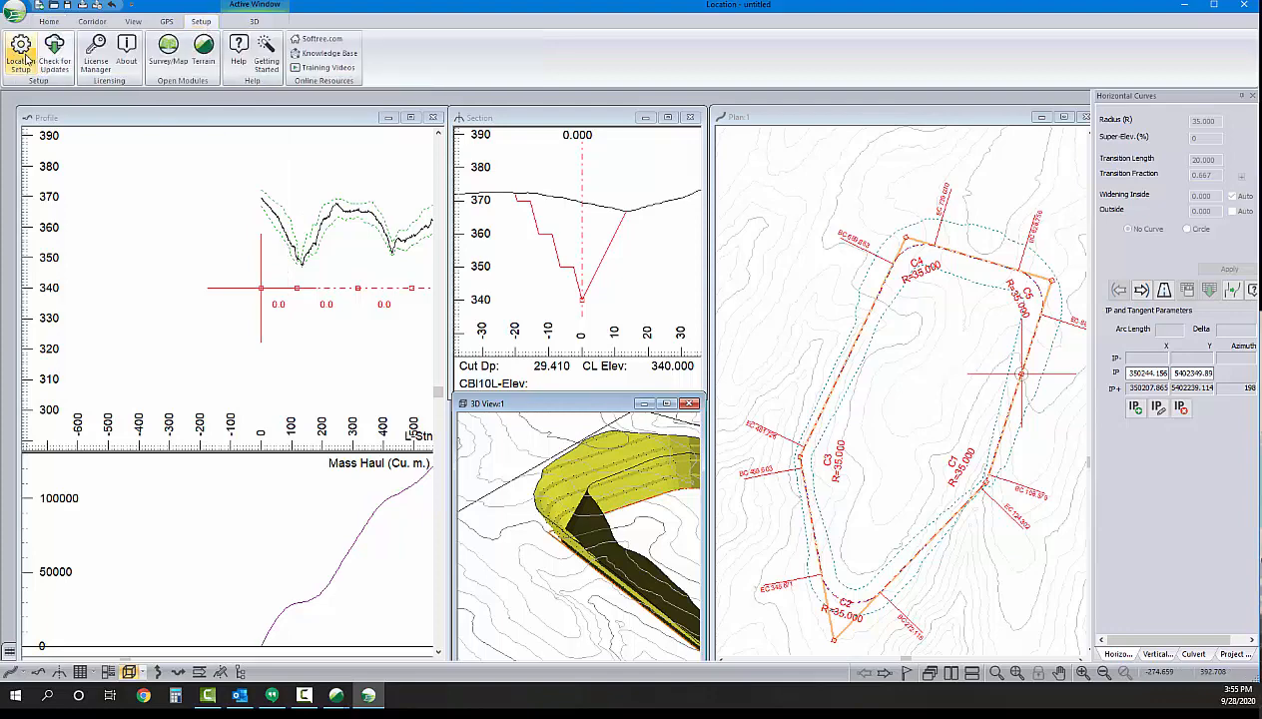
{"action": "left_click", "coordinate": [20, 56]}
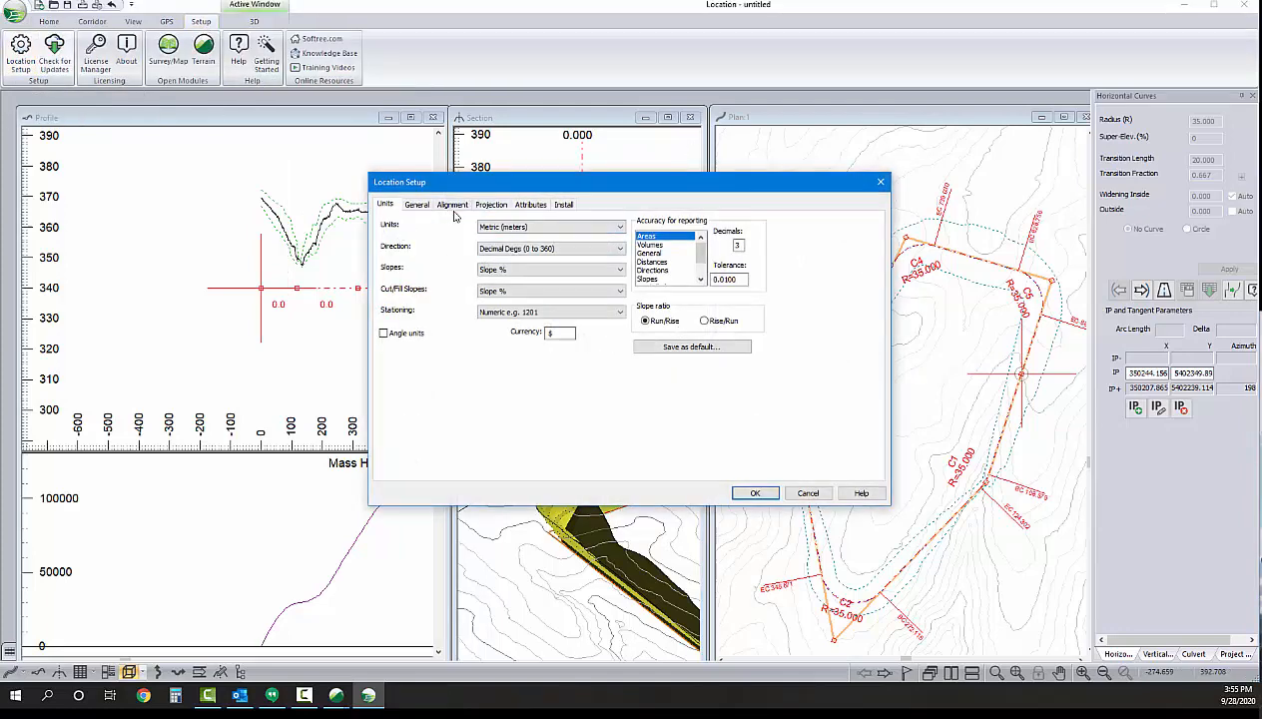
{"action": "left_click", "coordinate": [451, 203]}
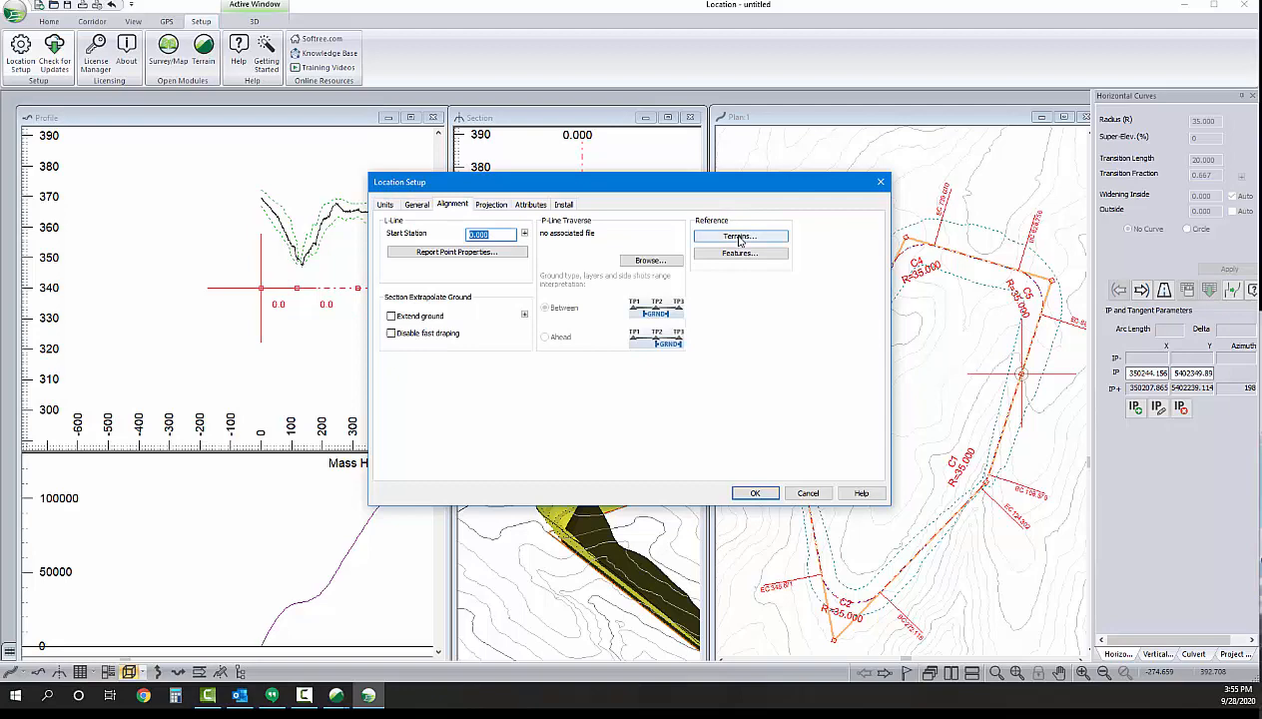
{"action": "left_click", "coordinate": [737, 236]}
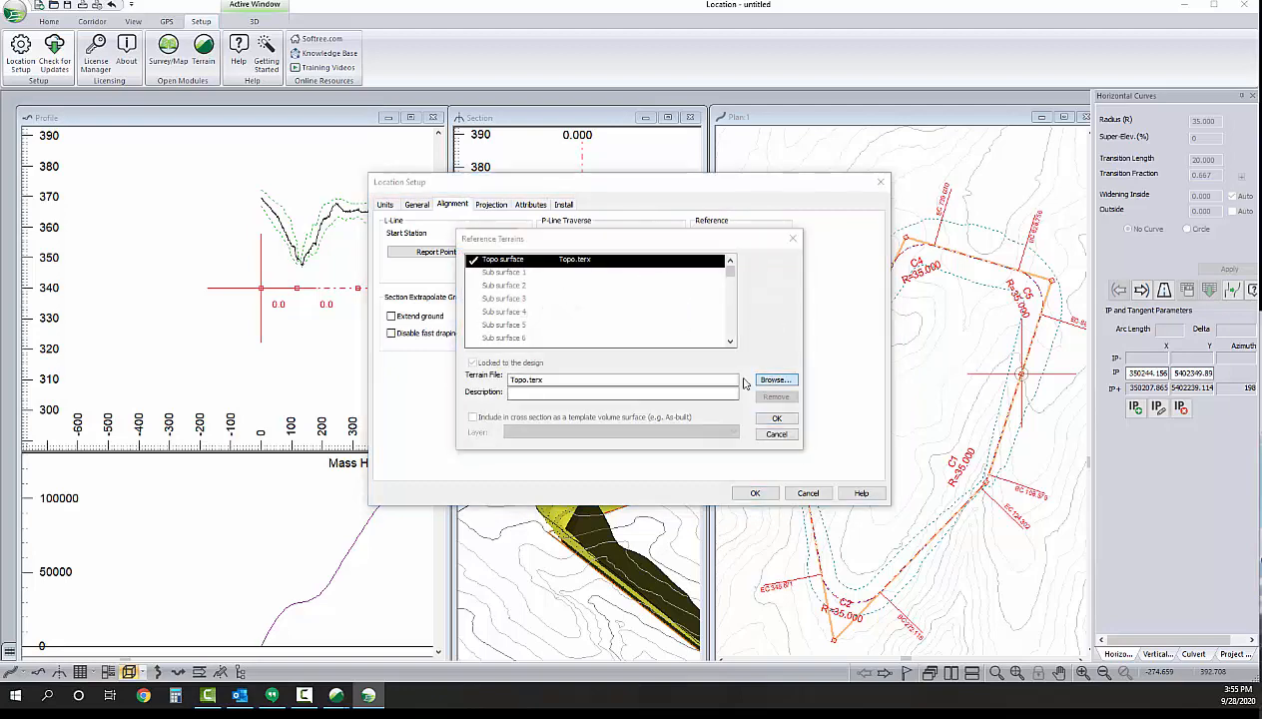
{"action": "left_click", "coordinate": [775, 379]}
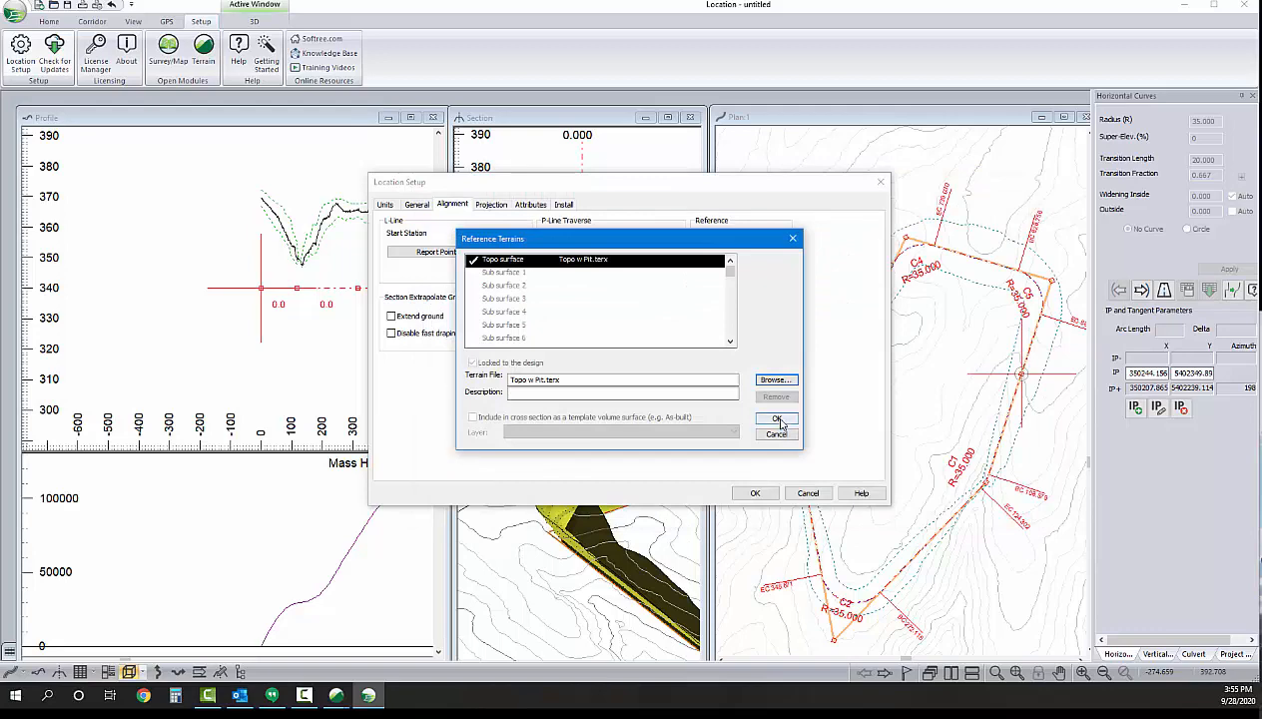
{"action": "left_click", "coordinate": [777, 419]}
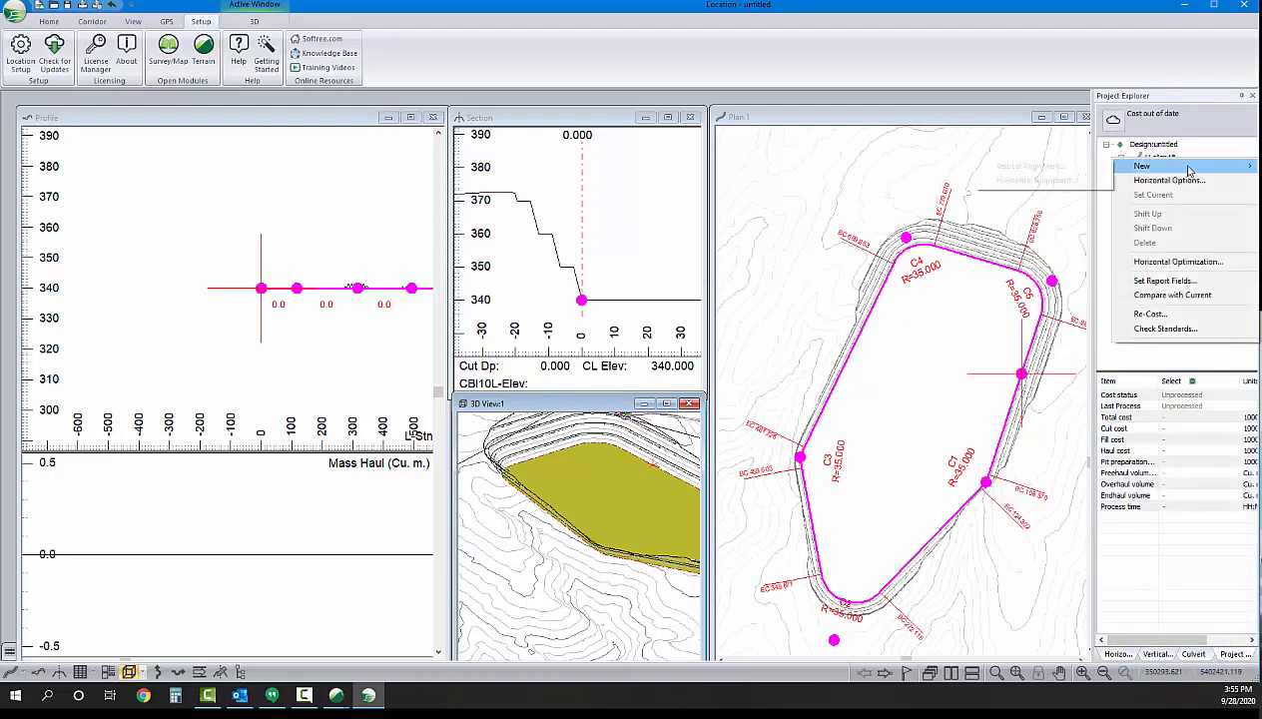
Create a new horizontal alignment from a coordinate start point with the Standard default template
{"action": "left_click", "coordinate": [1142, 166]}
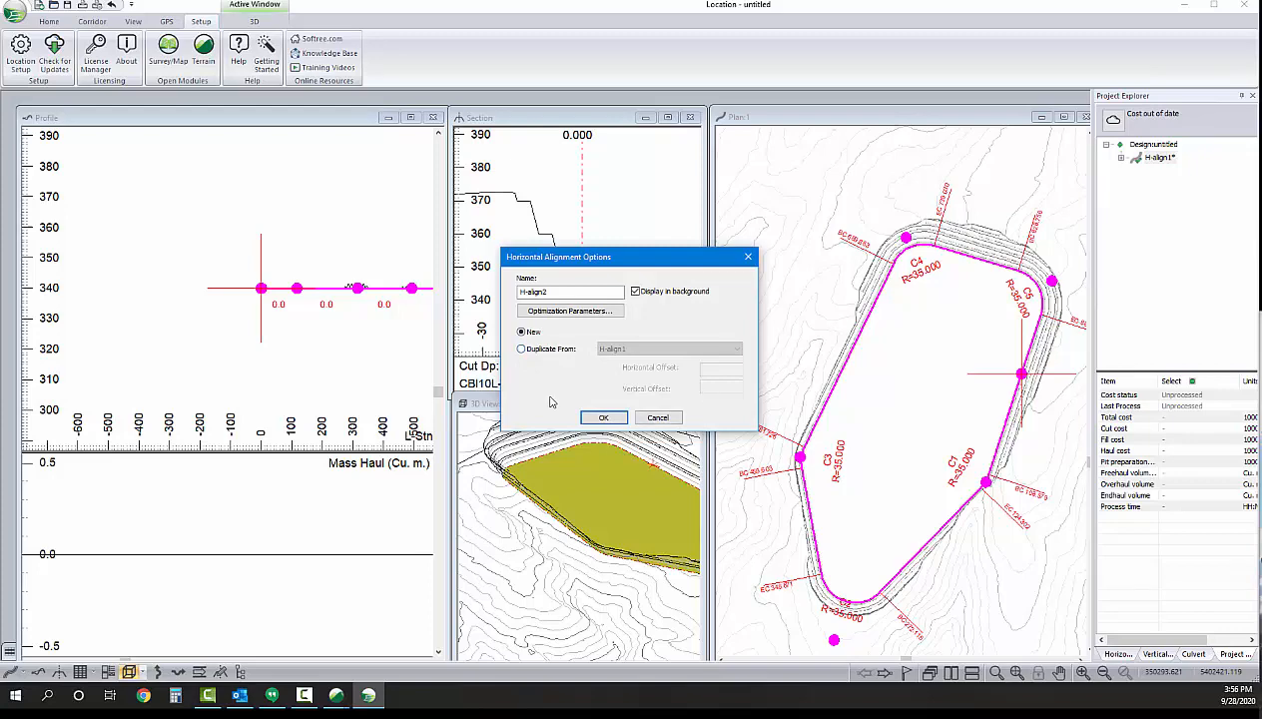
{"action": "left_click", "coordinate": [603, 418]}
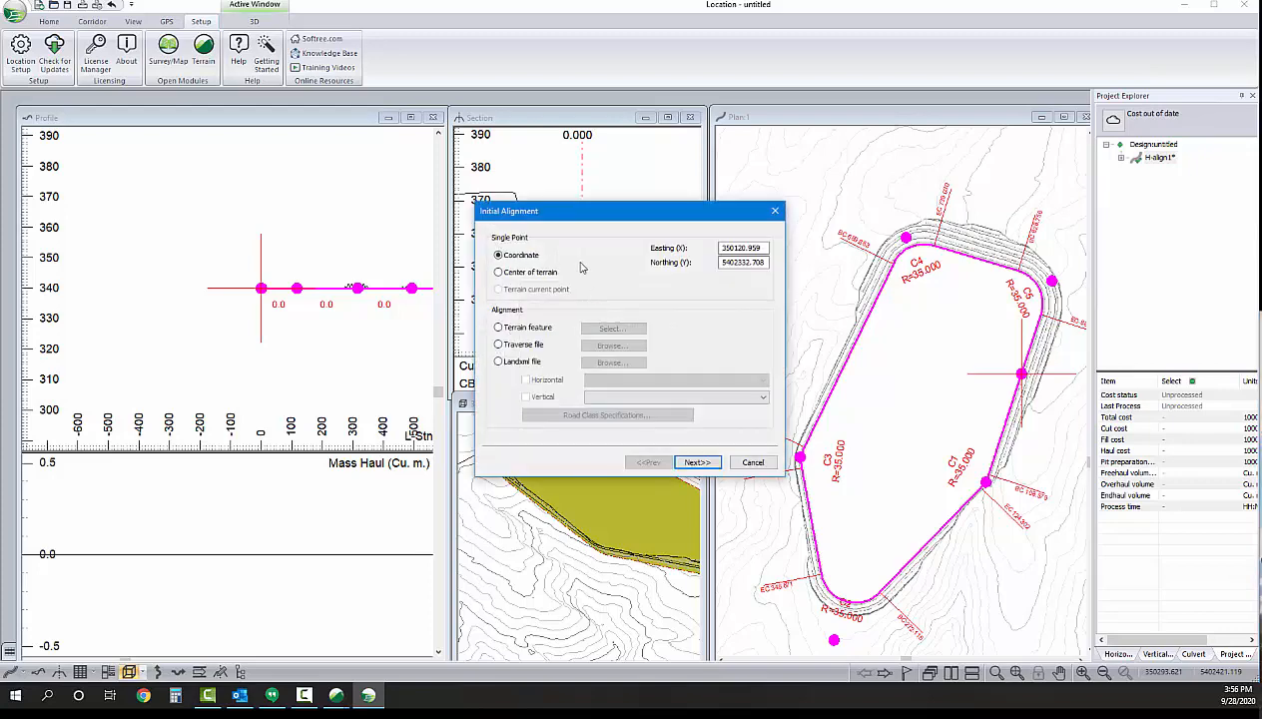
{"action": "mouse_move", "coordinate": [516, 248]}
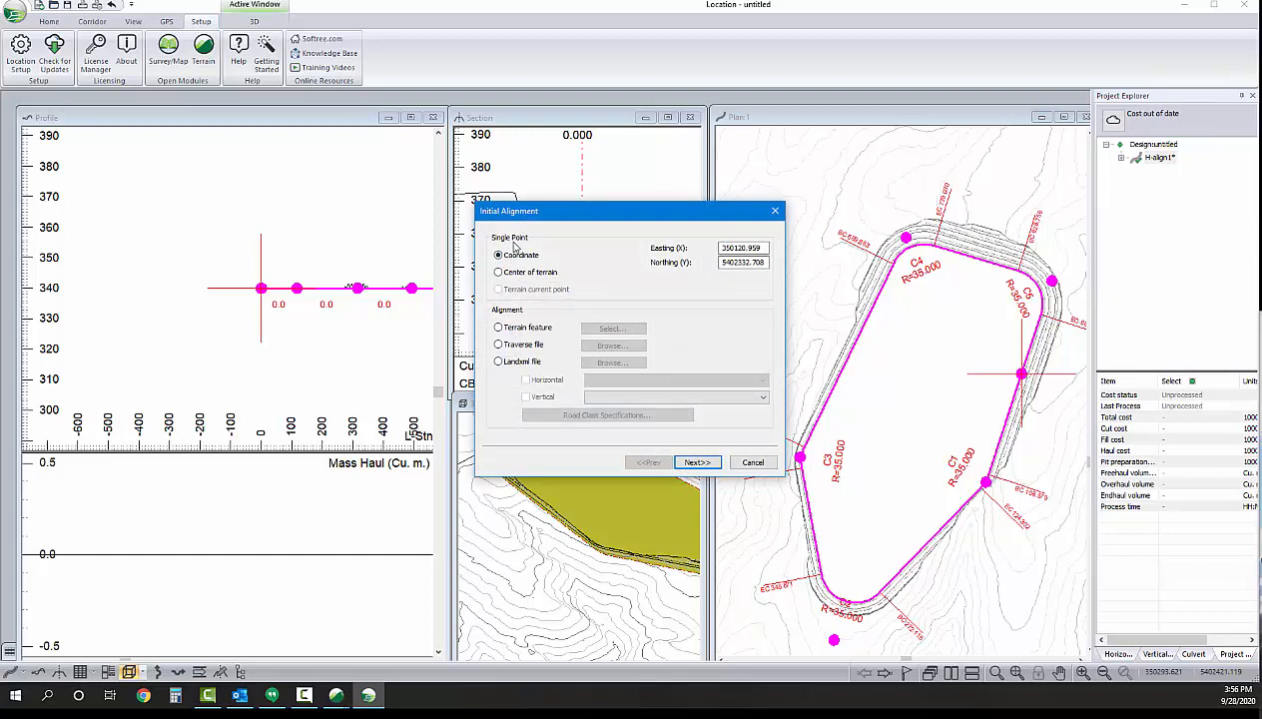
{"action": "mouse_move", "coordinate": [530, 231]}
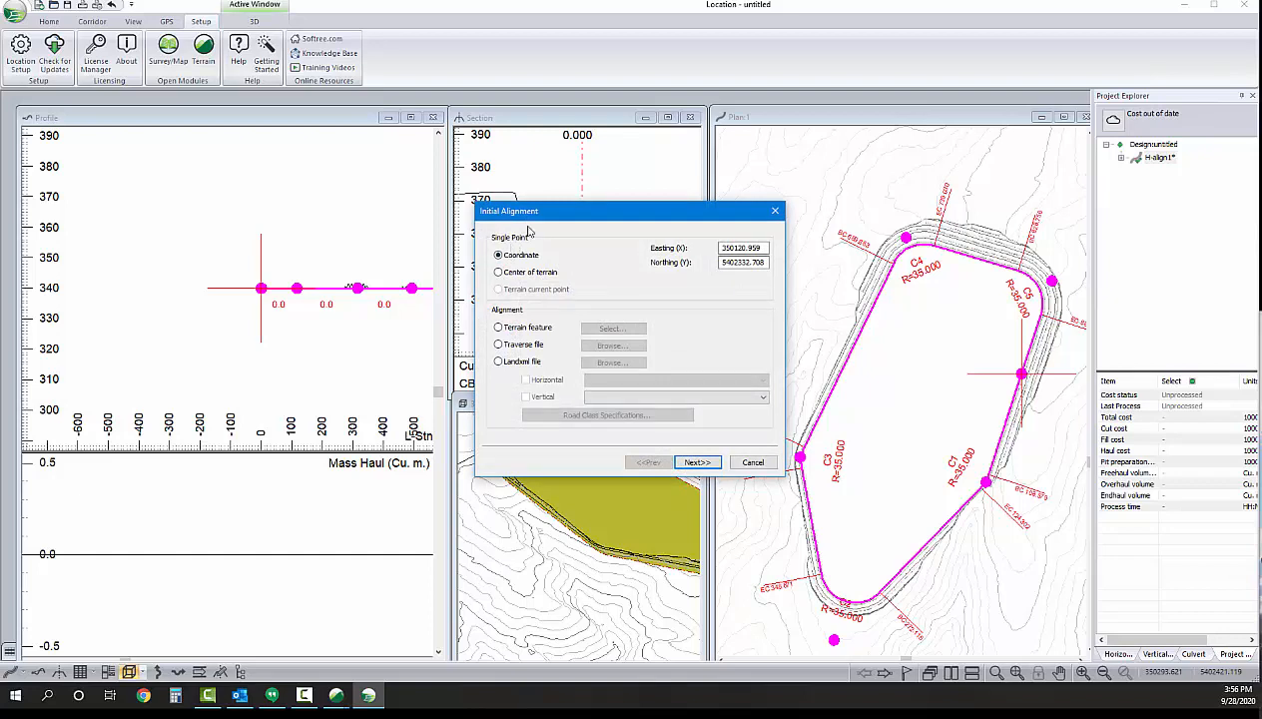
{"action": "mouse_move", "coordinate": [1188, 432]}
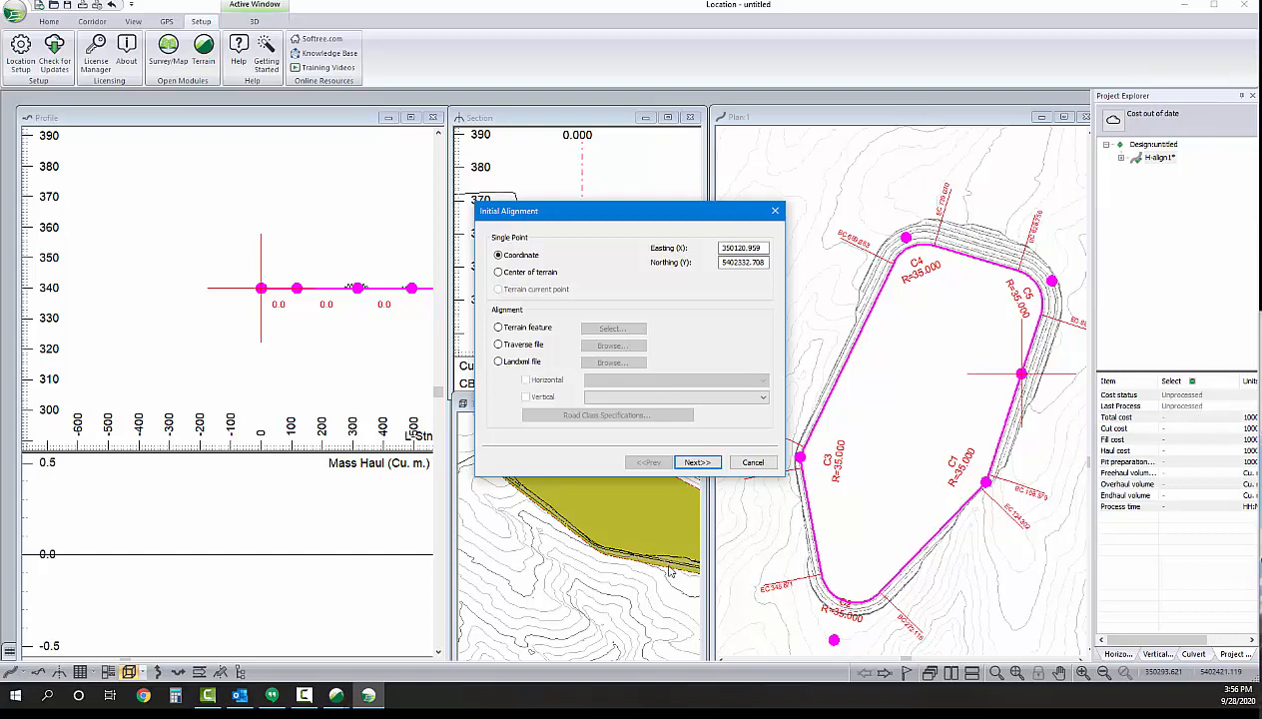
{"action": "left_click", "coordinate": [697, 461]}
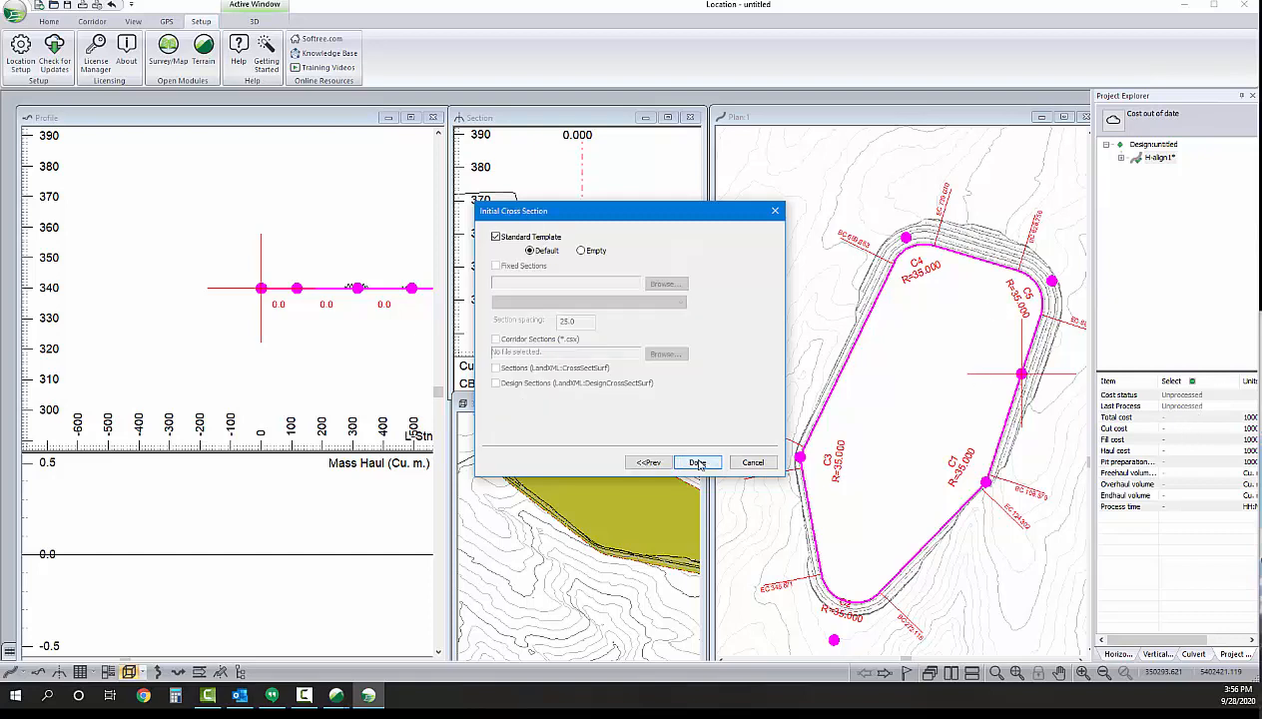
{"action": "left_click", "coordinate": [697, 464]}
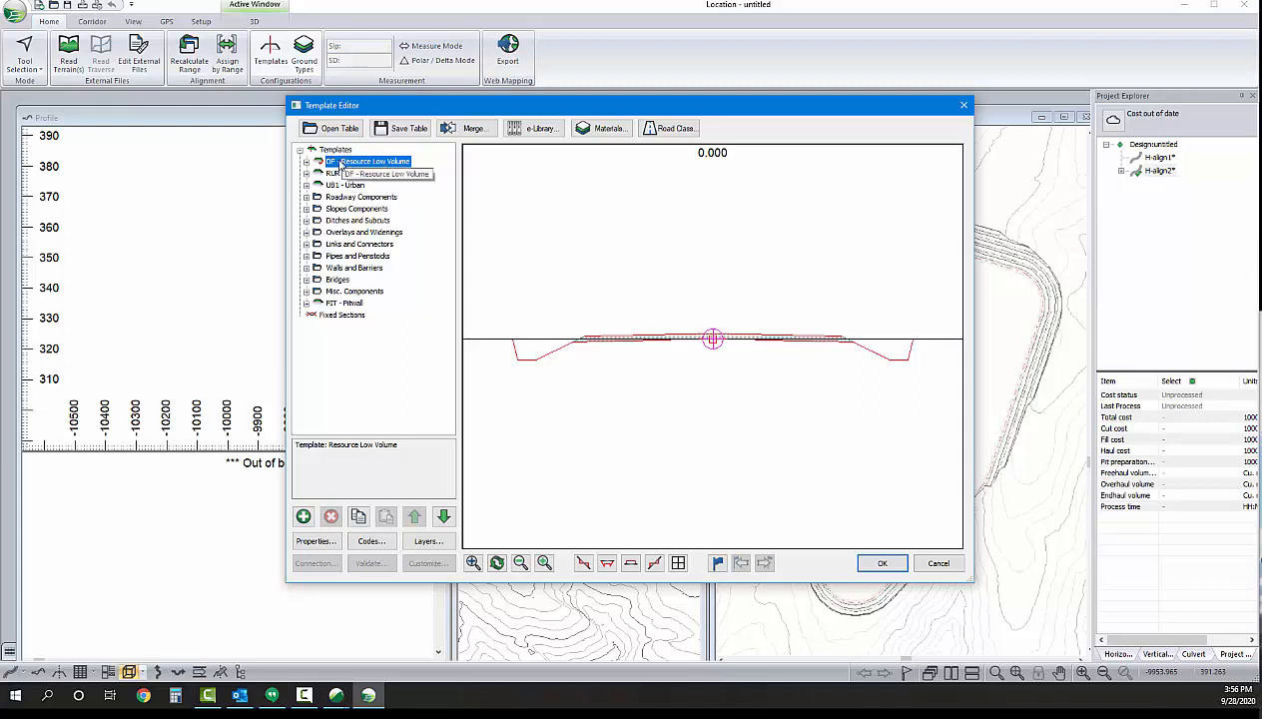
Add template HAUL described 'Haul Road' with left and right crown slopes of -2%
{"action": "right_click", "coordinate": [335, 149]}
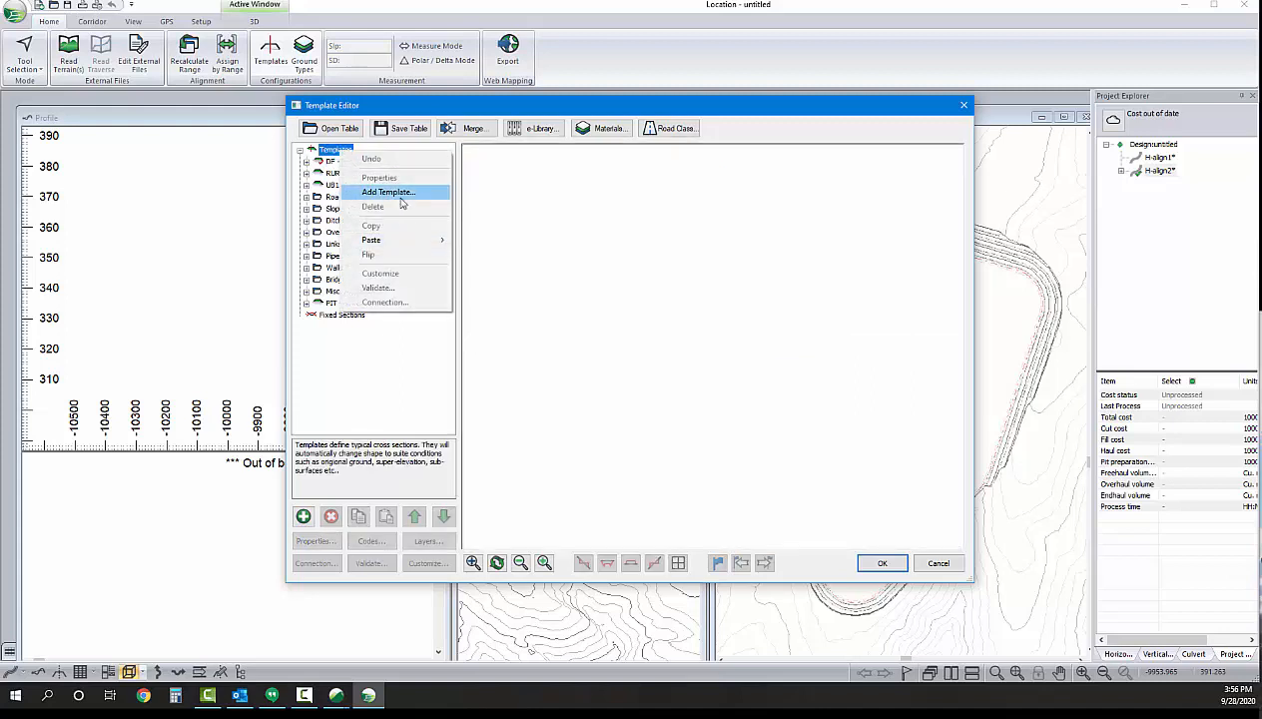
{"action": "left_click", "coordinate": [388, 192]}
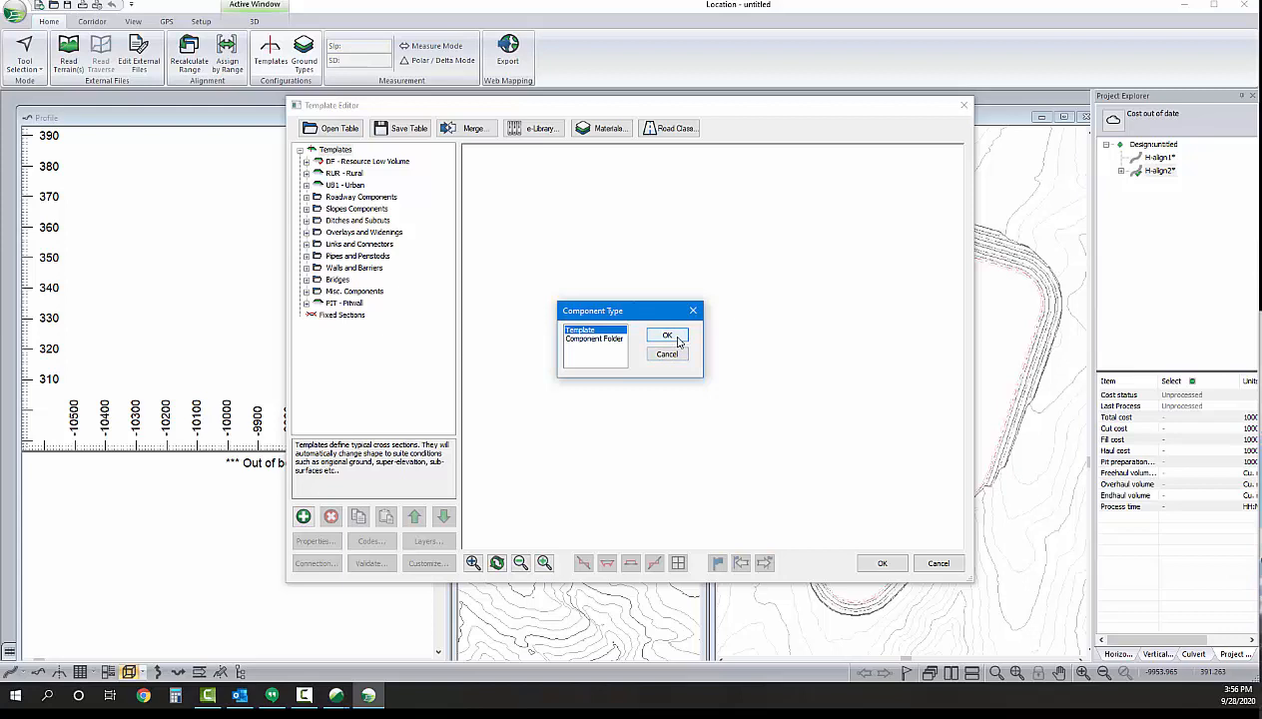
{"action": "left_click", "coordinate": [667, 335]}
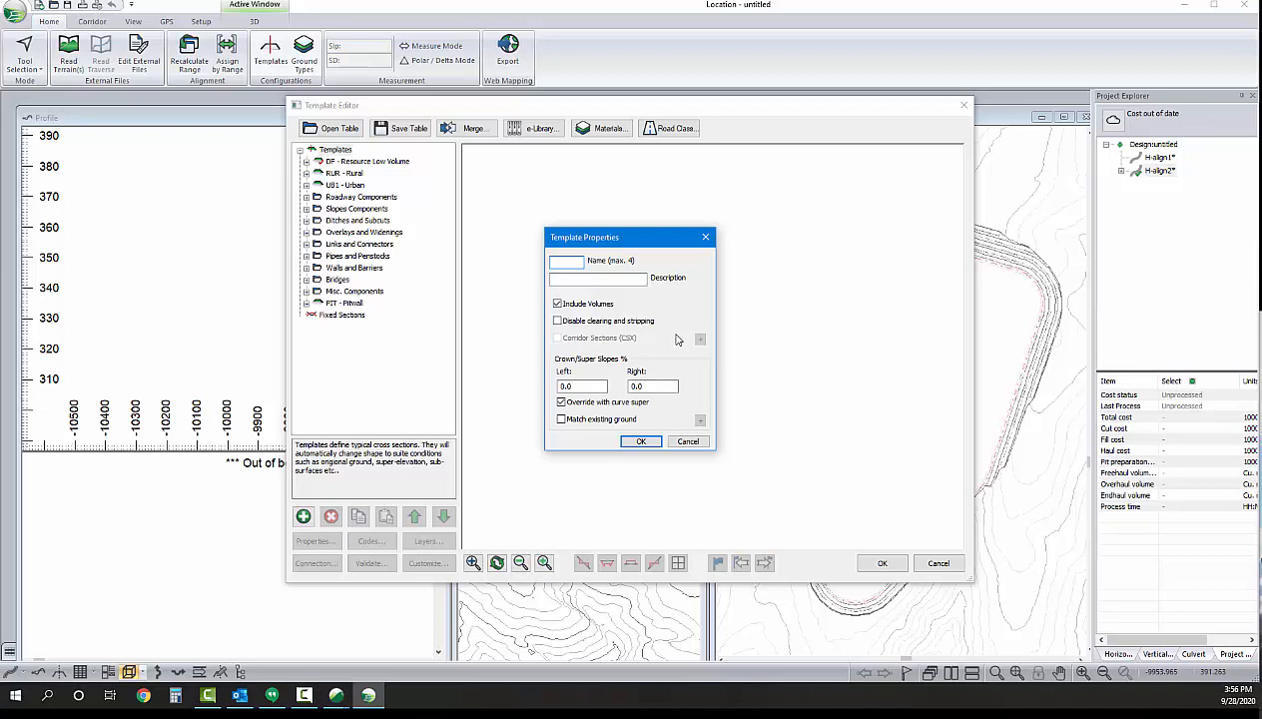
{"action": "left_click", "coordinate": [568, 260]}
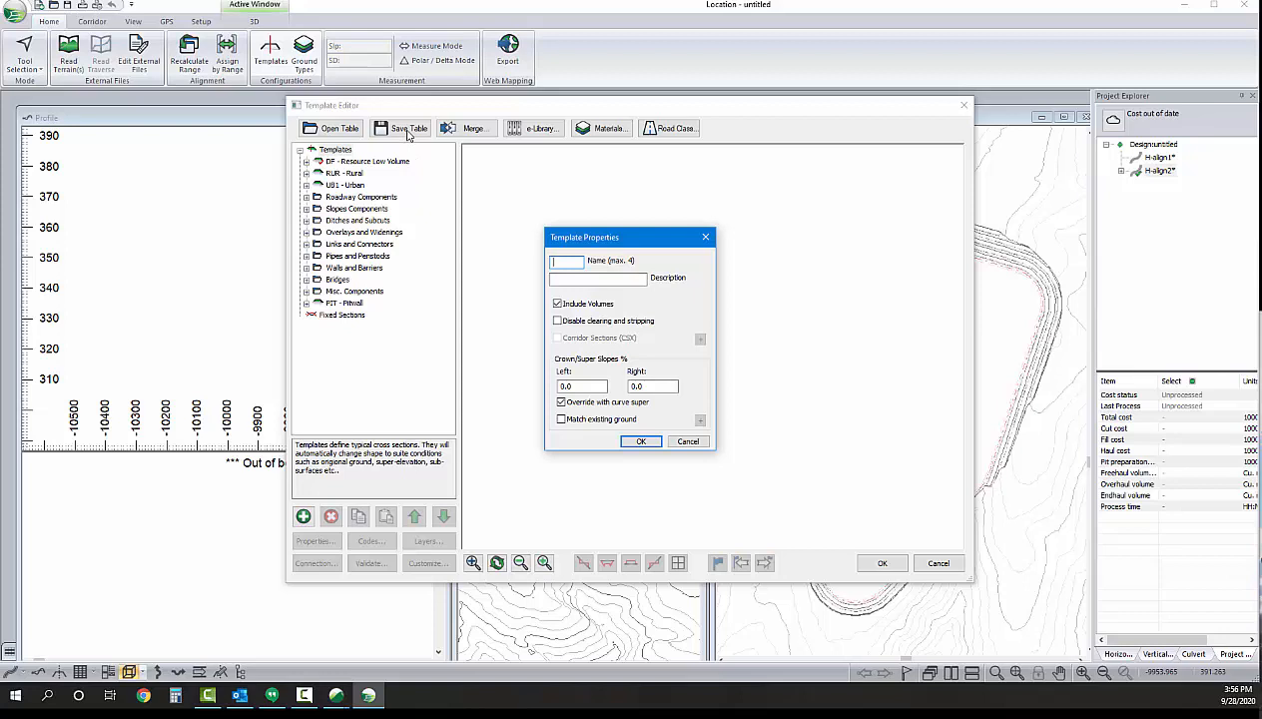
{"action": "type", "text": "HAUL"}
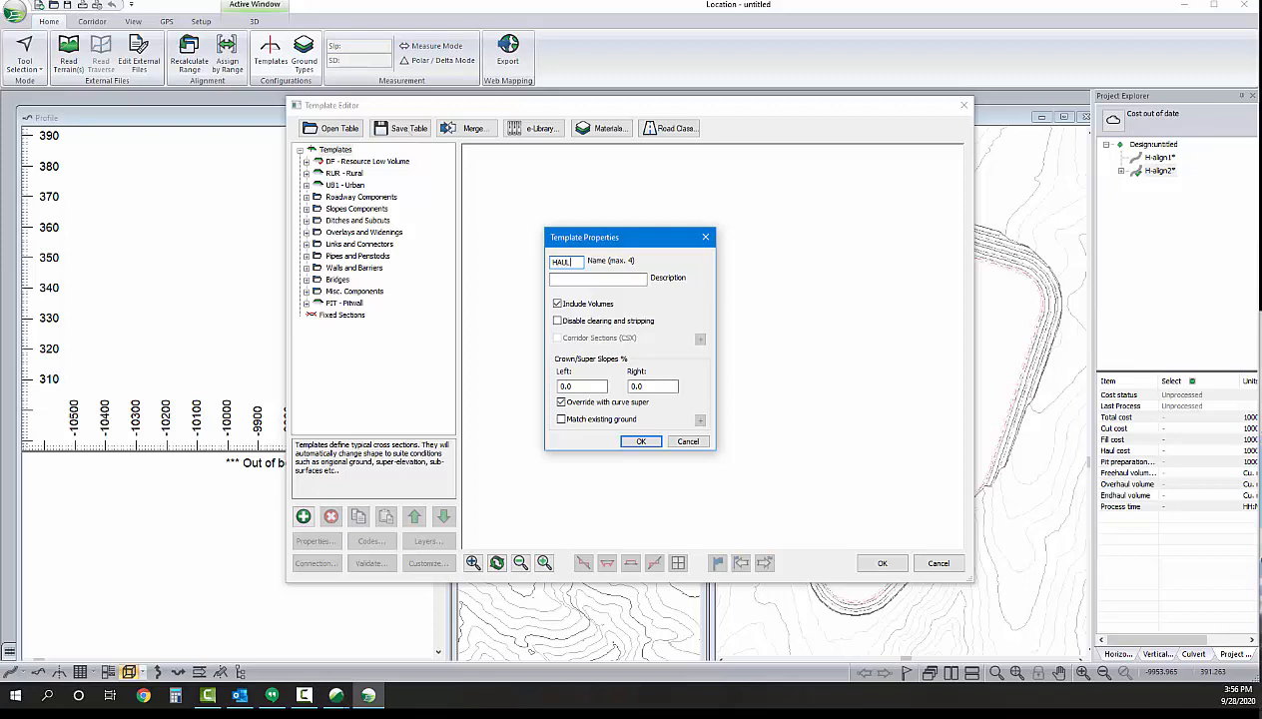
{"action": "left_click", "coordinate": [599, 278]}
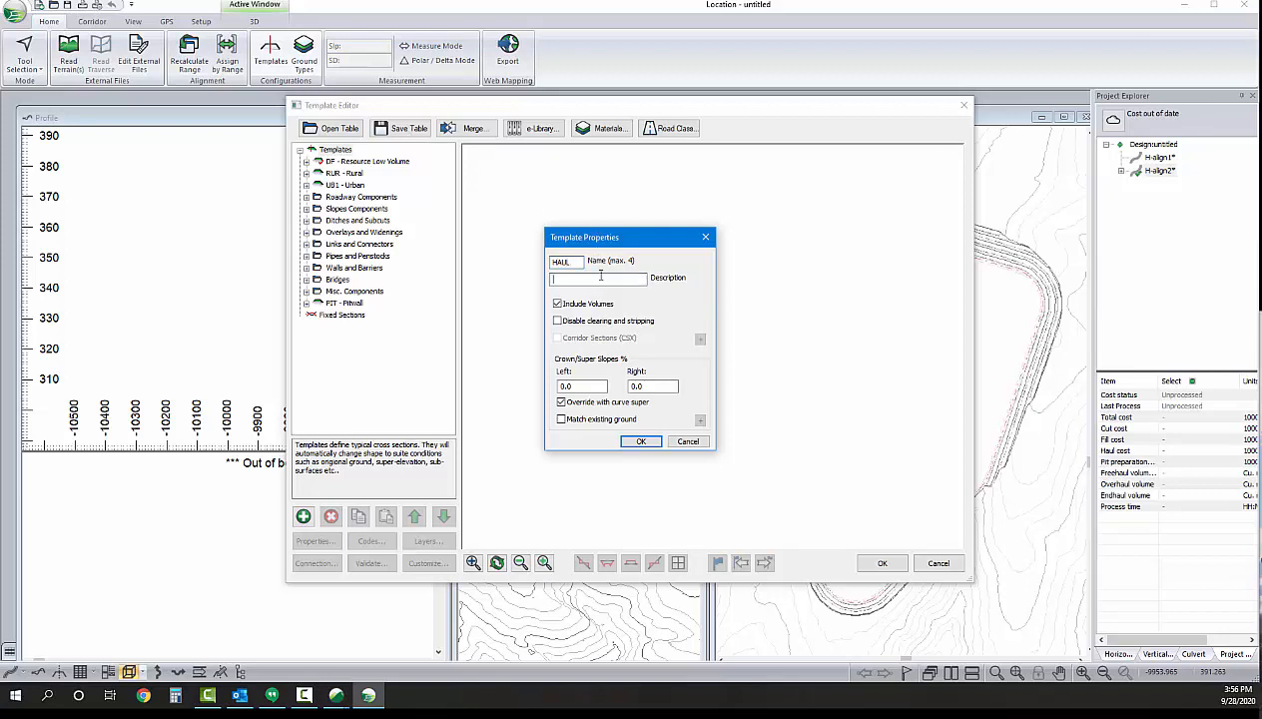
{"action": "type", "text": "Haul Road"}
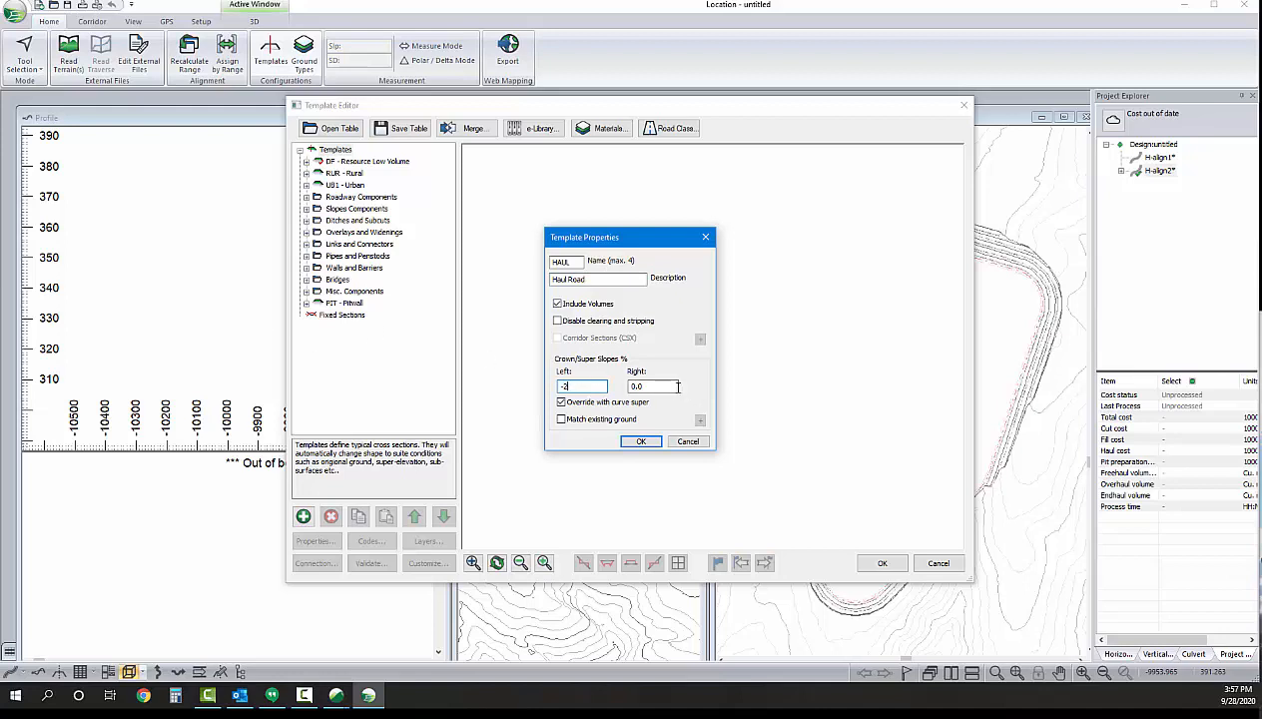
{"action": "type", "text": "-2"}
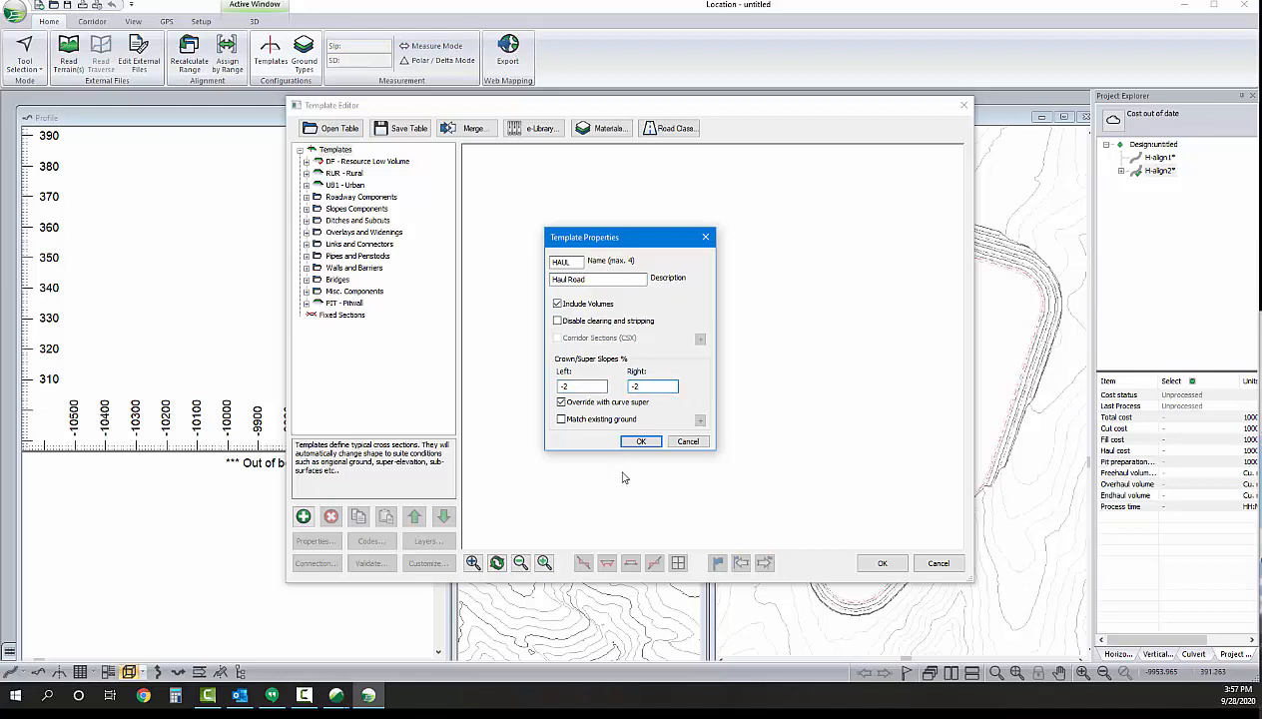
{"action": "left_click", "coordinate": [641, 442]}
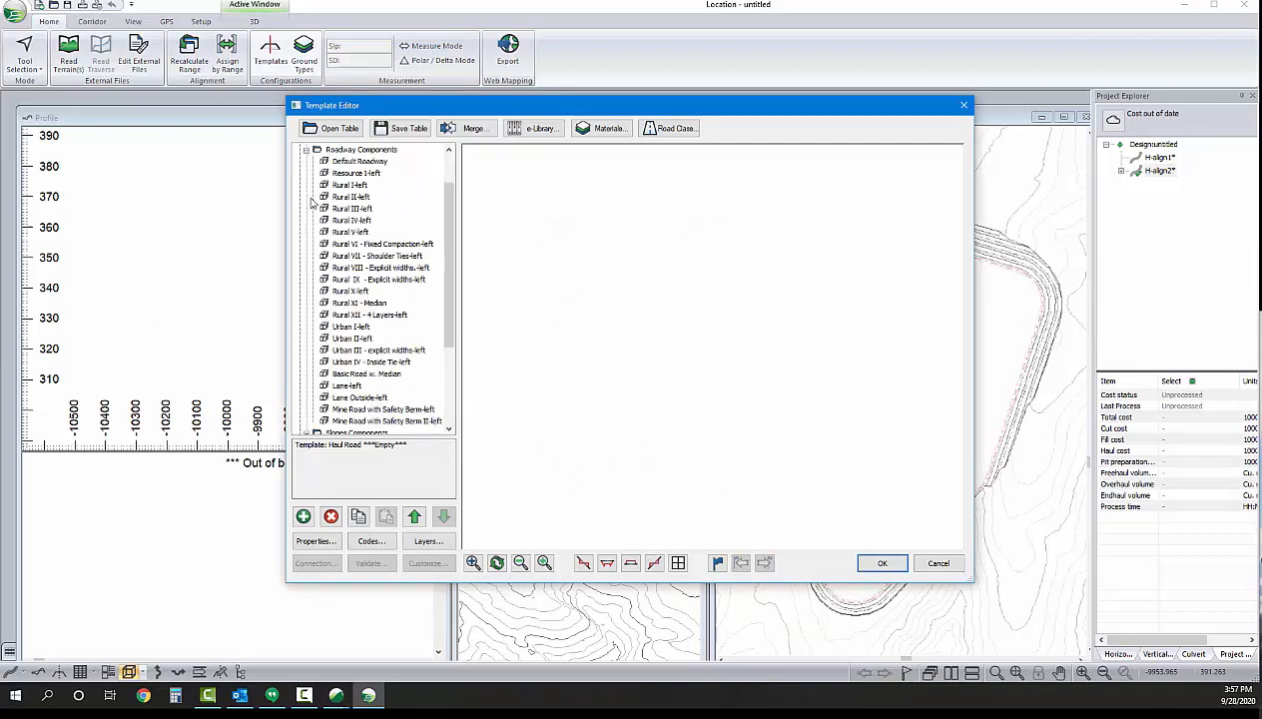
Copy the mine road with safety berm component into the empty HAUL template
{"action": "left_click", "coordinate": [388, 420]}
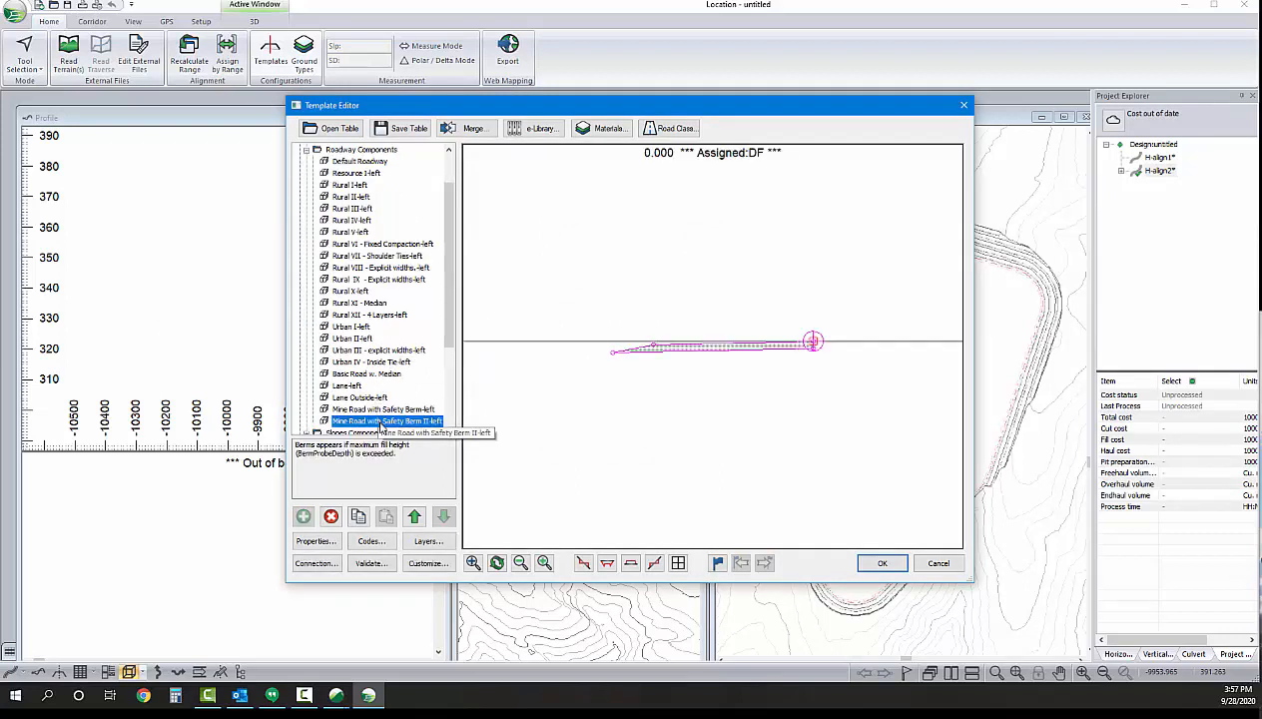
{"action": "right_click", "coordinate": [388, 420]}
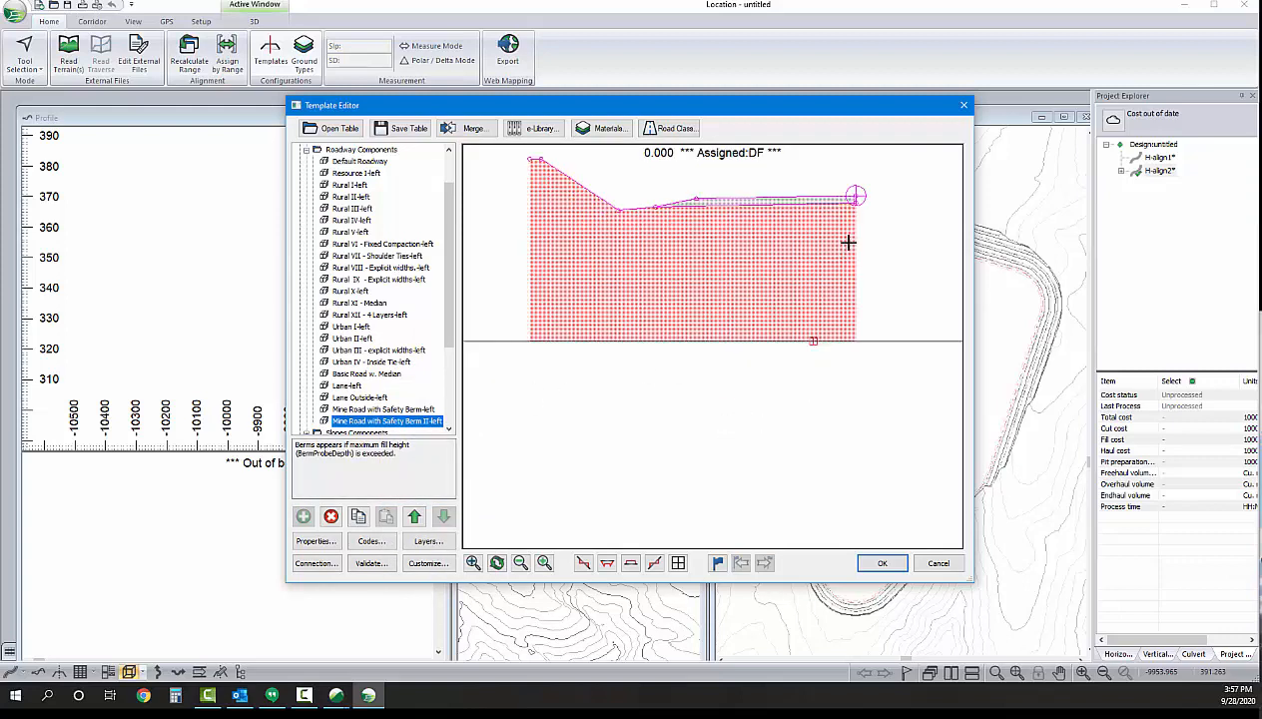
{"action": "mouse_move", "coordinate": [543, 204]}
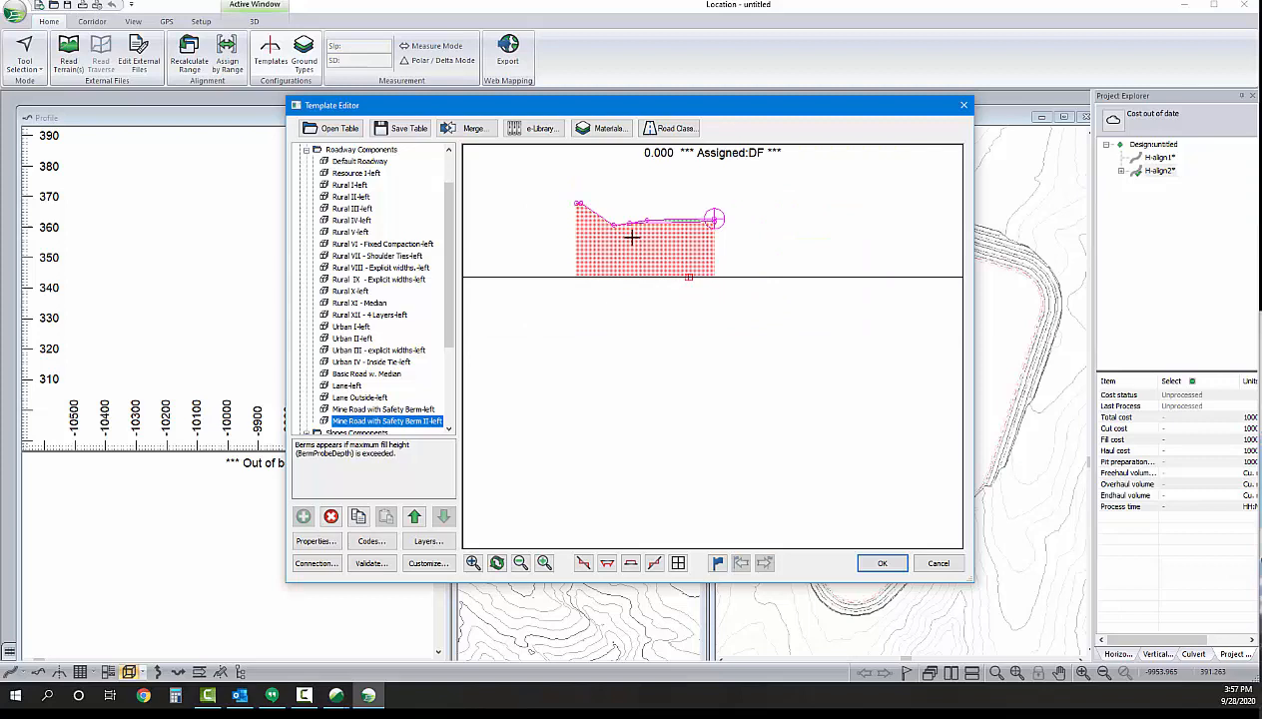
{"action": "mouse_move", "coordinate": [629, 236]}
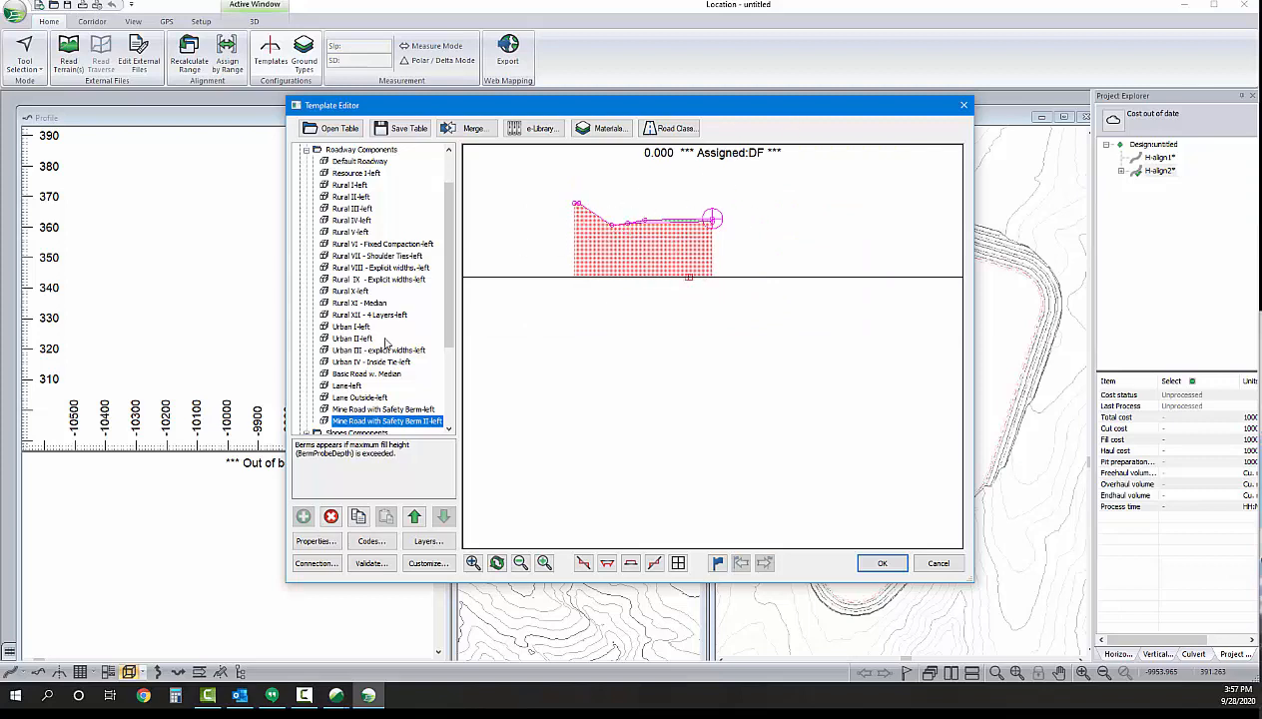
{"action": "right_click", "coordinate": [387, 419]}
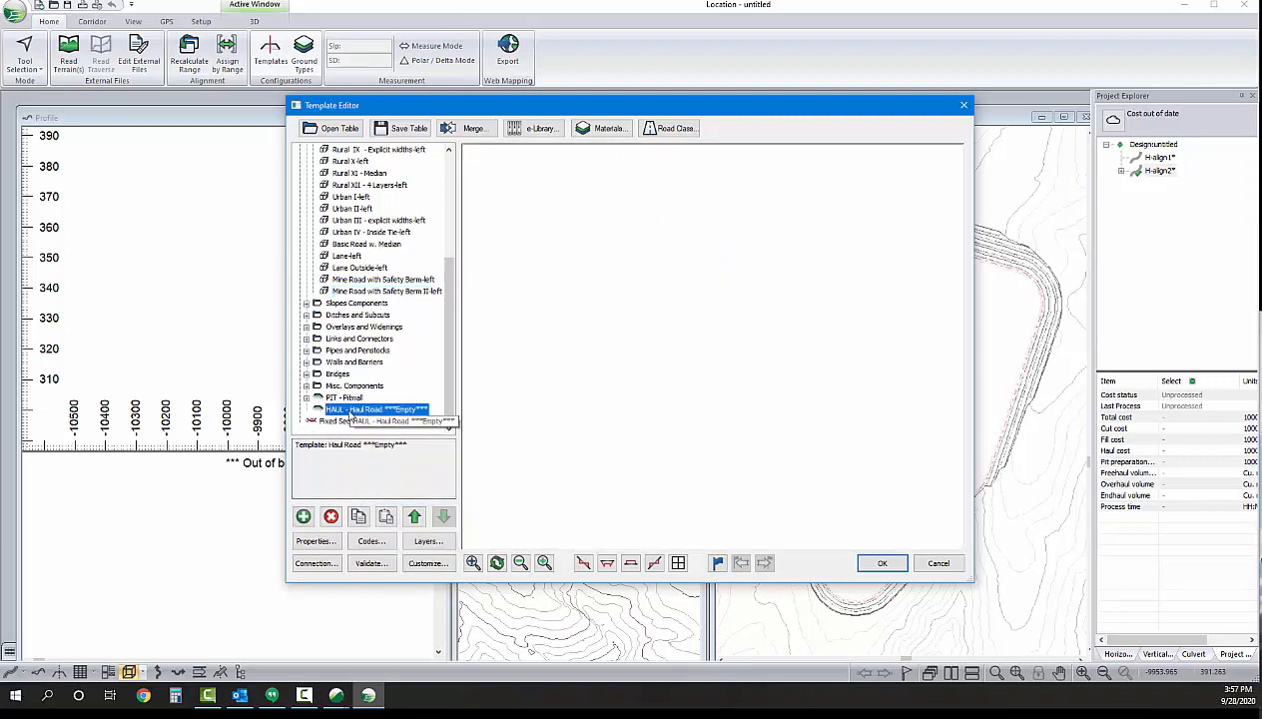
{"action": "right_click", "coordinate": [378, 407]}
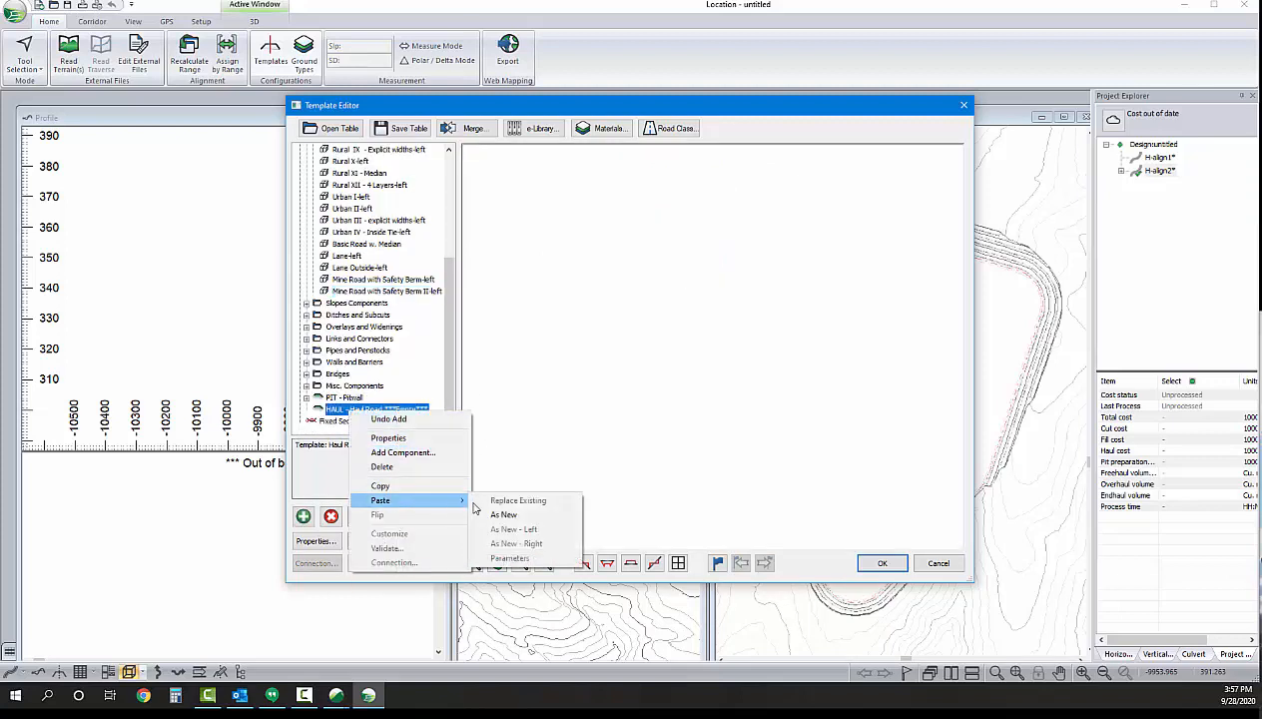
{"action": "left_click", "coordinate": [387, 439]}
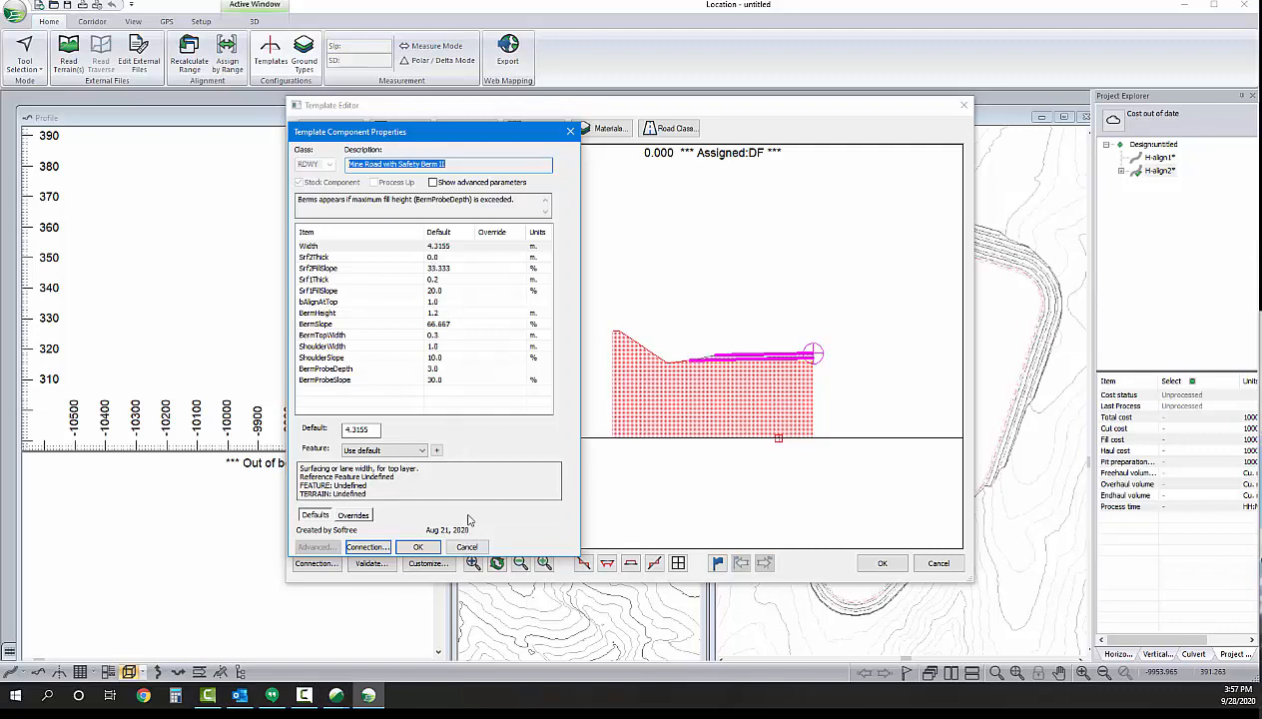
{"action": "left_click", "coordinate": [417, 548]}
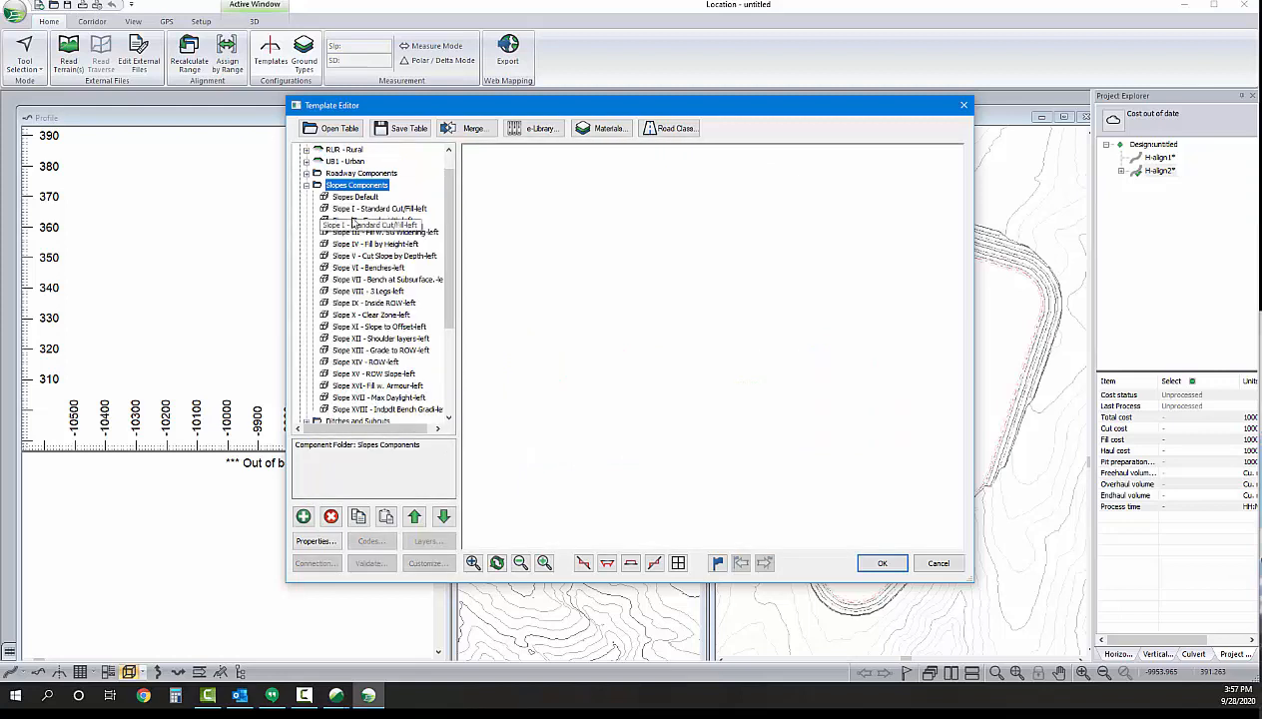
Review the pit wall bench and mine road with berm components in the template list
{"action": "scroll", "scroll_direction": "down", "scroll_amount": 3}
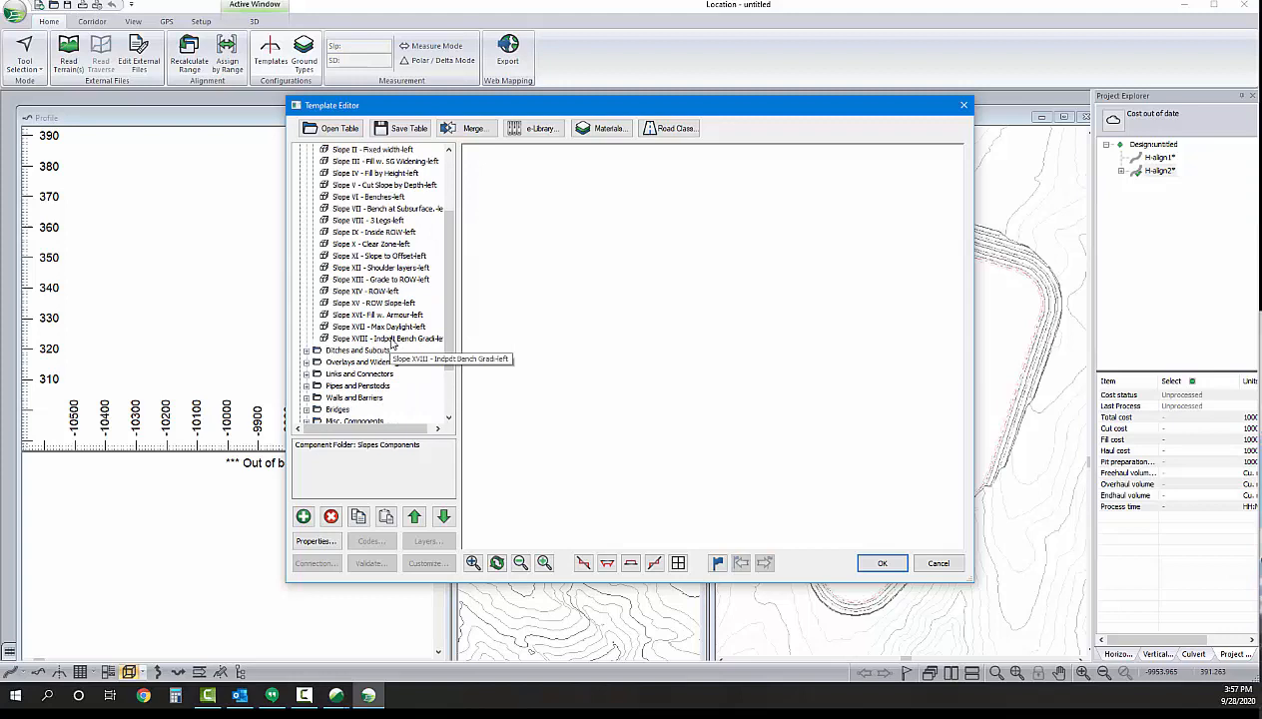
{"action": "scroll", "scroll_direction": "down", "scroll_amount": 3}
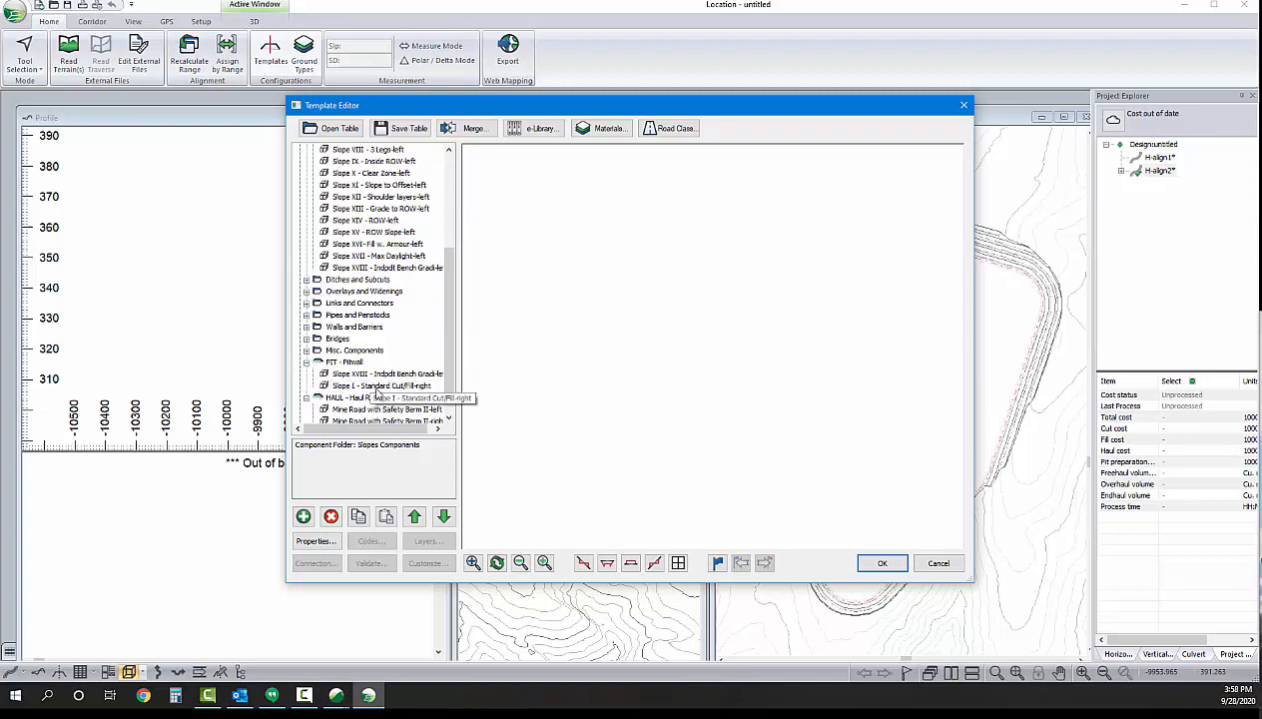
{"action": "right_click", "coordinate": [376, 373]}
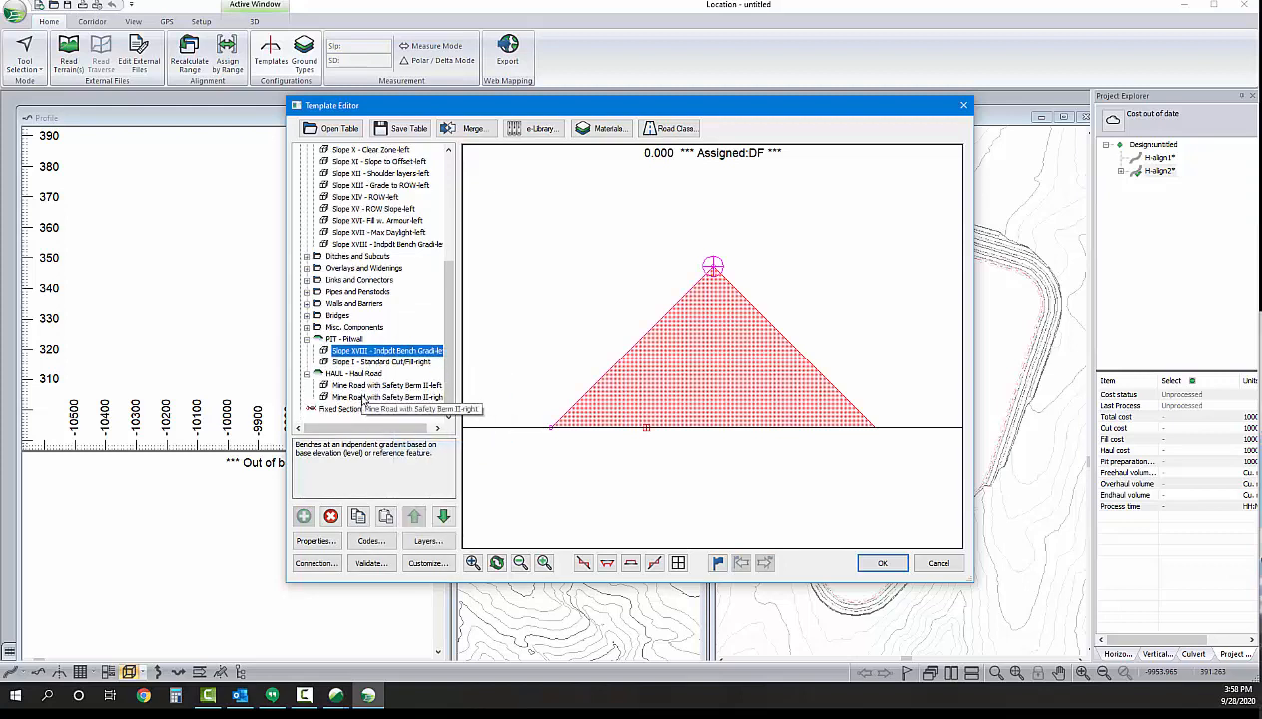
{"action": "right_click", "coordinate": [375, 397]}
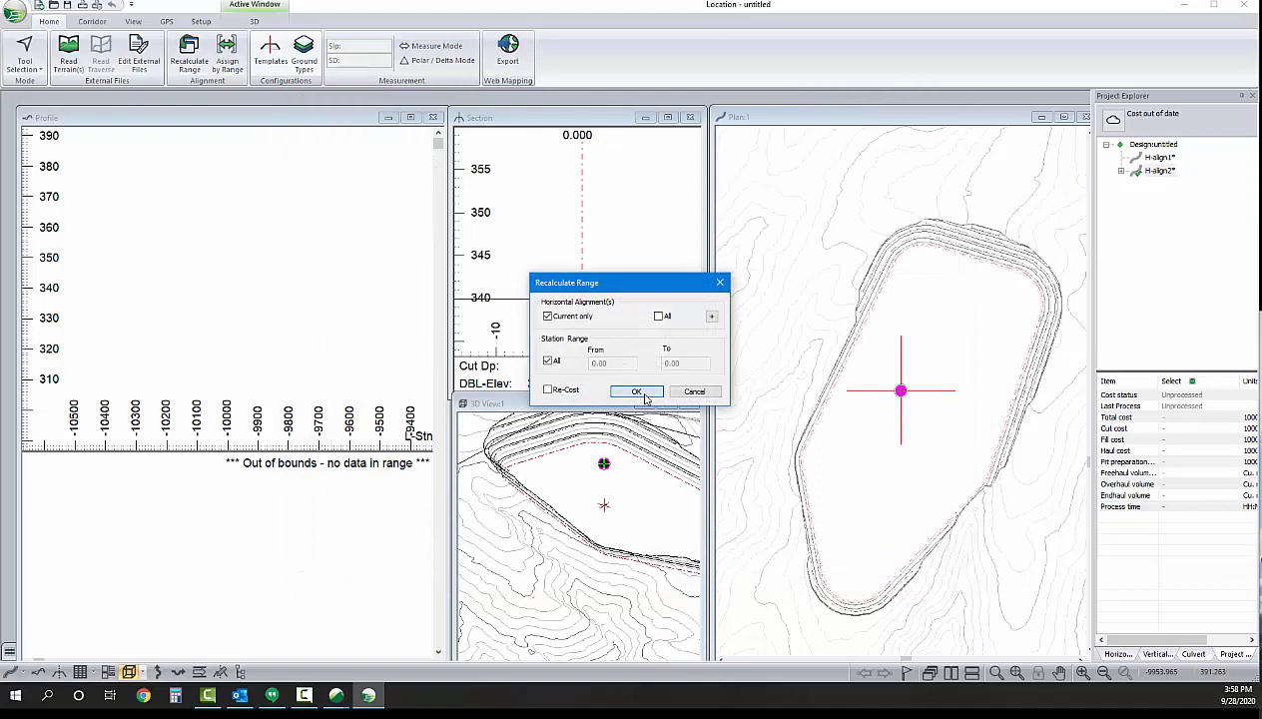
Recalculate the current alignment only, over all stations
{"action": "left_click", "coordinate": [637, 390]}
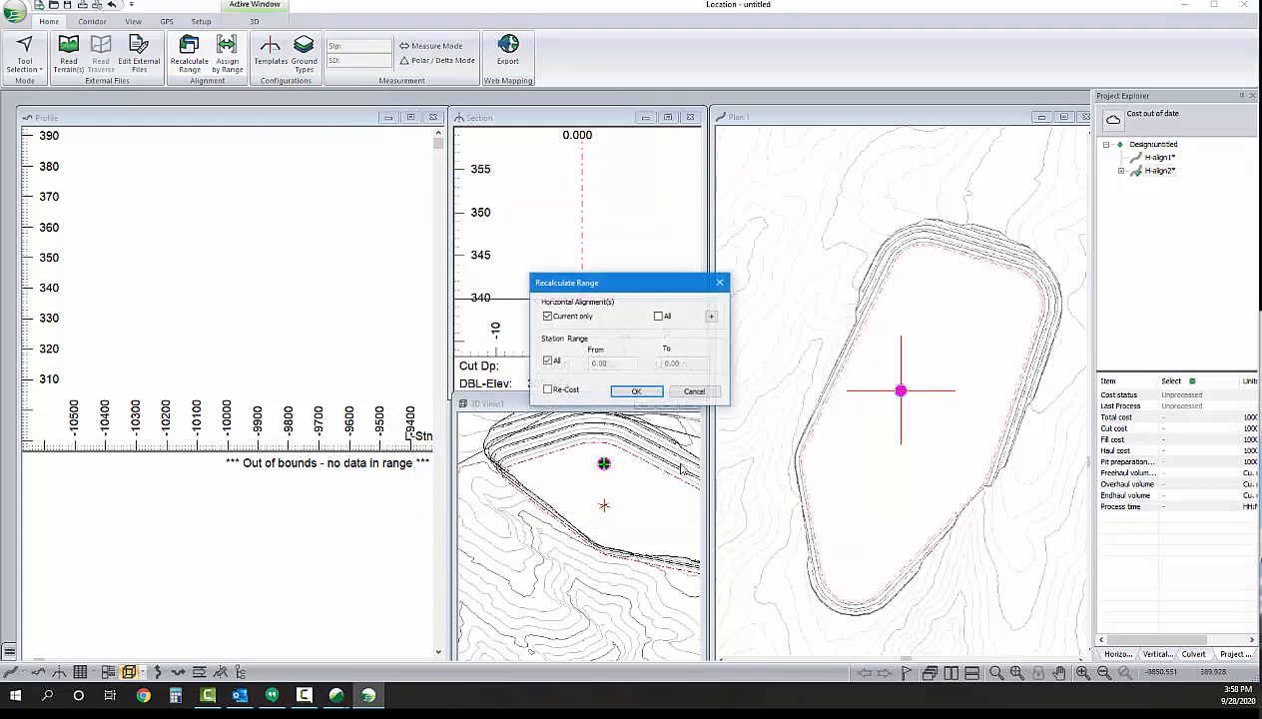
{"action": "left_click", "coordinate": [635, 389]}
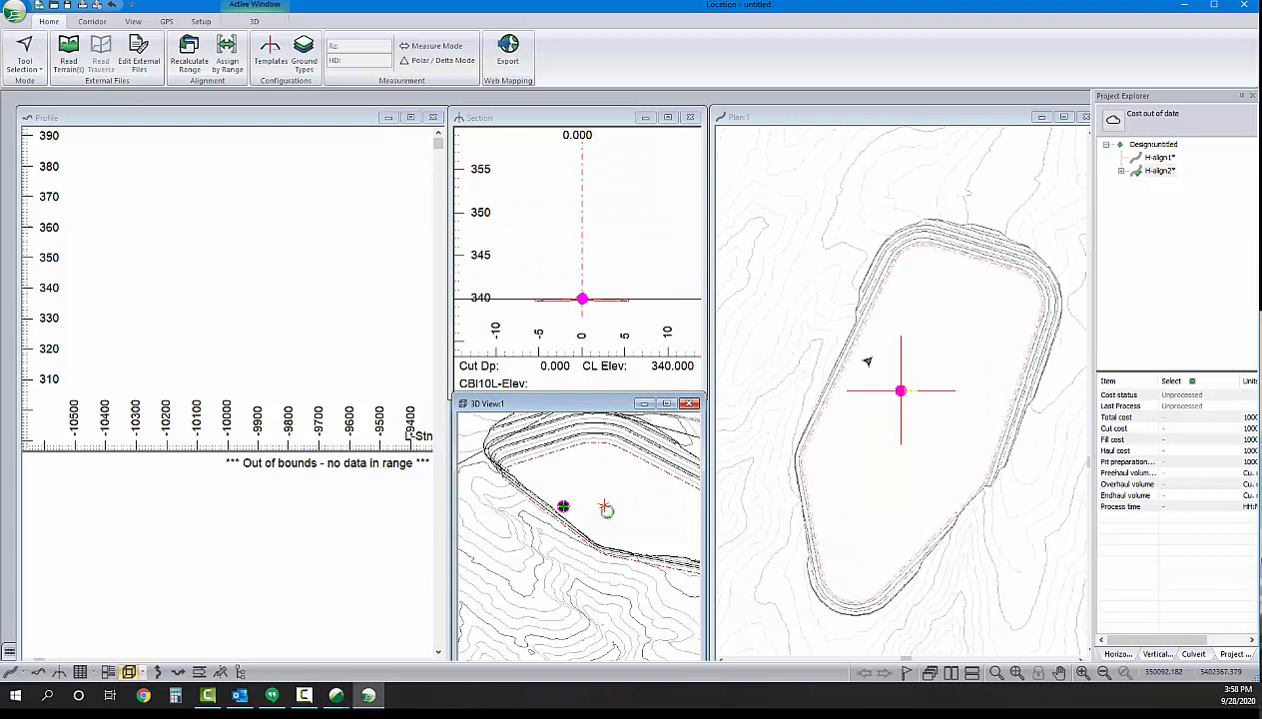
Place the ramp's plan IPs and a rising profile grade line climbing from the pit wall
{"action": "right_click", "coordinate": [887, 389]}
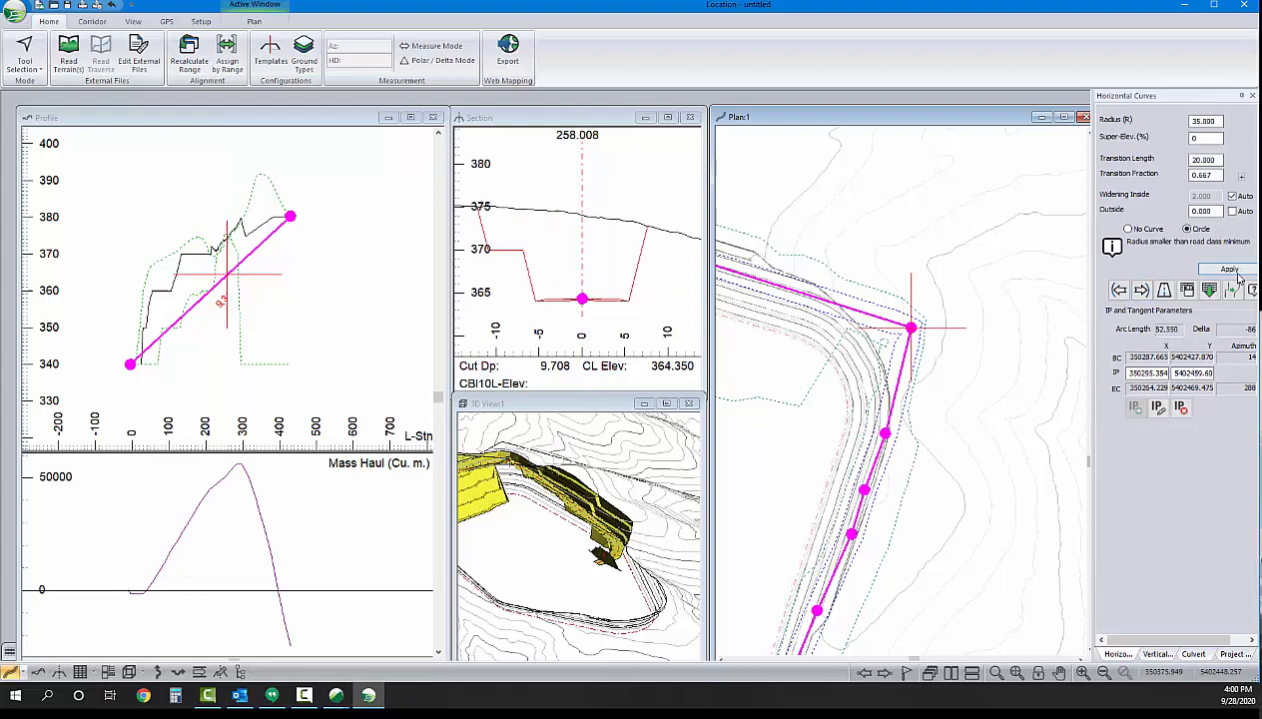
{"action": "left_click", "coordinate": [1128, 228]}
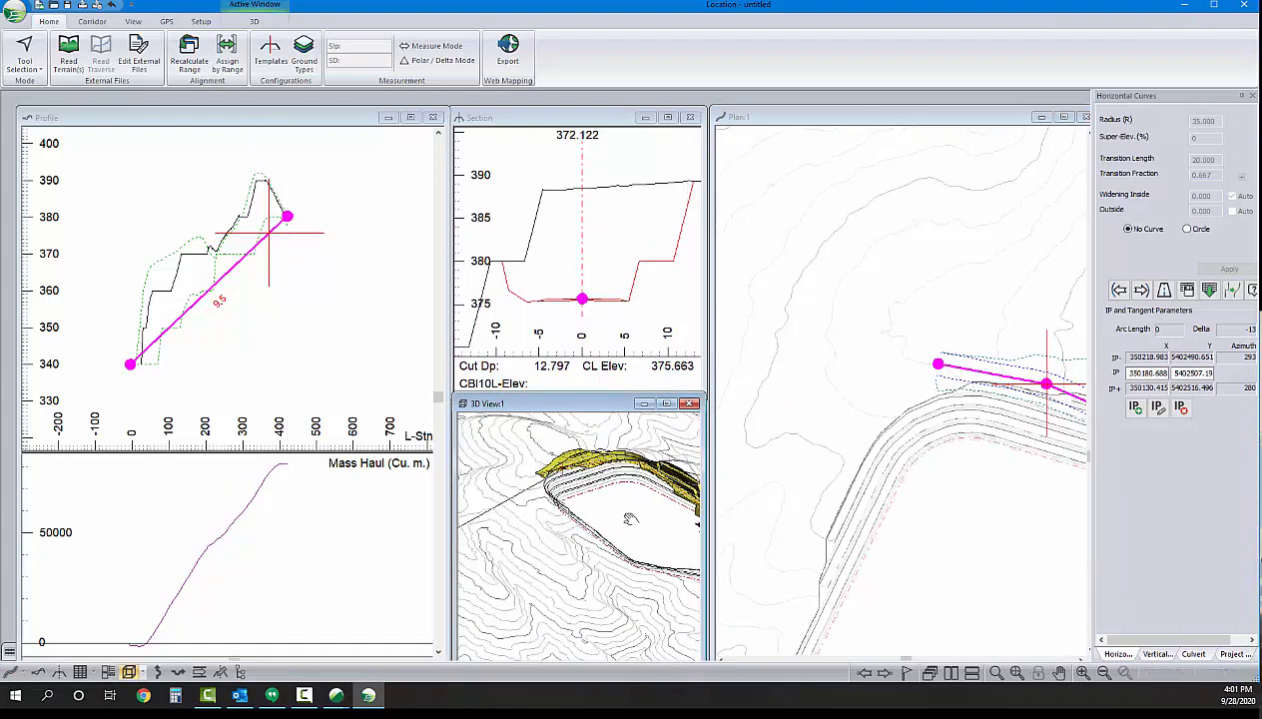
{"action": "right_click", "coordinate": [629, 519]}
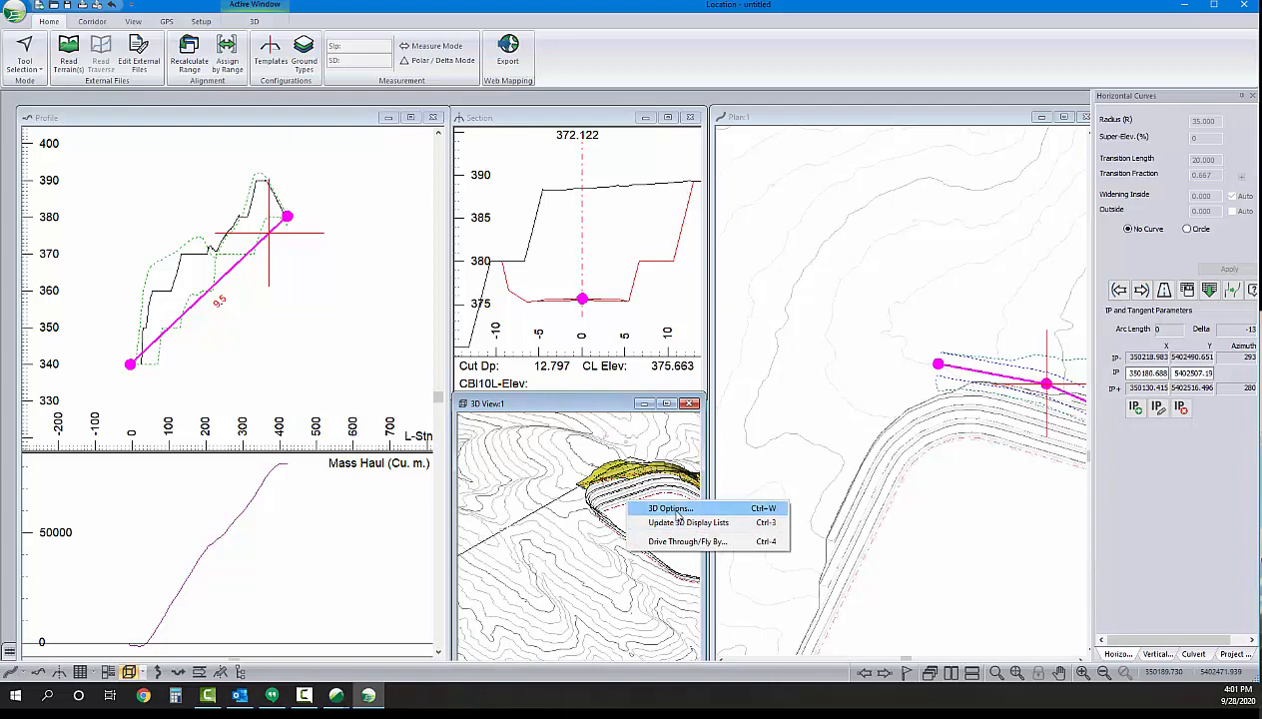
In 3D Options set the triangle colour to grey and enable Shade Triangles
{"action": "left_click", "coordinate": [669, 510]}
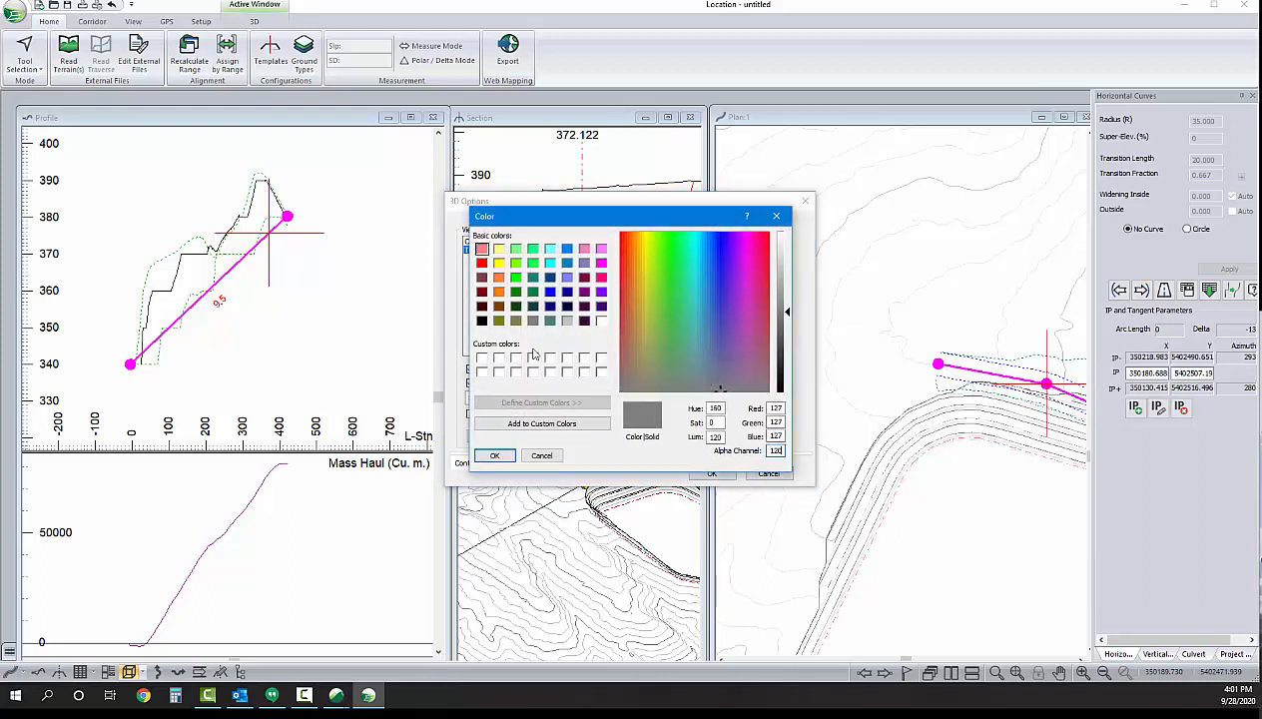
{"action": "left_click", "coordinate": [543, 455]}
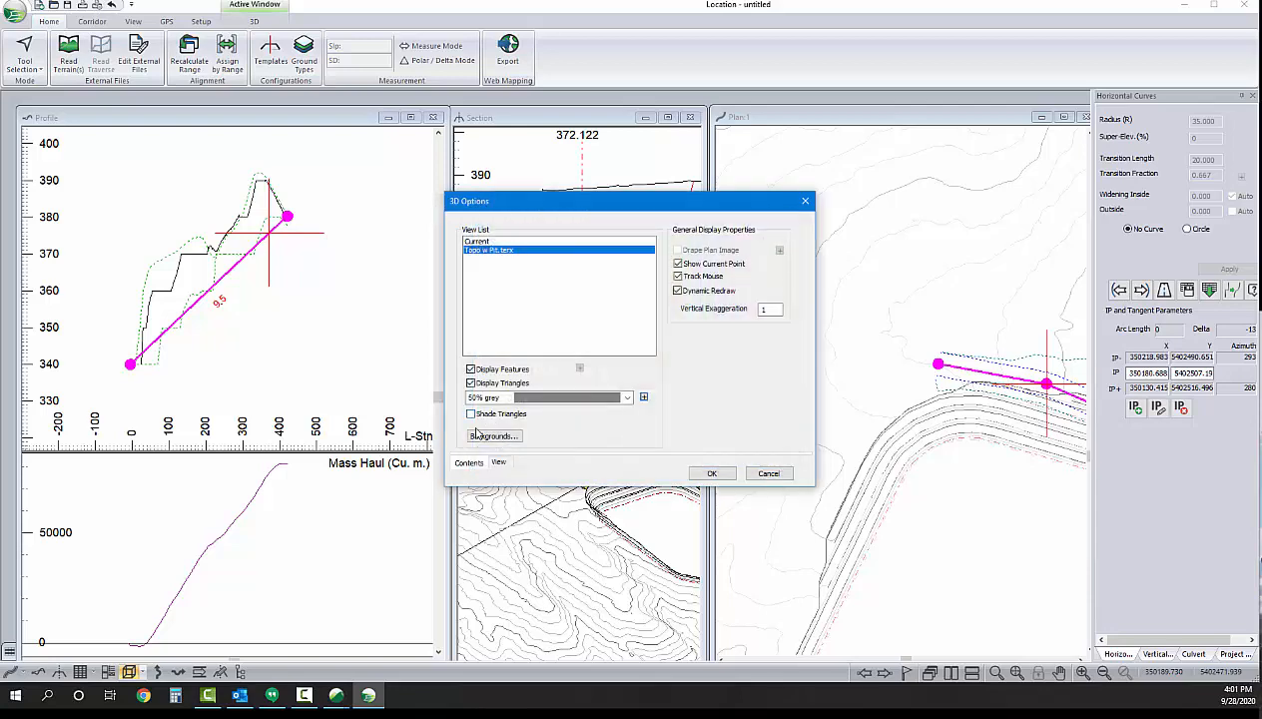
{"action": "left_click", "coordinate": [711, 473]}
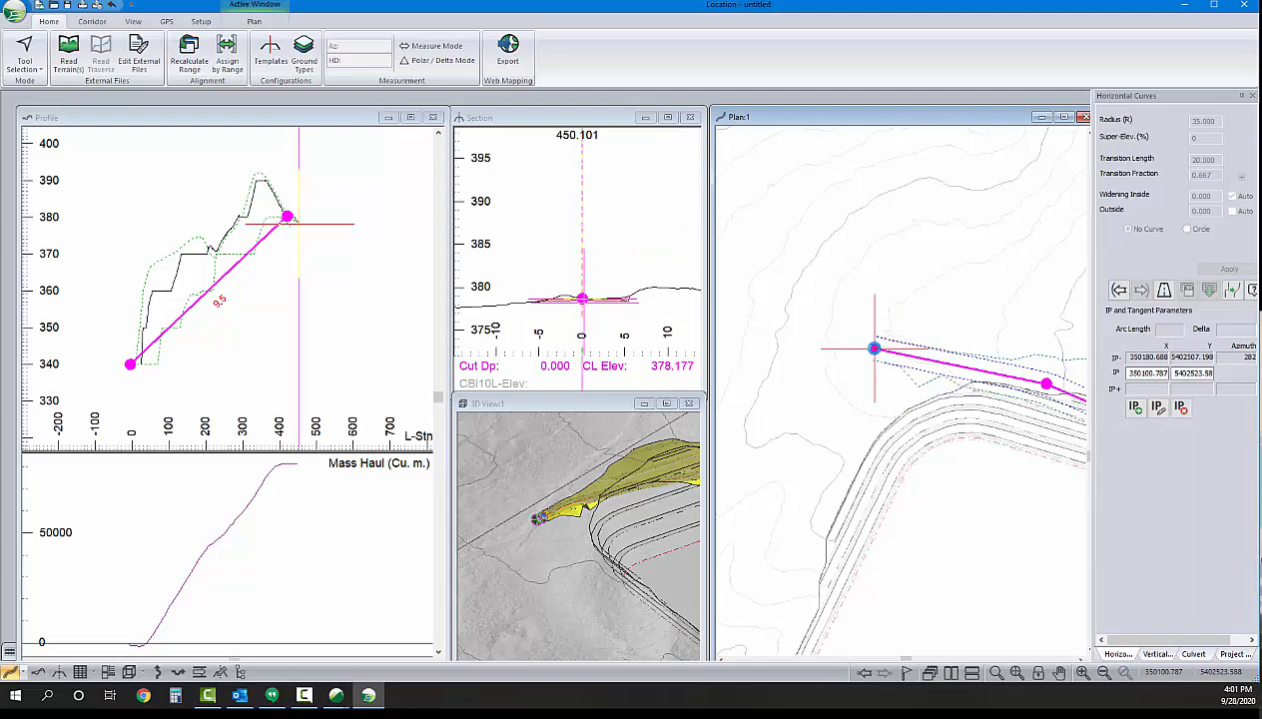
{"action": "left_click_drag", "start_coordinate": [874, 348], "coordinate": [923, 368]}
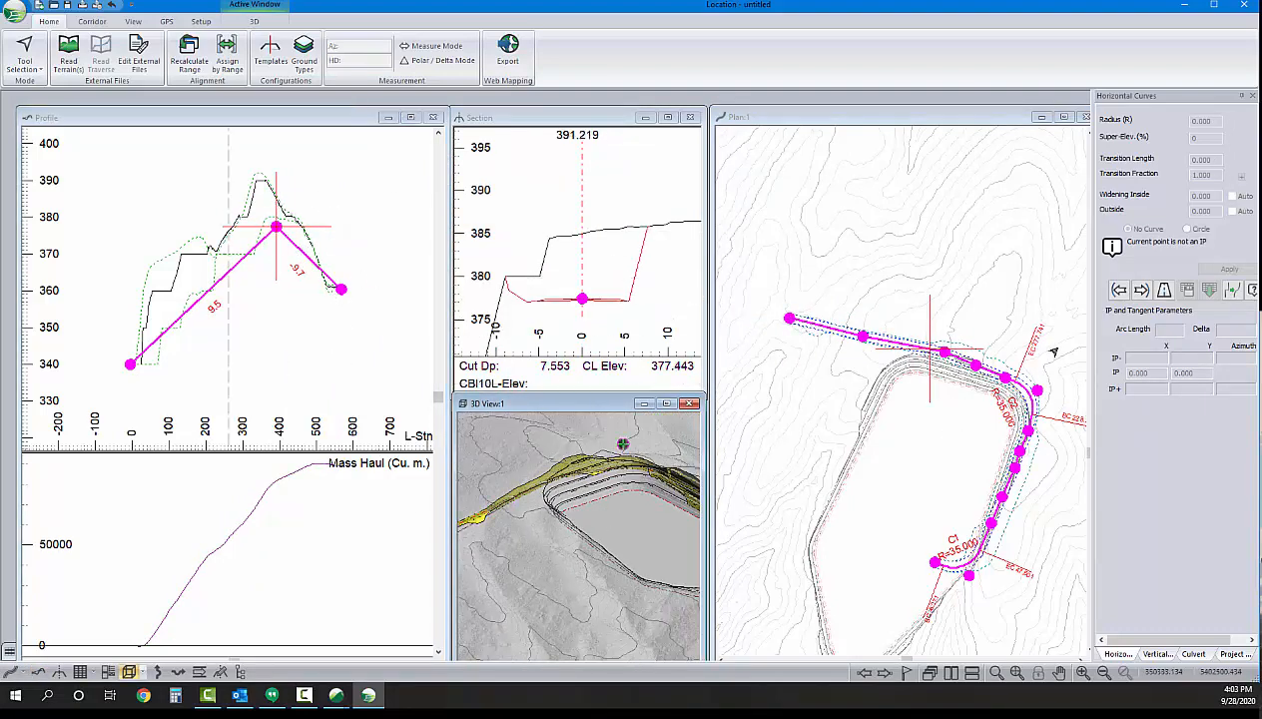
Set vertical curves at the profile crest and the low starting point near elevation 340
{"action": "left_click", "coordinate": [1158, 655]}
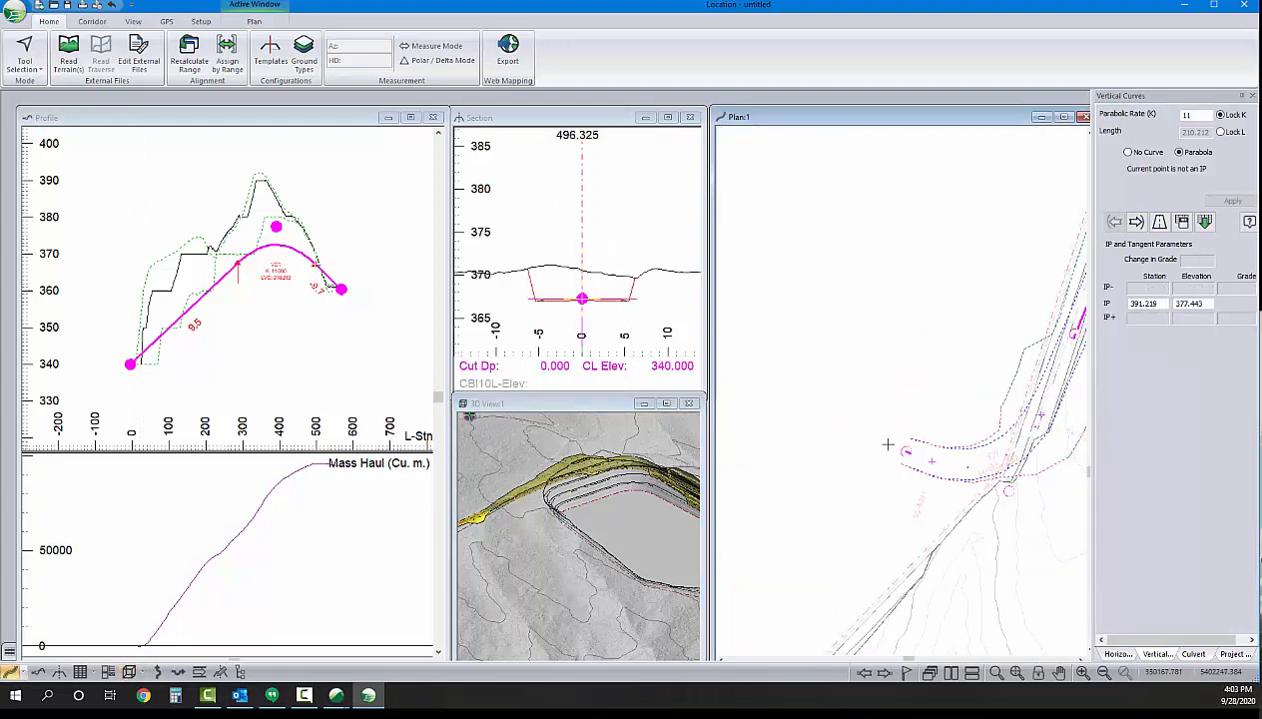
{"action": "left_click", "coordinate": [860, 433]}
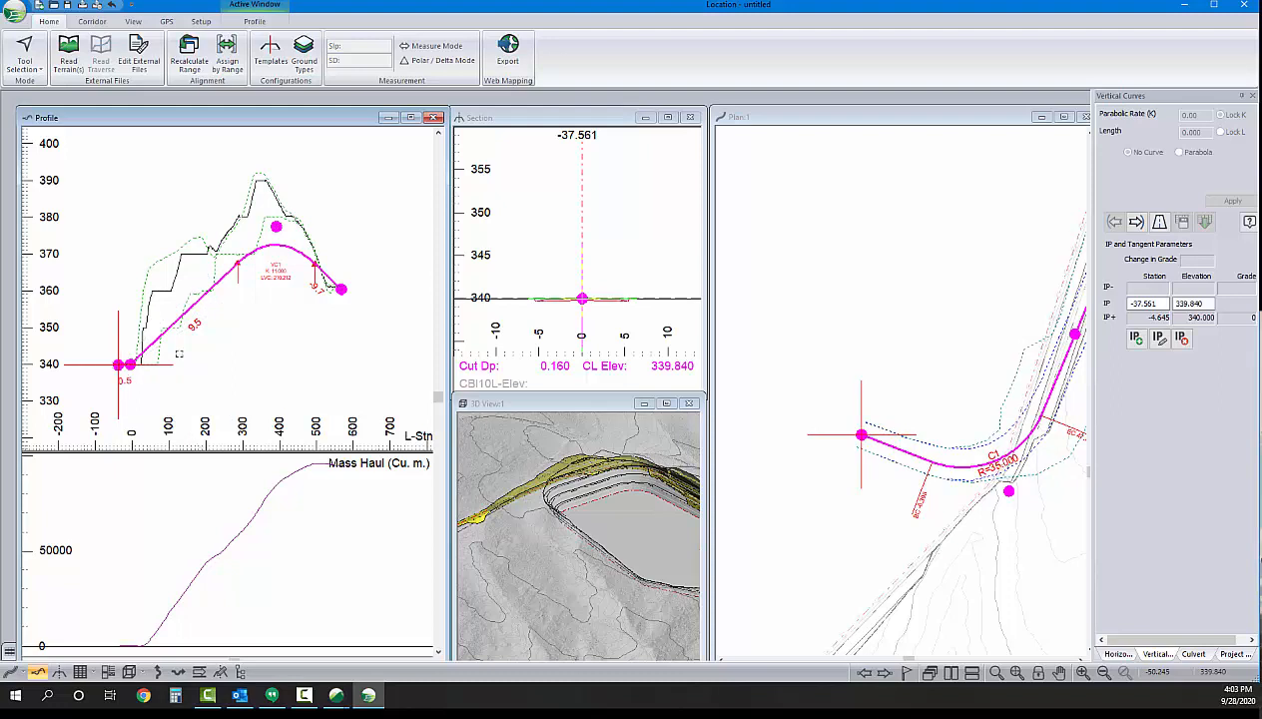
{"action": "left_click", "coordinate": [1180, 152]}
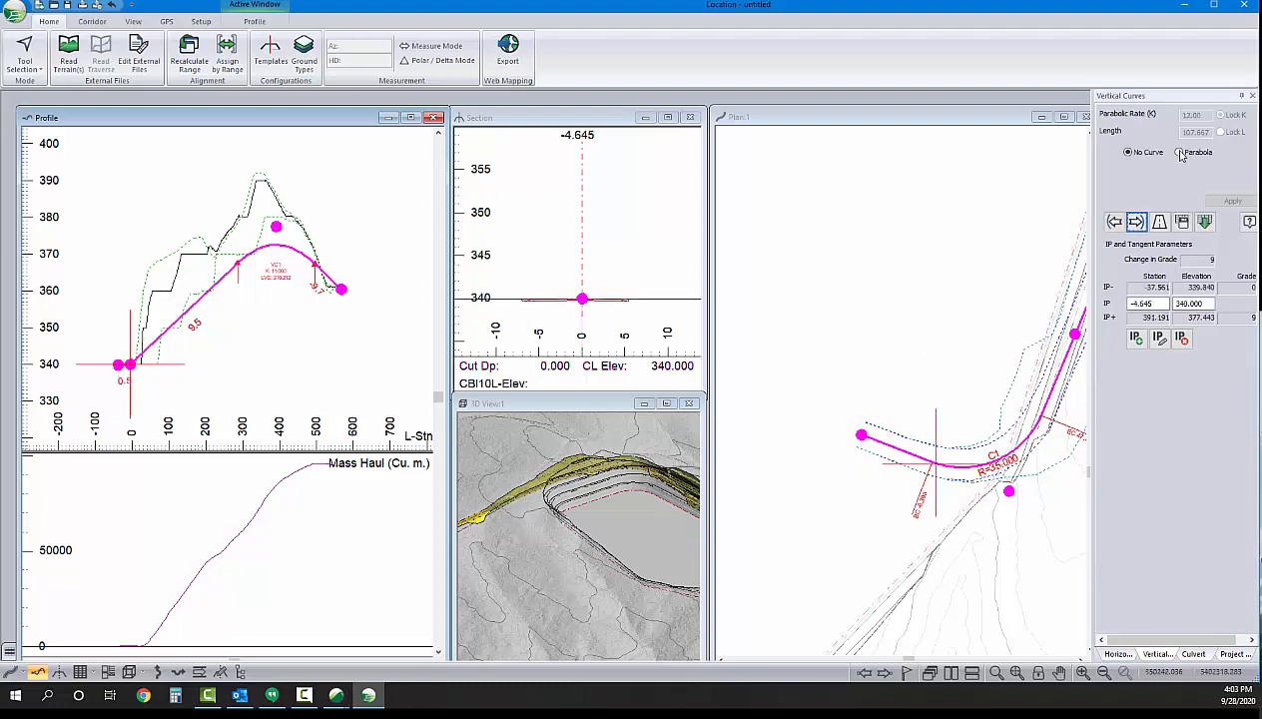
{"action": "left_click", "coordinate": [1181, 152]}
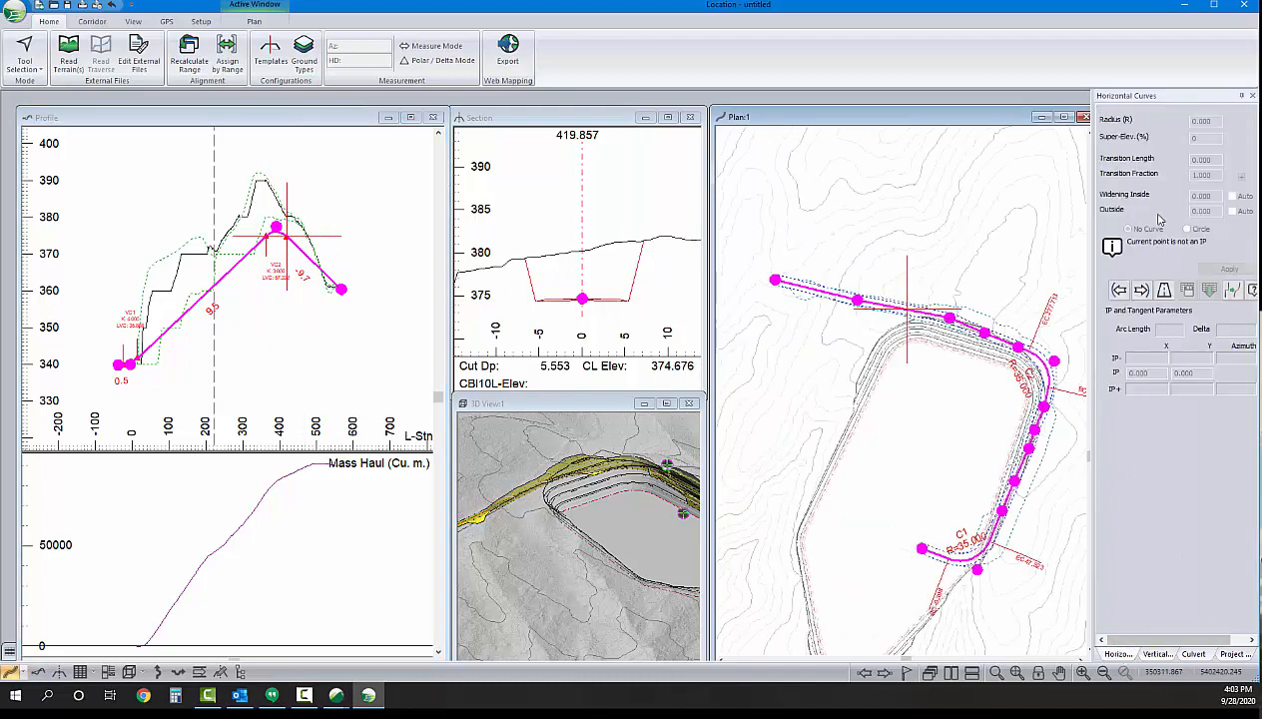
Make the selected ramp bend a radius 30 circular curve and recalculate the road
{"action": "left_click", "coordinate": [1230, 289]}
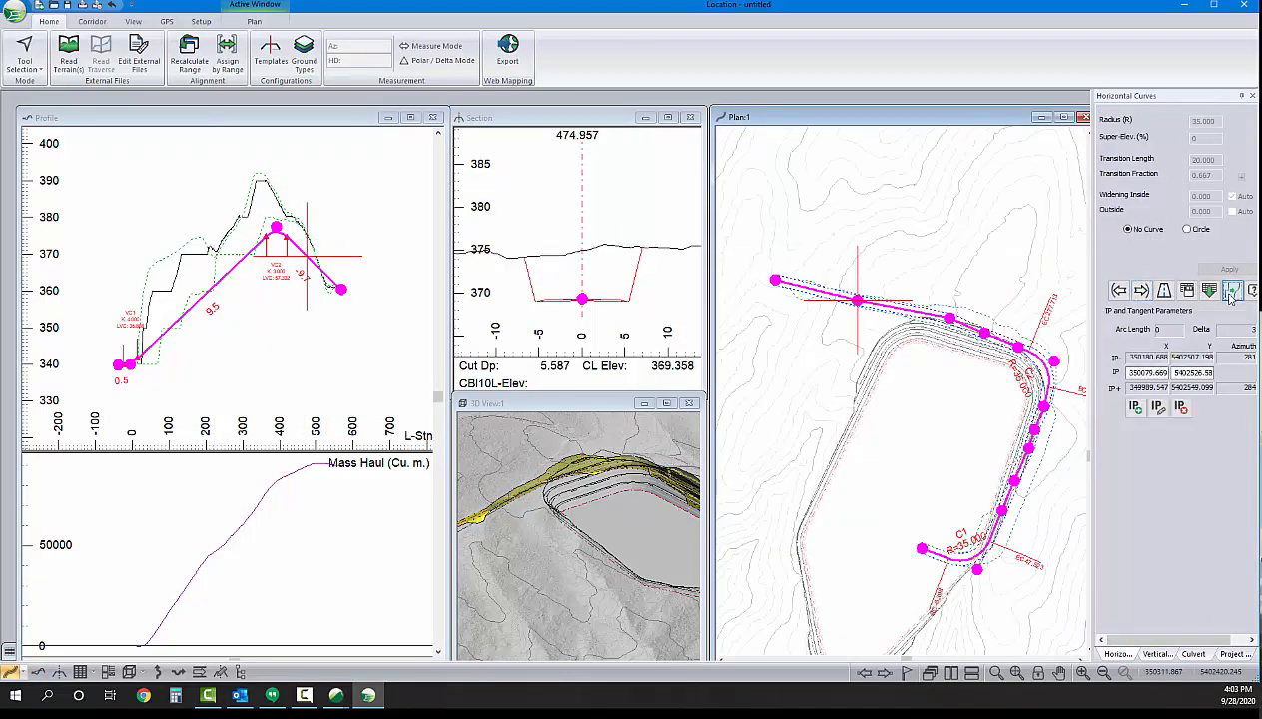
{"action": "left_click", "coordinate": [1230, 290]}
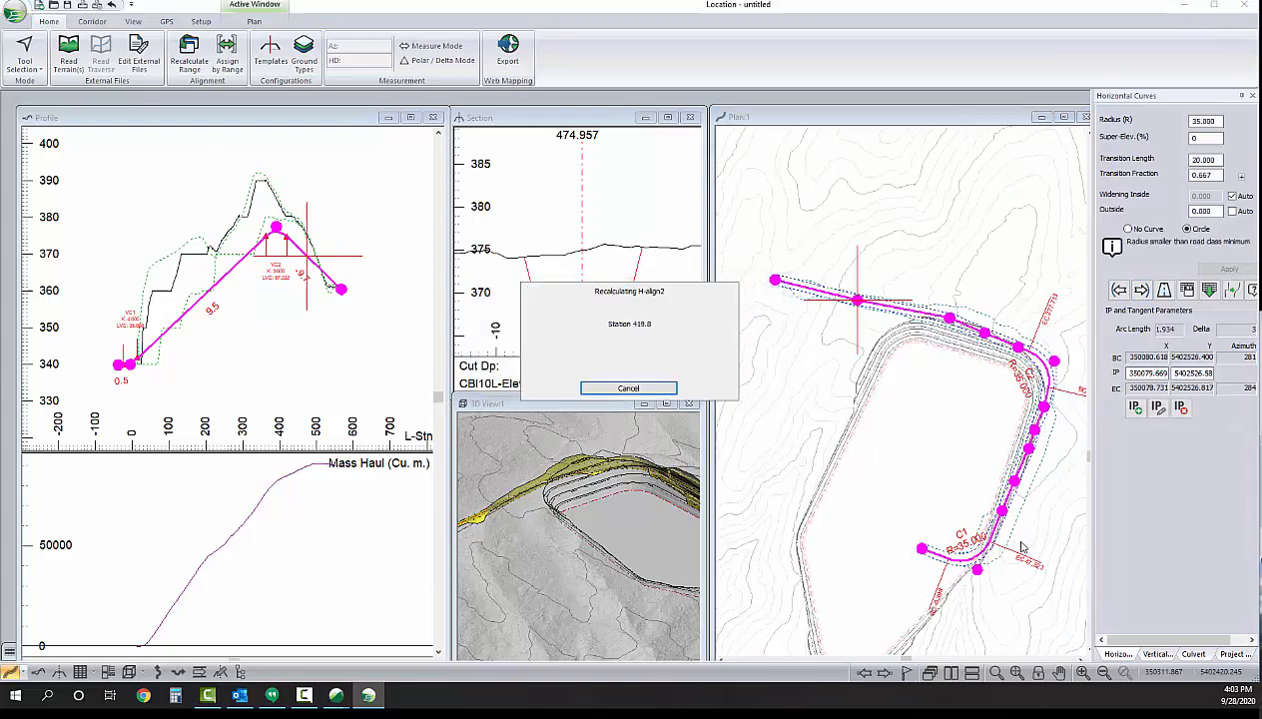
{"action": "left_click", "coordinate": [627, 388]}
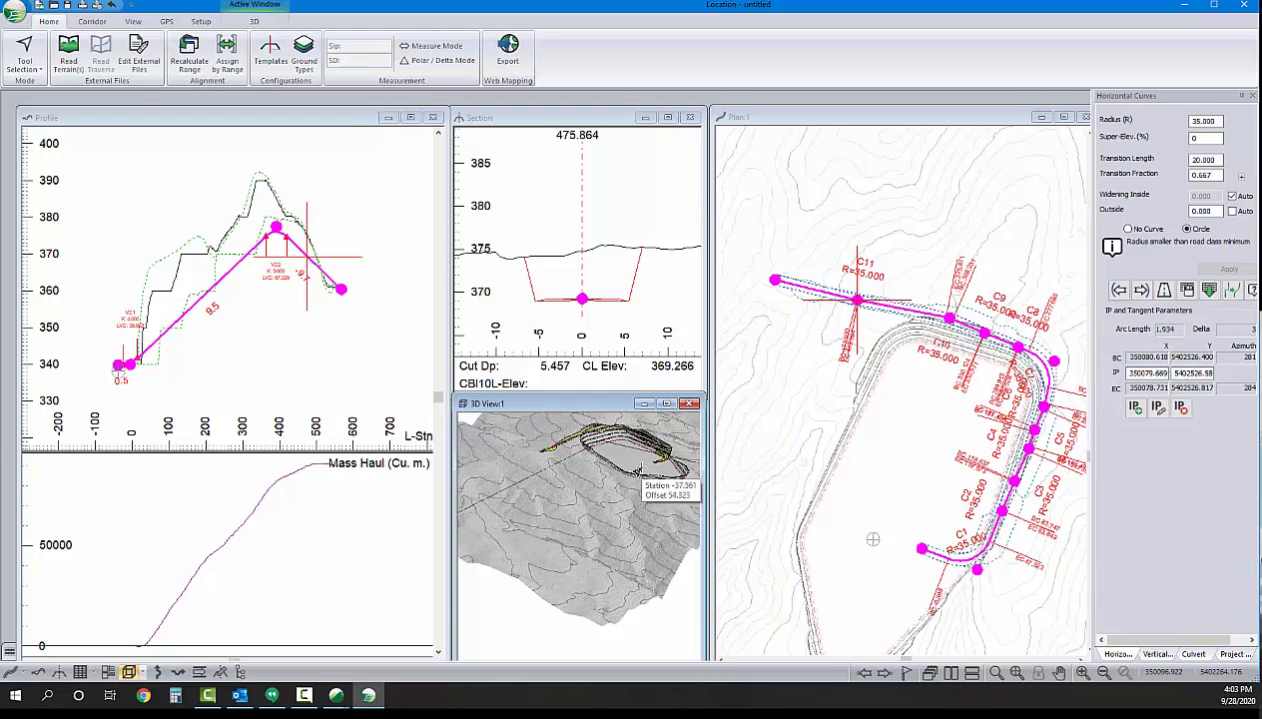
{"action": "left_click", "coordinate": [16, 12]}
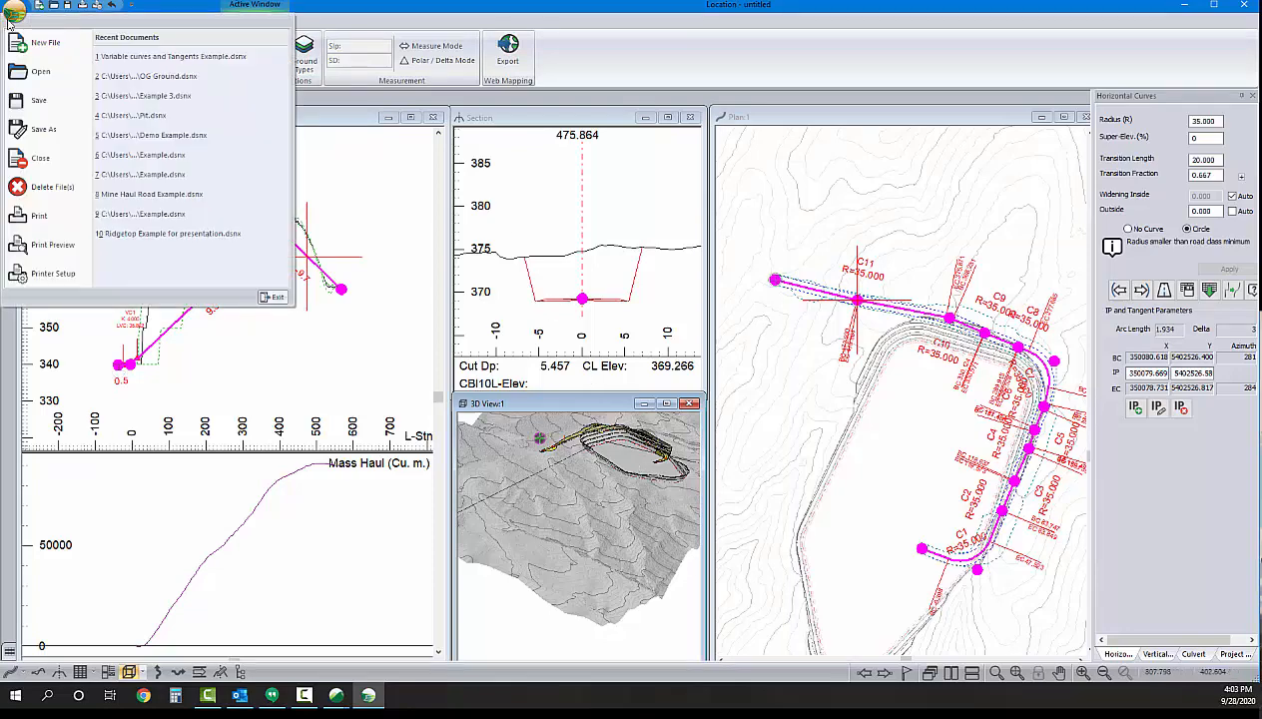
Save the design as Pit and Ramp in the Pit With Ramp folder
{"action": "left_click", "coordinate": [44, 128]}
{"action": "type", "text": "Pit and Ramp"}
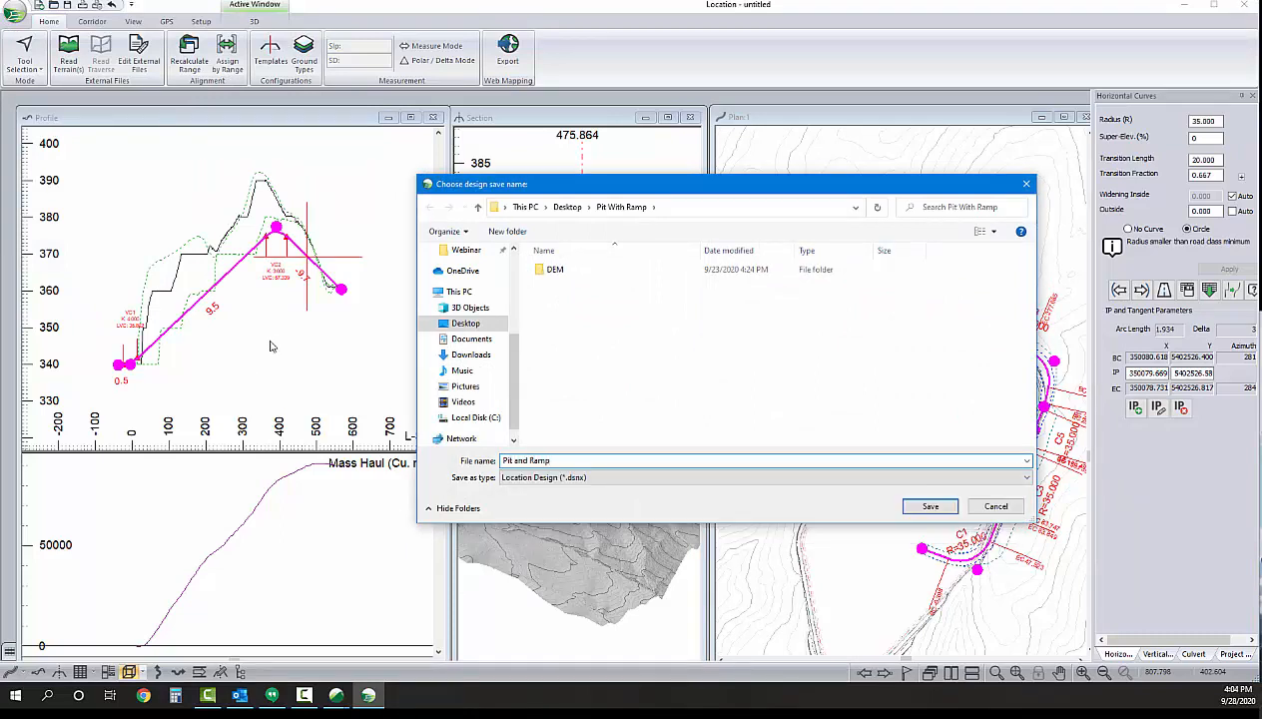
{"action": "left_click", "coordinate": [928, 508]}
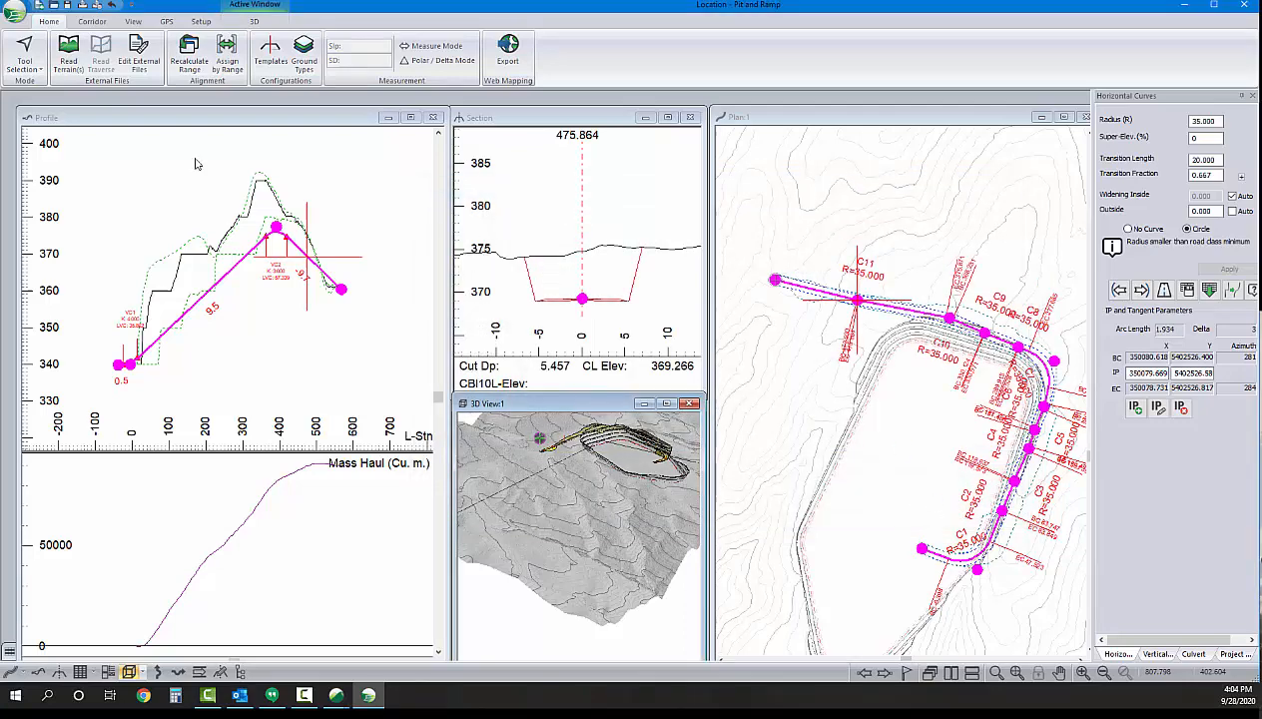
Start another Save As with Softree Terrain chosen as the file type
{"action": "left_click", "coordinate": [16, 12]}
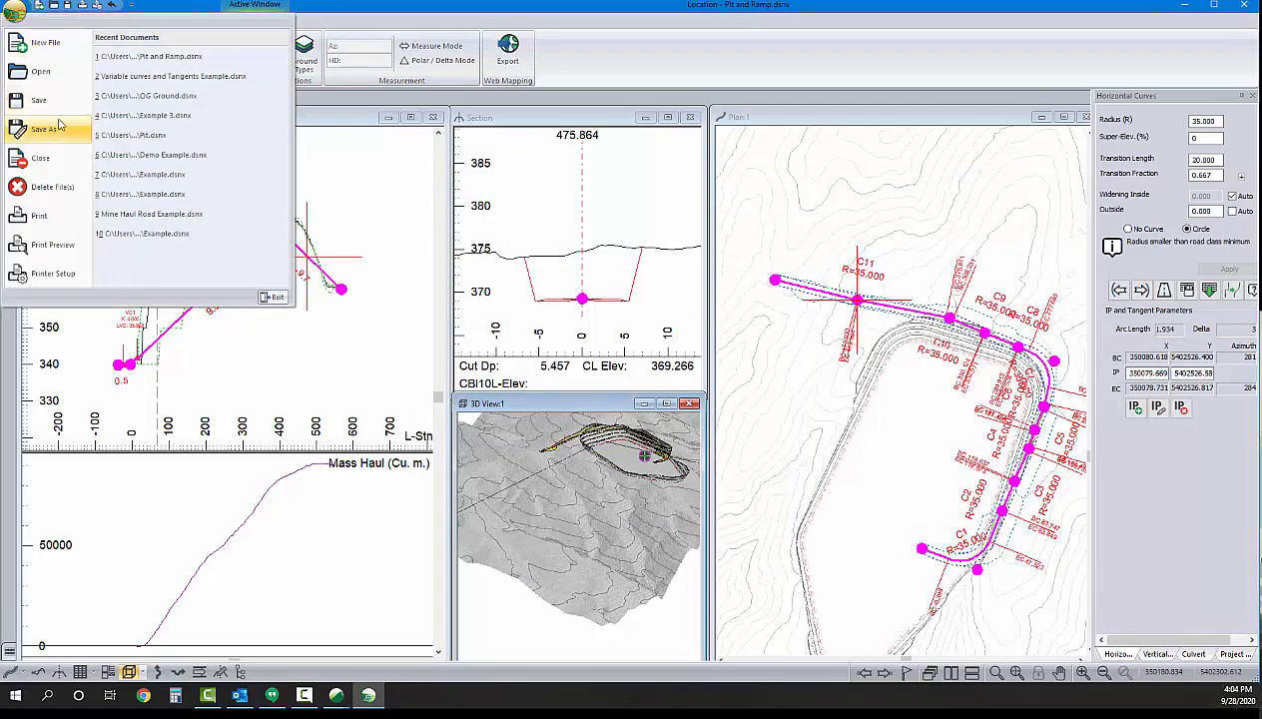
{"action": "left_click", "coordinate": [44, 128]}
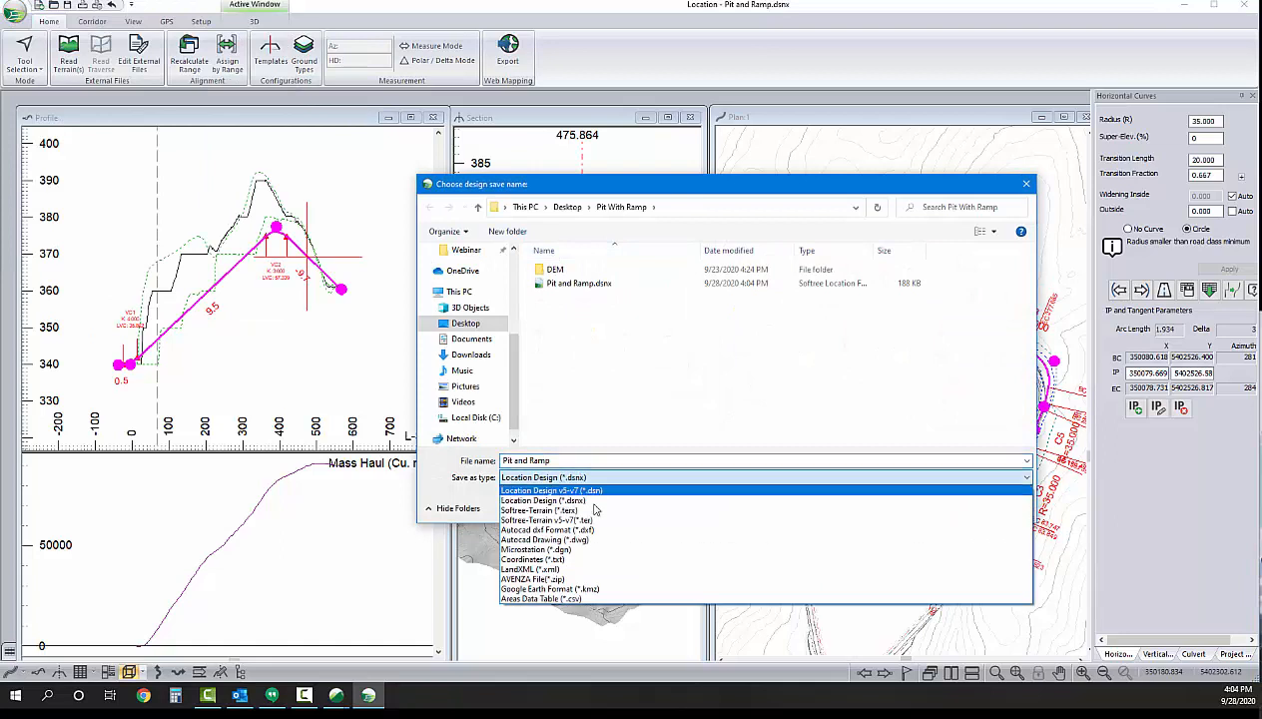
{"action": "left_click", "coordinate": [539, 511]}
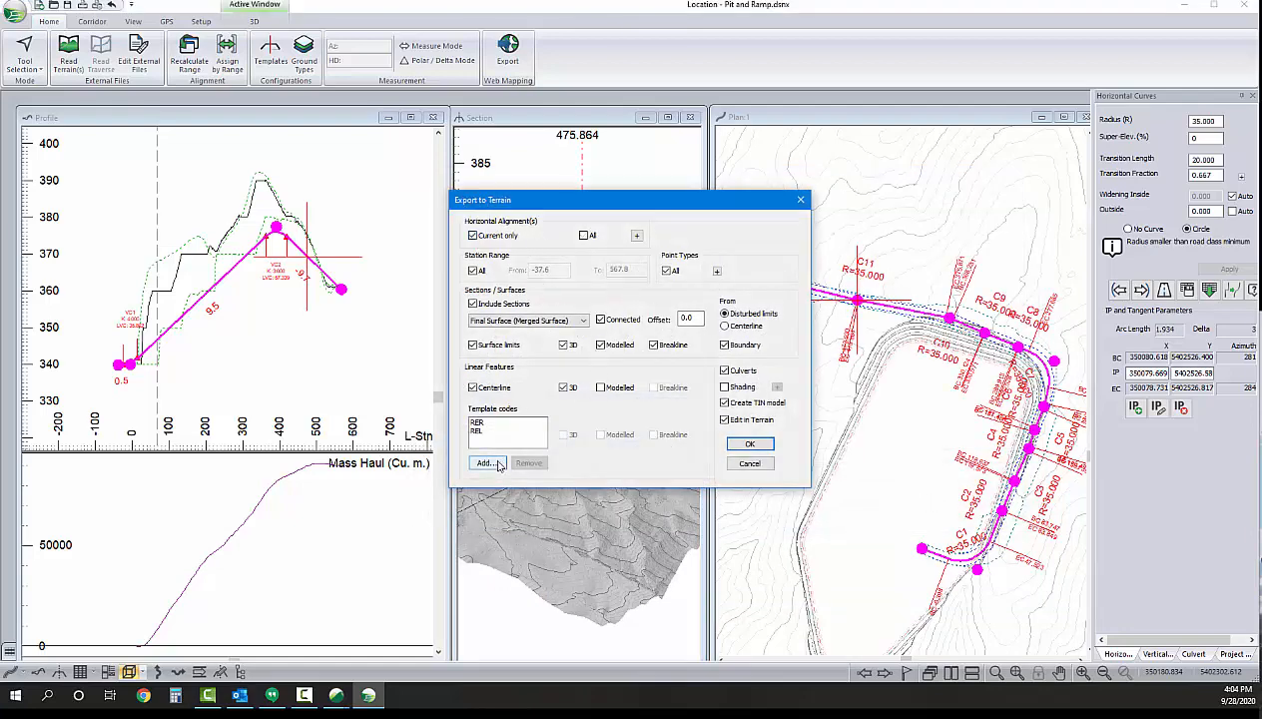
Add template codes and export the ramp to Terrain with Create TIN model and Edit in Terrain kept on
{"action": "left_click", "coordinate": [483, 464]}
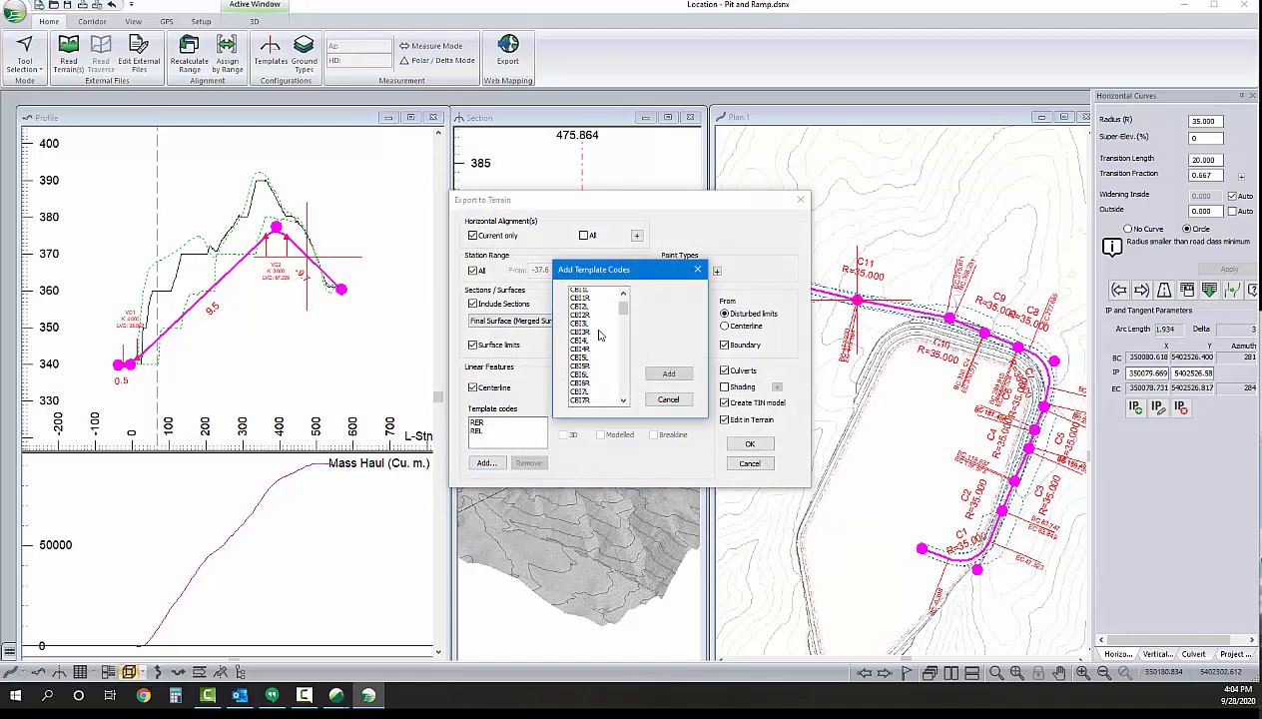
{"action": "scroll", "scroll_direction": "down", "scroll_amount": 3}
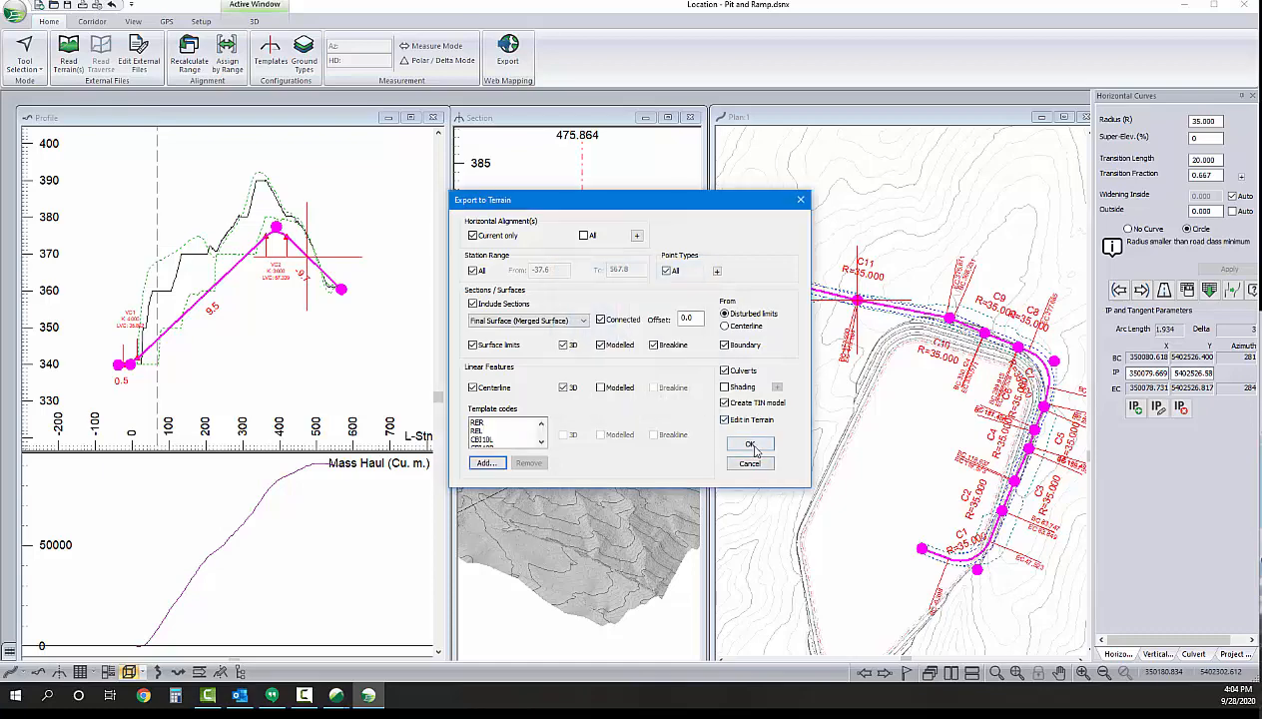
{"action": "left_click", "coordinate": [751, 443]}
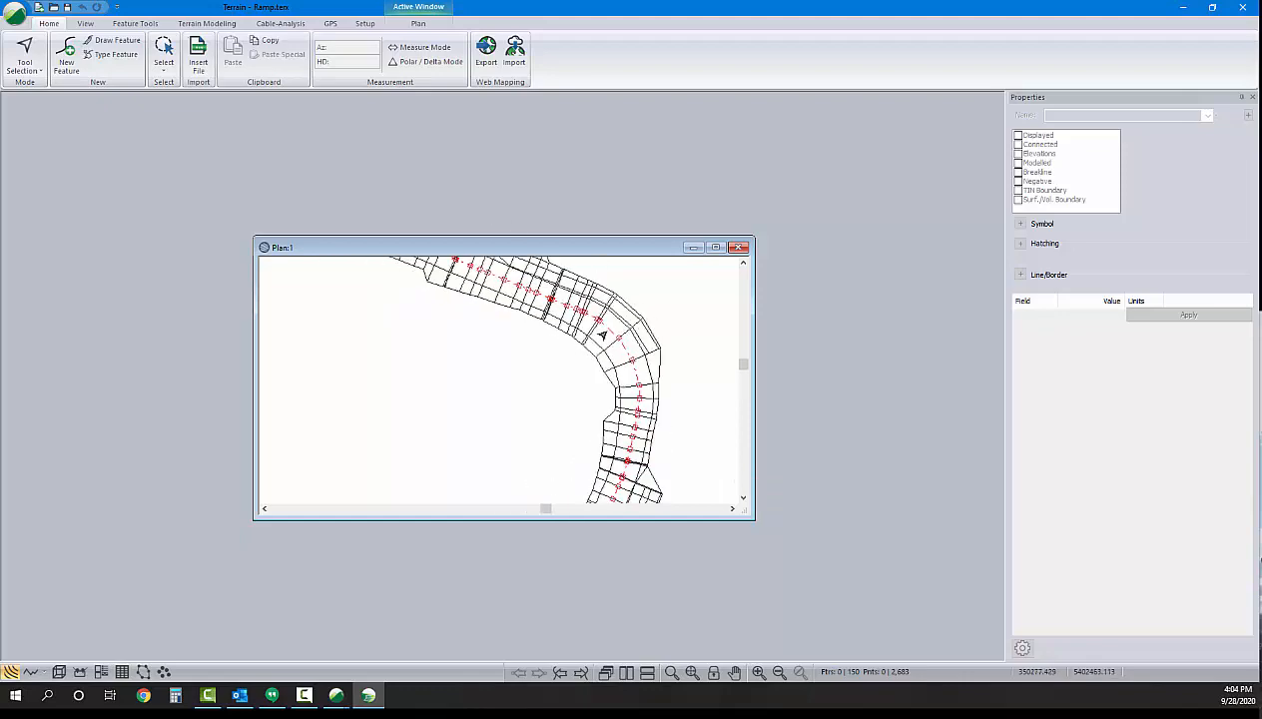
Select the ramp station features by name and apply new feature properties to them
{"action": "left_click", "coordinate": [603, 303]}
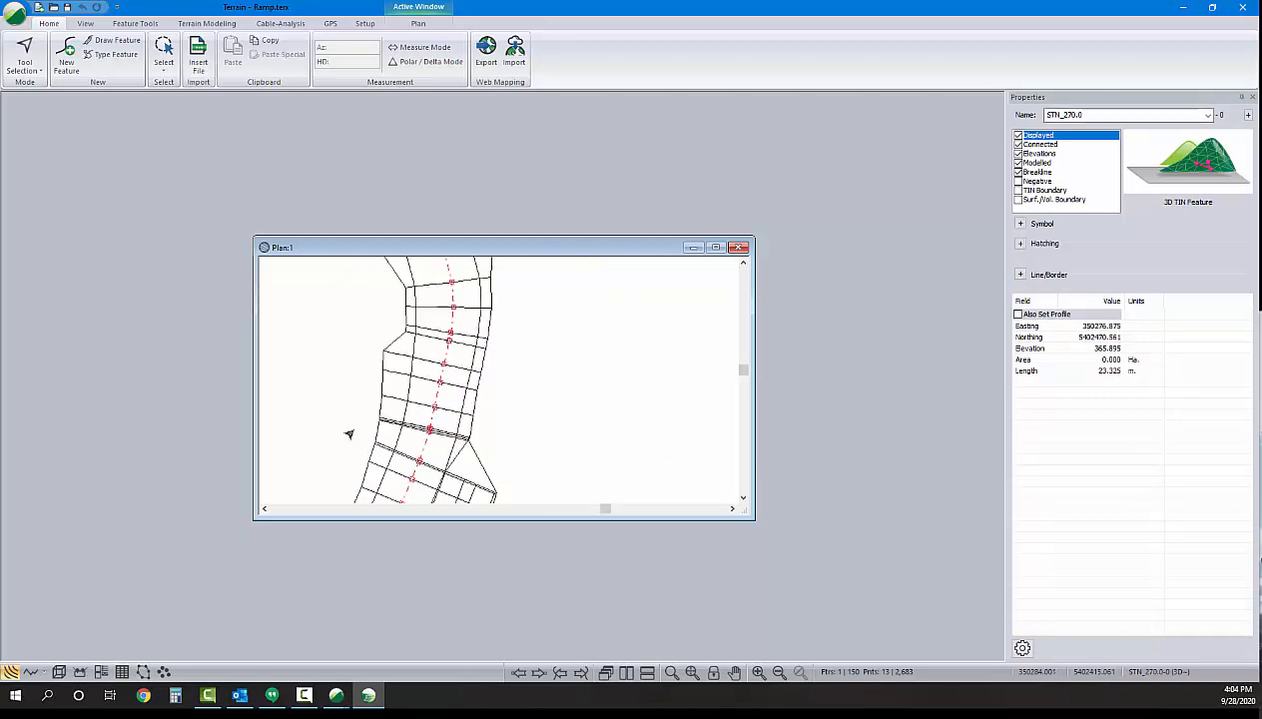
{"action": "right_click", "coordinate": [451, 308]}
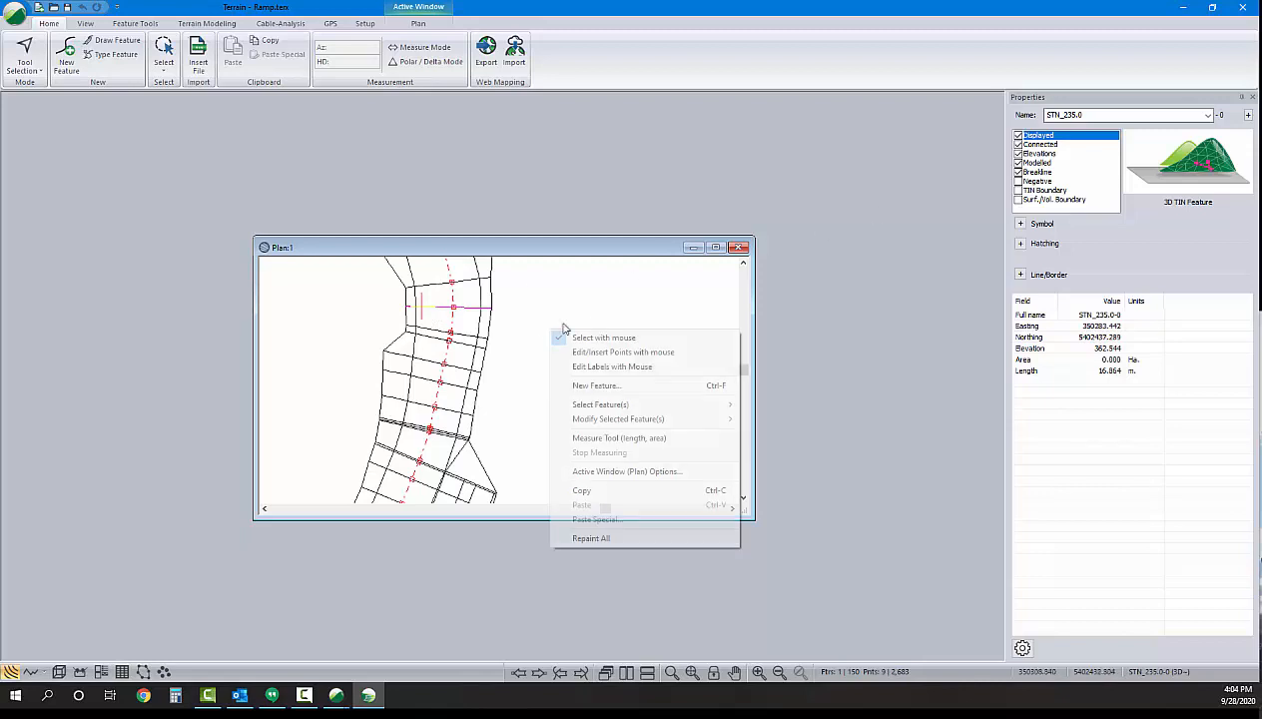
{"action": "mouse_move", "coordinate": [599, 404]}
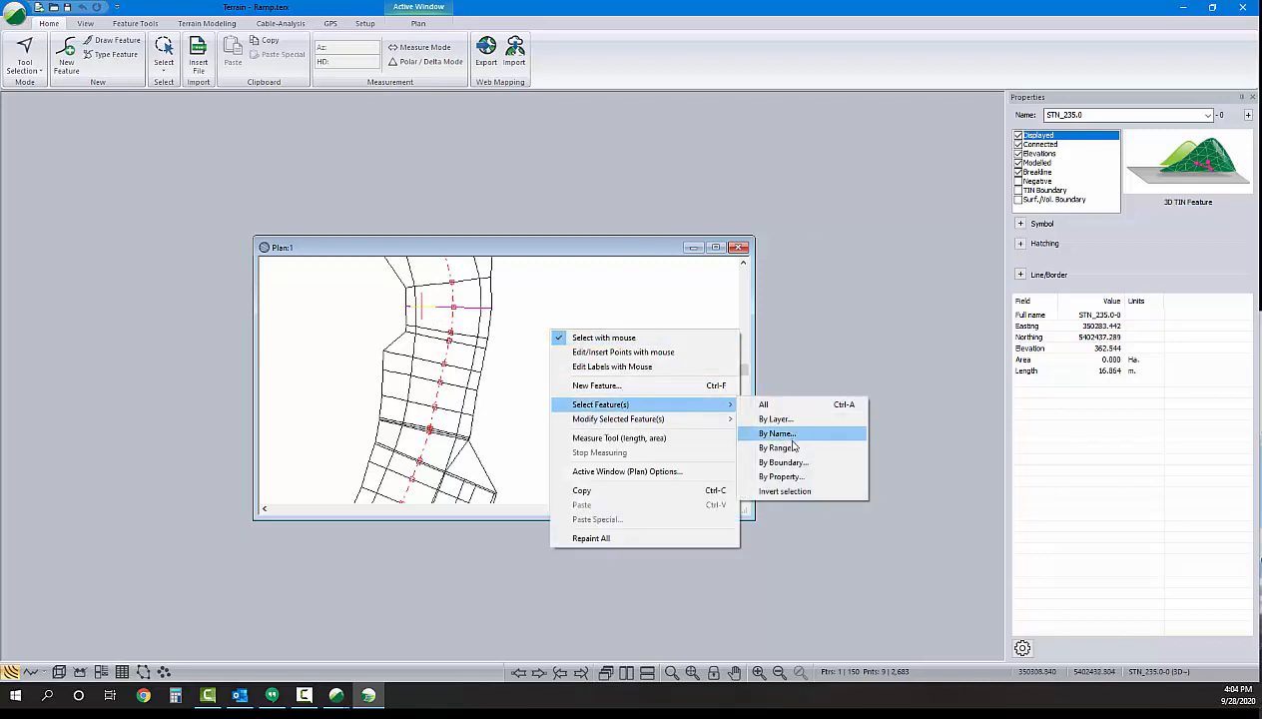
{"action": "mouse_move", "coordinate": [763, 404]}
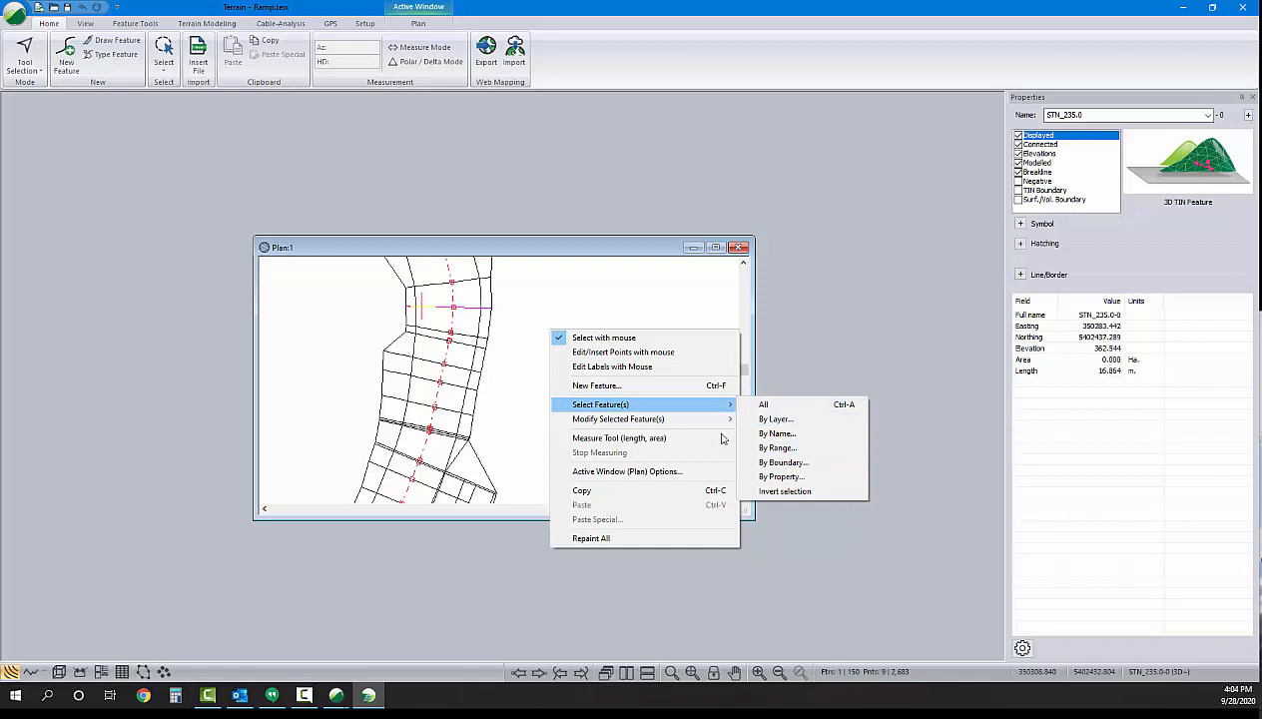
{"action": "left_click", "coordinate": [777, 434]}
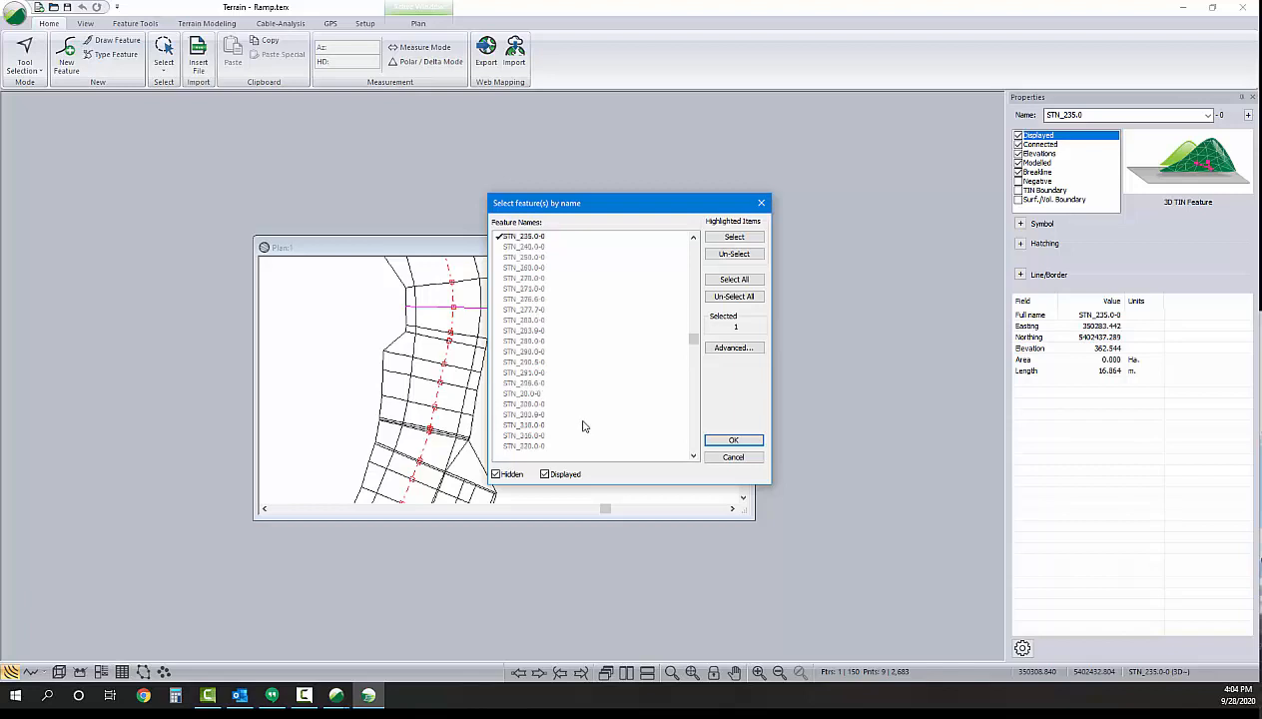
{"action": "scroll", "scroll_direction": "down", "scroll_amount": 3}
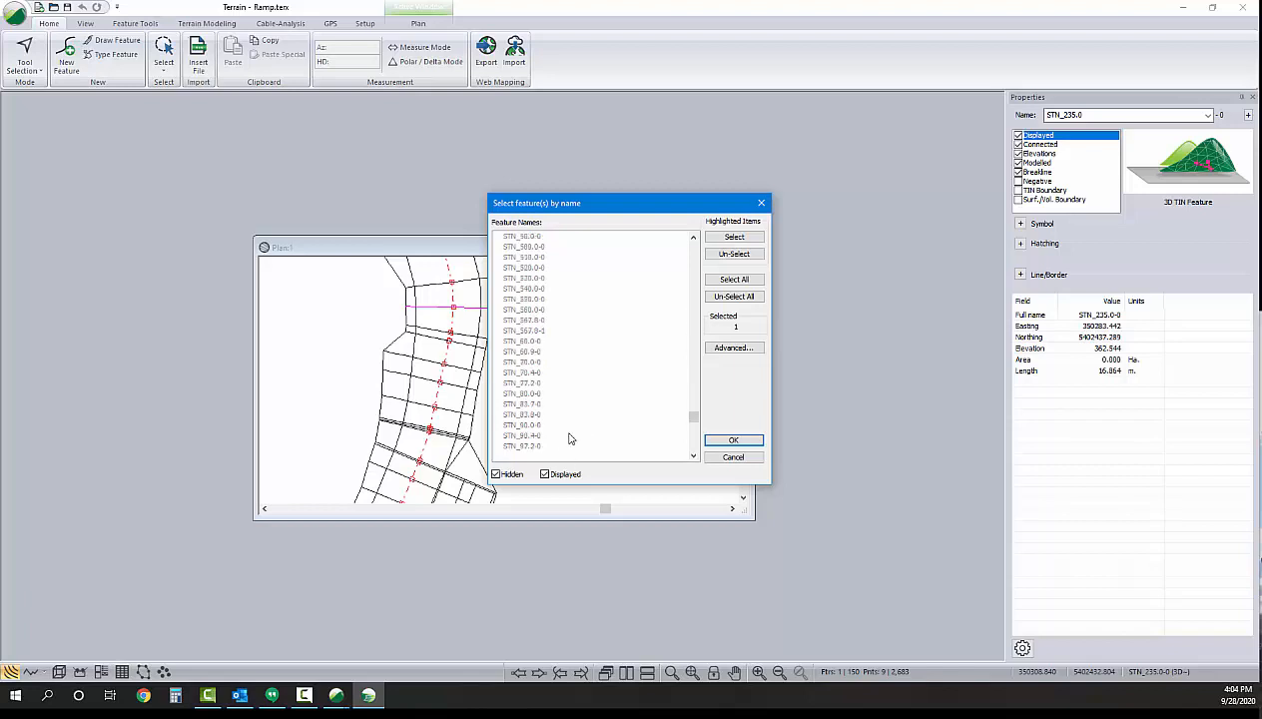
{"action": "left_click", "coordinate": [735, 280]}
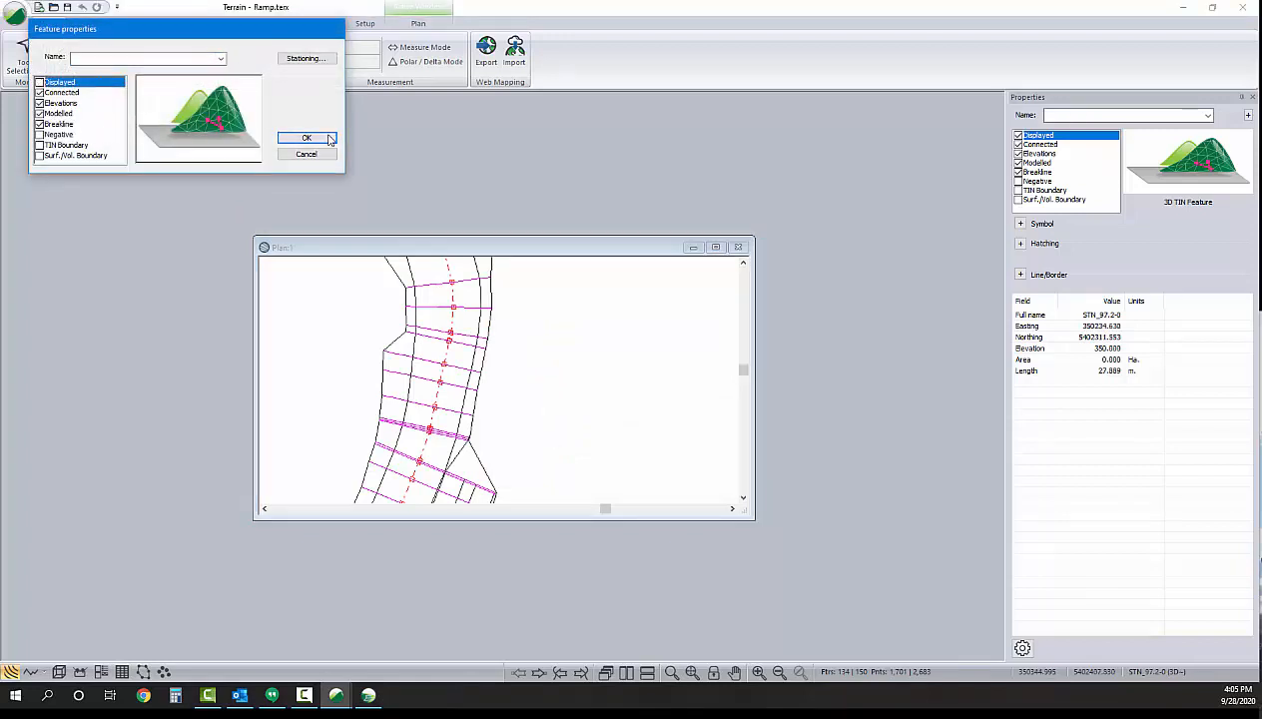
{"action": "left_click", "coordinate": [307, 137]}
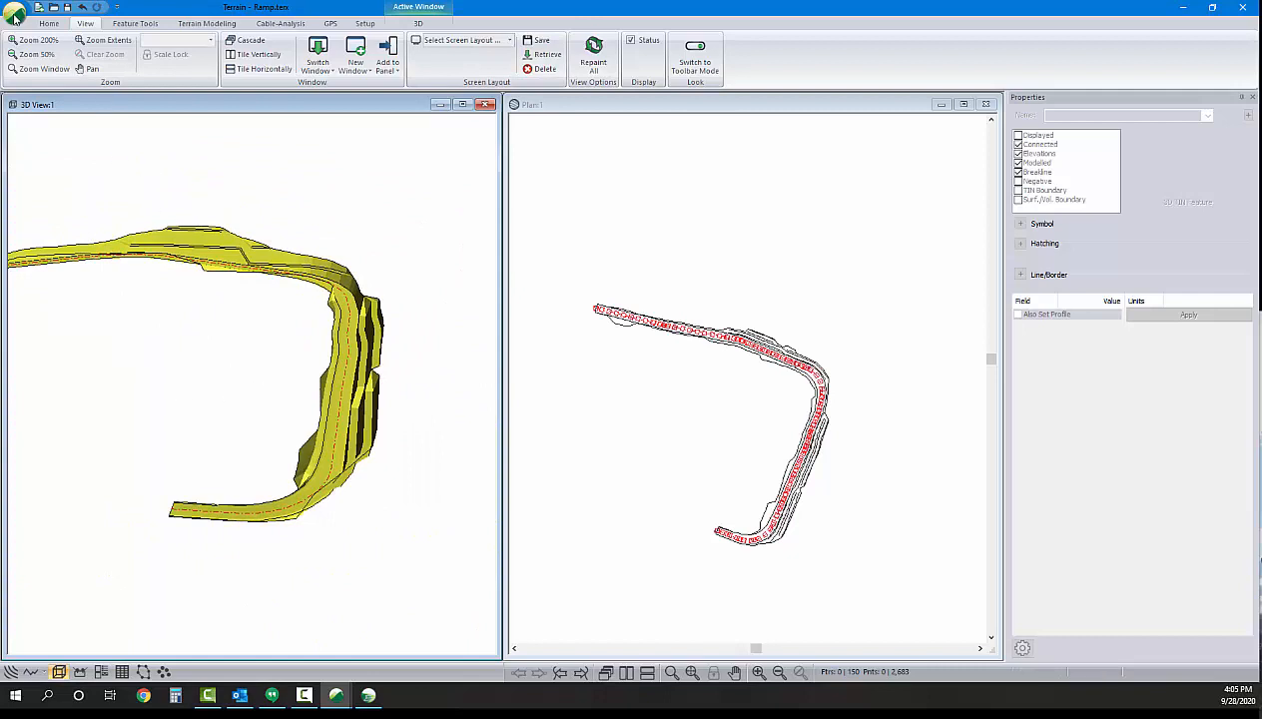
In the Topo w Pit document merge Ramp.terr and recalculate triangles and contours
{"action": "left_click", "coordinate": [16, 12]}
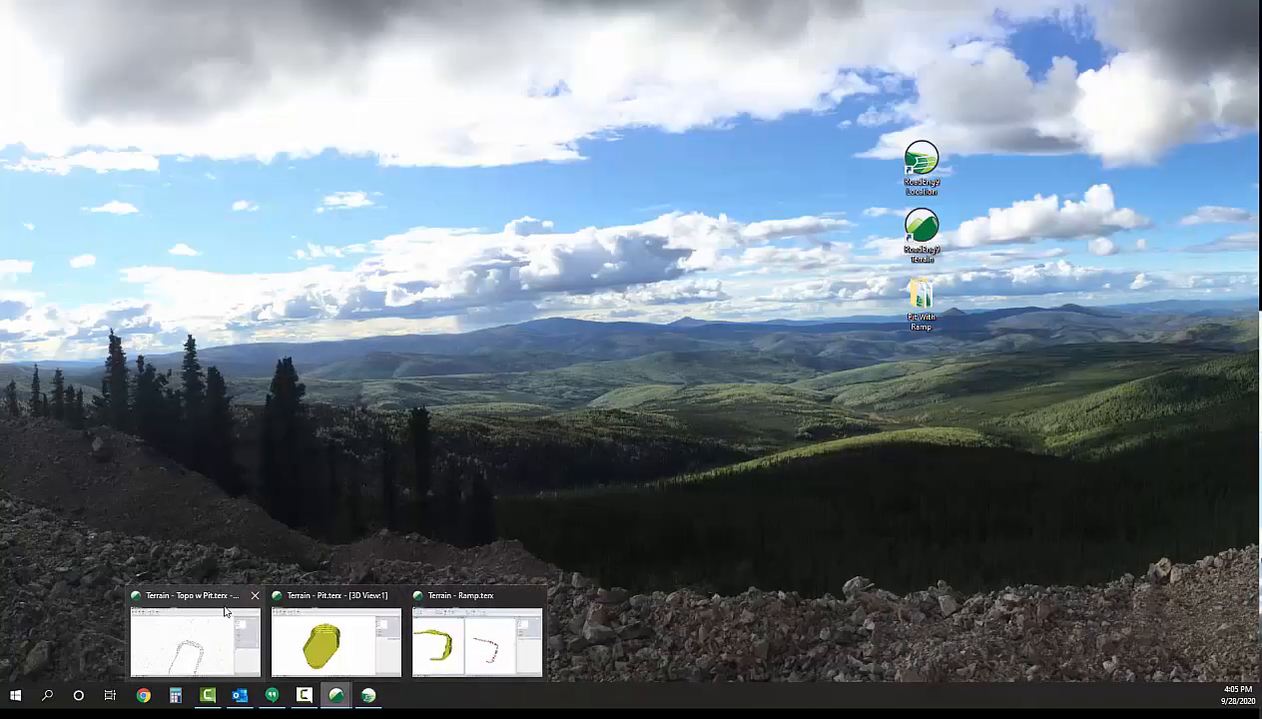
{"action": "left_click", "coordinate": [192, 639]}
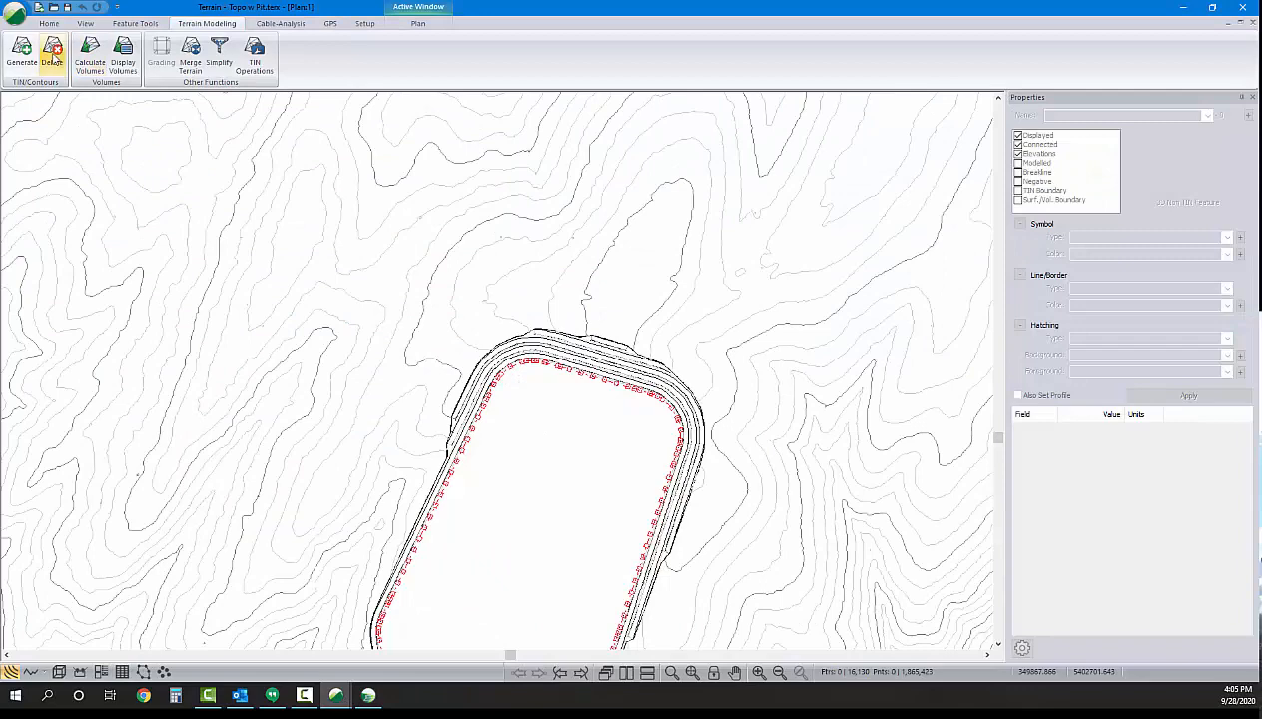
{"action": "left_click", "coordinate": [189, 50]}
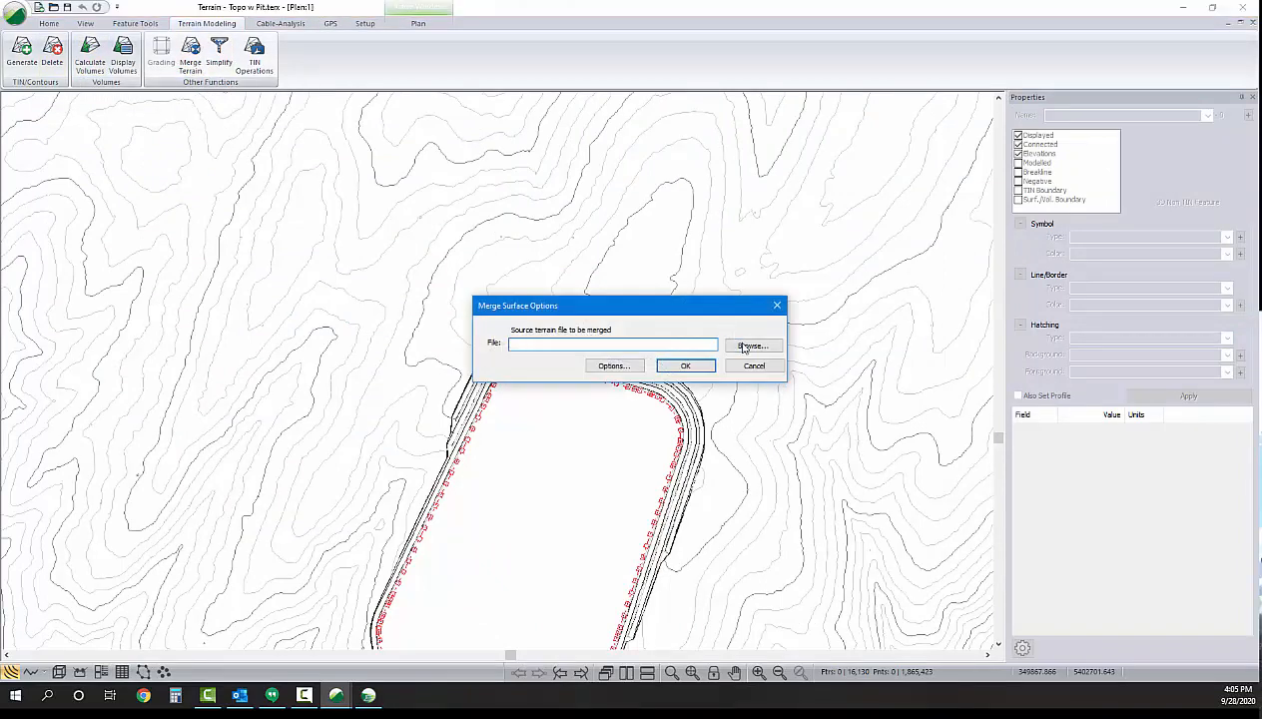
{"action": "left_click", "coordinate": [751, 346]}
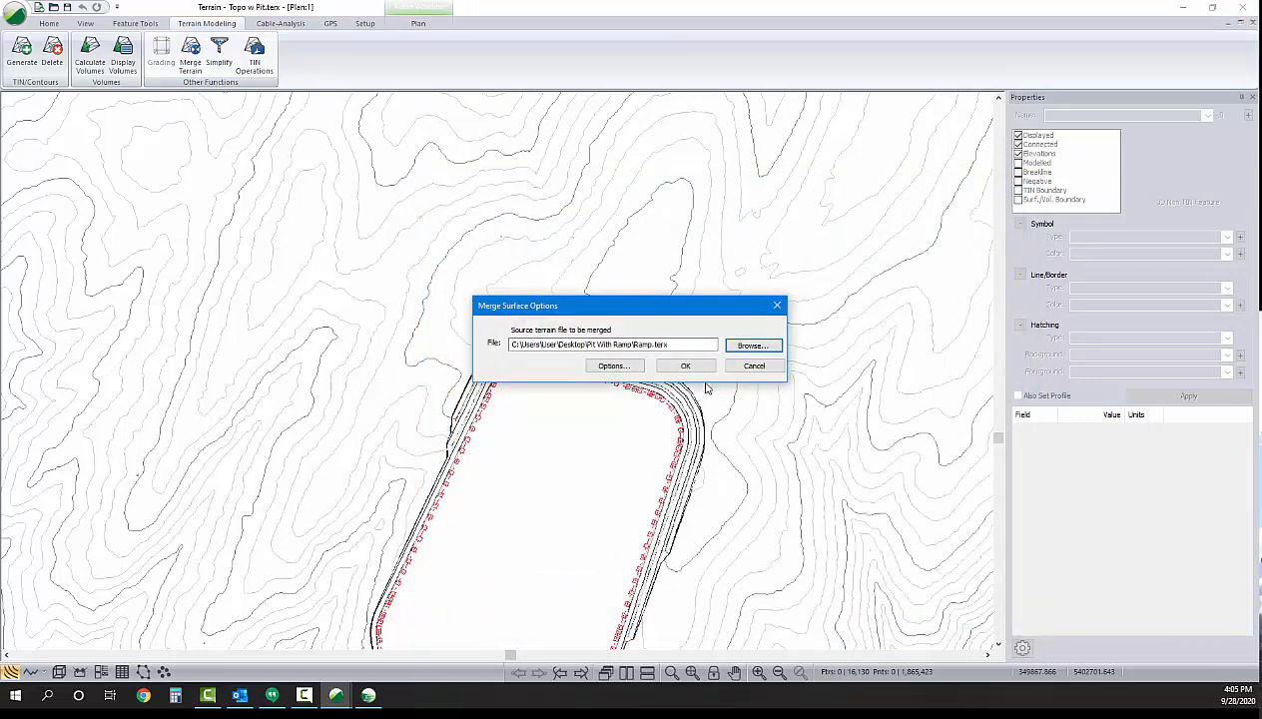
{"action": "left_click", "coordinate": [686, 363]}
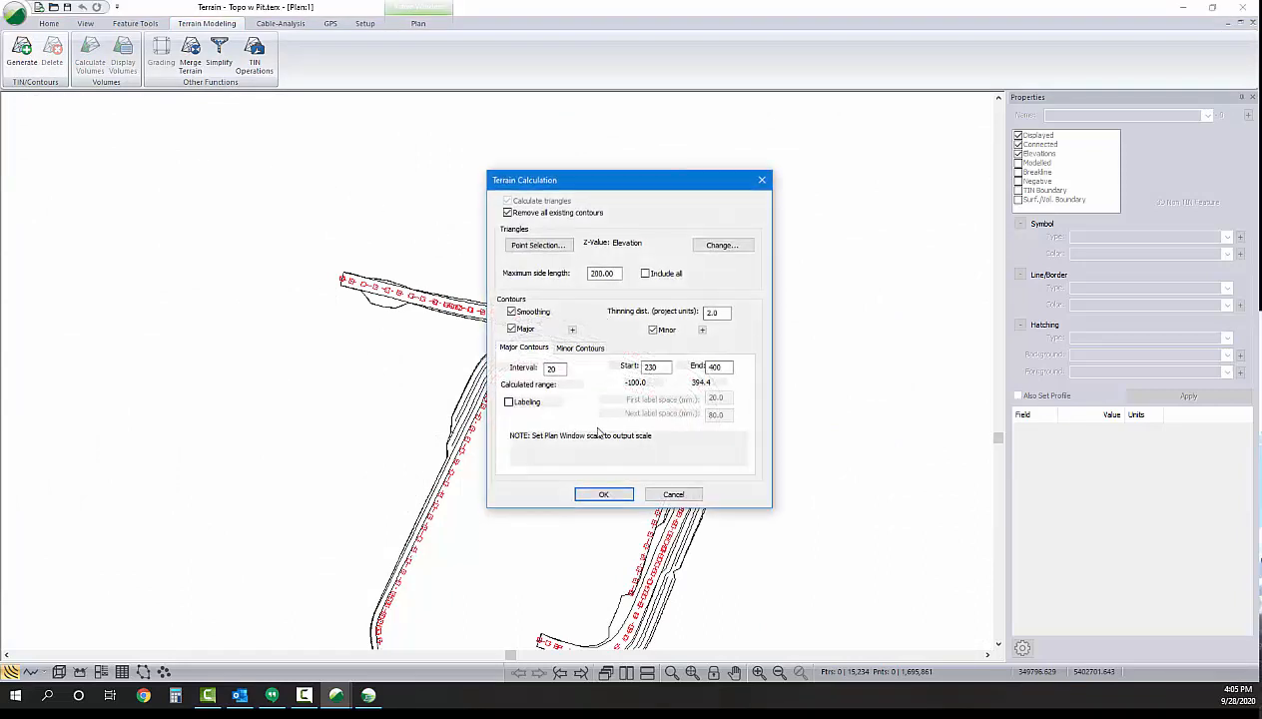
{"action": "left_click", "coordinate": [604, 495]}
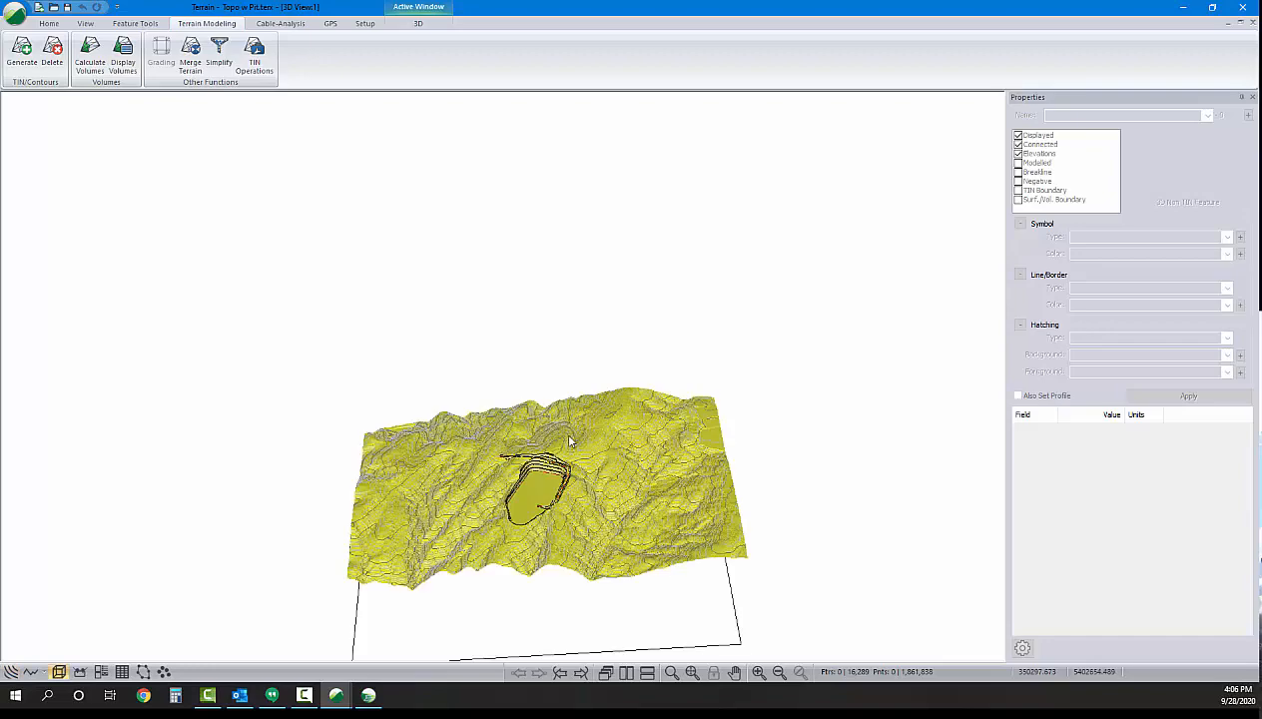
{"action": "mouse_move", "coordinate": [536, 489]}
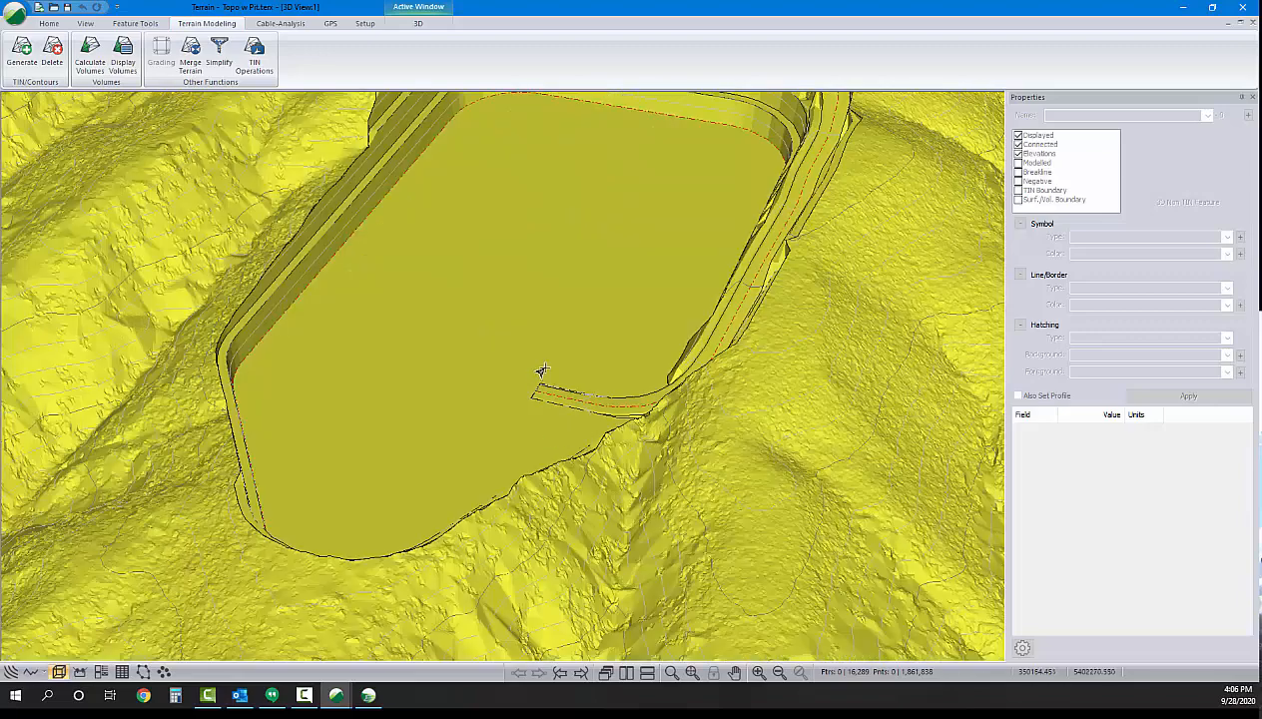
{"action": "mouse_move", "coordinate": [809, 219]}
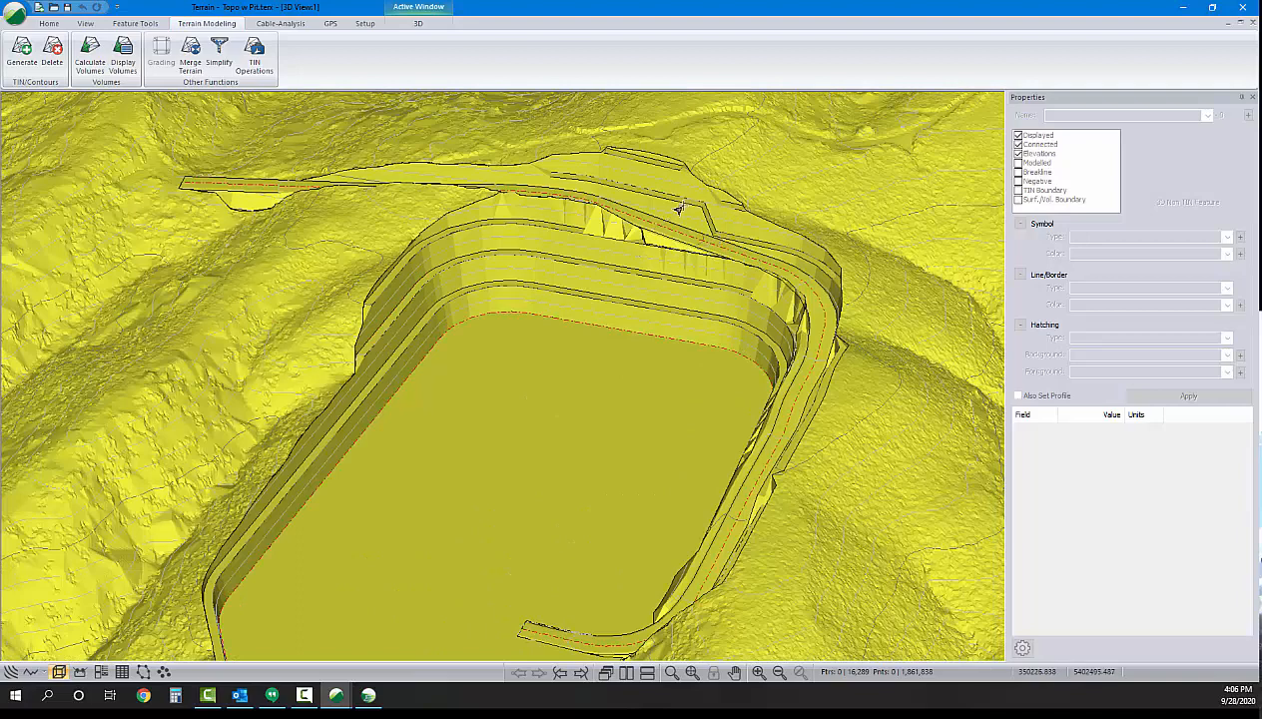
{"action": "mouse_move", "coordinate": [803, 461]}
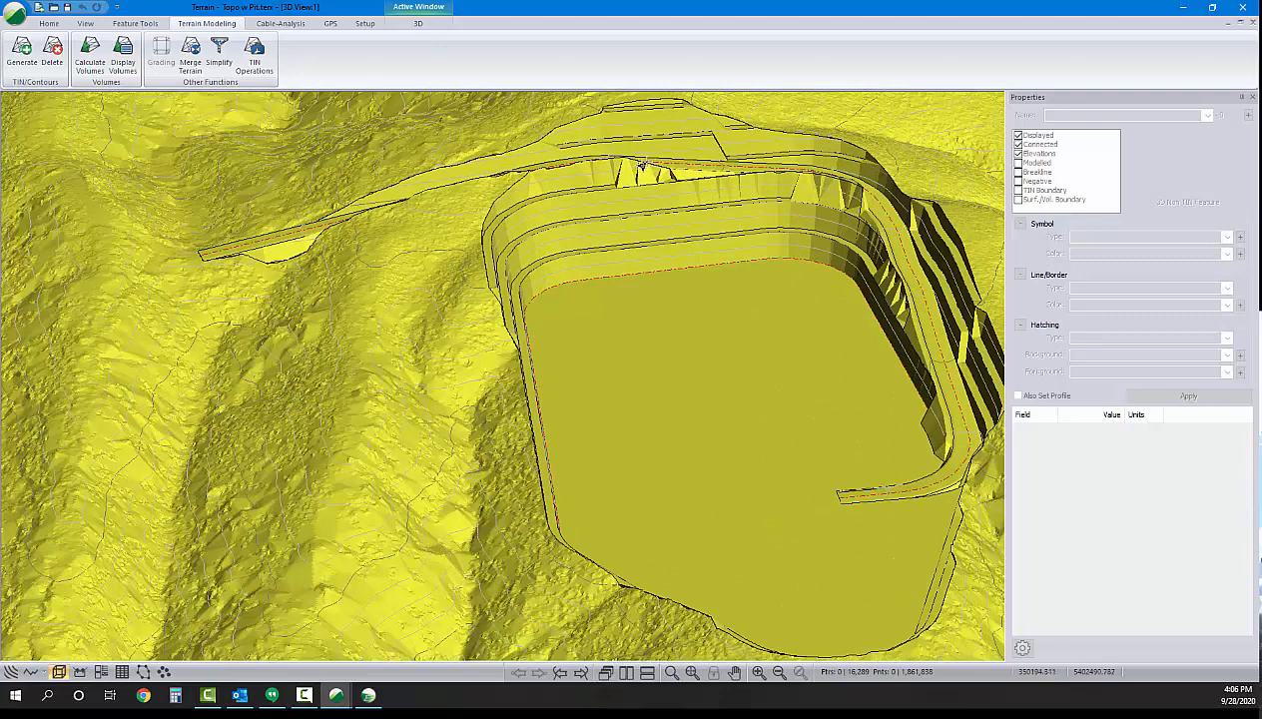
{"action": "mouse_move", "coordinate": [645, 166]}
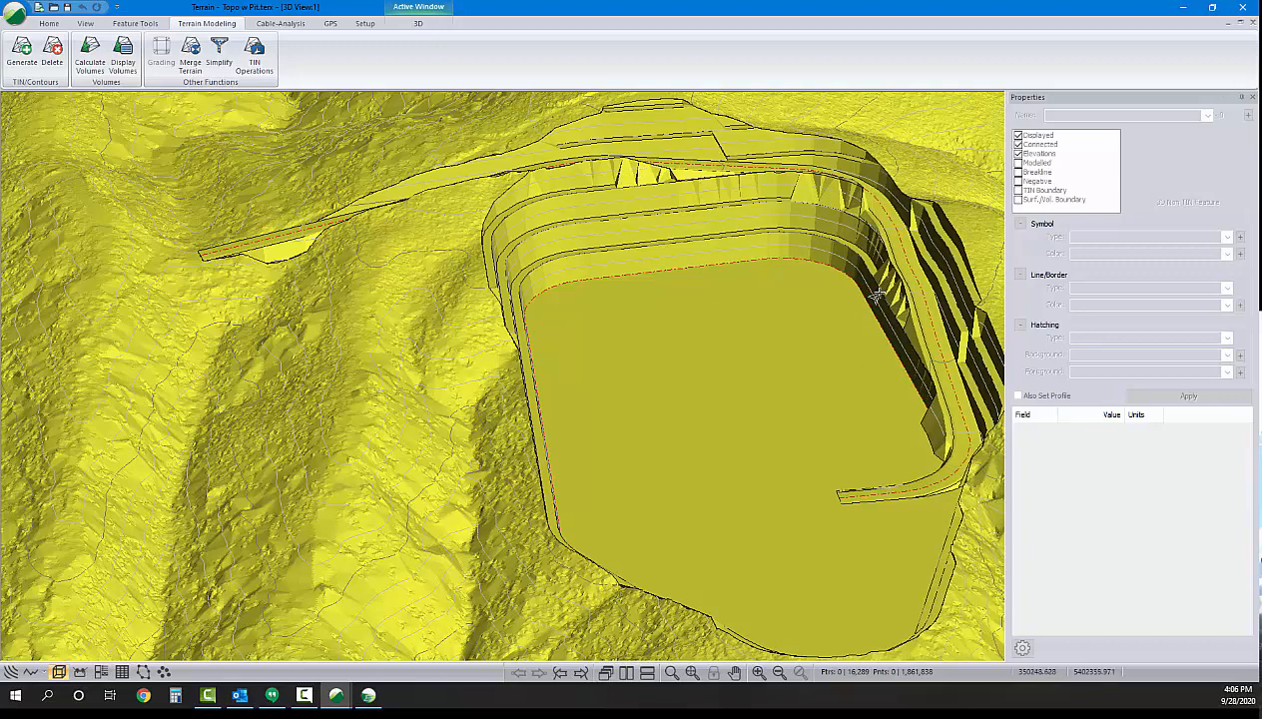
{"action": "mouse_move", "coordinate": [967, 178]}
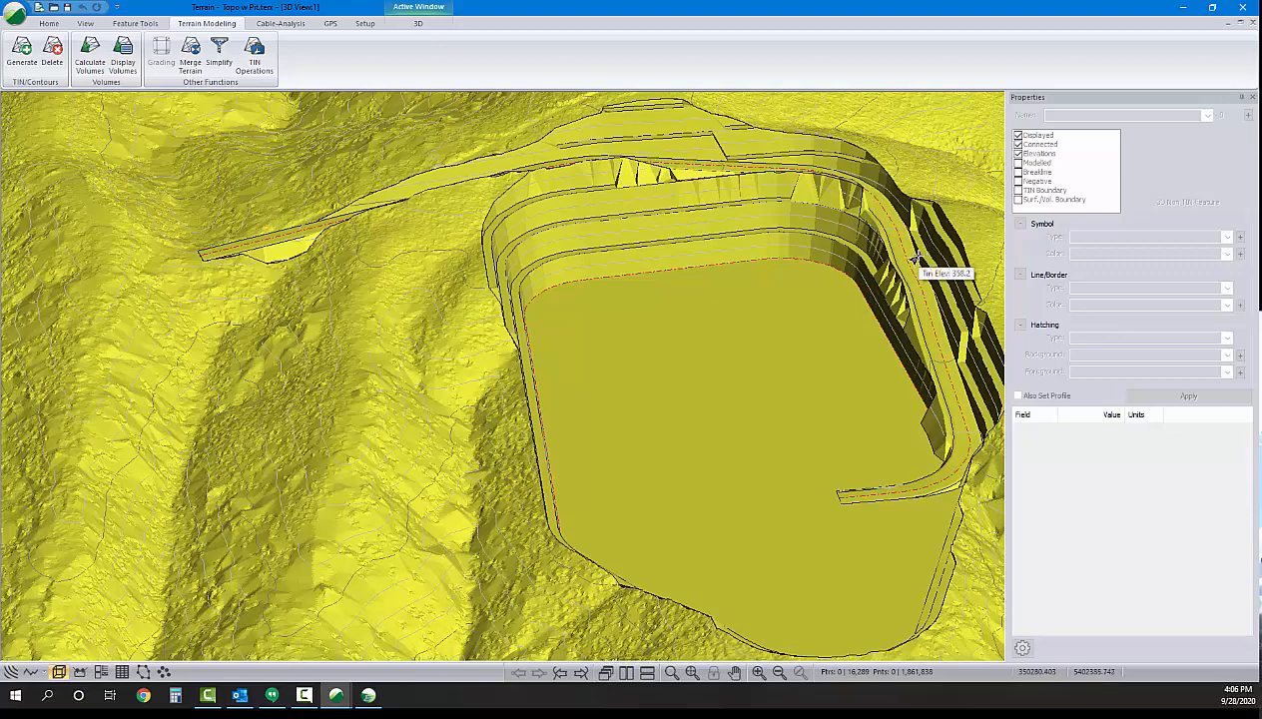
{"action": "mouse_move", "coordinate": [914, 258]}
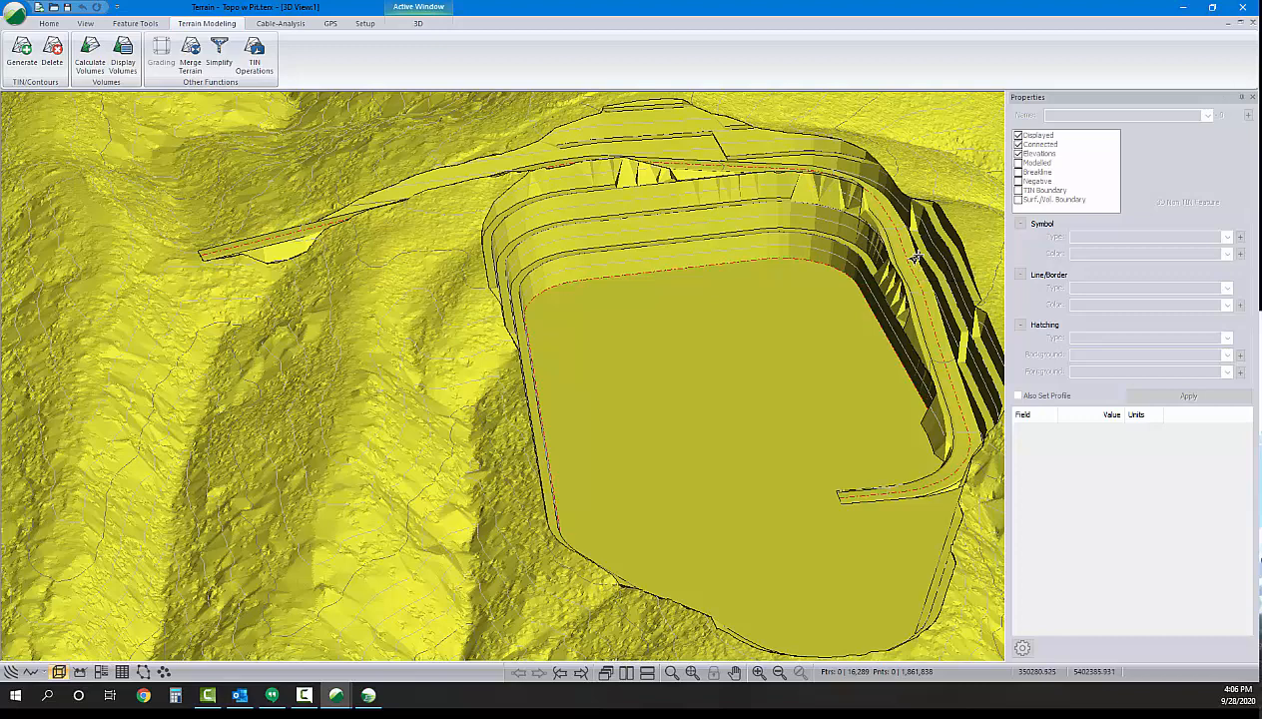
{"action": "mouse_move", "coordinate": [915, 258]}
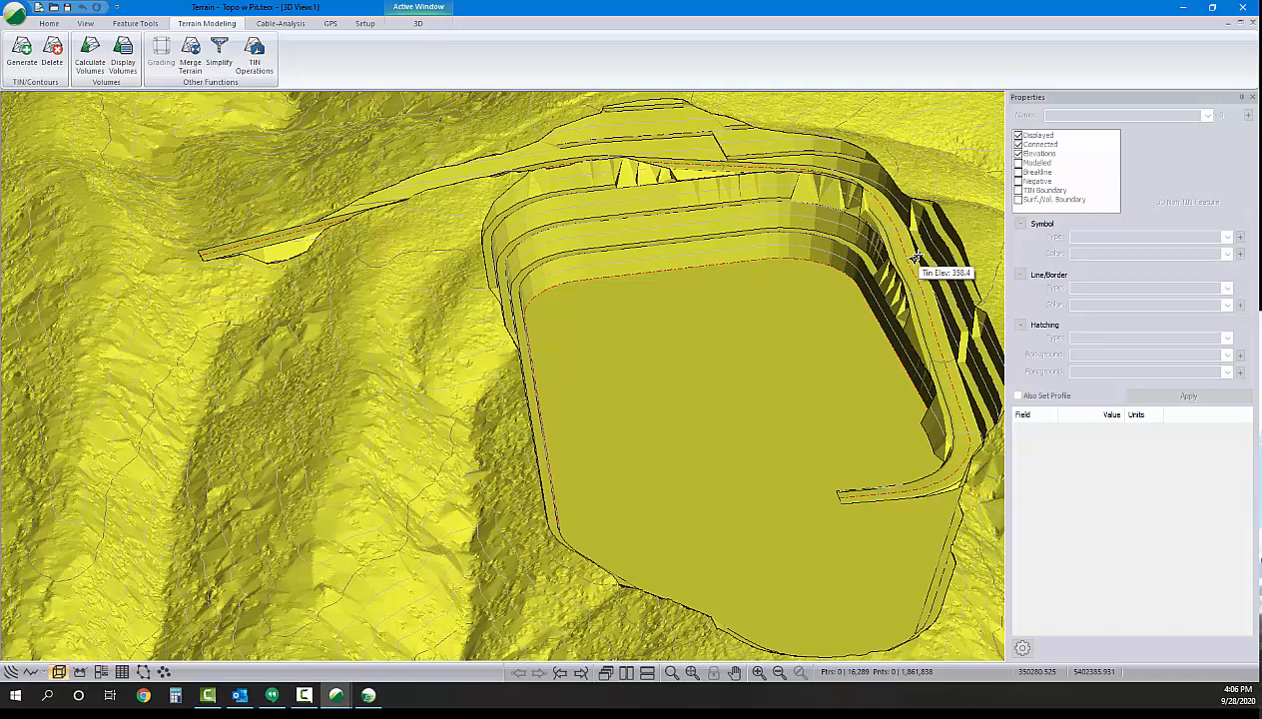
{"action": "mouse_move", "coordinate": [1188, 447]}
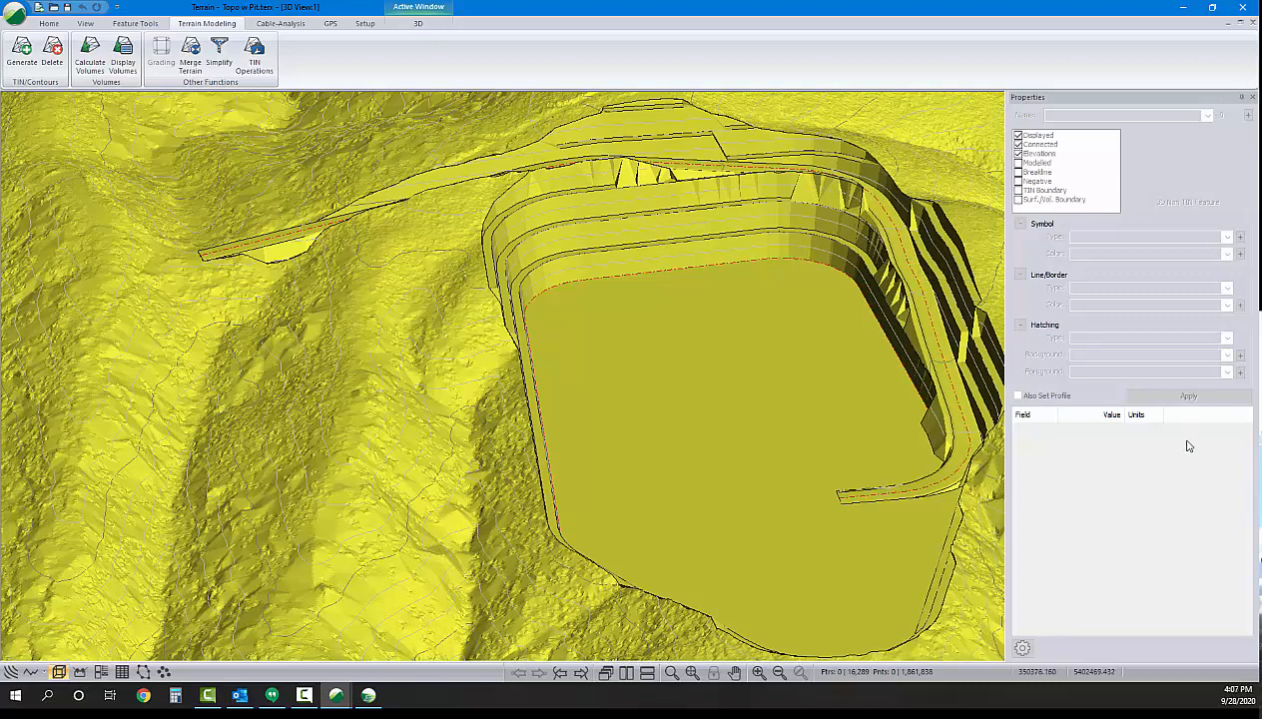